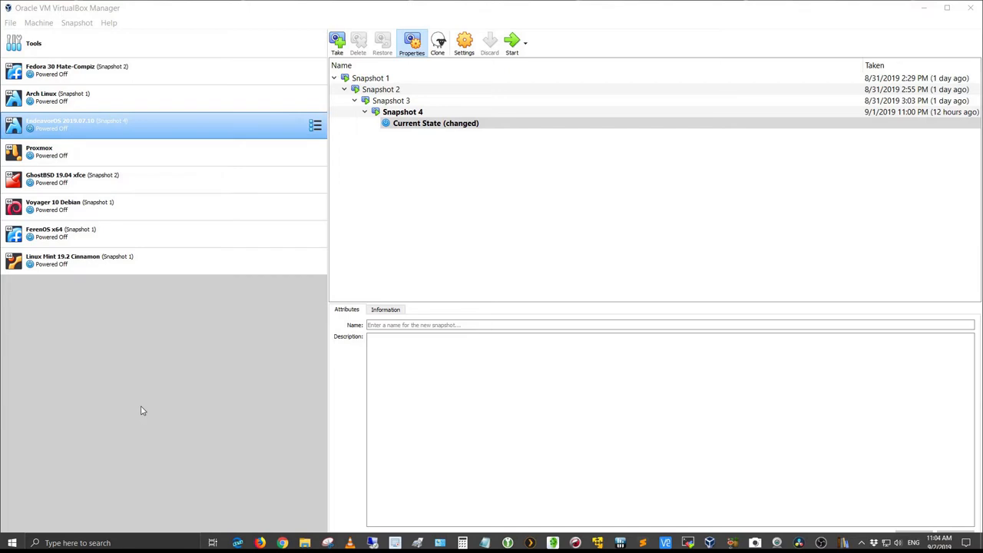
mouse_move(196, 212)
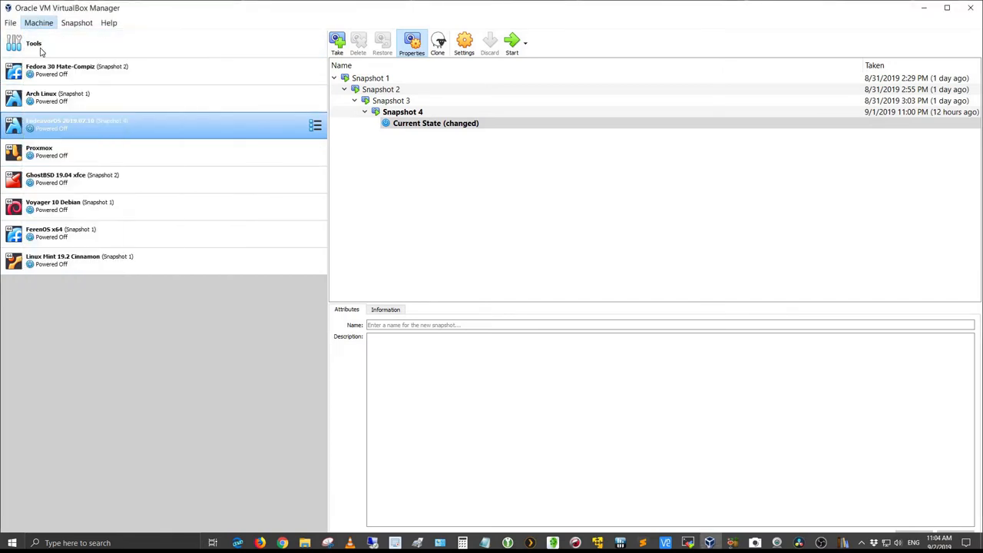
- Begin a new virtual machine named 'EndeavourOS Linux 2019'
click(38, 23)
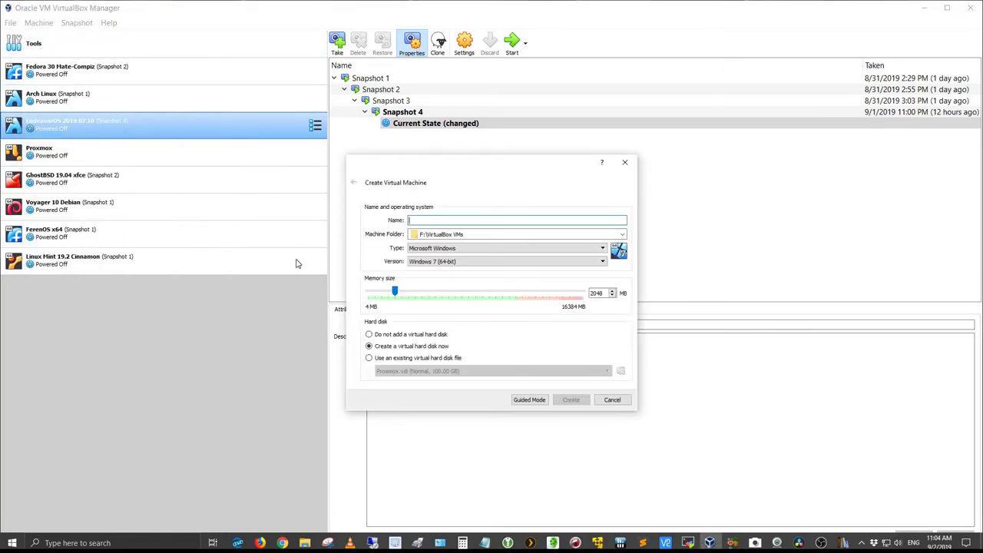
text(Endeavou)
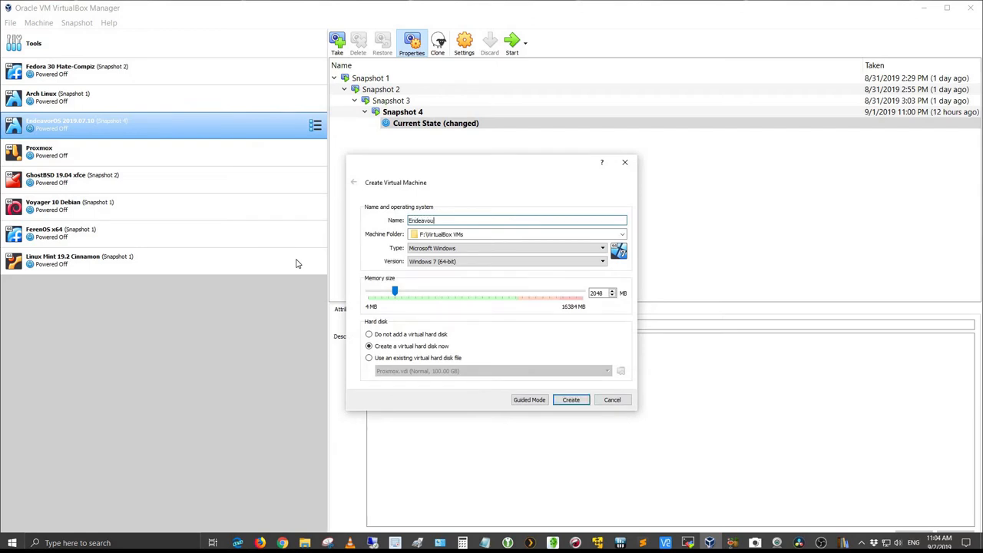
text(rOS)
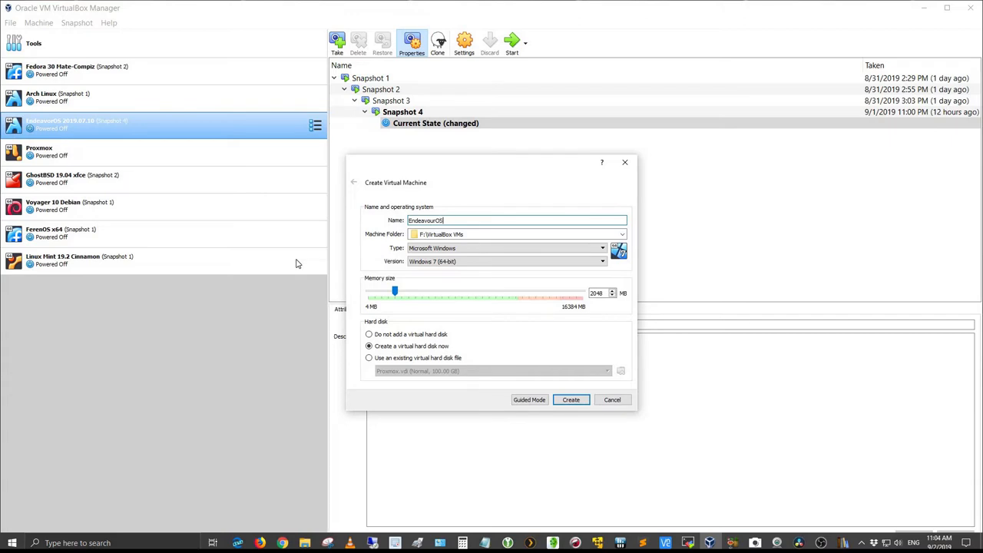
text(Linux)
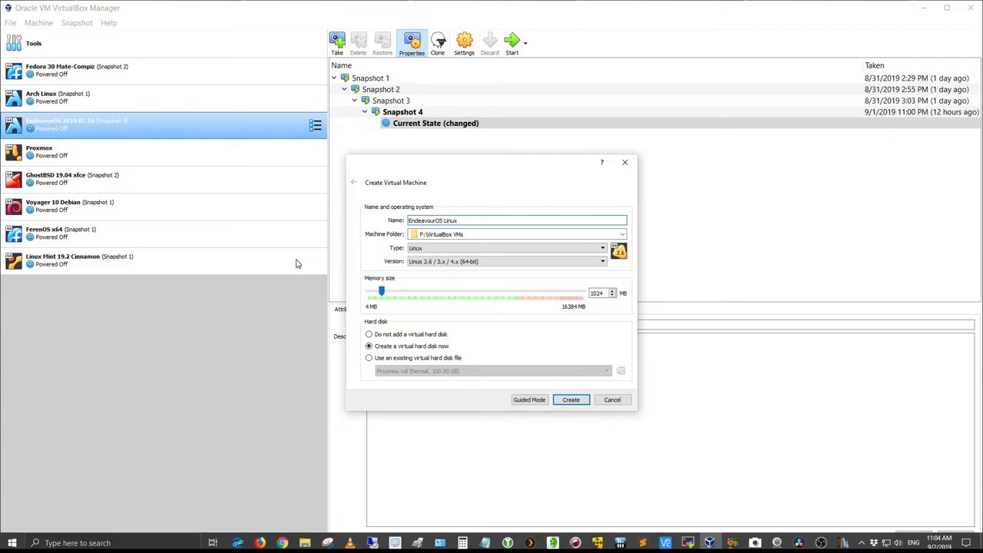
text(2019)
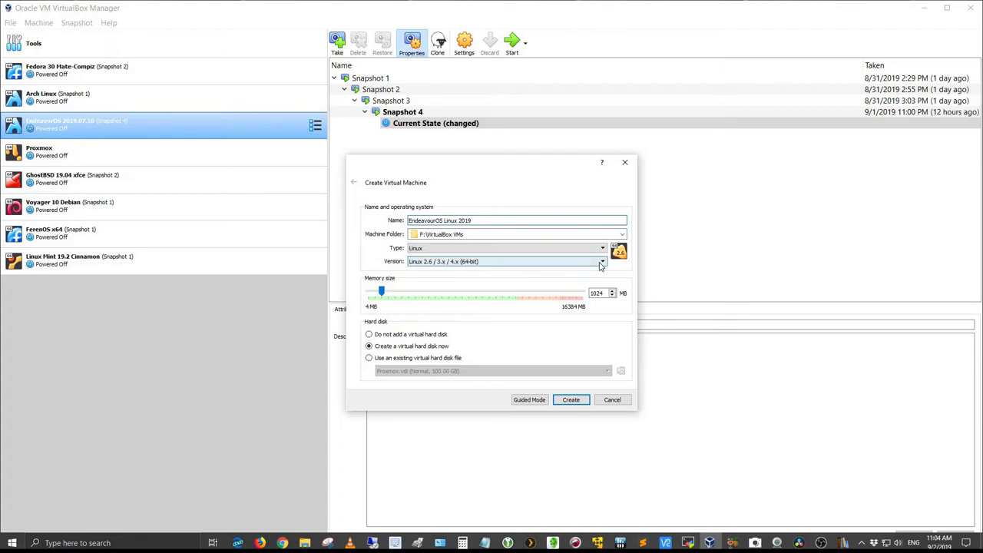
- Set the version to Arch Linux (64-bit) and the memory size to 4096 MB
click(602, 262)
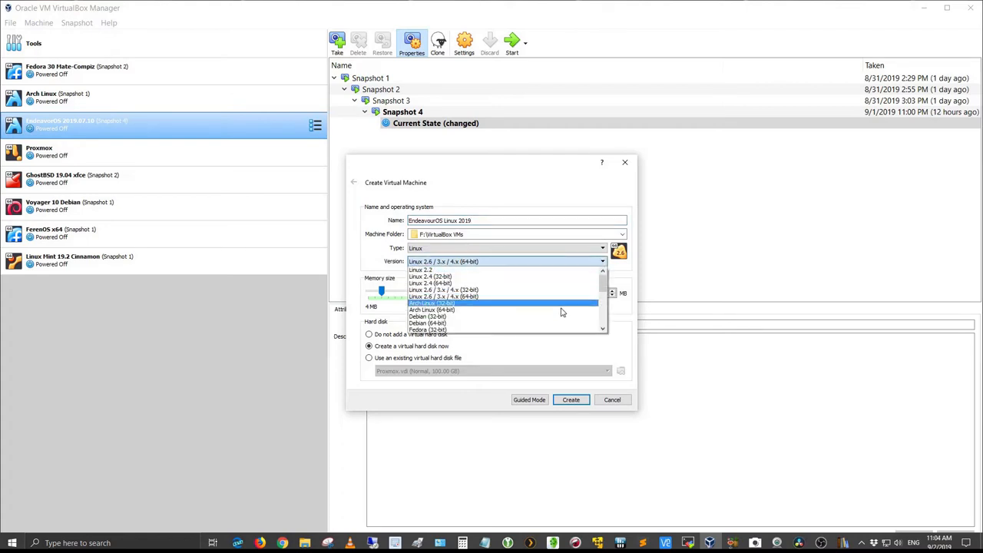
click(431, 311)
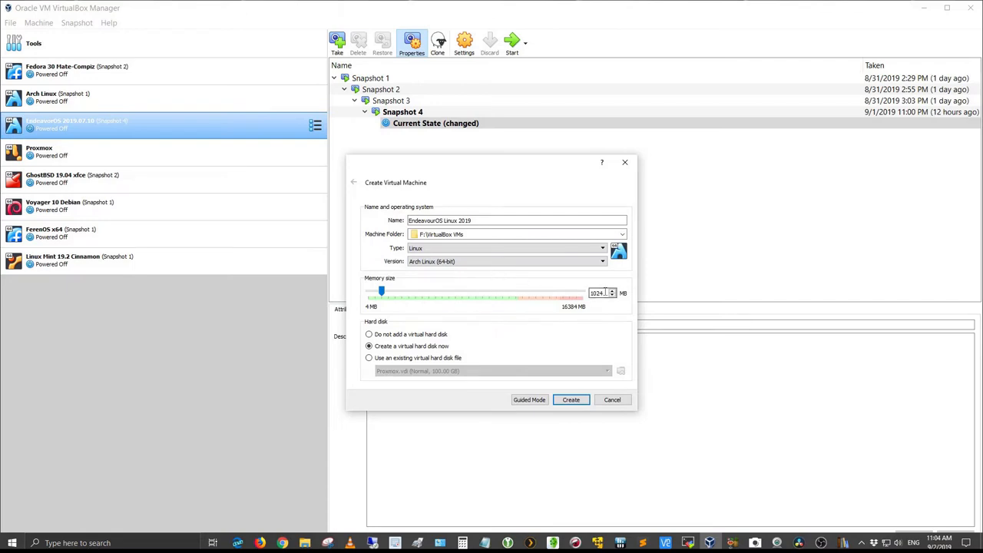
triple_click(598, 292)
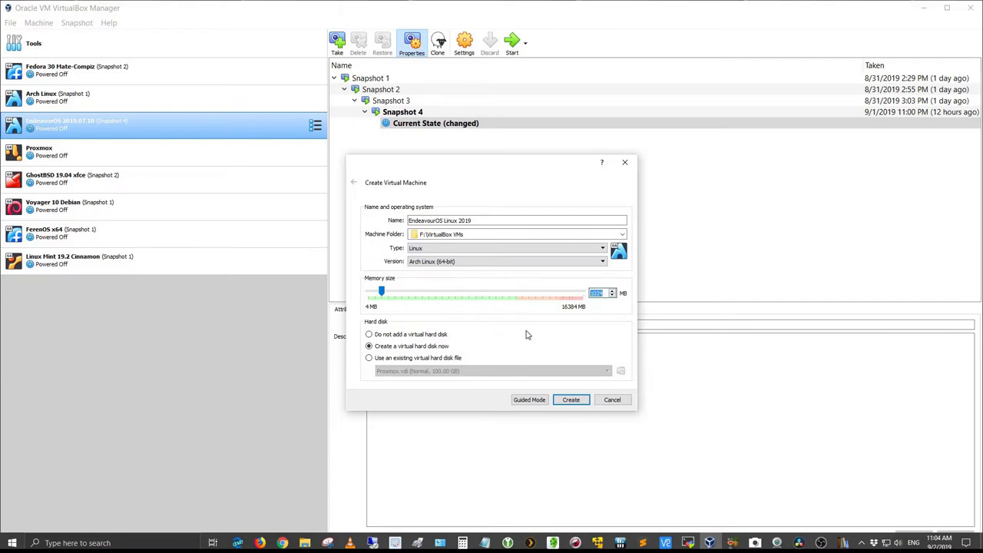
drag(381, 290, 421, 290)
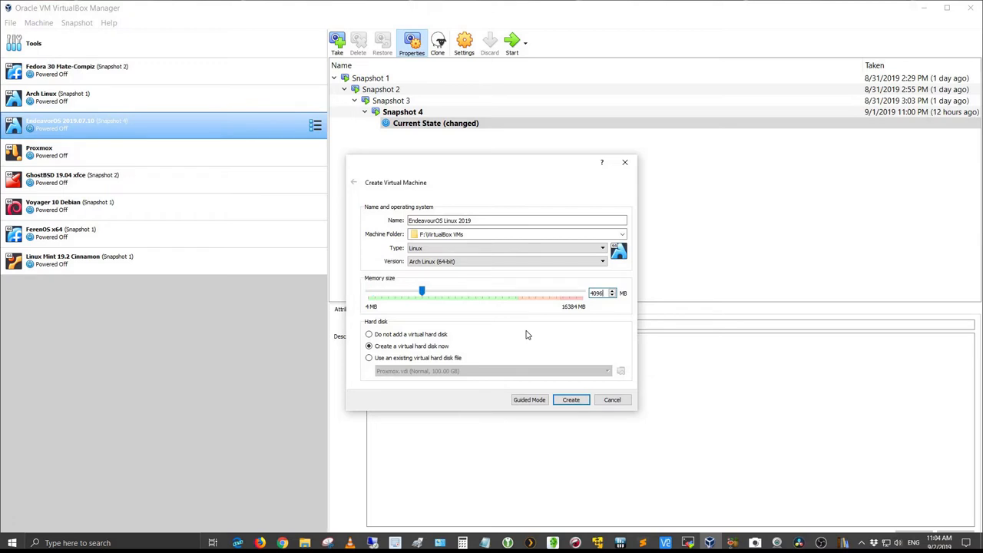
mouse_move(408, 352)
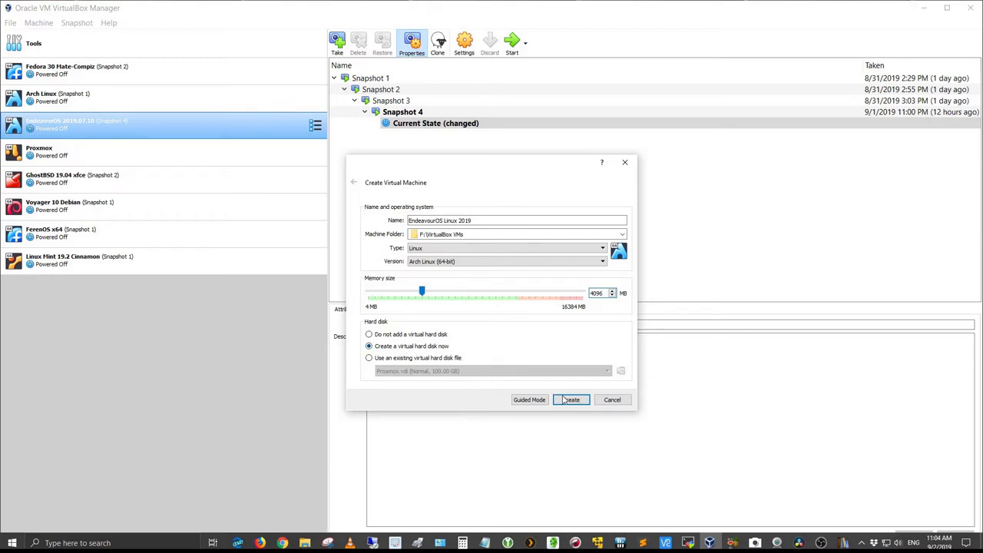
- Create the machine with a dynamically allocated 32 GB VDI virtual disk
click(571, 399)
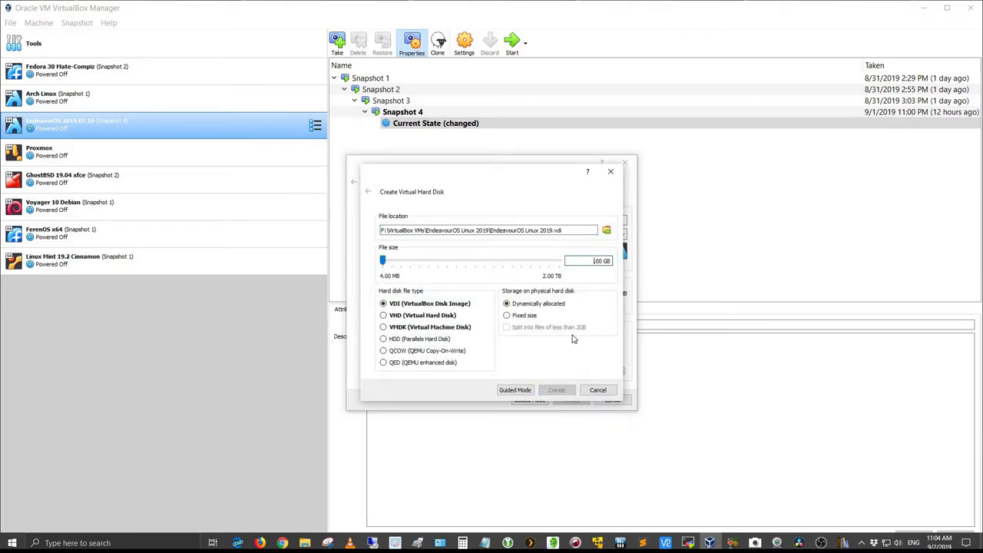
drag(383, 261, 503, 261)
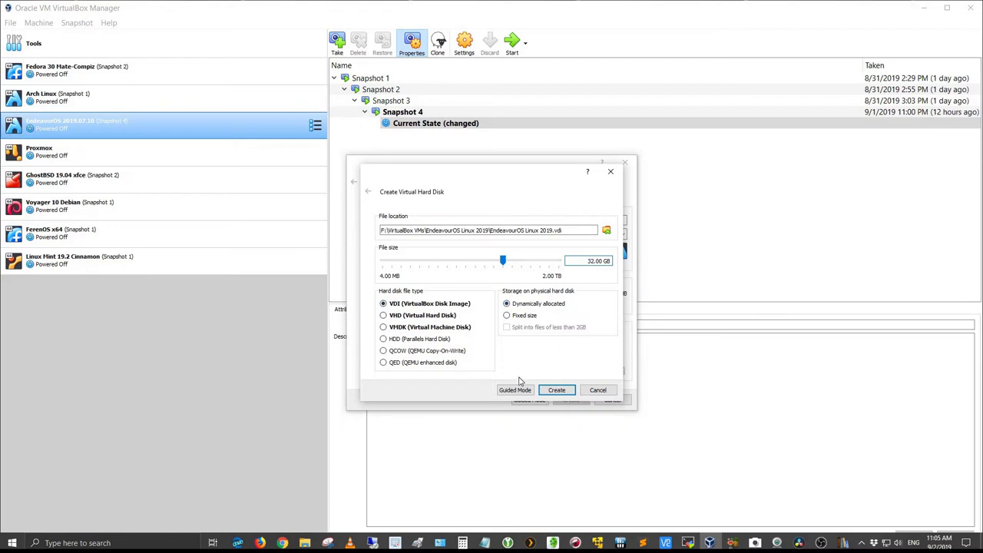
mouse_move(528, 352)
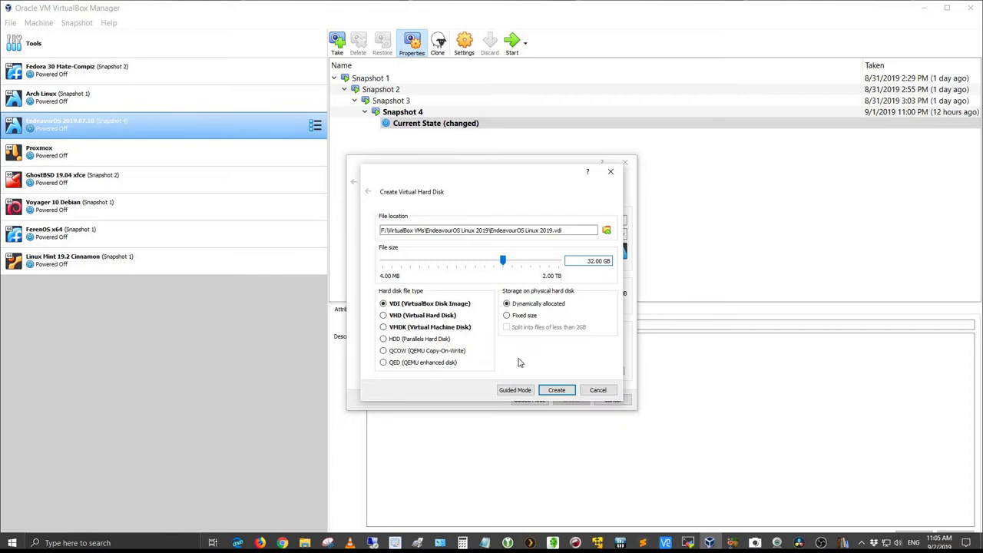
click(507, 315)
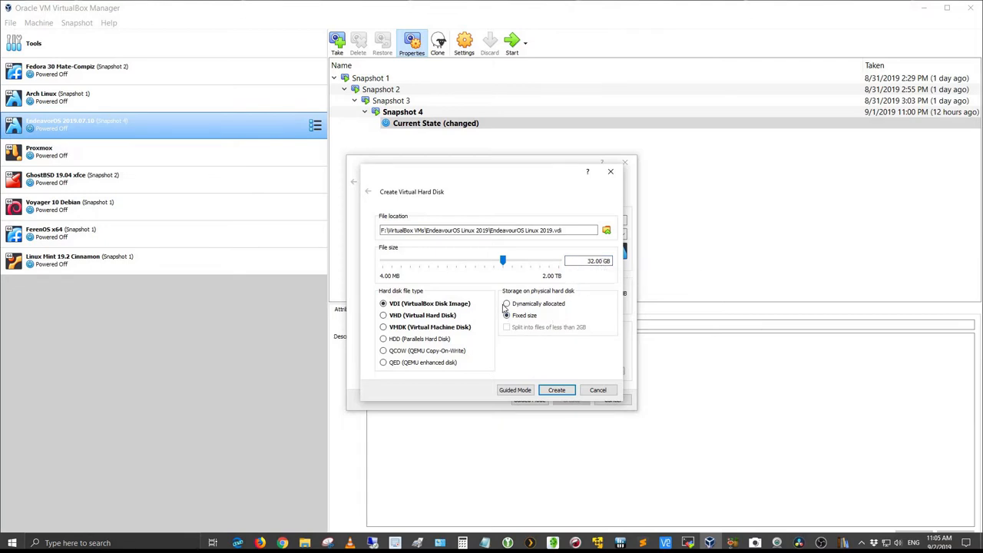
click(507, 304)
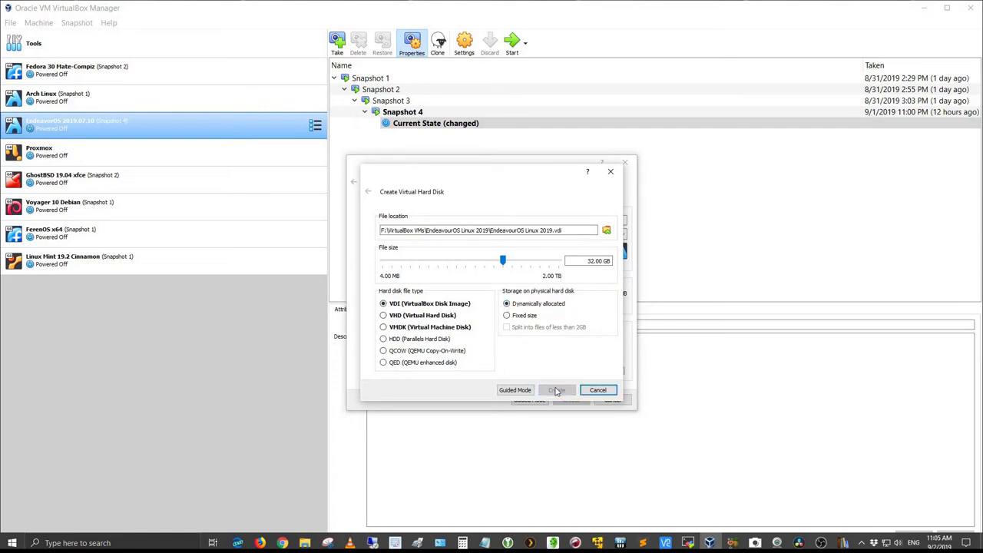
click(556, 390)
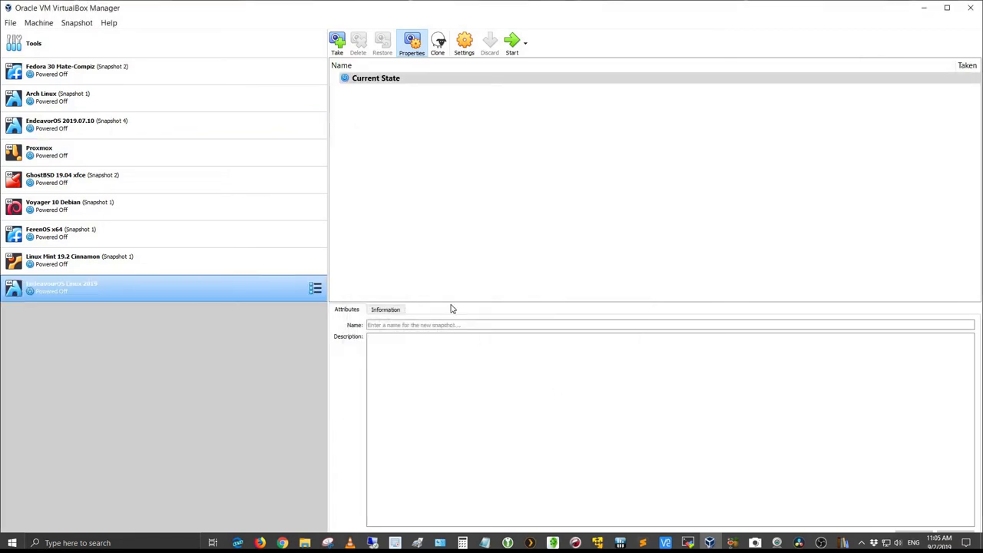
- Select the EndeavourOS Linux 2019 machine and bring up its settings
click(376, 77)
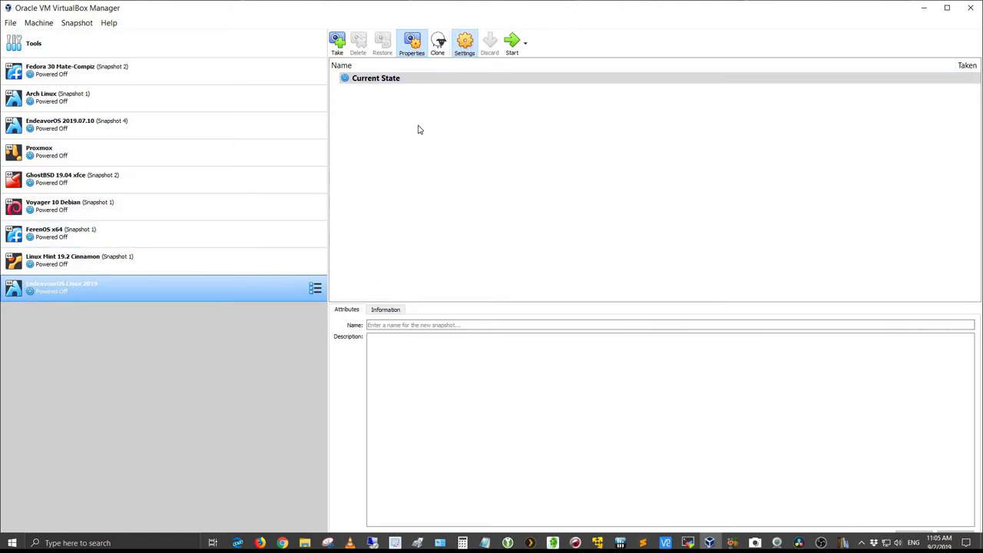
click(464, 43)
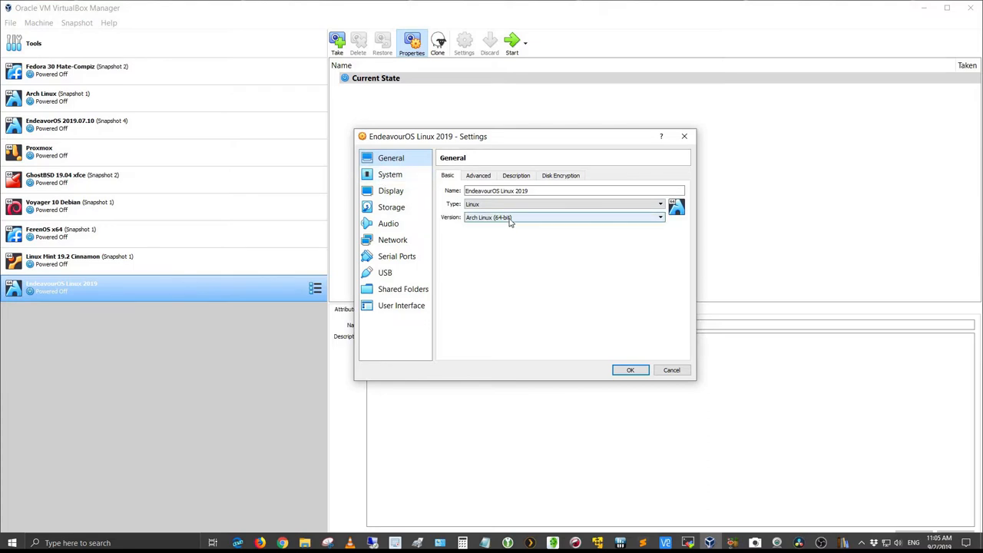
- In System, review the processor settings and move Hard Disk above Optical in the boot order
click(391, 175)
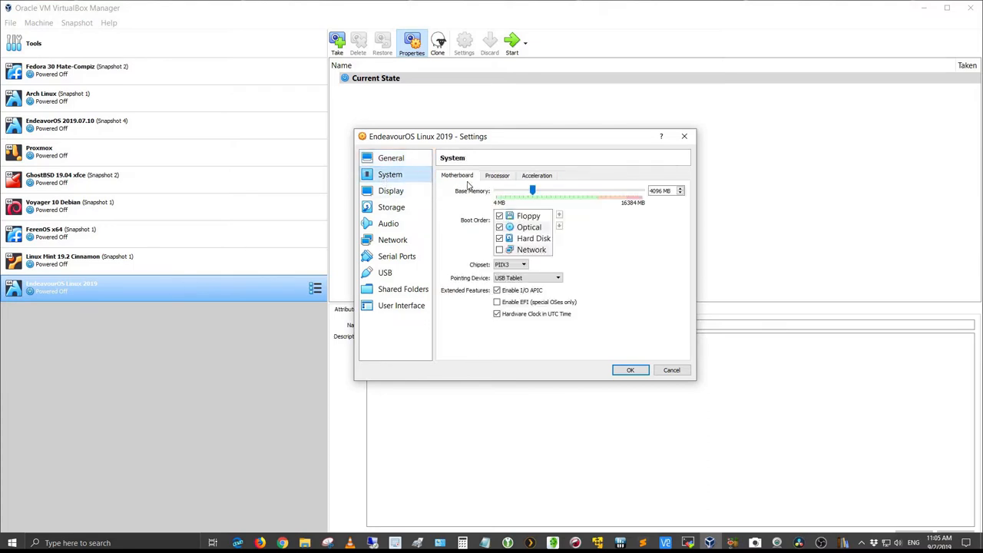
click(497, 175)
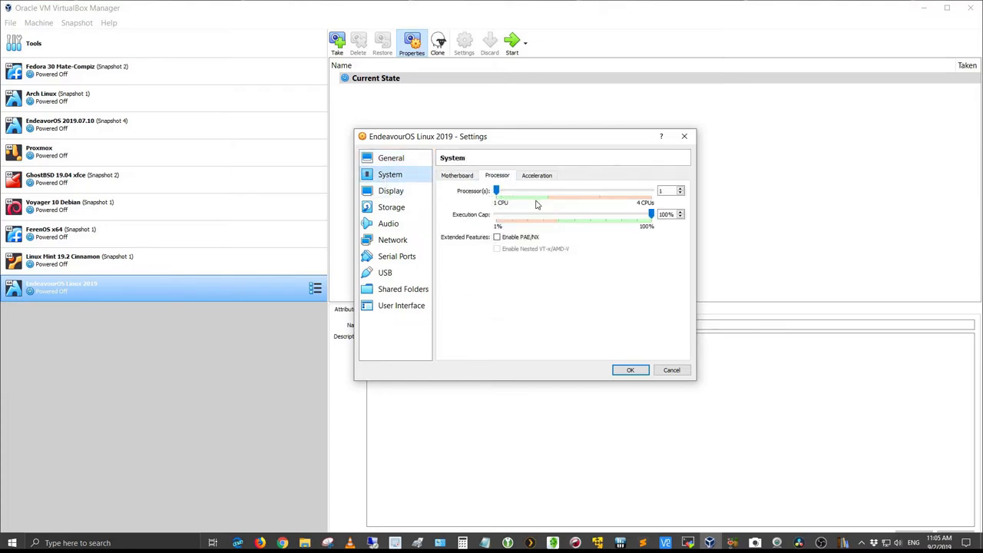
mouse_move(676, 203)
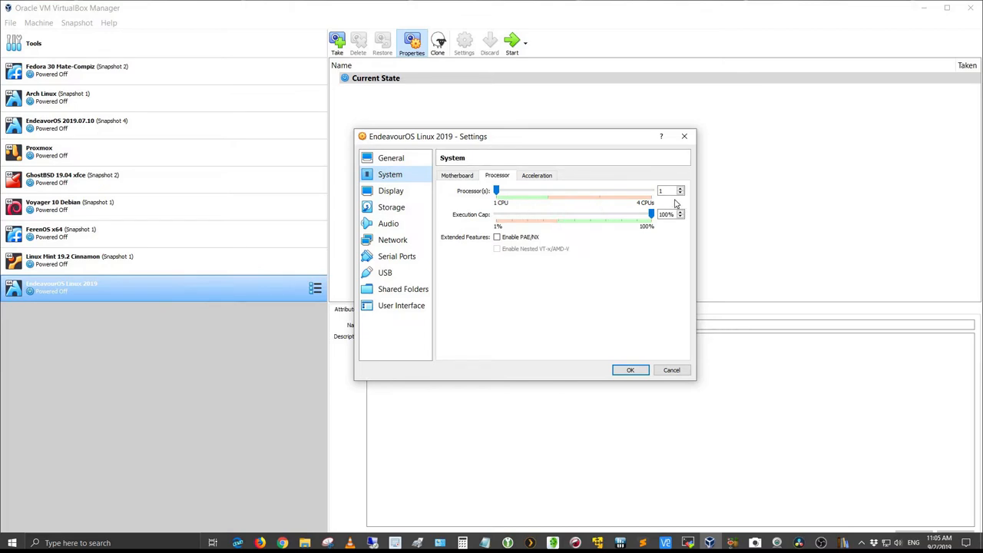
mouse_move(411, 200)
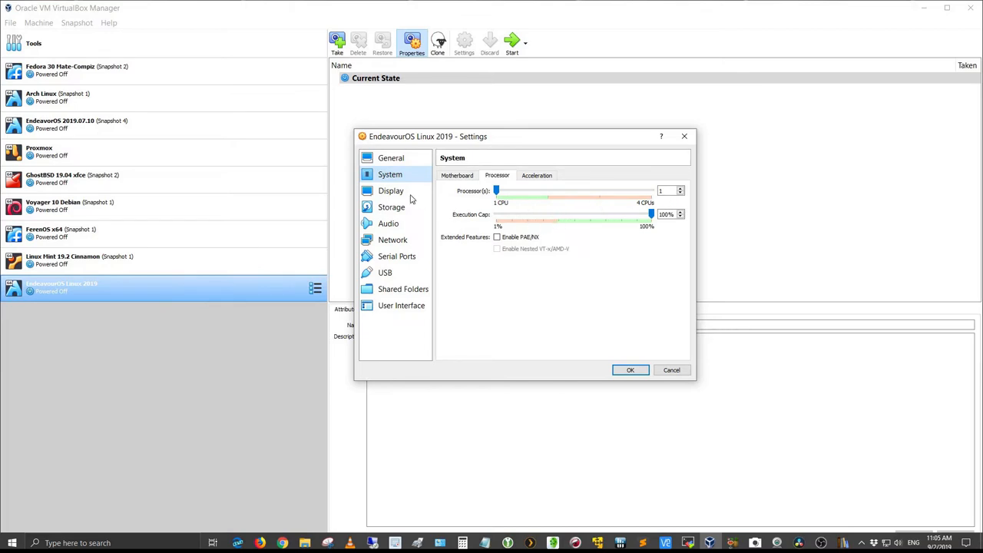
mouse_move(390, 176)
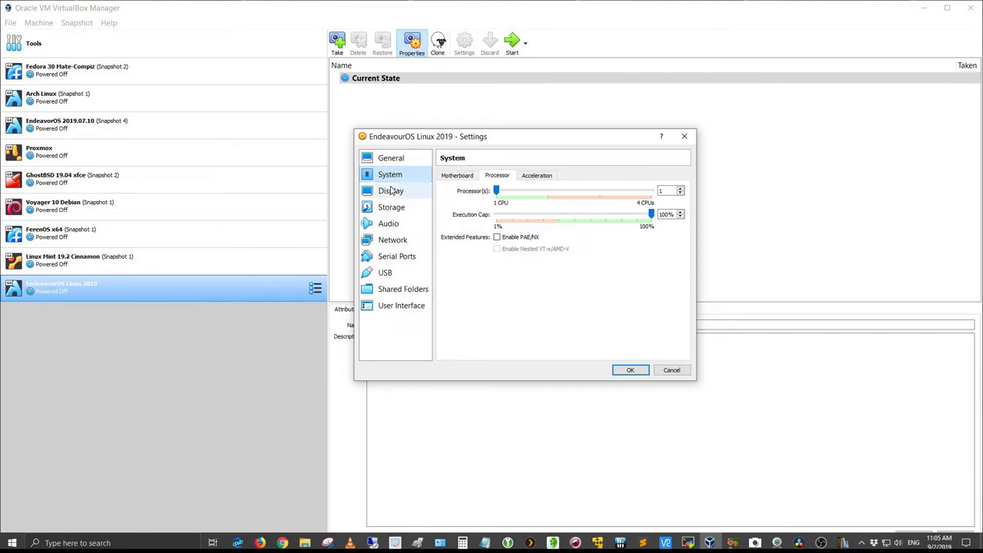
click(458, 175)
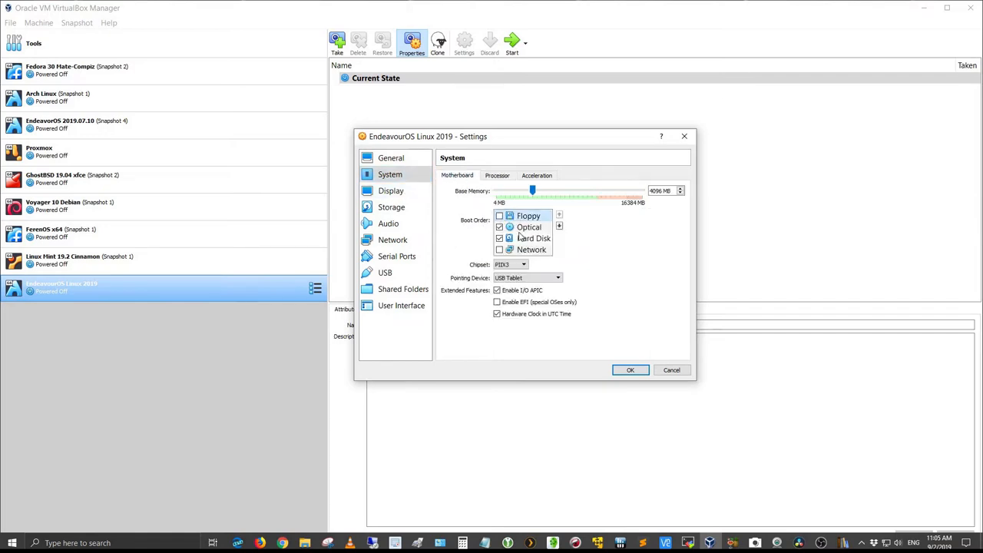
click(559, 216)
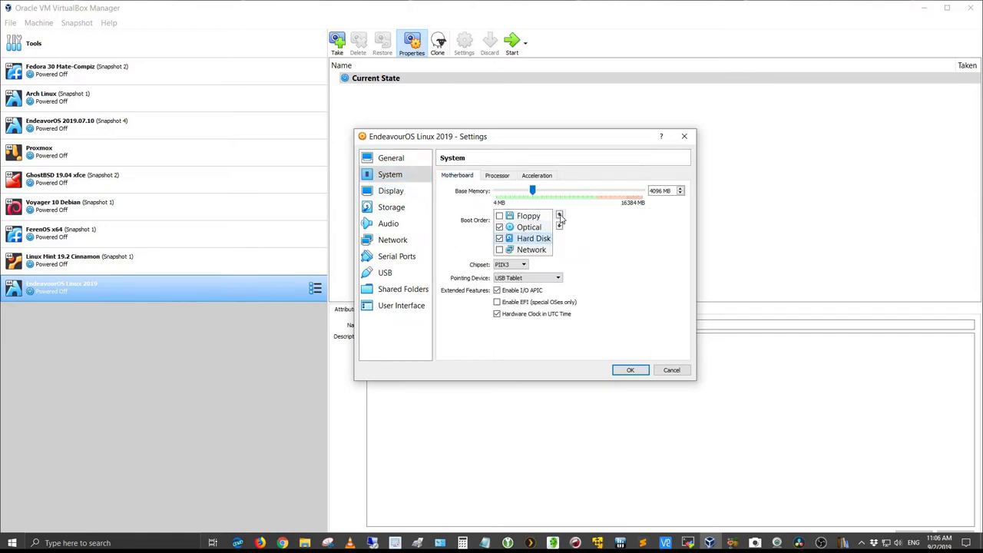
click(559, 215)
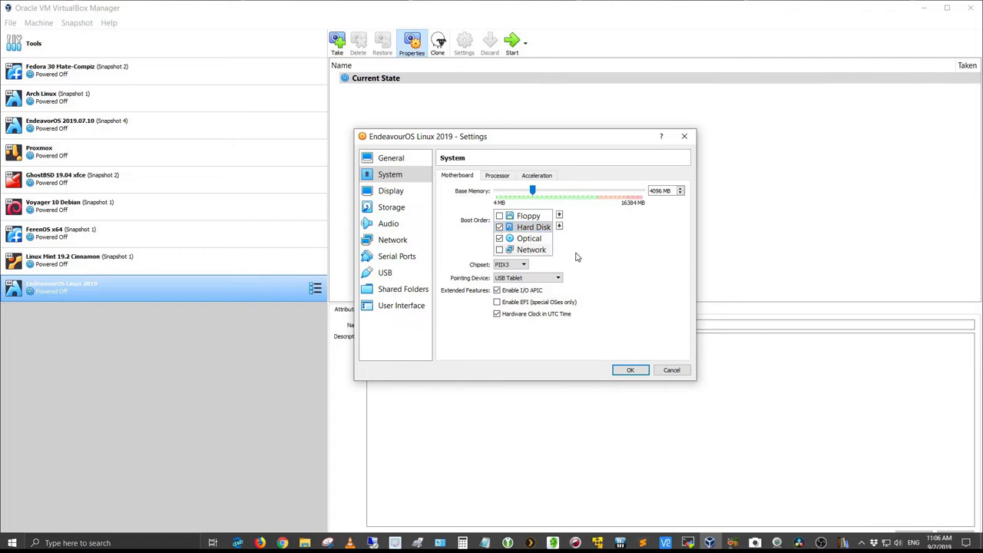
mouse_move(622, 249)
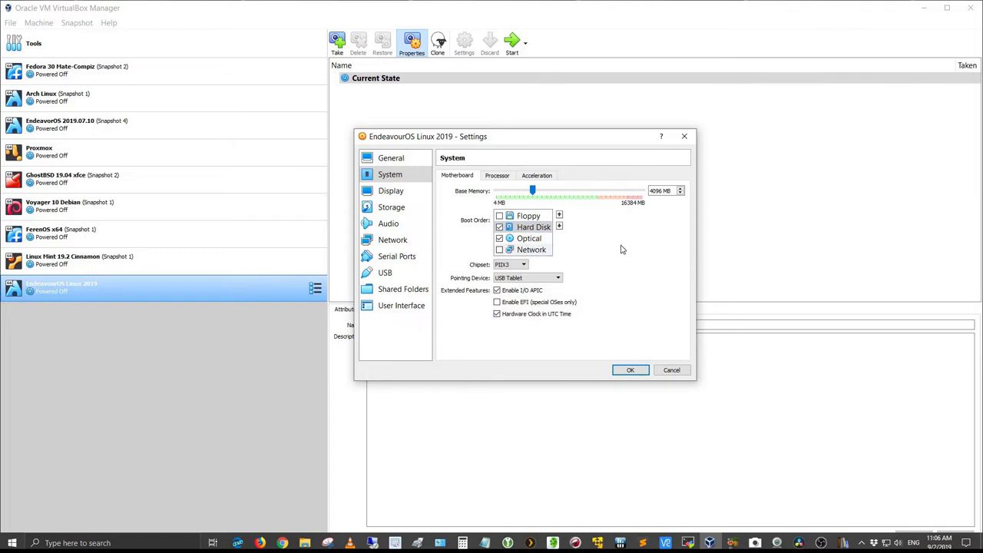
mouse_move(392, 206)
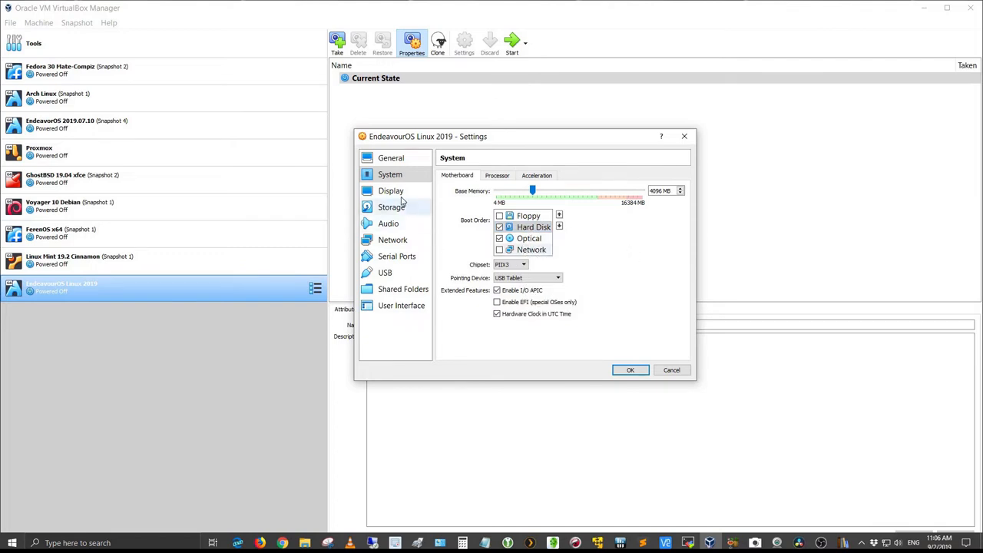
- Give the display 128 MB video memory and the VBoxVGA graphics controller
click(390, 190)
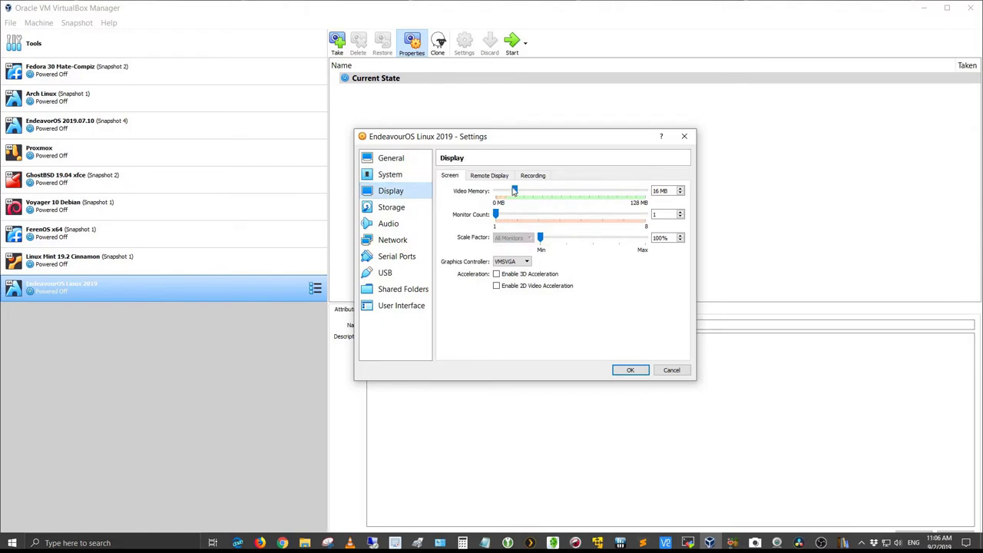
drag(513, 190, 645, 190)
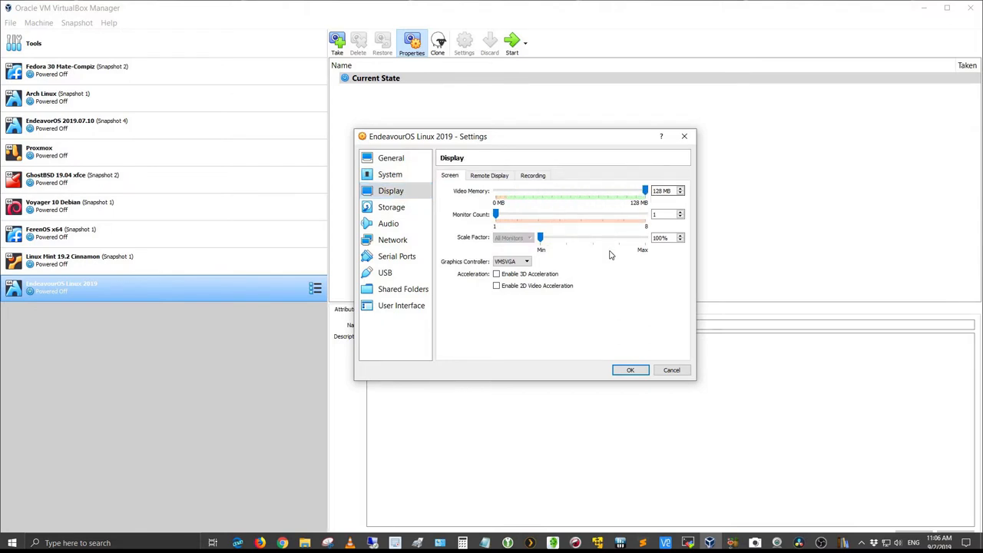
mouse_move(418, 240)
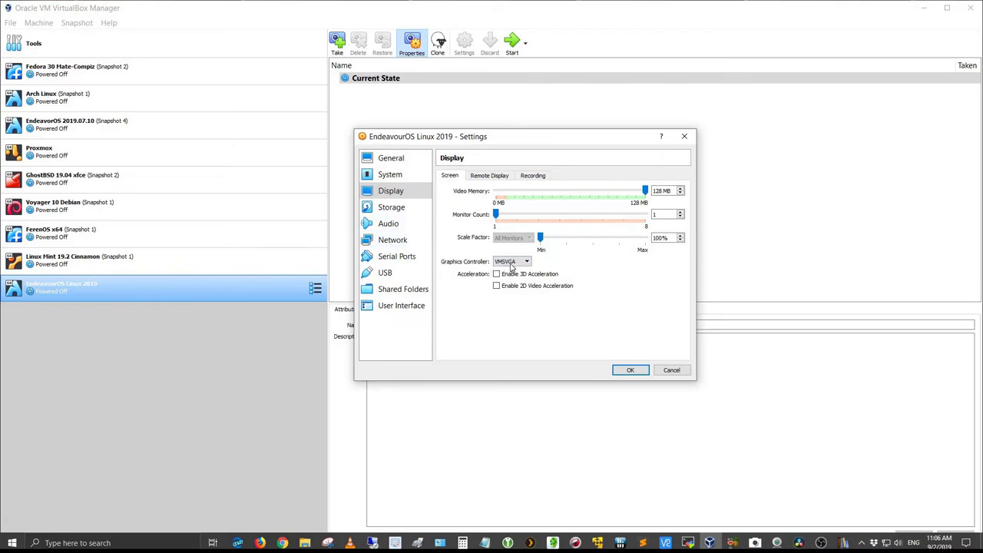
click(525, 262)
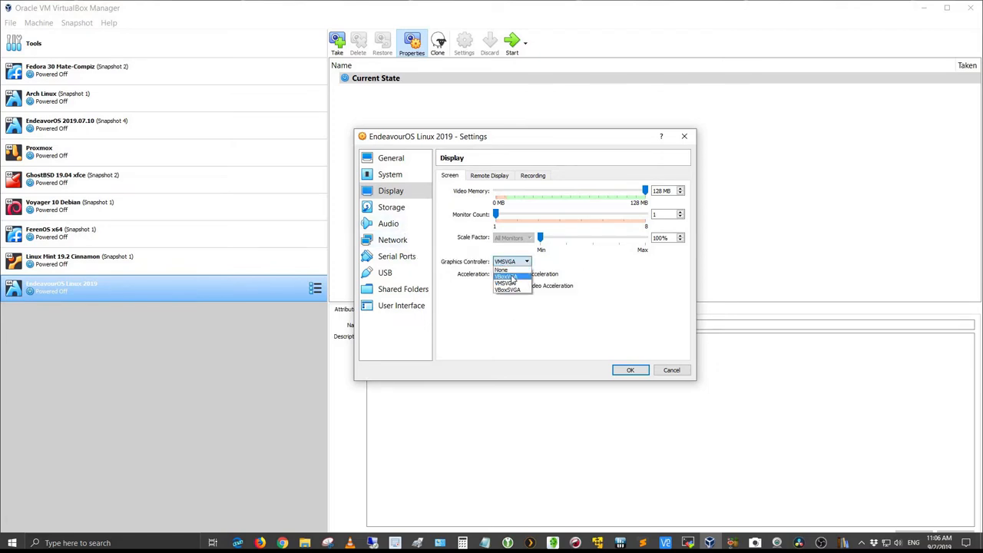
click(507, 289)
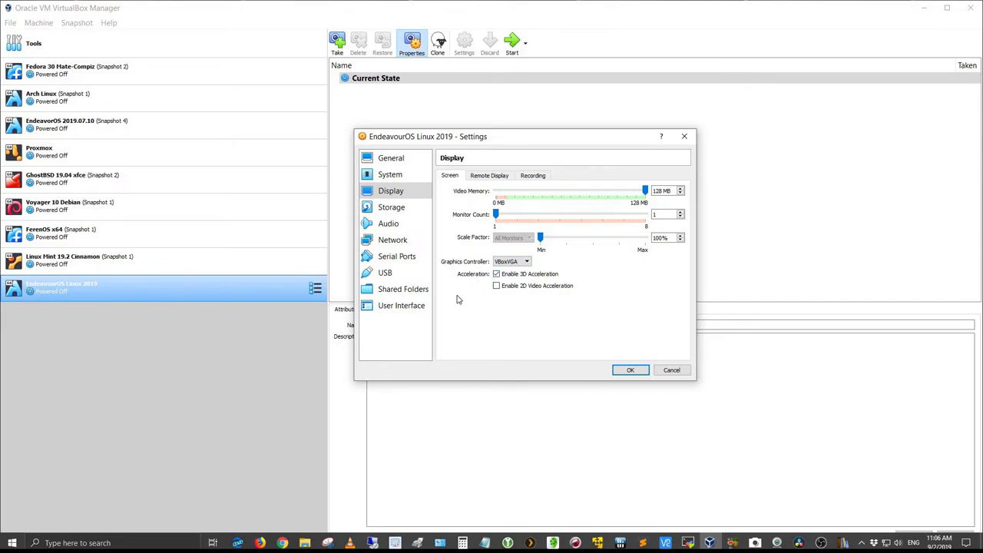
click(390, 206)
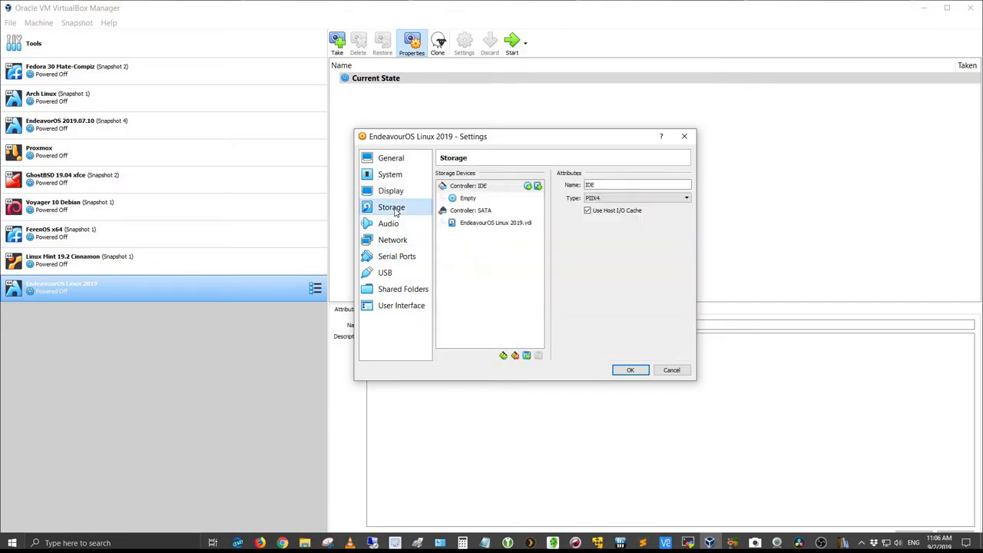
- Insert the endeavouros-devel-2019.07.10 ISO into the empty IDE optical drive
click(468, 198)
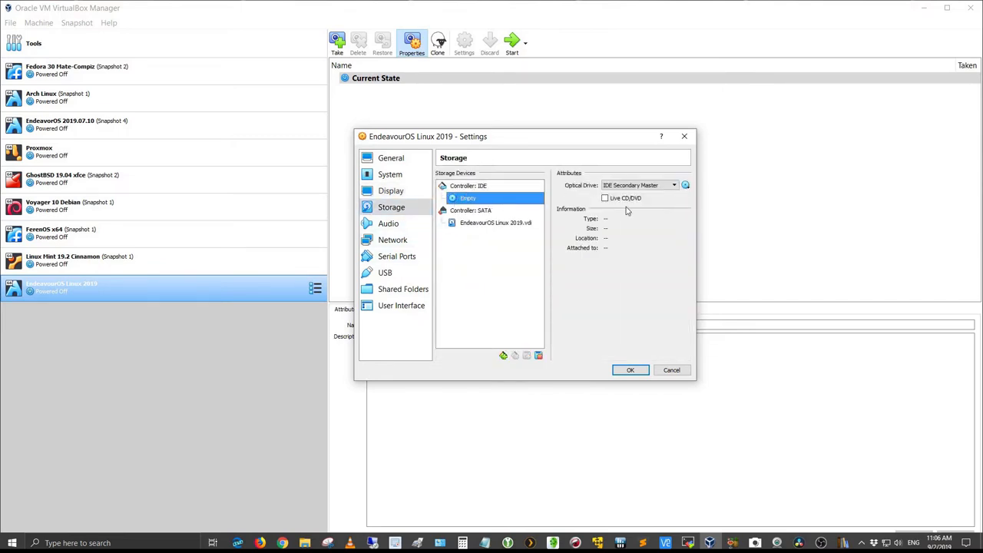
click(685, 184)
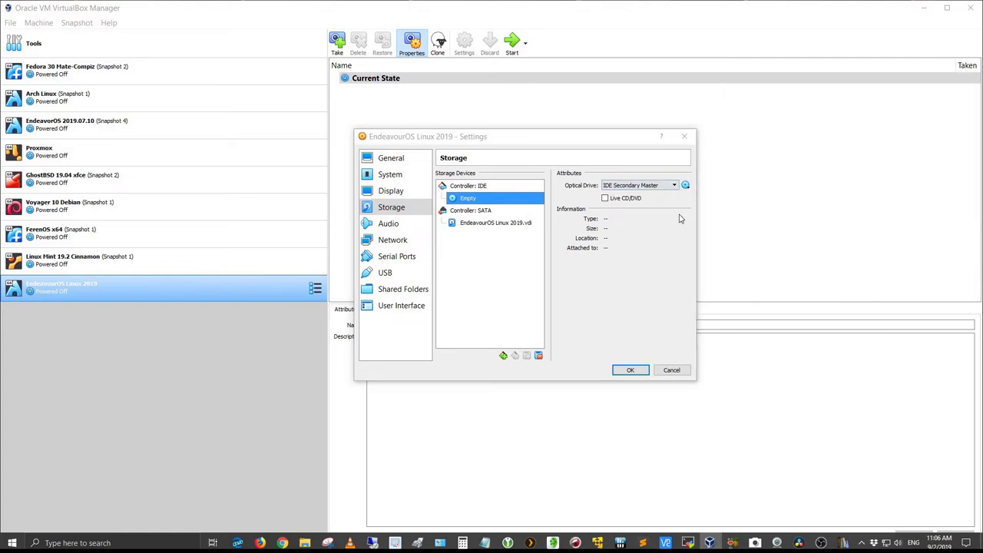
click(685, 184)
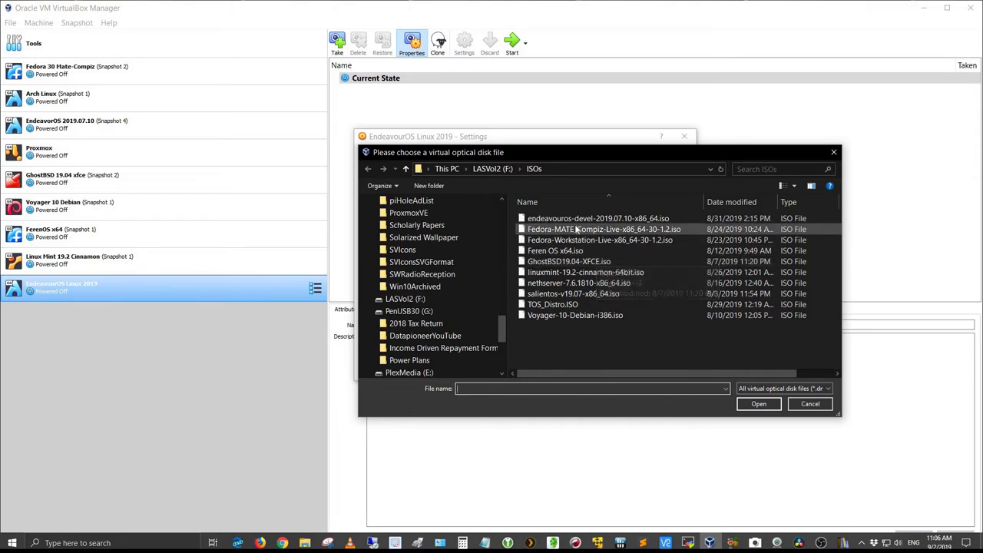
mouse_move(571, 218)
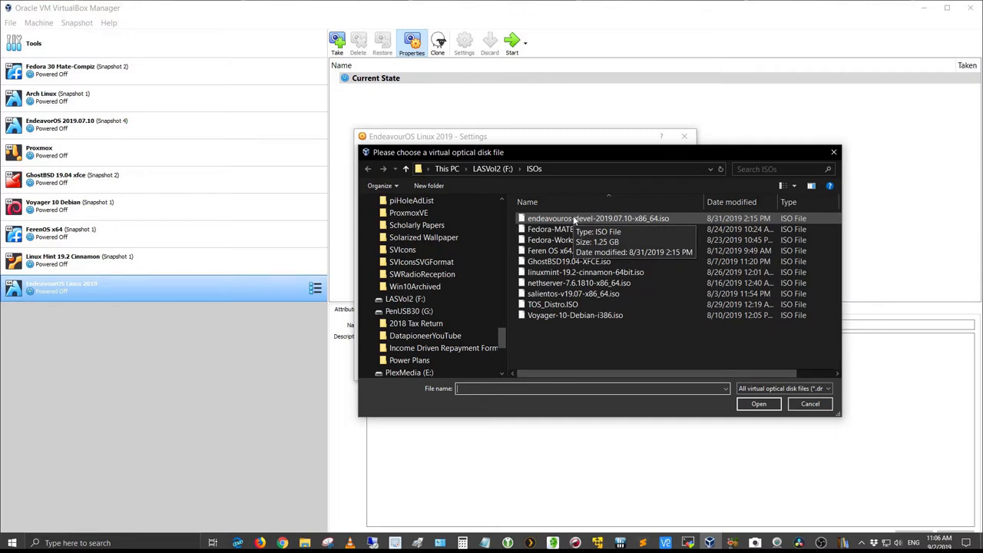
click(598, 218)
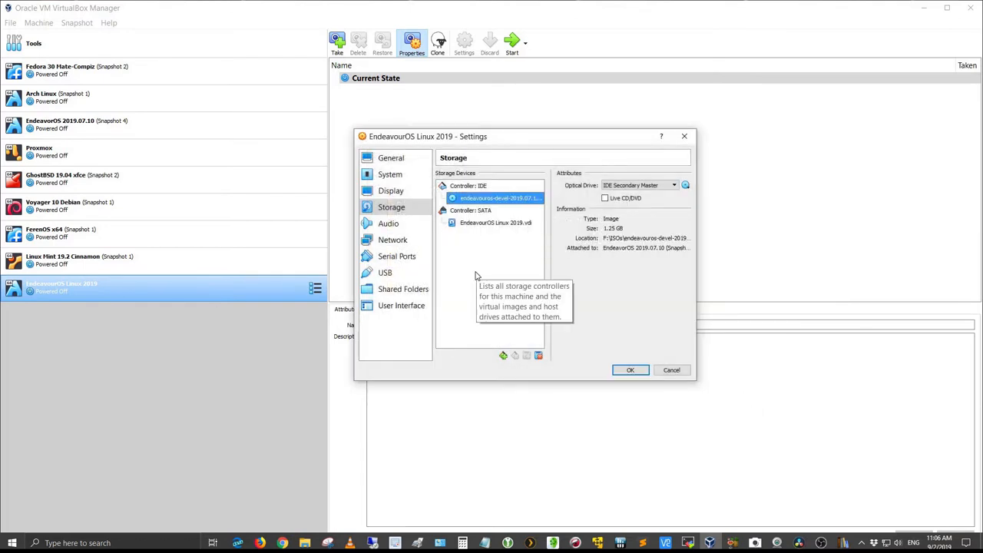
mouse_move(458, 255)
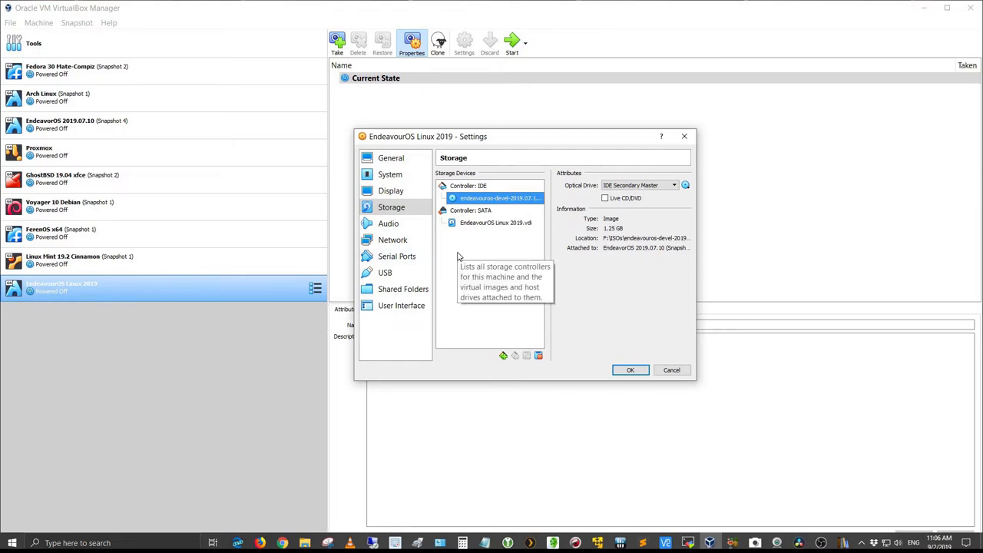
mouse_move(454, 255)
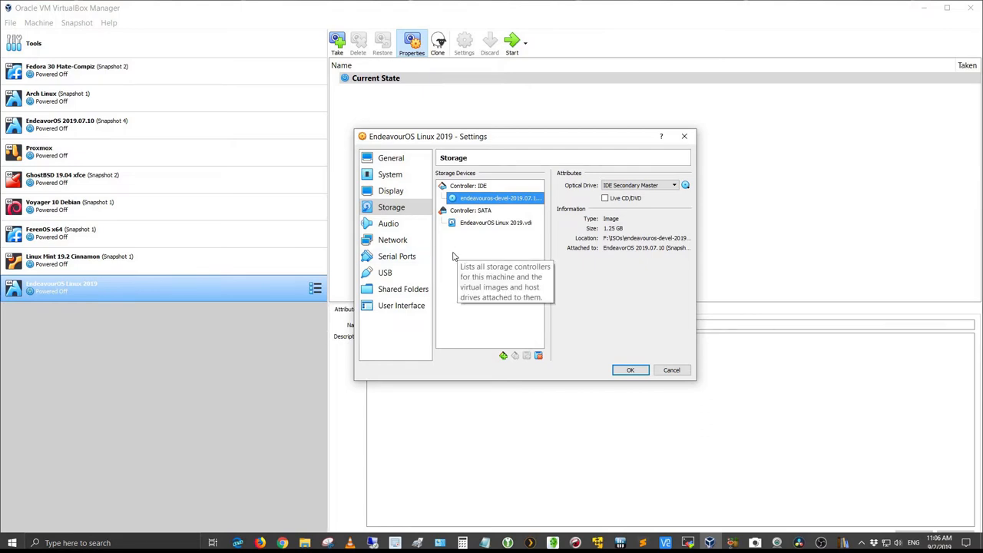
mouse_move(387, 224)
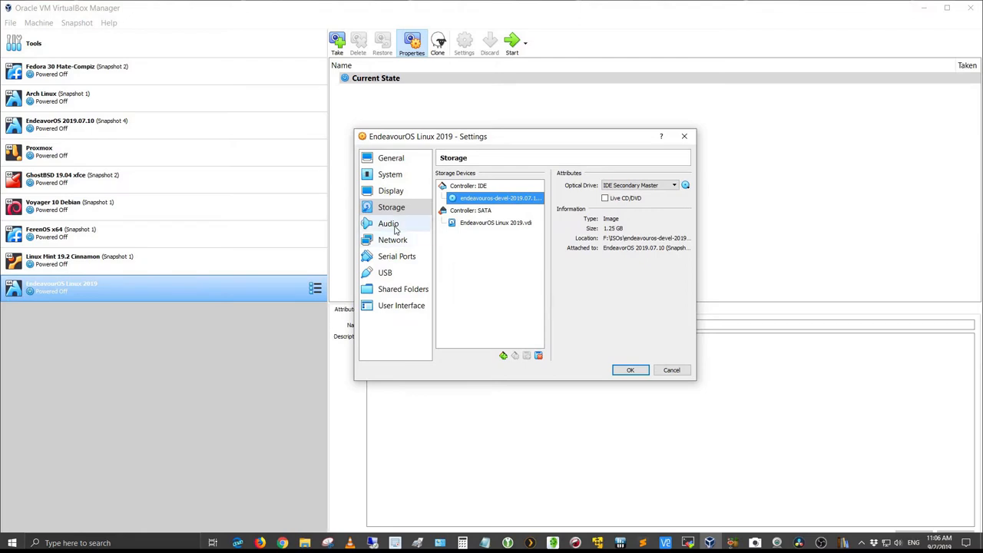
- Attach the network adapter as Bridged Adapter
click(389, 224)
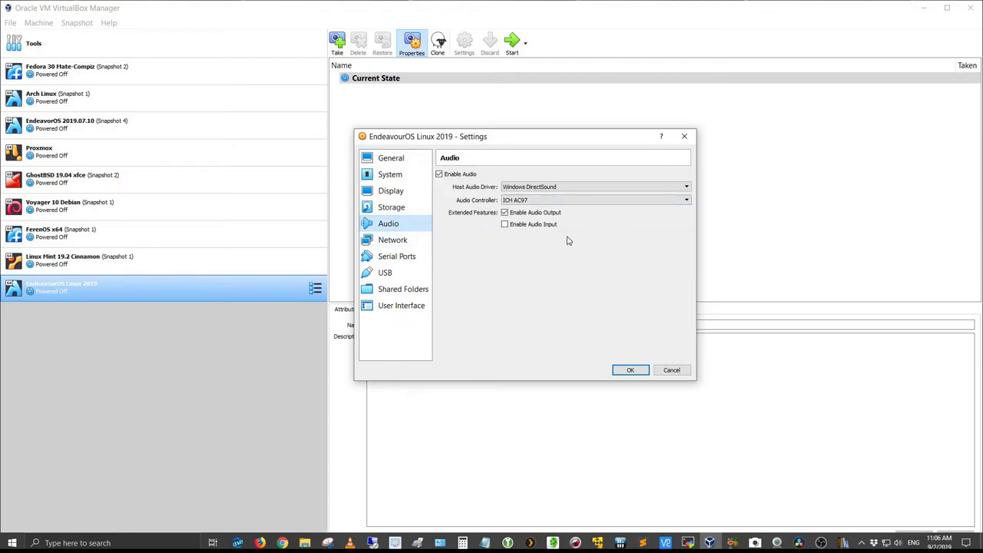
click(394, 239)
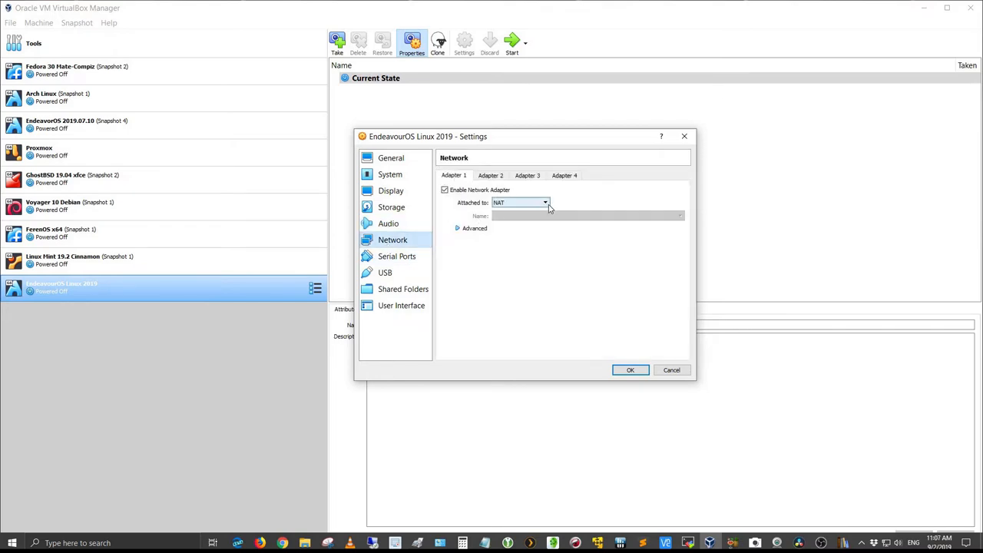
mouse_move(545, 203)
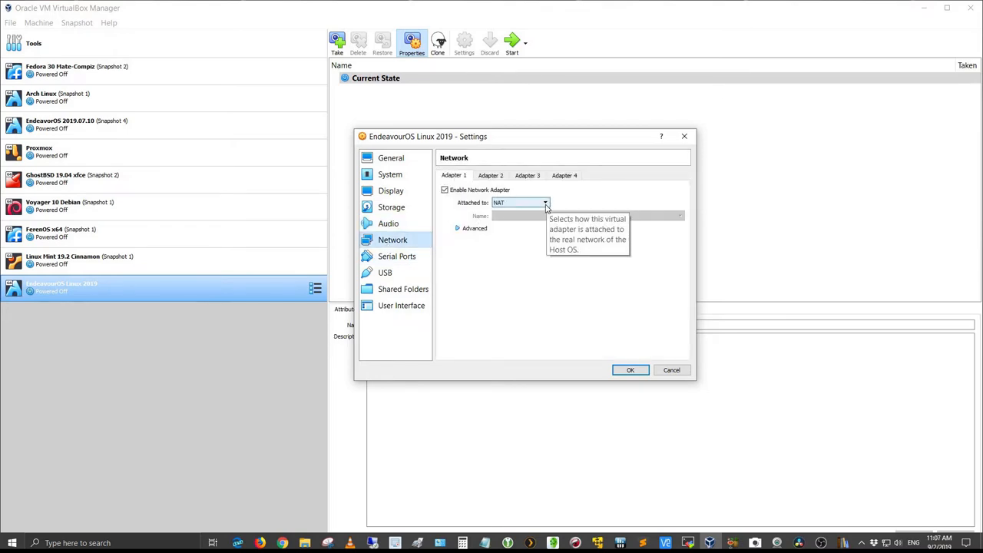
click(545, 203)
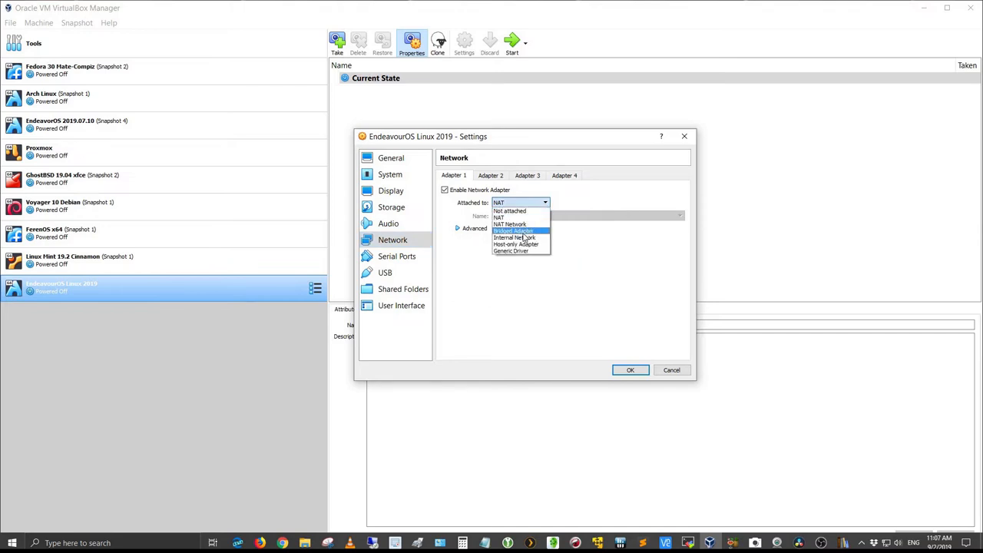
click(514, 231)
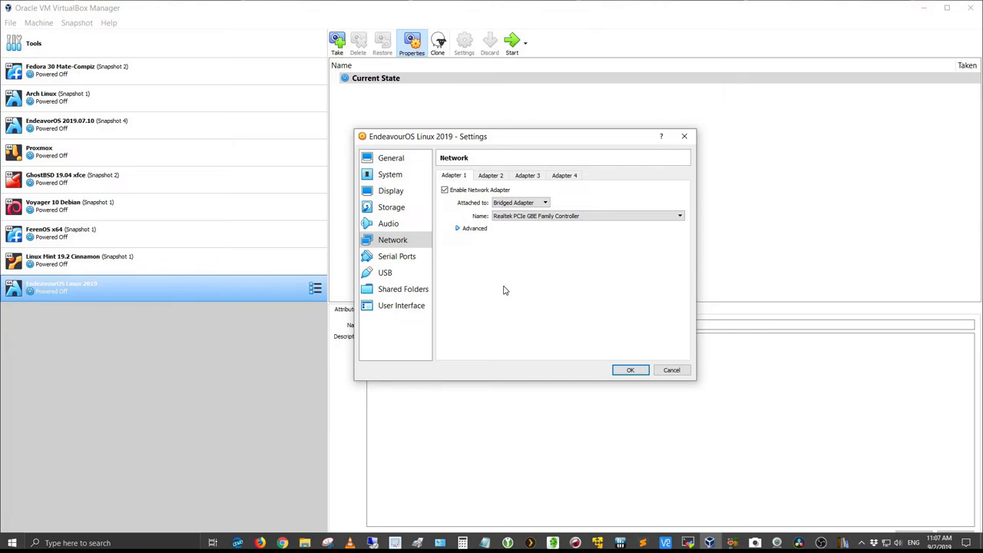
- Switch to the USB 3.0 (xHCI) controller and save the settings with OK
click(384, 272)
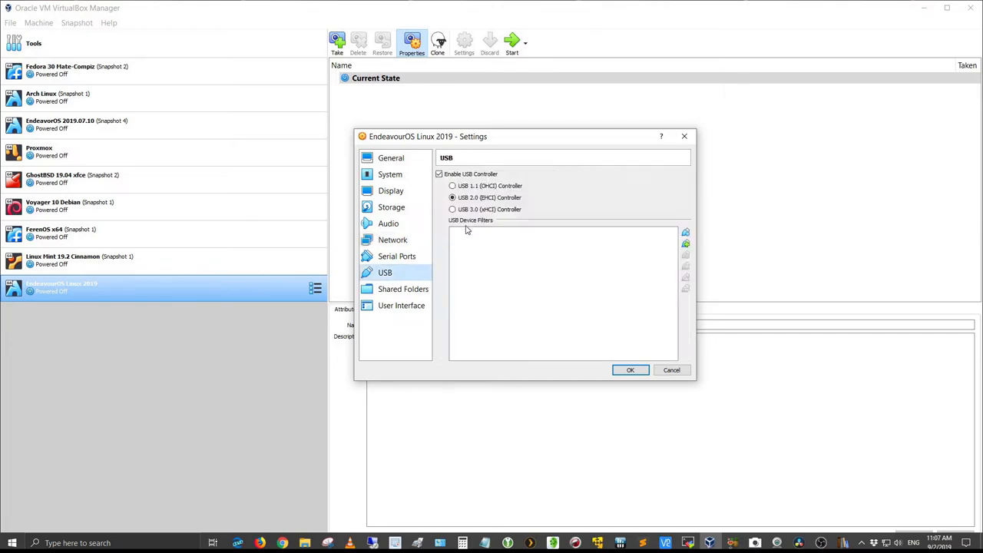
click(452, 209)
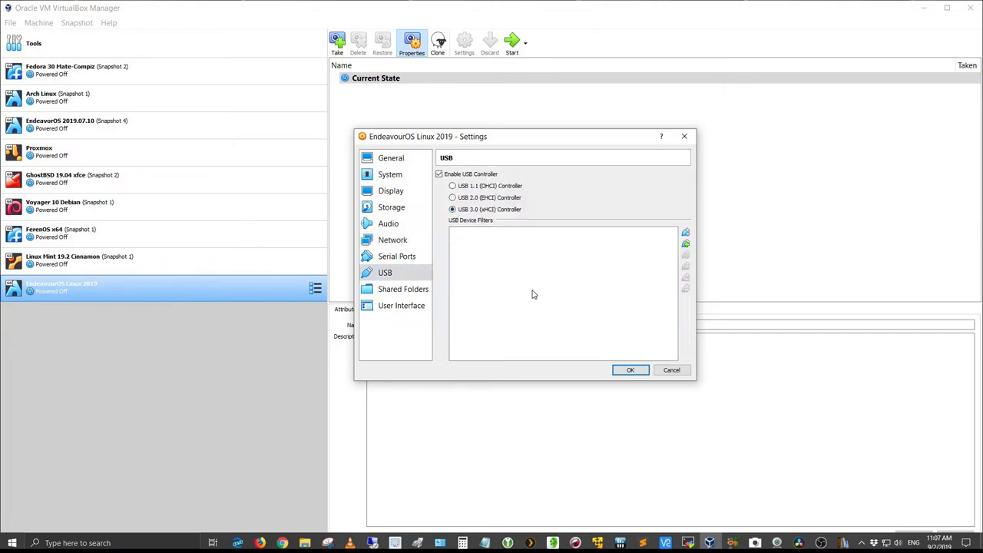
click(630, 371)
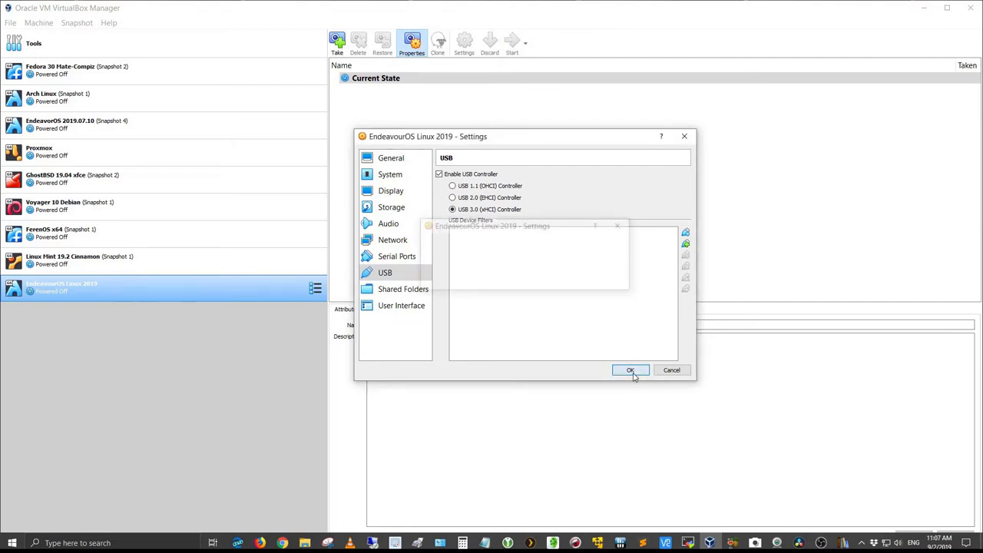
- Launch the EndeavourOS Linux 2019 machine into its live-medium boot menu
click(630, 370)
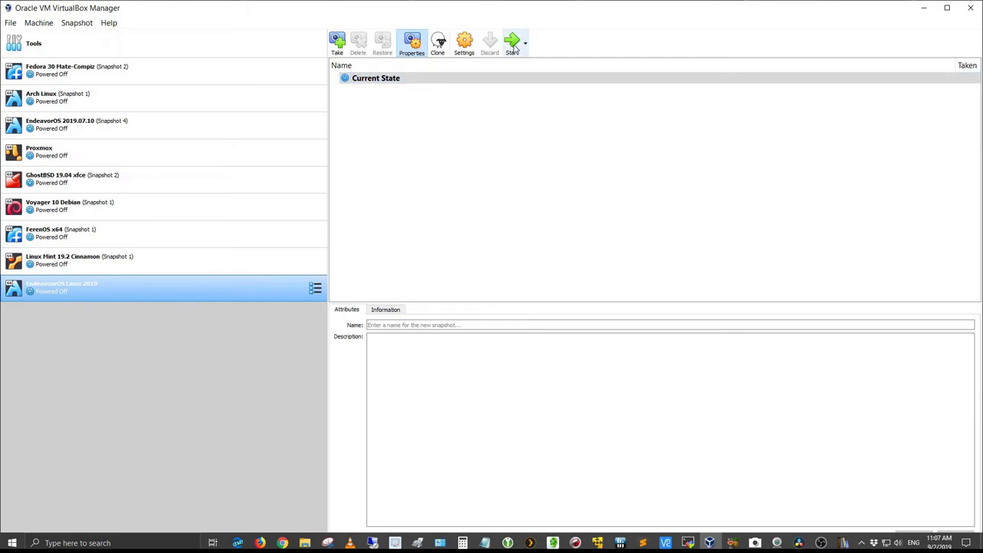
click(512, 43)
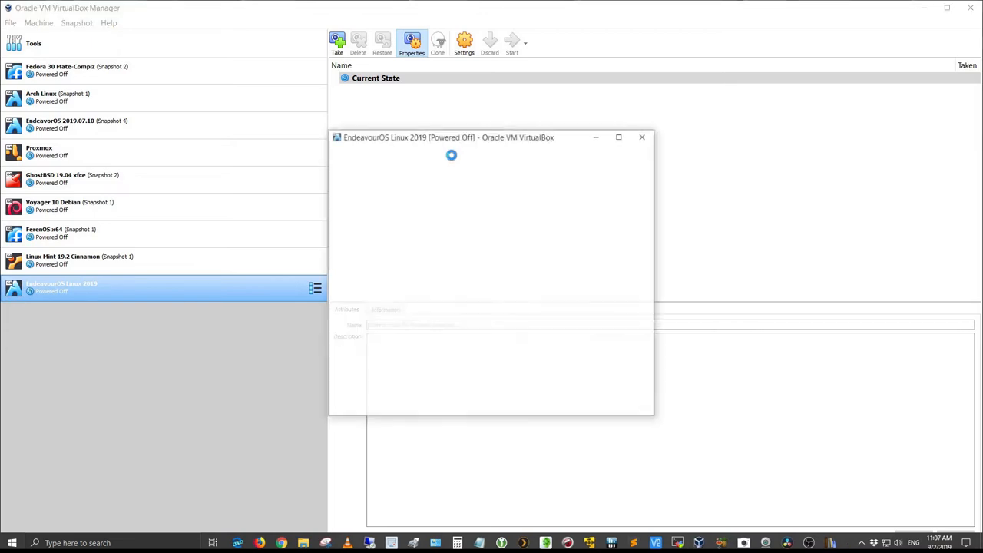
click(396, 150)
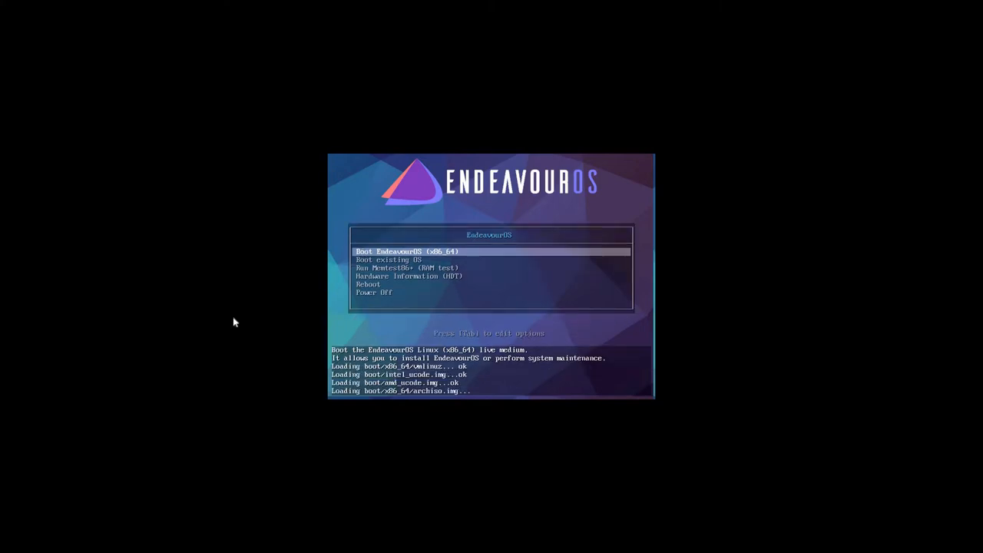
- Choose Boot EndeavourOS (x86_64) and wait for the live desktop with wired network
key(Return)
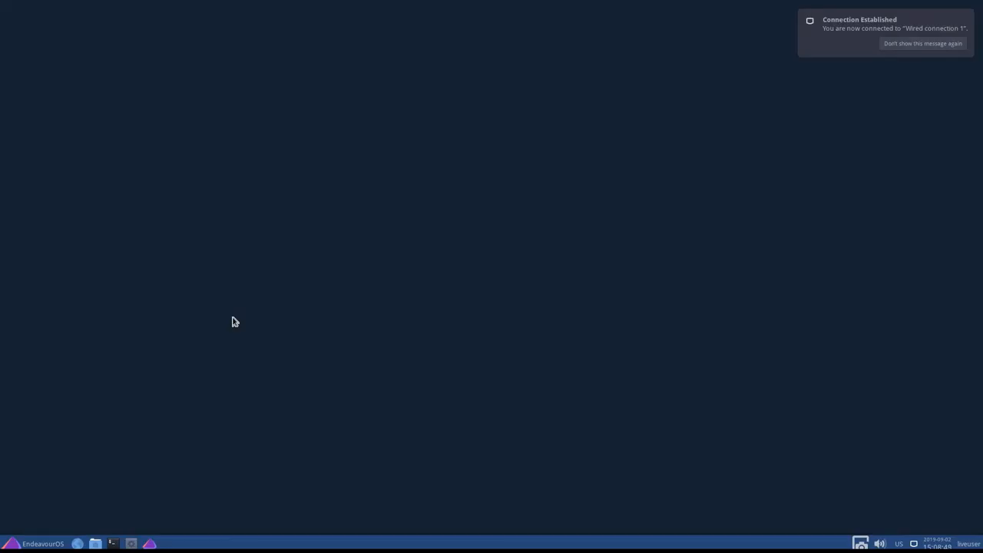
mouse_move(822, 54)
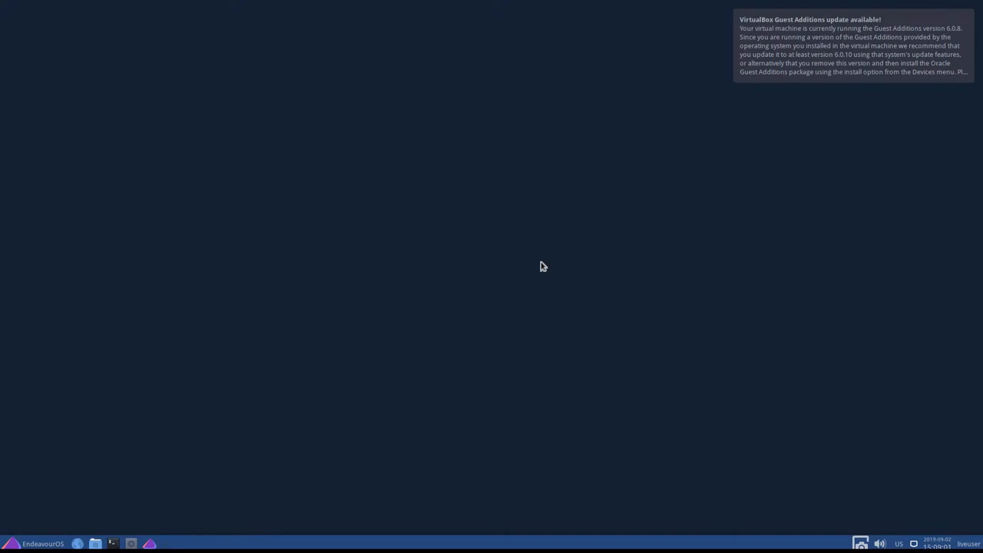
mouse_move(934, 34)
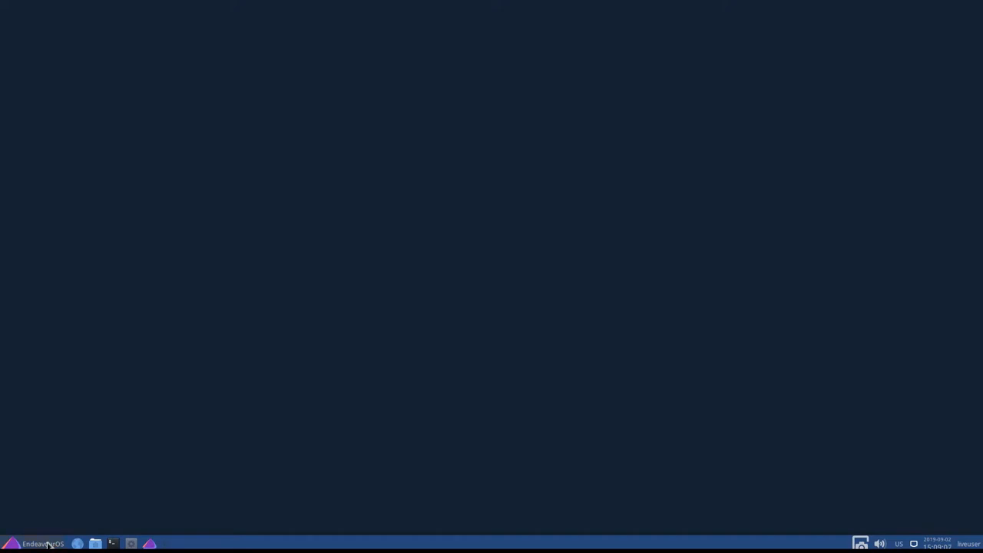
- From the Whisker Menu's System category, start Install System to reach the installer's Welcome page
click(12, 544)
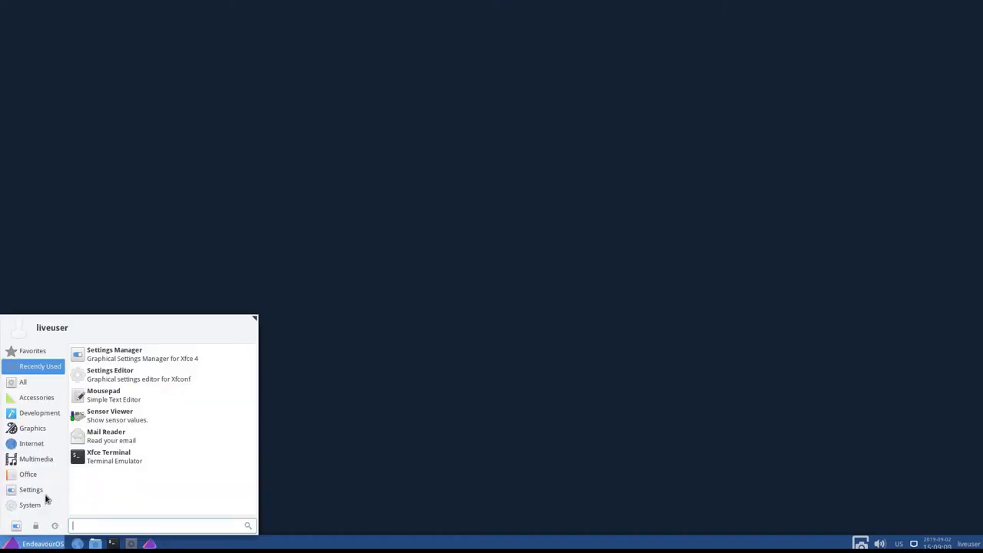
click(32, 427)
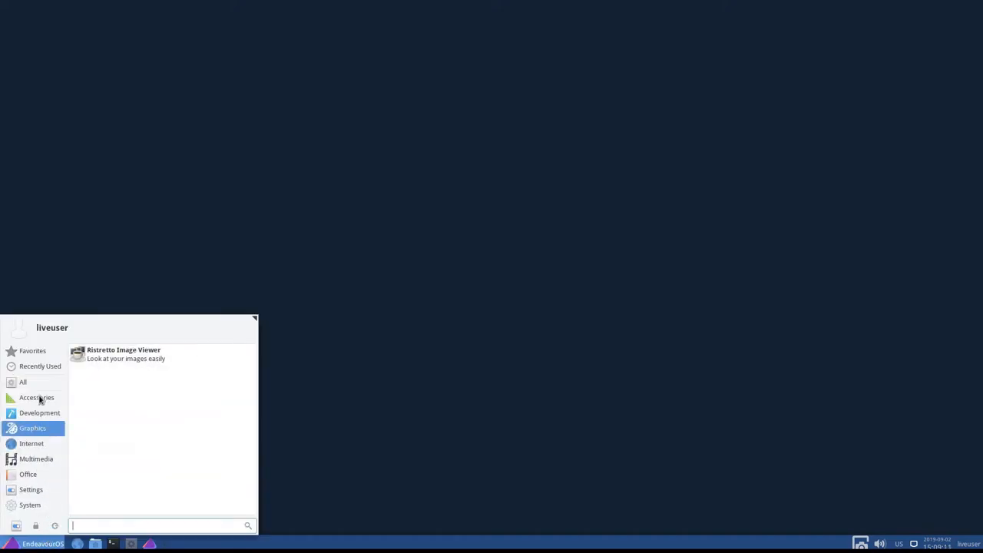
click(31, 504)
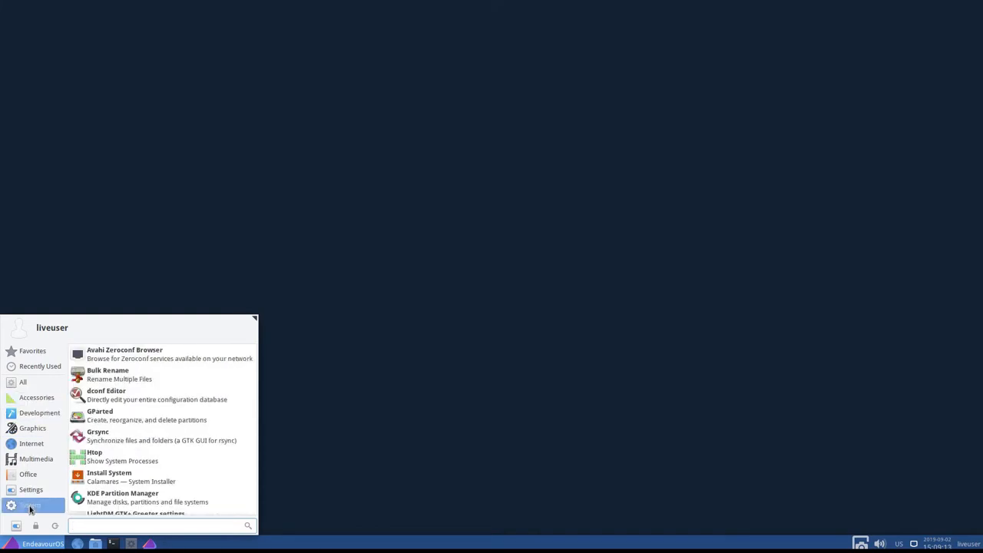
click(109, 476)
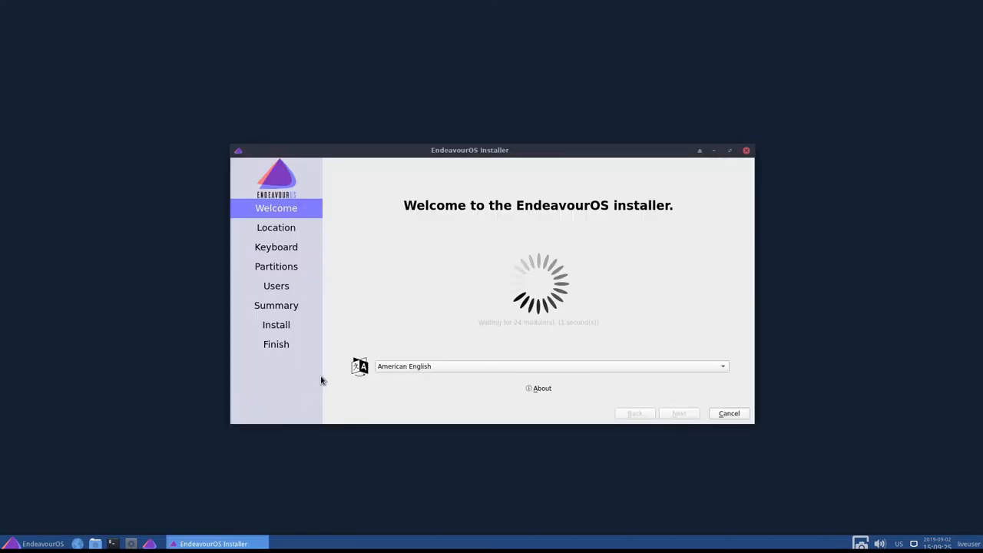
mouse_move(299, 384)
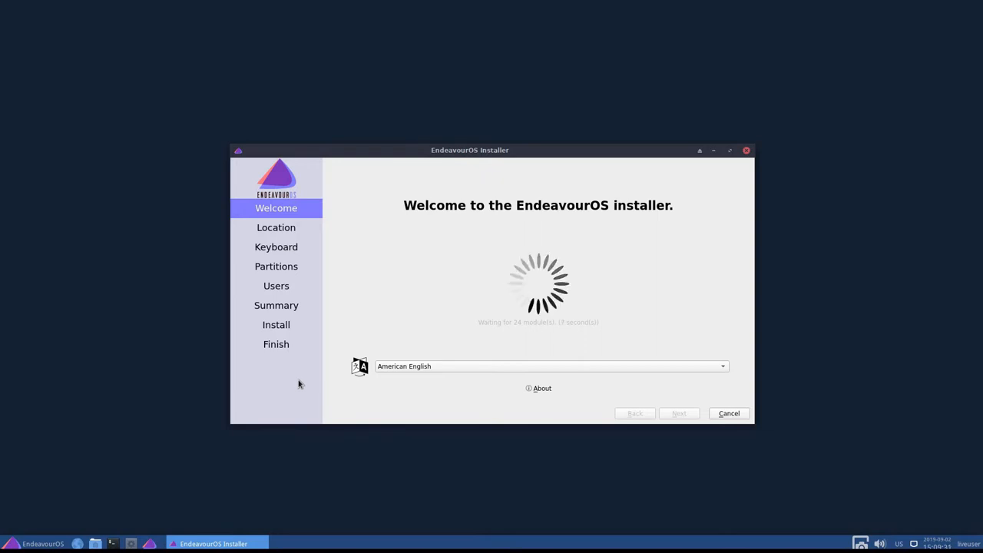
mouse_move(384, 393)
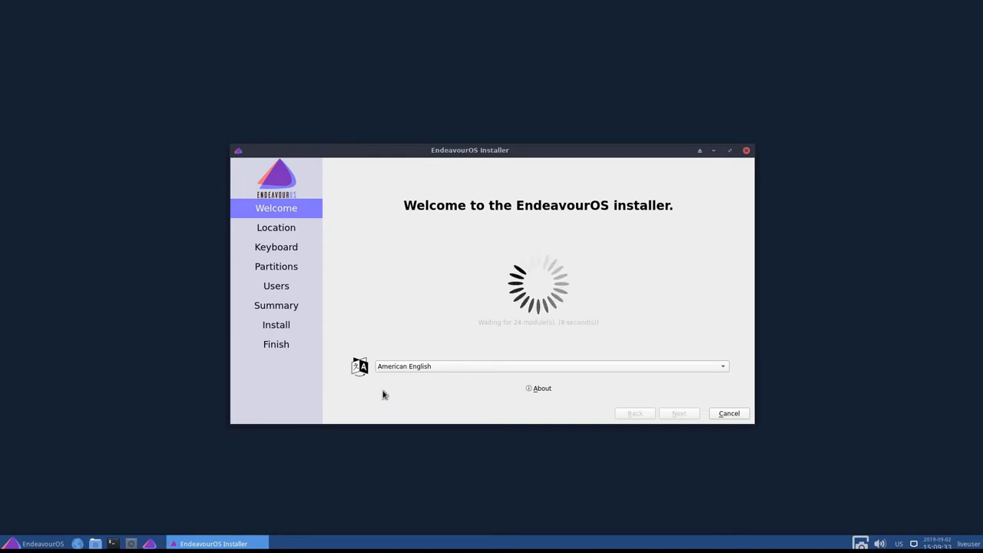
mouse_move(407, 390)
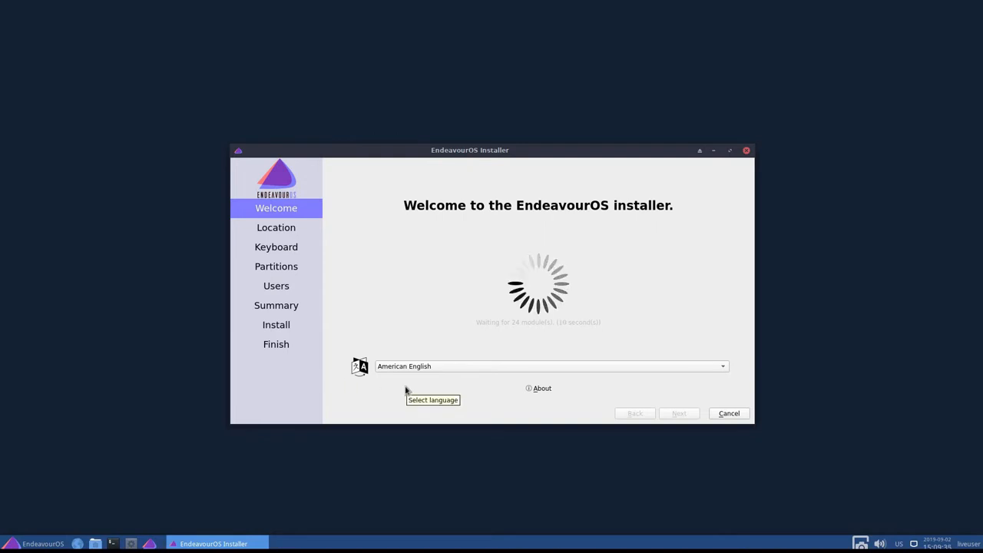
mouse_move(346, 393)
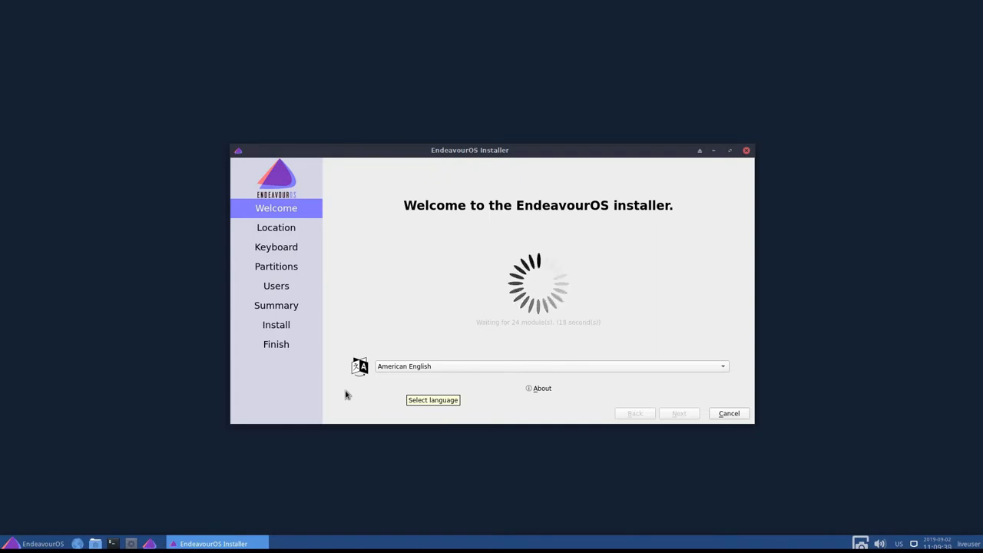
mouse_move(276, 398)
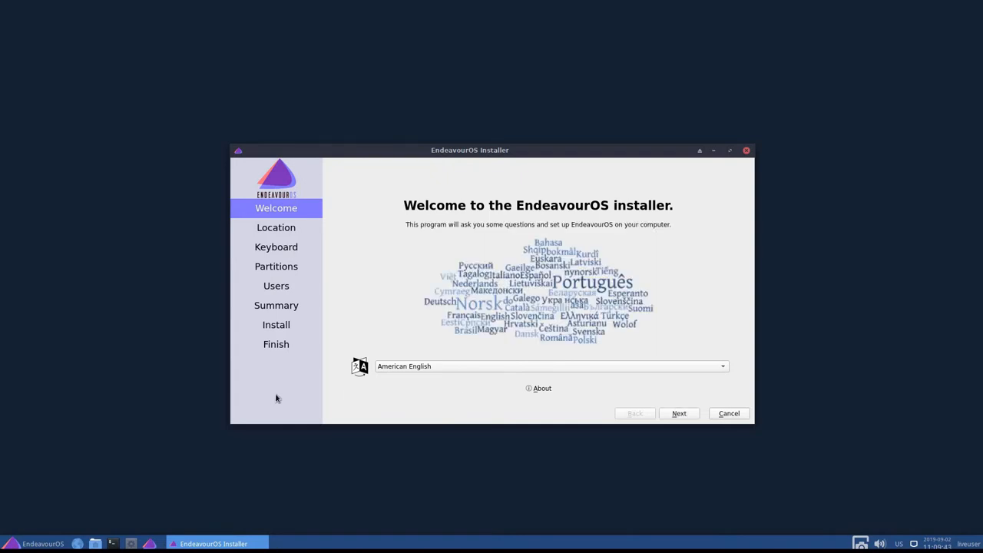
mouse_move(622, 393)
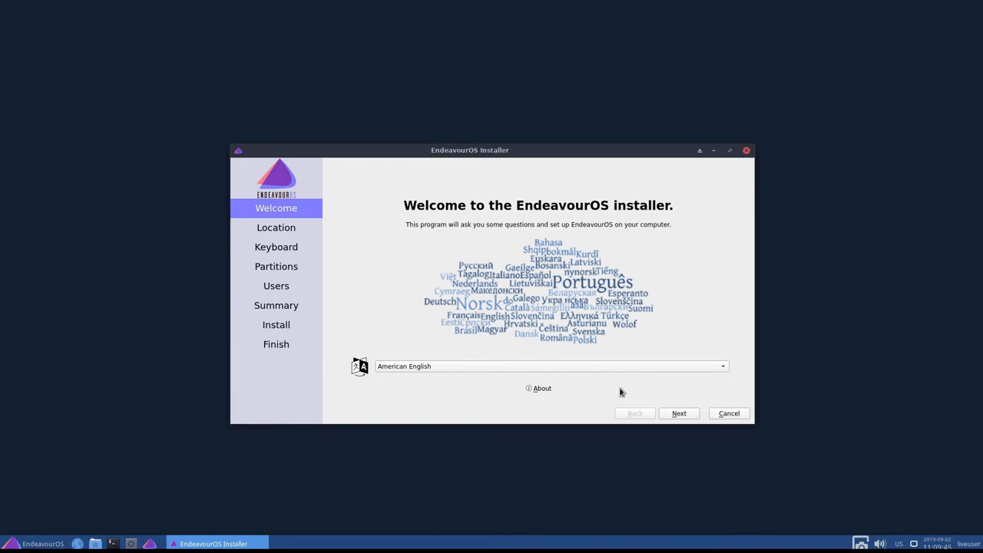
- Keep American English and continue to the Location page showing America/New York
click(679, 414)
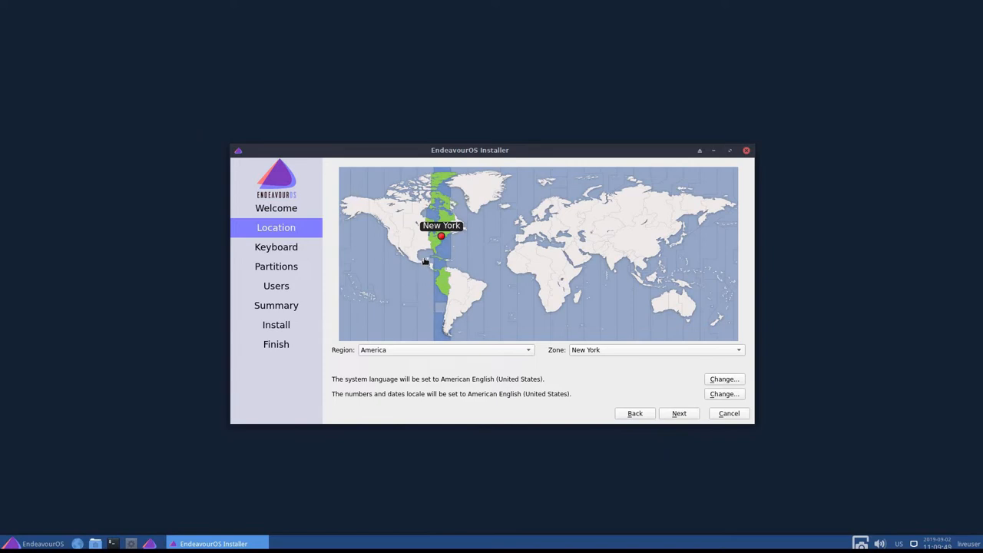
mouse_move(399, 335)
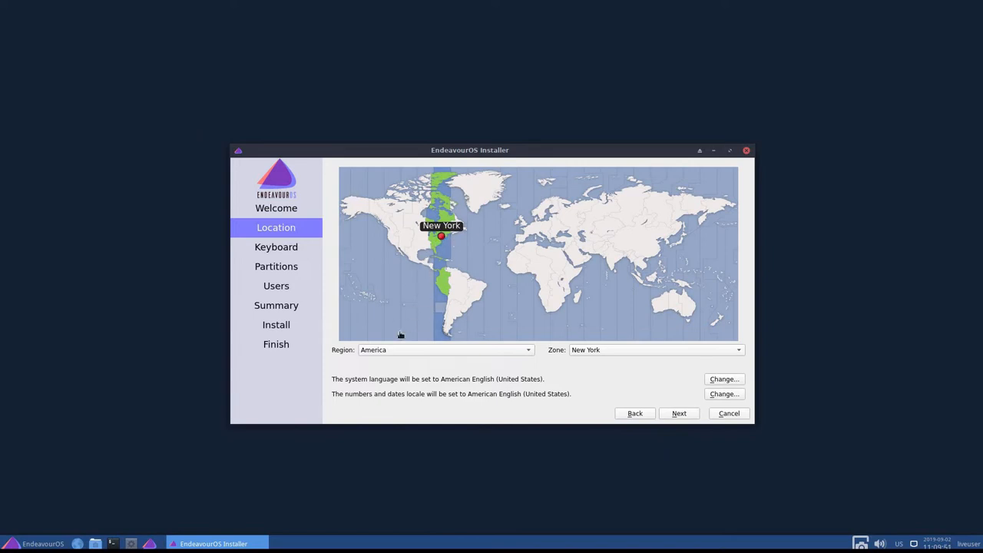
mouse_move(602, 378)
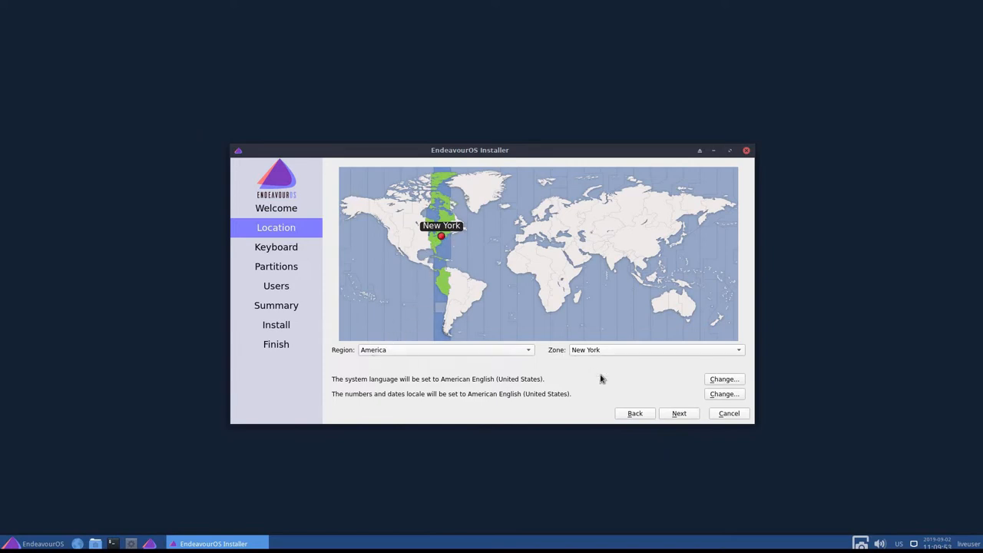
- Keep region America, zone New York and continue to the Keyboard page
click(679, 414)
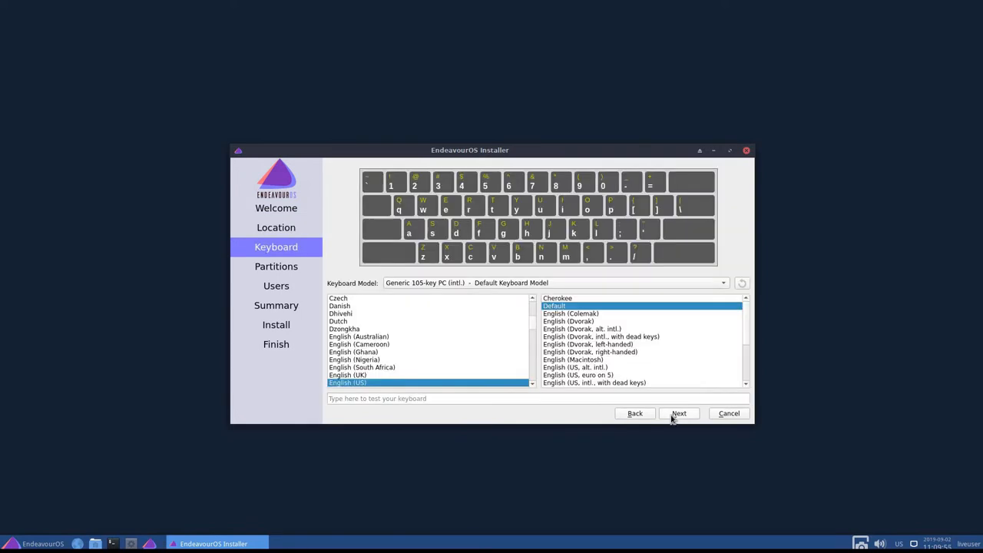
mouse_move(397, 294)
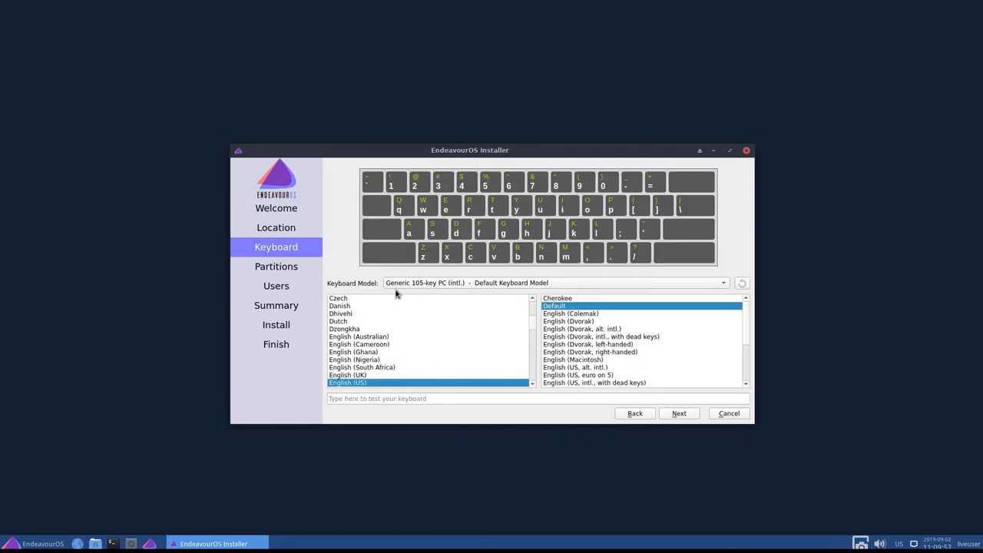
mouse_move(449, 289)
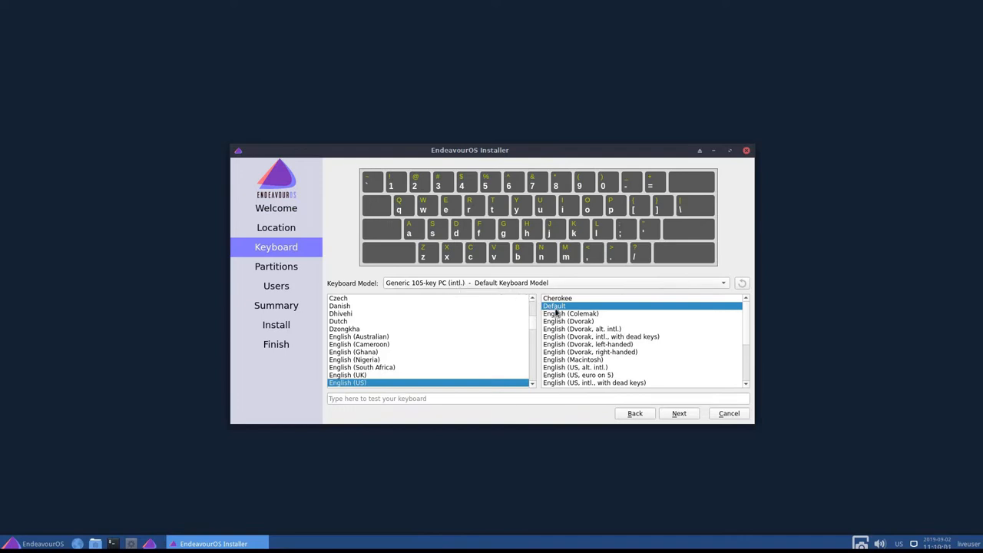
mouse_move(618, 409)
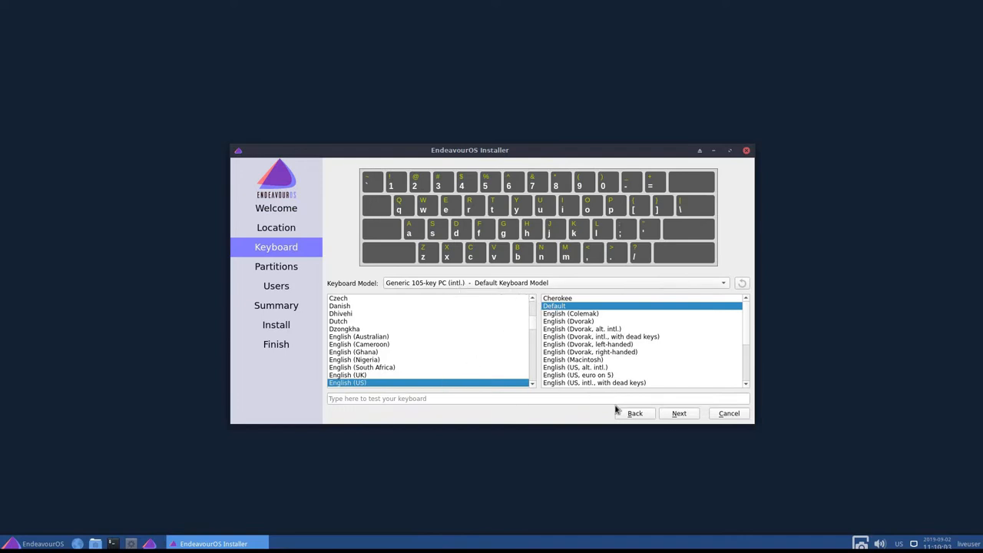
- Keep the default 105-key keyboard, then choose Erase disk for the 32 GB VBOX disk with No Swap
click(679, 413)
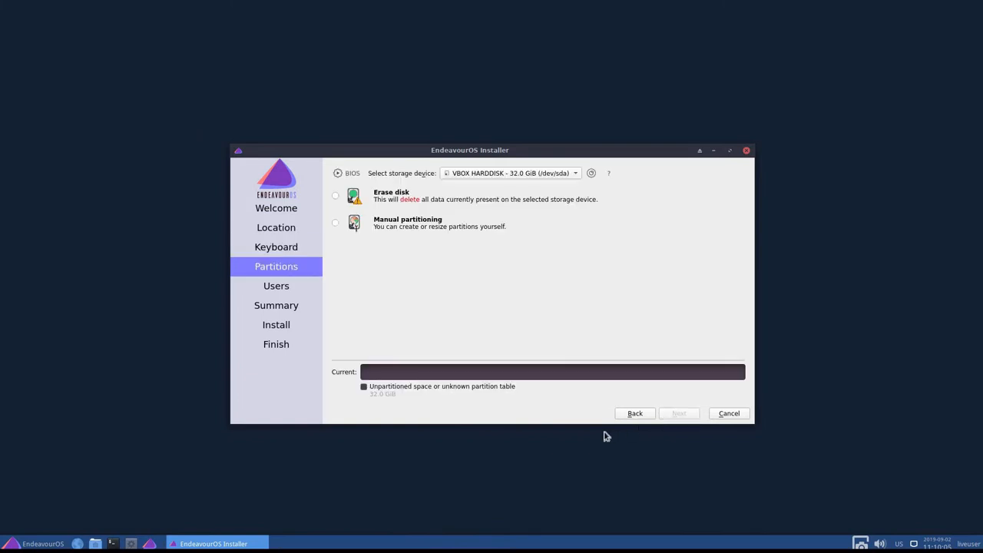
mouse_move(384, 323)
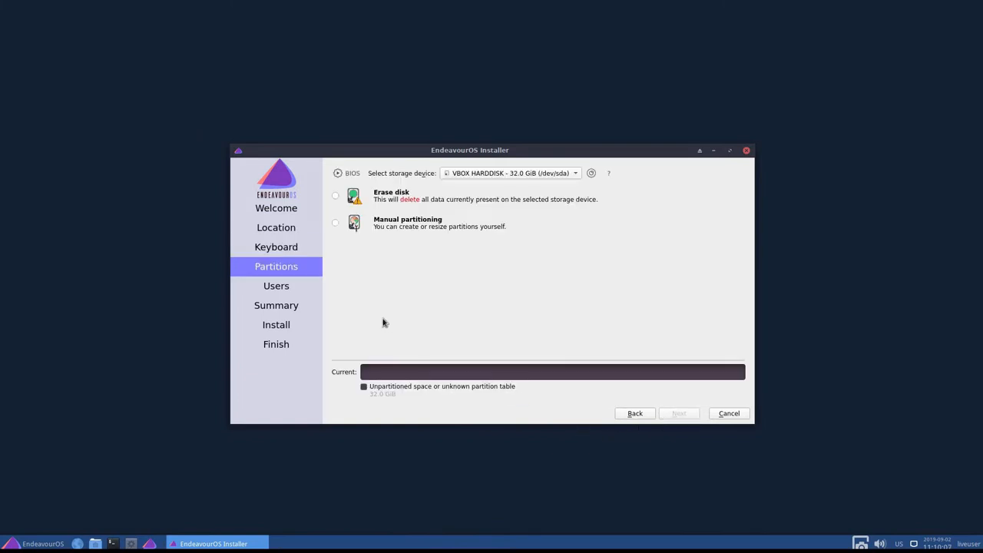
mouse_move(341, 256)
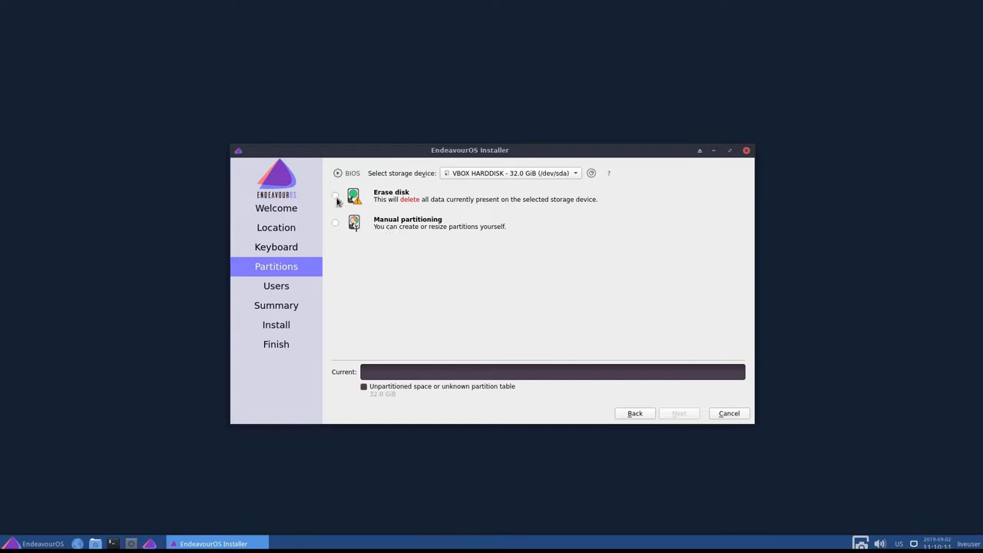
click(335, 195)
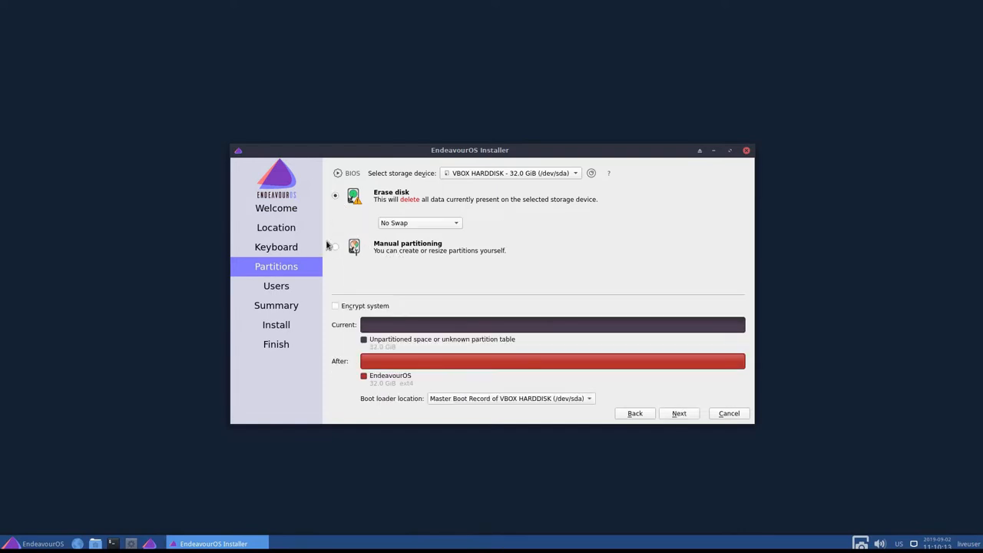
mouse_move(341, 209)
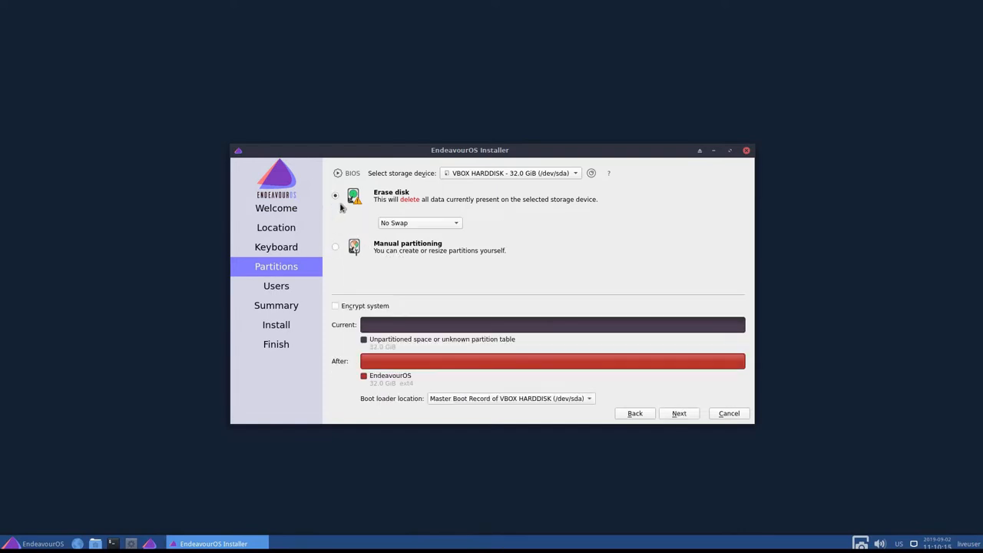
mouse_move(480, 233)
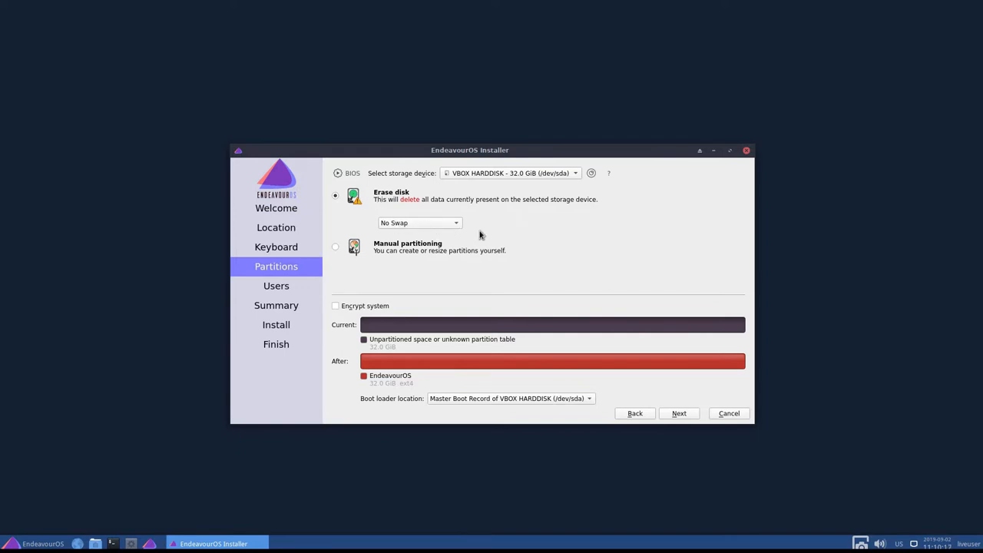
mouse_move(550, 367)
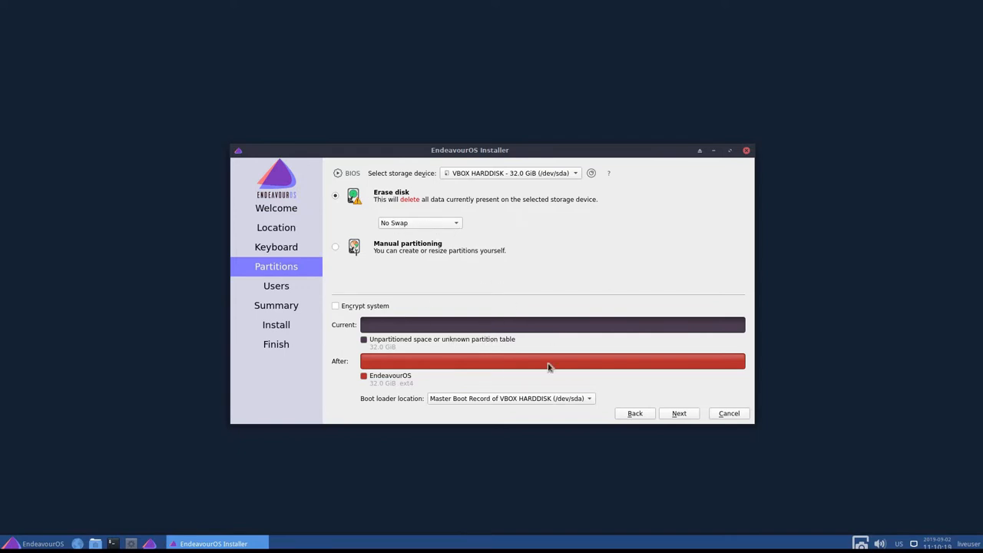
mouse_move(644, 395)
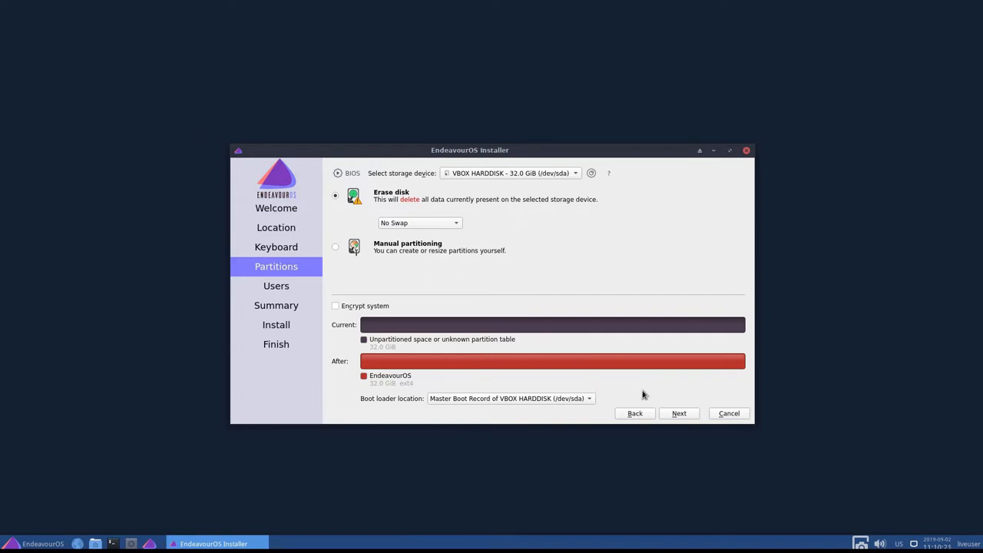
click(679, 413)
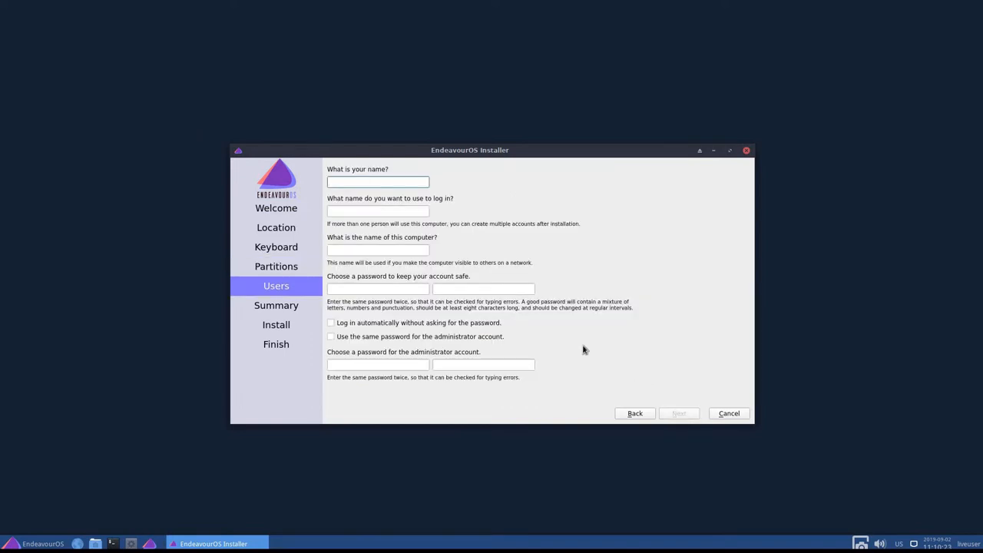
mouse_move(537, 272)
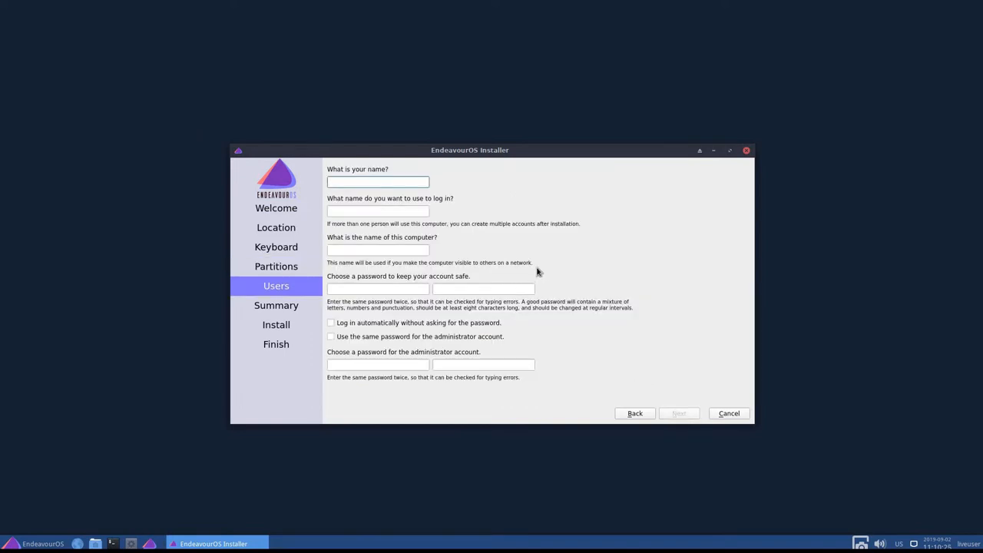
text(Dan Calloway)
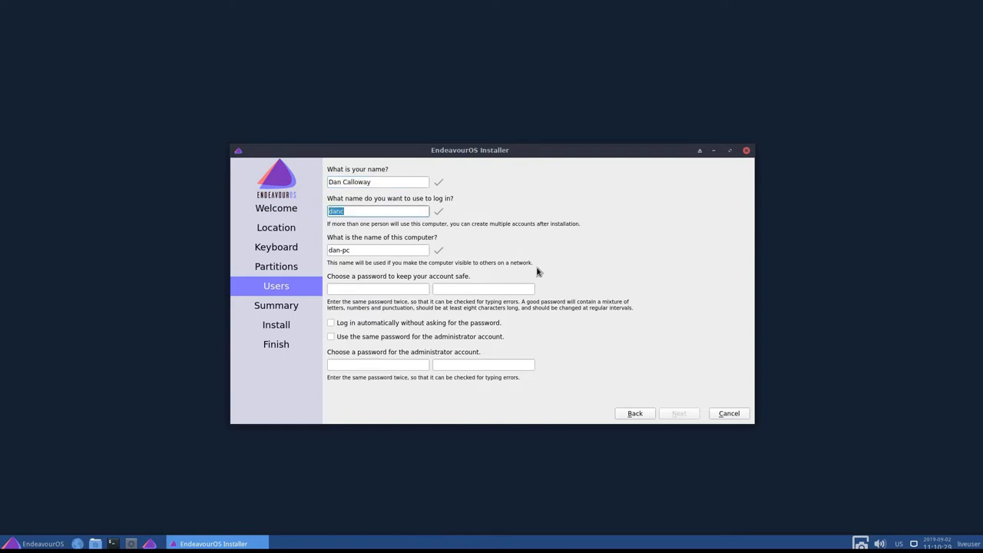
text(endeavourOS-)
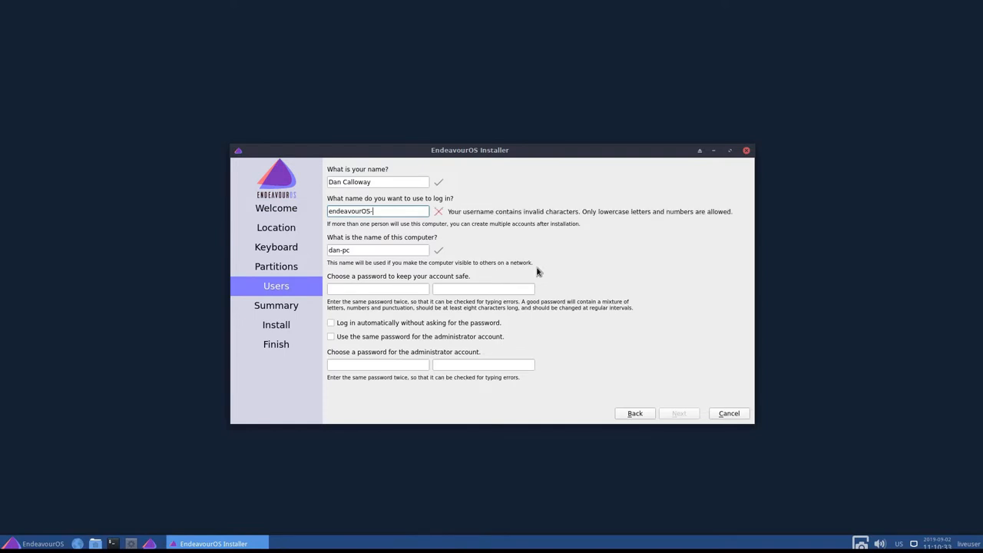
text(VM)
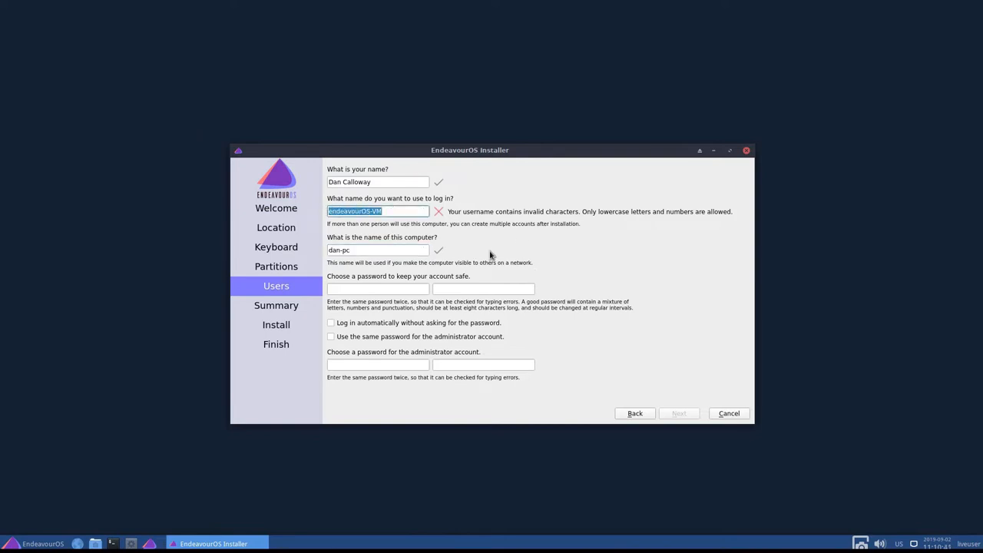
text(datapioneer)
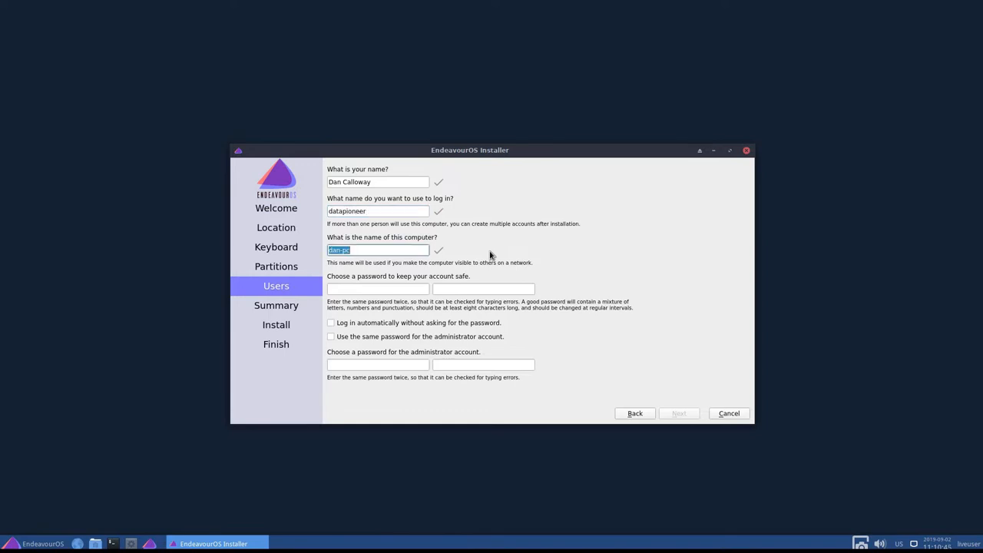
text(endeavour)
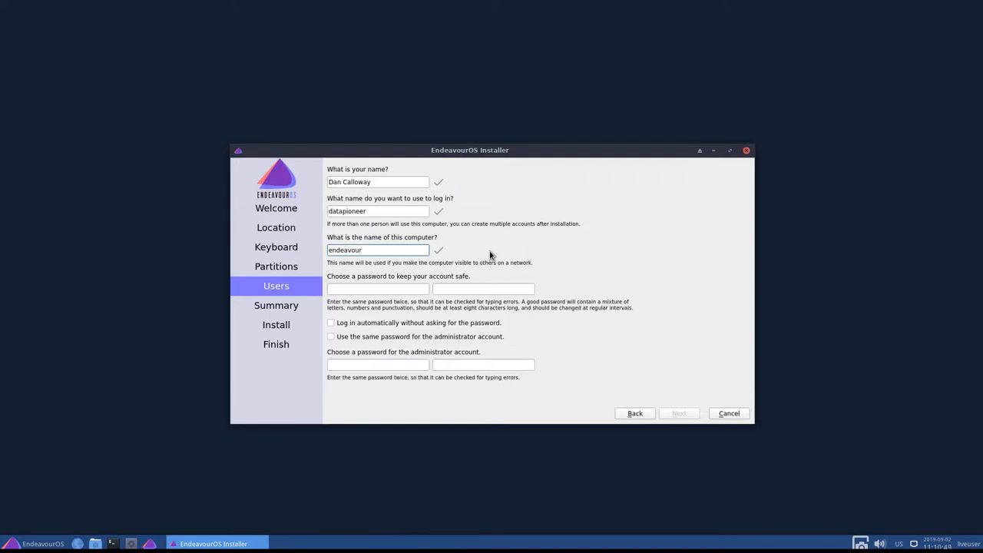
text(OS-)
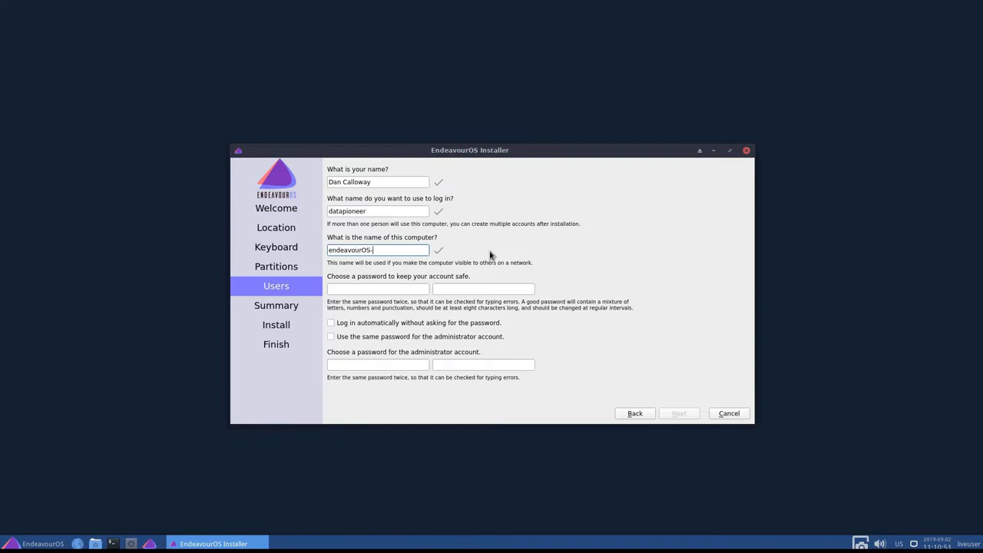
text(vm)
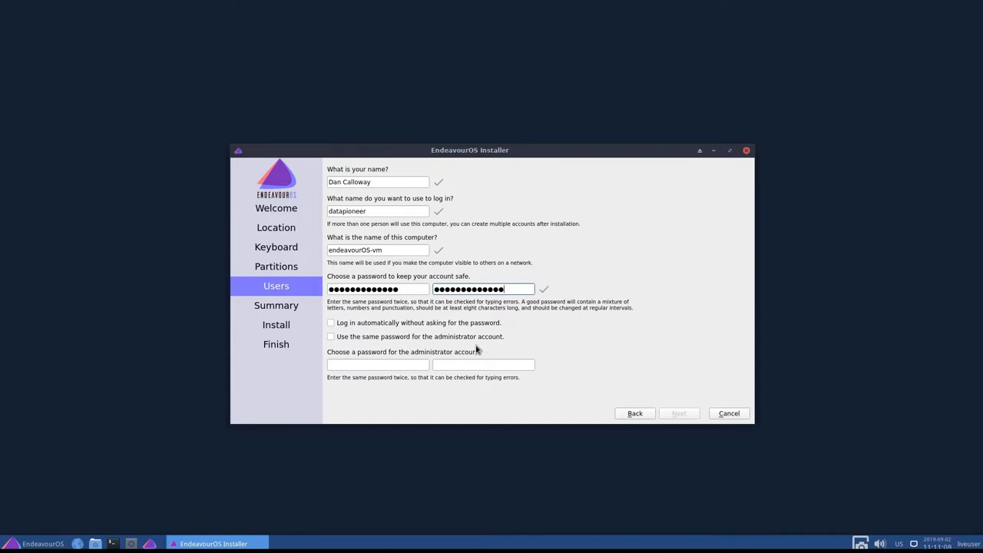
mouse_move(377, 361)
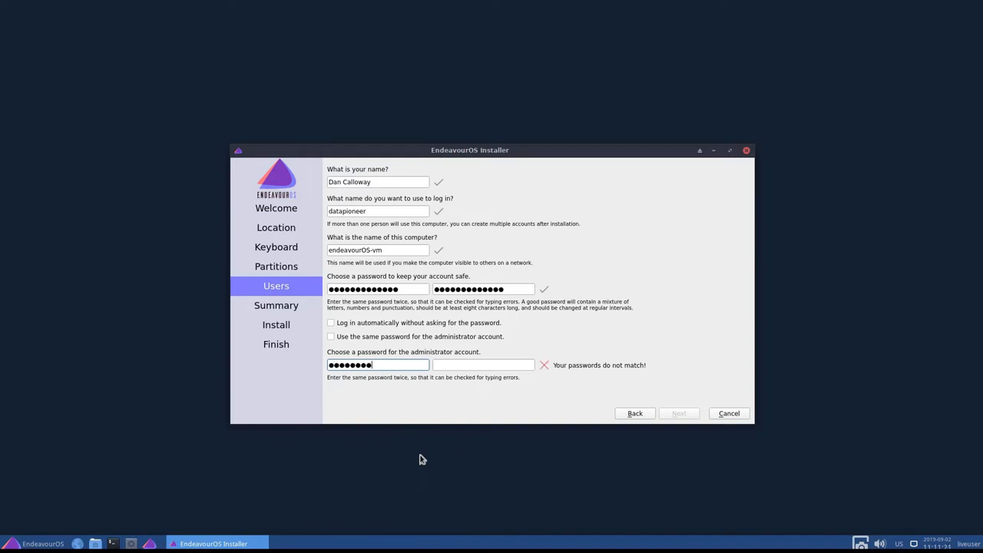
text(••••••)
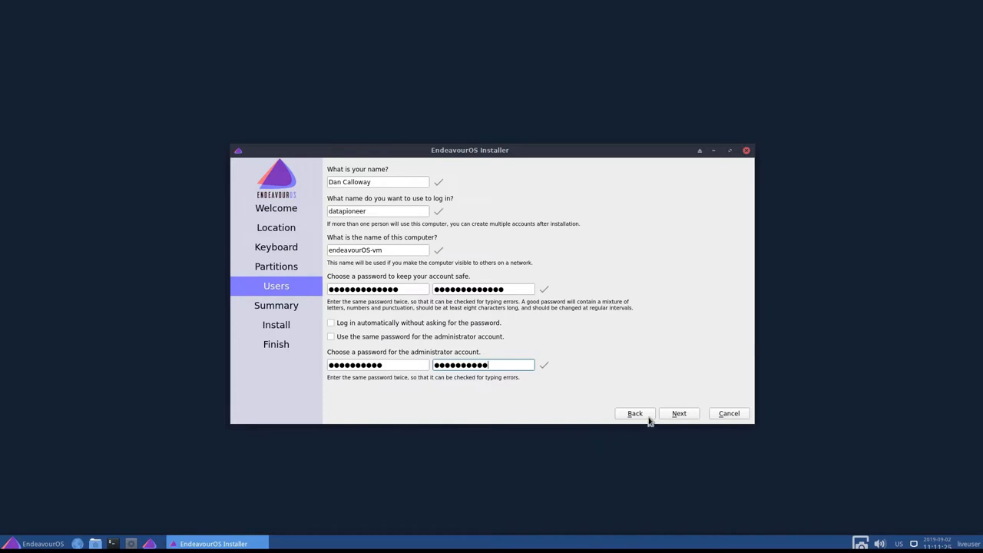
- Continue to the Summary page and start the install, bringing up the confirmation prompt
click(679, 413)
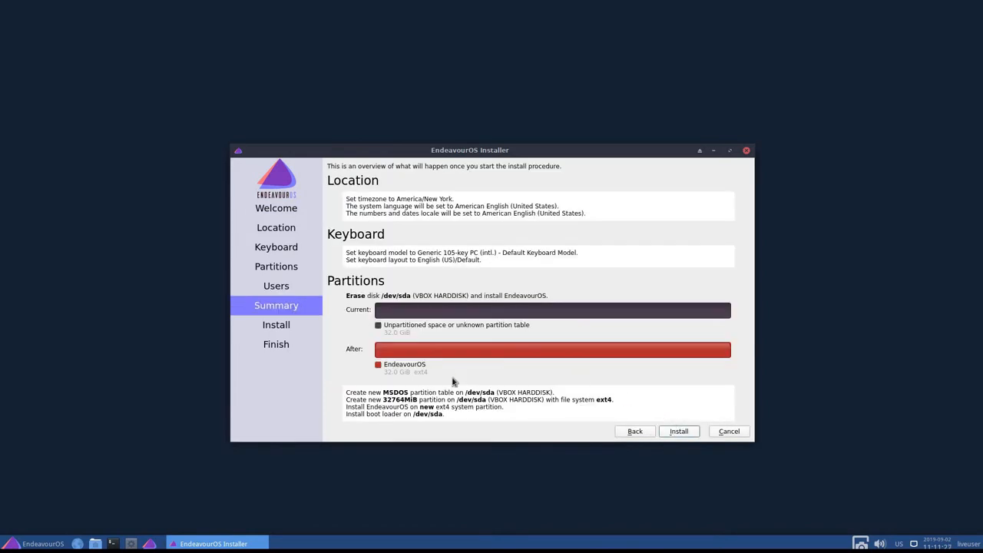
mouse_move(475, 313)
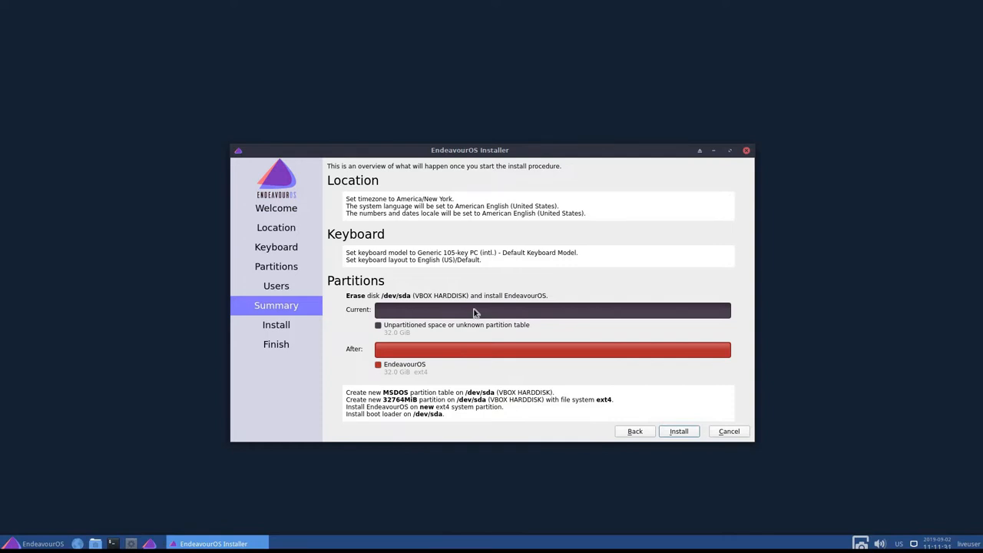
mouse_move(409, 360)
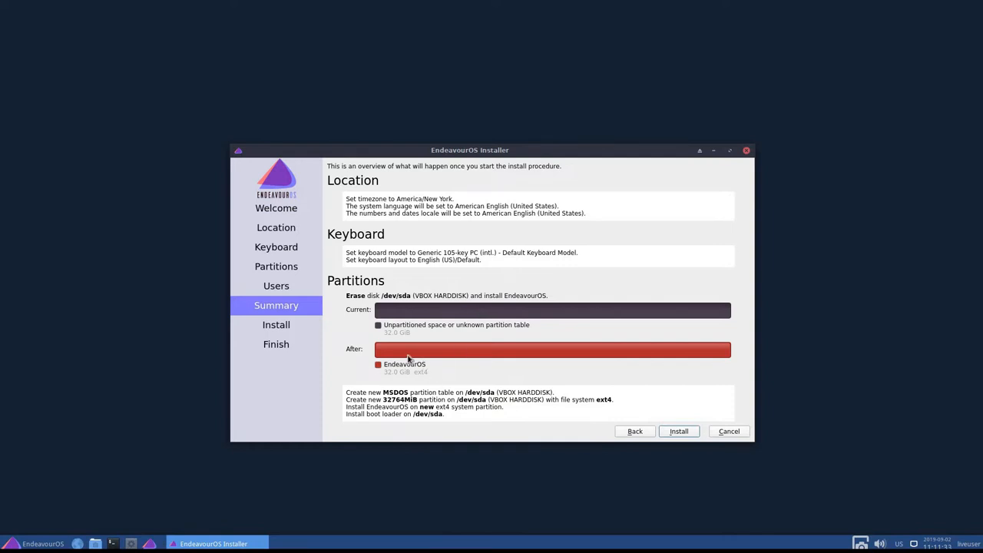
mouse_move(387, 378)
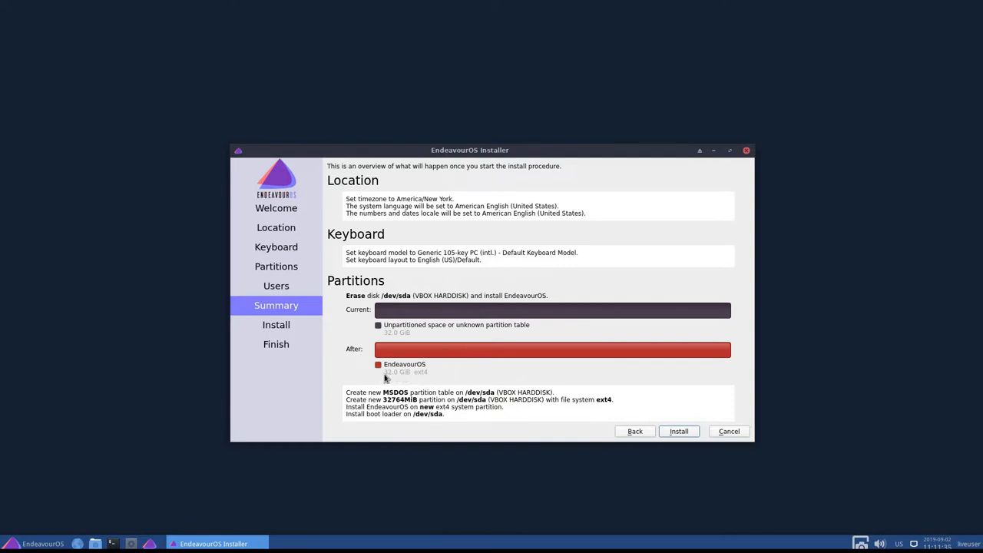
mouse_move(387, 381)
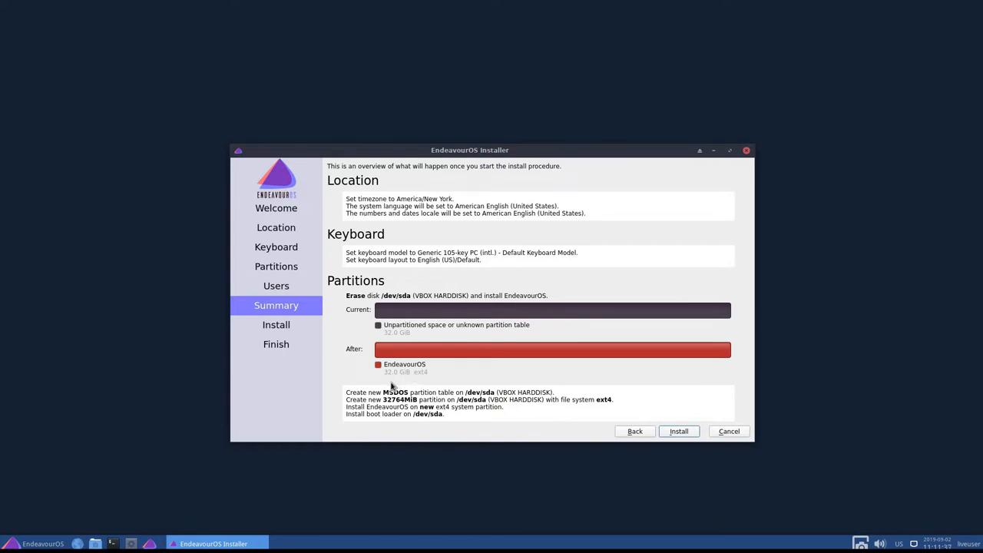
mouse_move(438, 380)
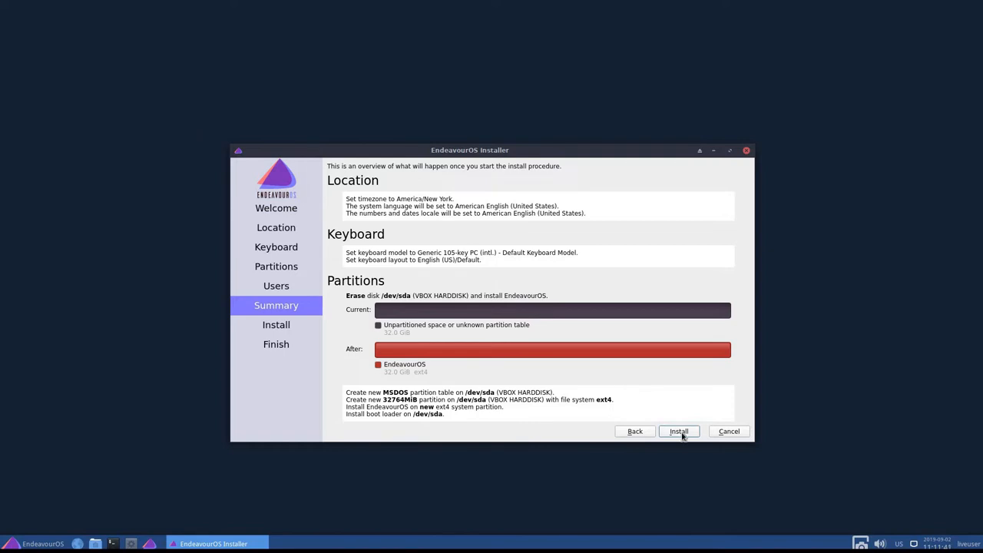
click(679, 431)
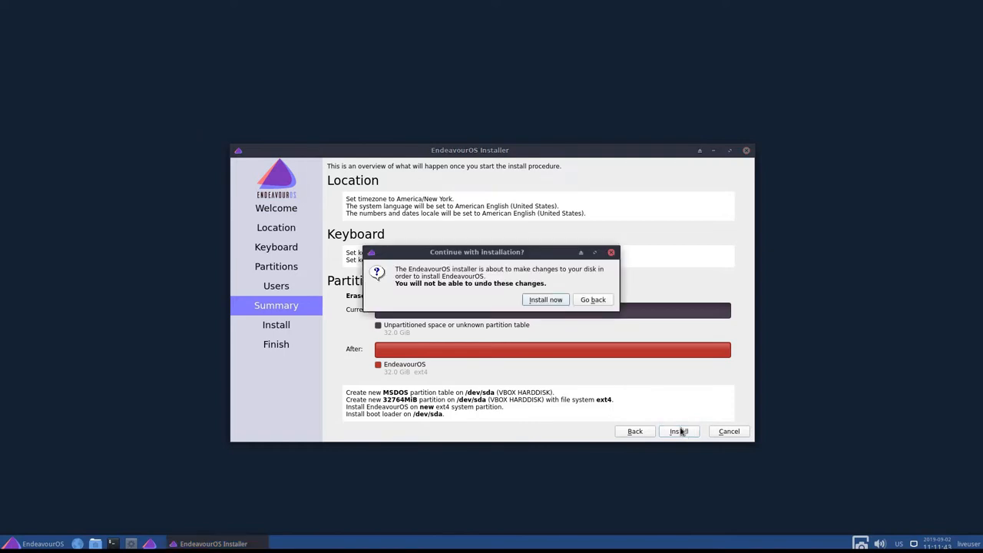
mouse_move(490, 304)
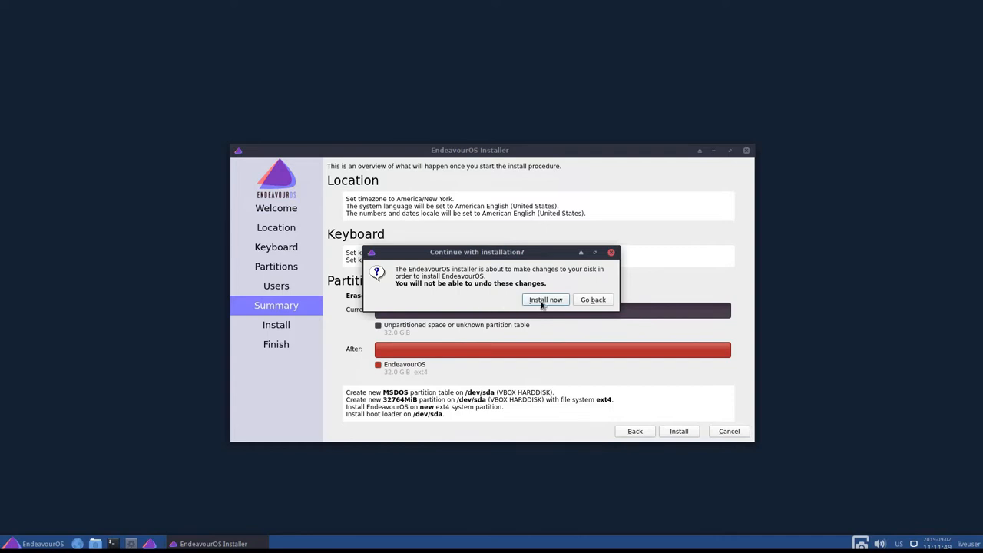
click(545, 300)
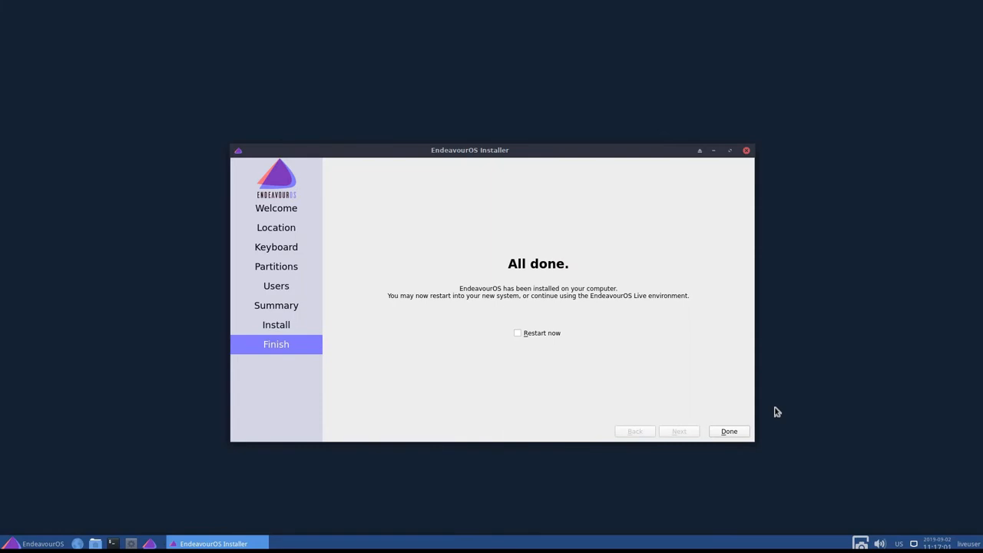
mouse_move(618, 338)
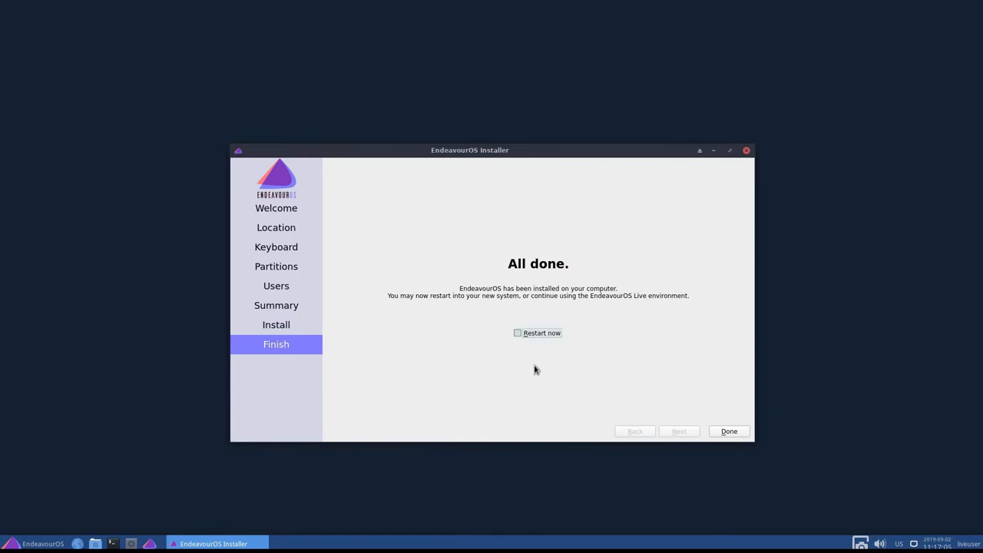
- Finish the installer and restart into the newly installed EndeavourOS
click(518, 332)
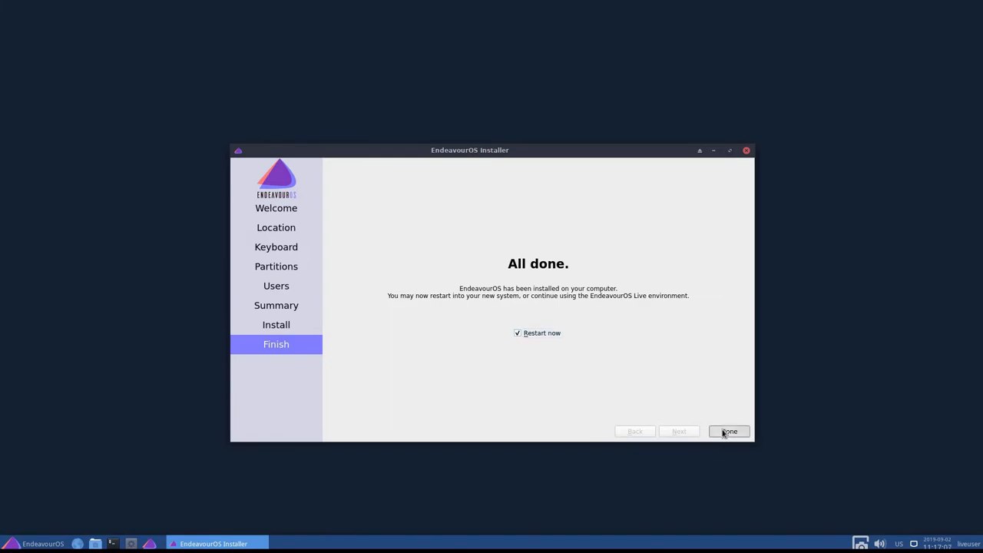
click(728, 430)
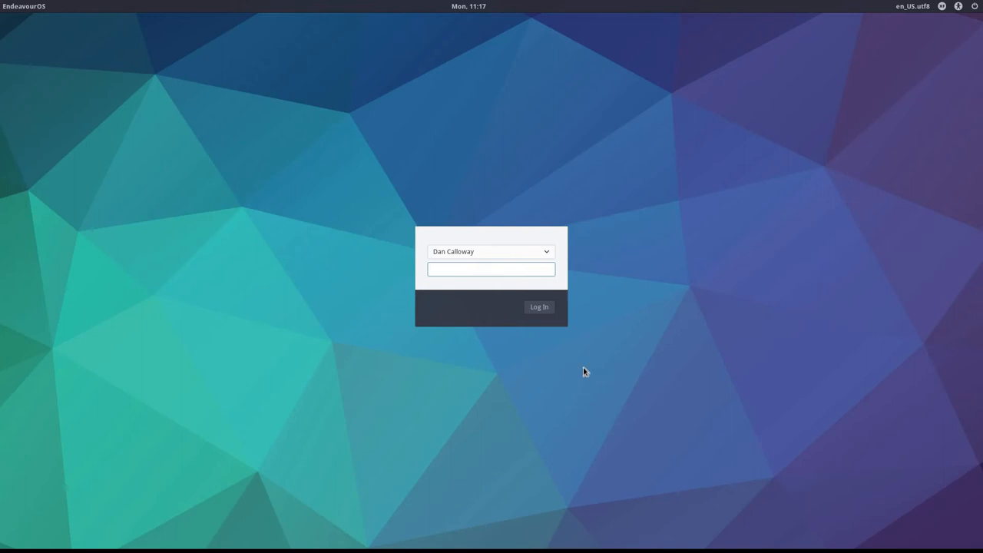
- Enter the account password at the LightDM greeter and log in to the desktop
click(491, 269)
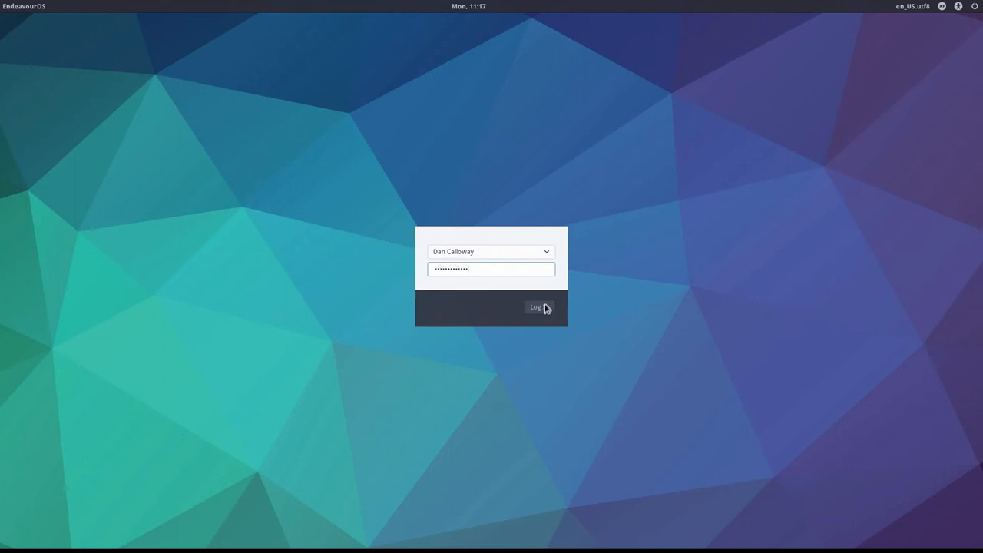
click(538, 307)
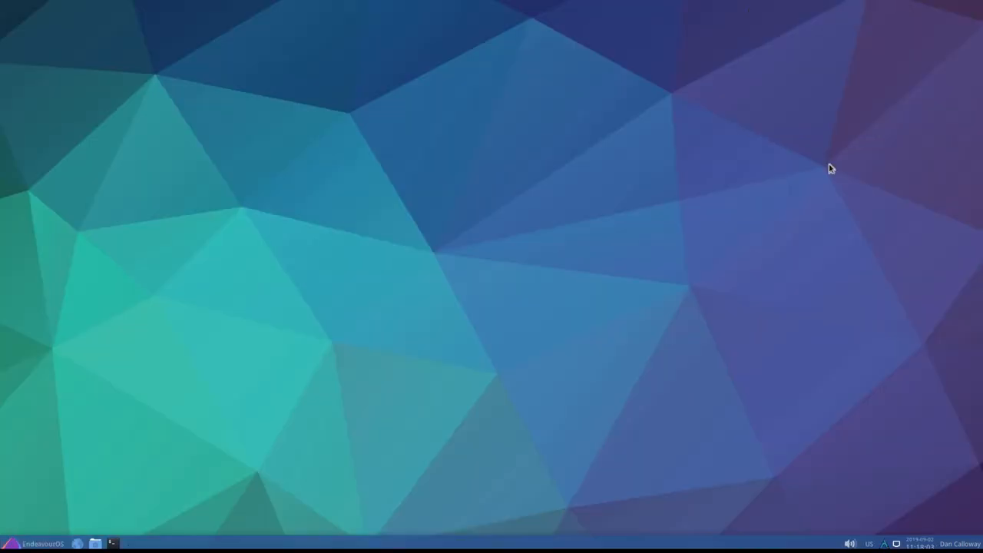
mouse_move(765, 301)
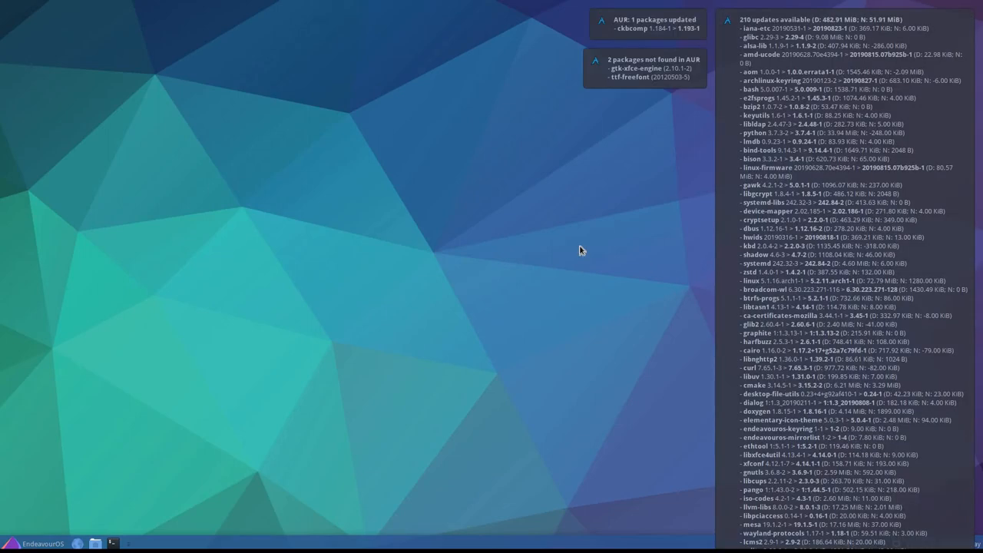
mouse_move(615, 120)
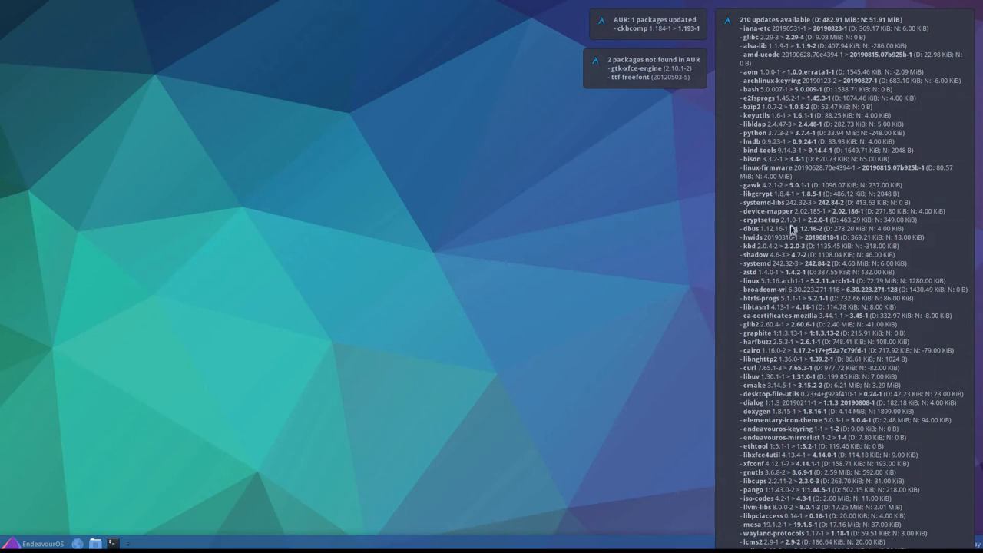
mouse_move(682, 243)
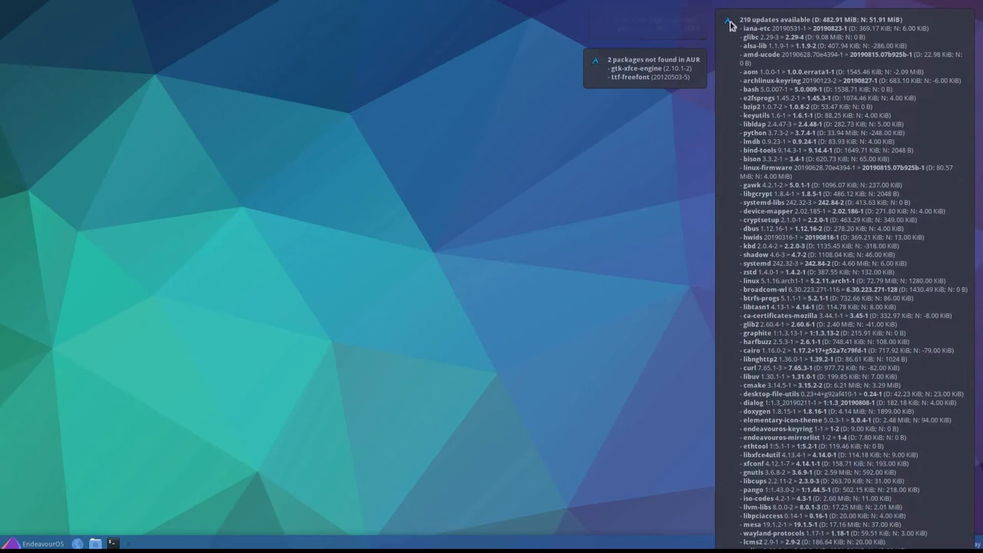
- Clear the notification announcing 210 available package updates
click(725, 19)
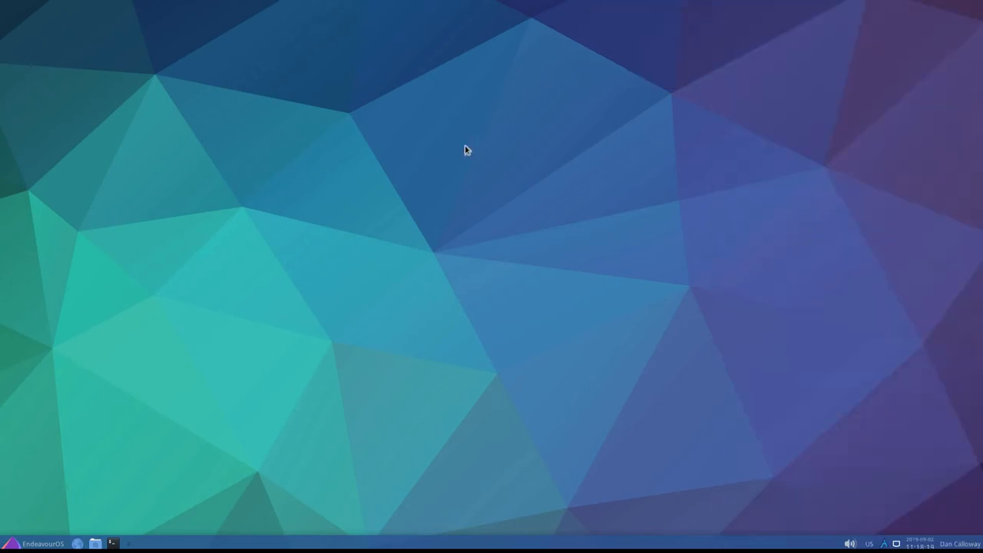
mouse_move(341, 313)
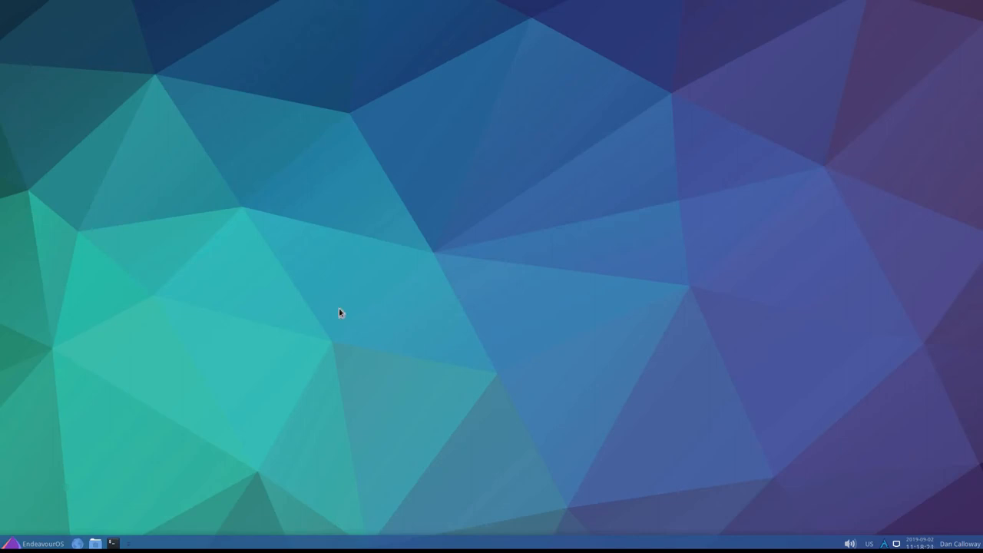
mouse_move(173, 438)
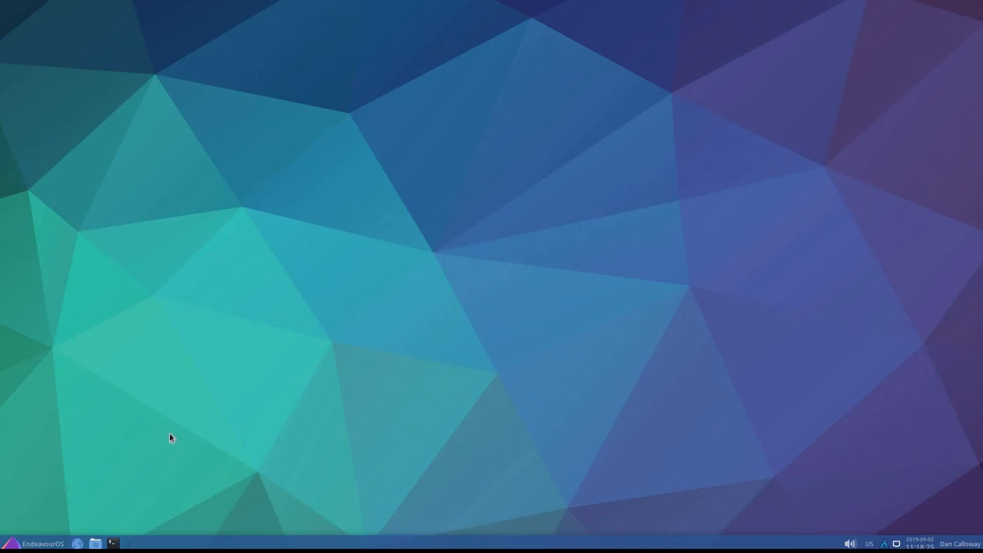
mouse_move(22, 535)
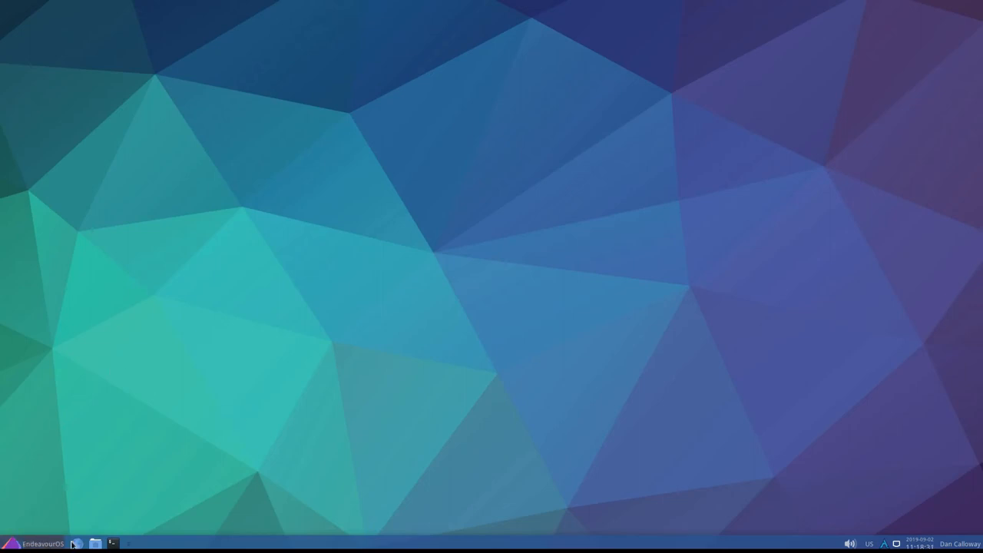
mouse_move(111, 544)
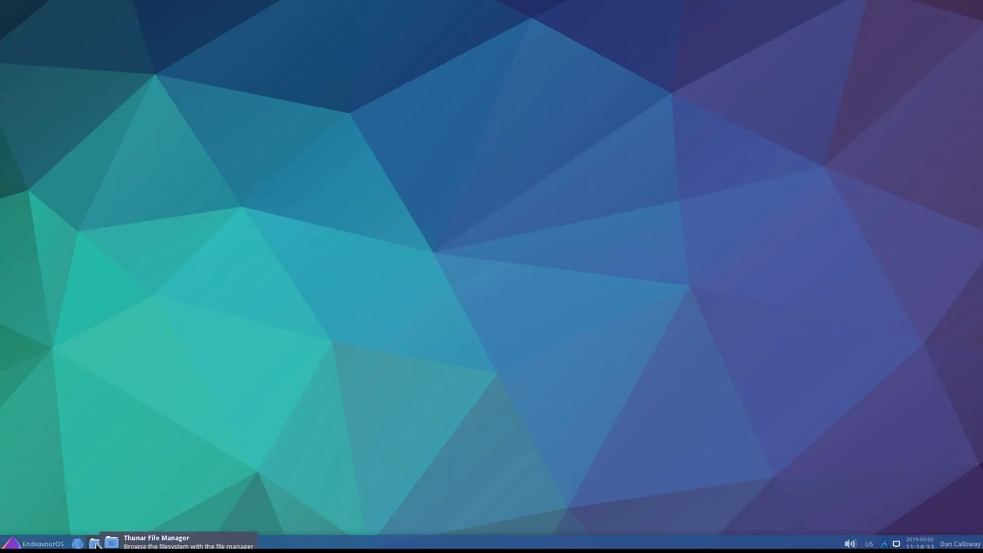
mouse_move(135, 519)
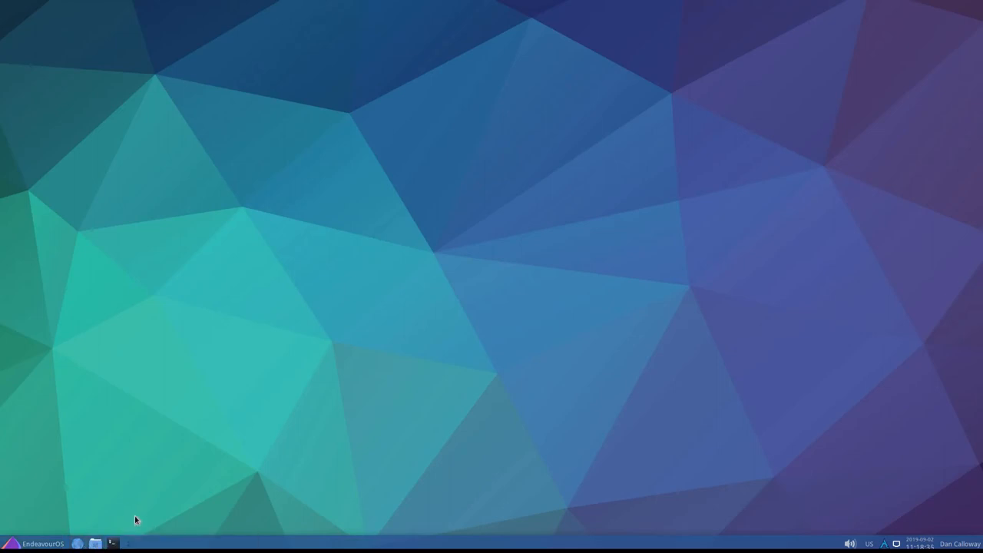
mouse_move(114, 544)
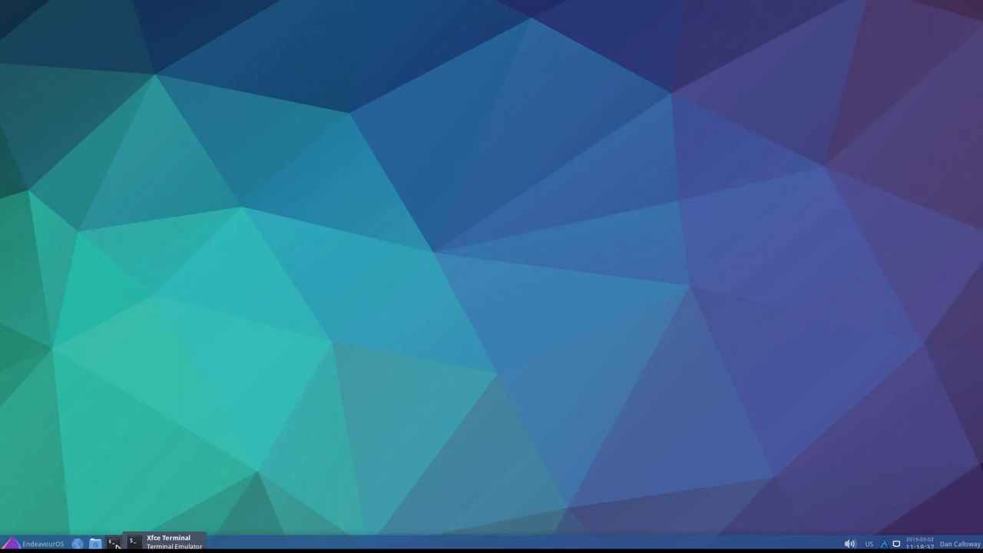
mouse_move(245, 507)
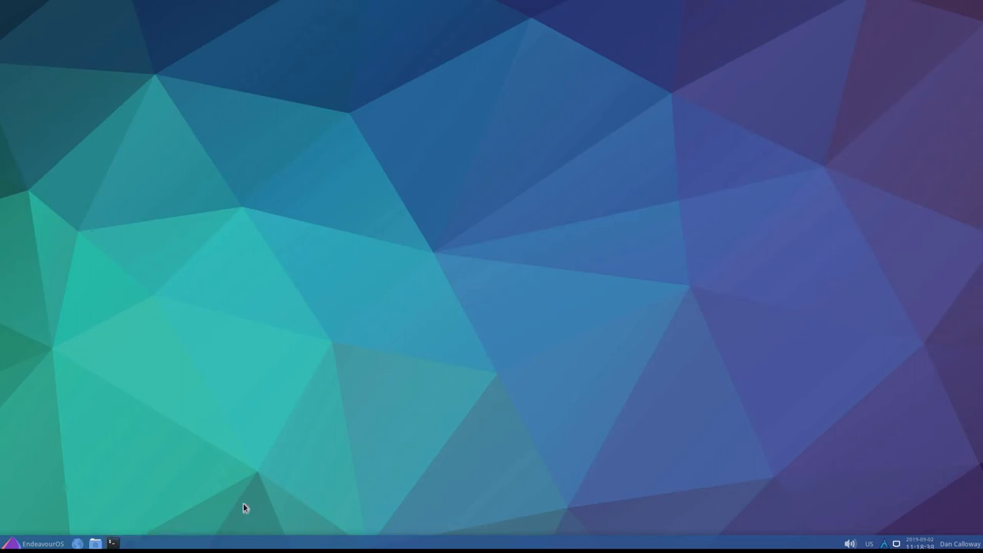
mouse_move(160, 541)
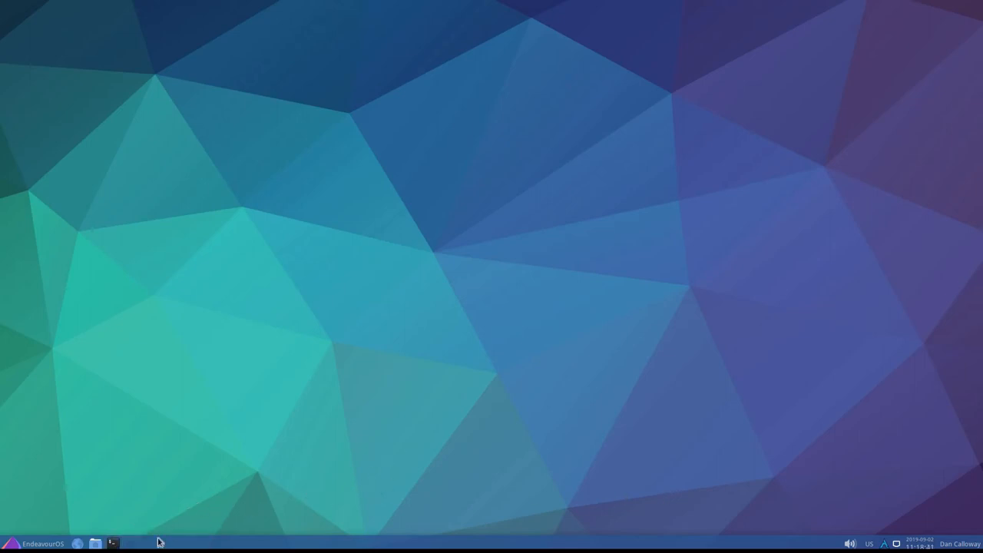
click(9, 544)
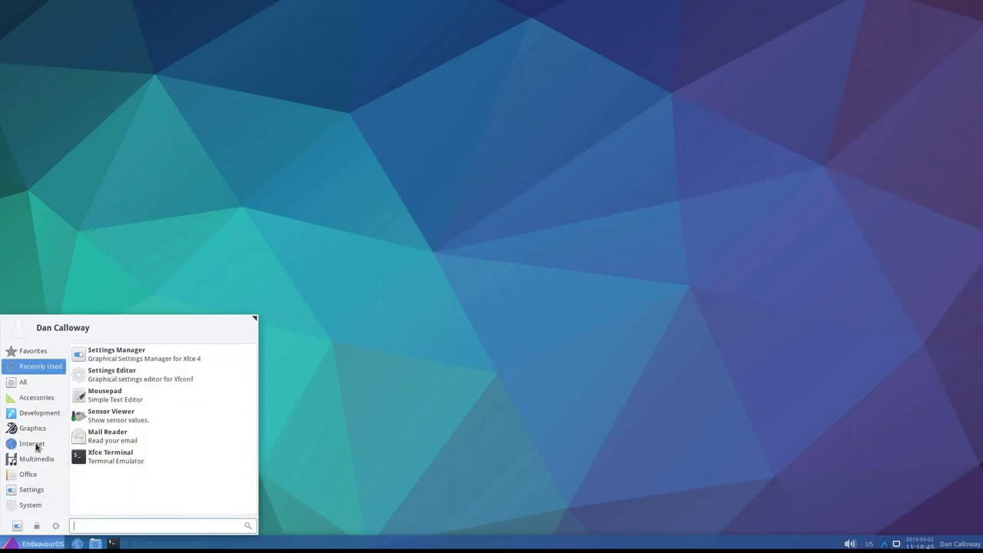
click(34, 350)
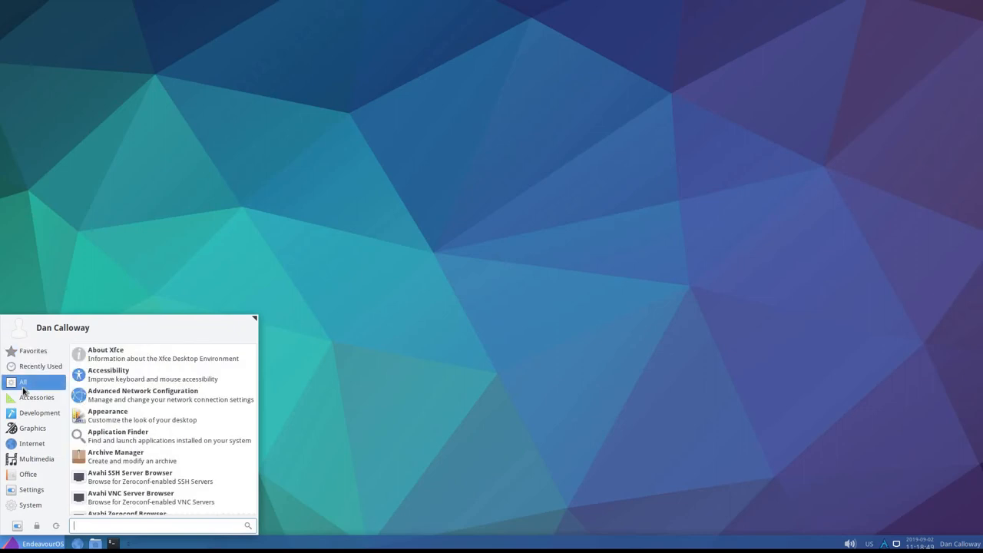
click(390, 439)
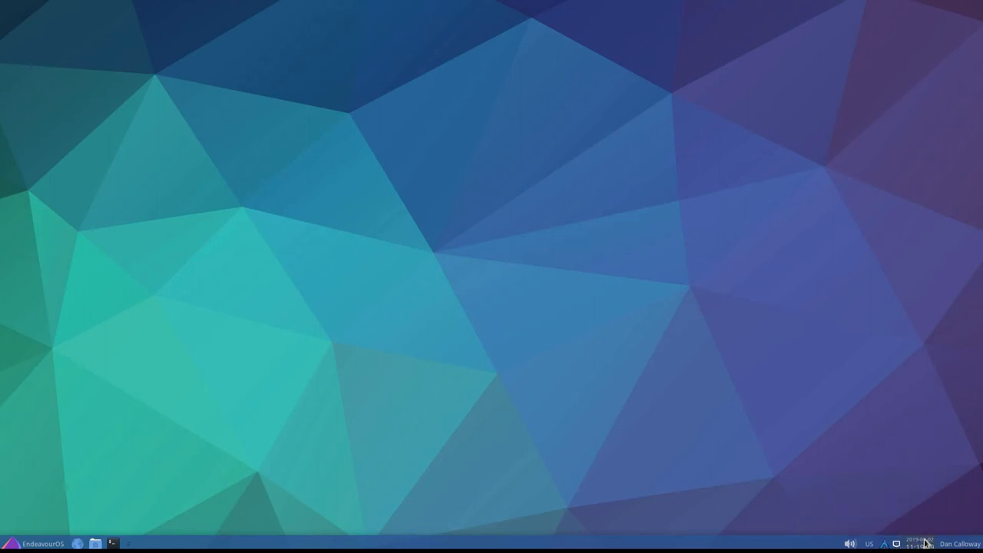
- Open the panel session menu listing lock, suspend, hibernate, shut down, restart and log out
click(919, 544)
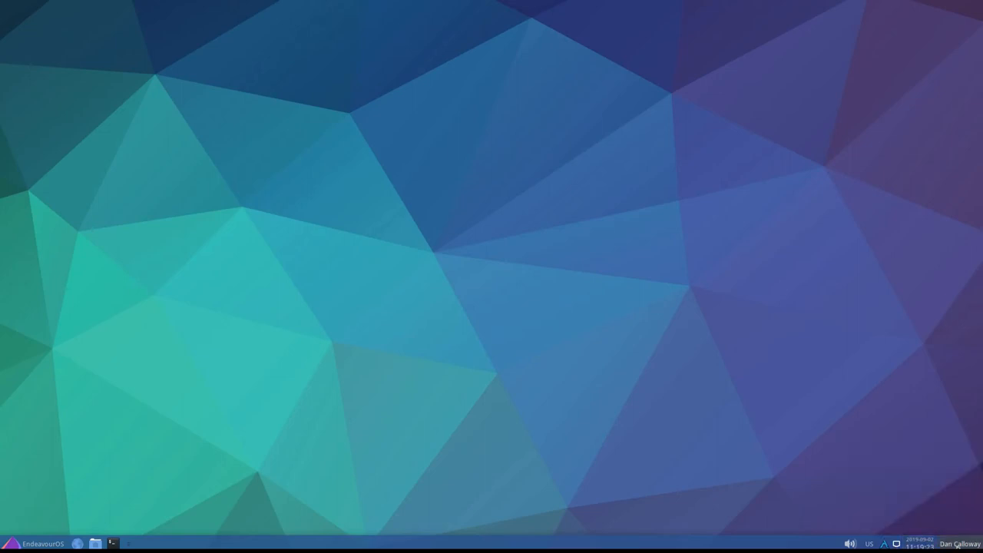
click(956, 544)
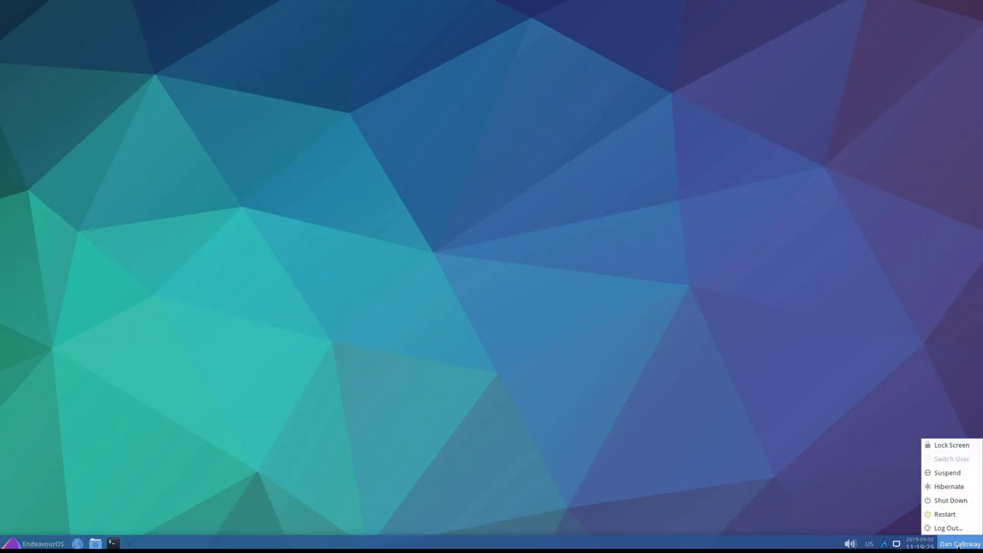
mouse_move(947, 474)
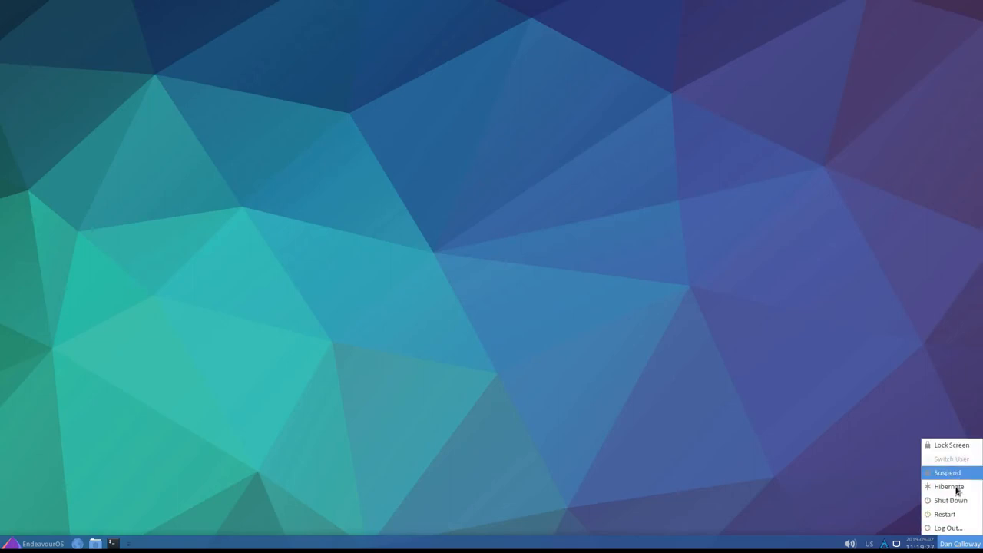
mouse_move(949, 501)
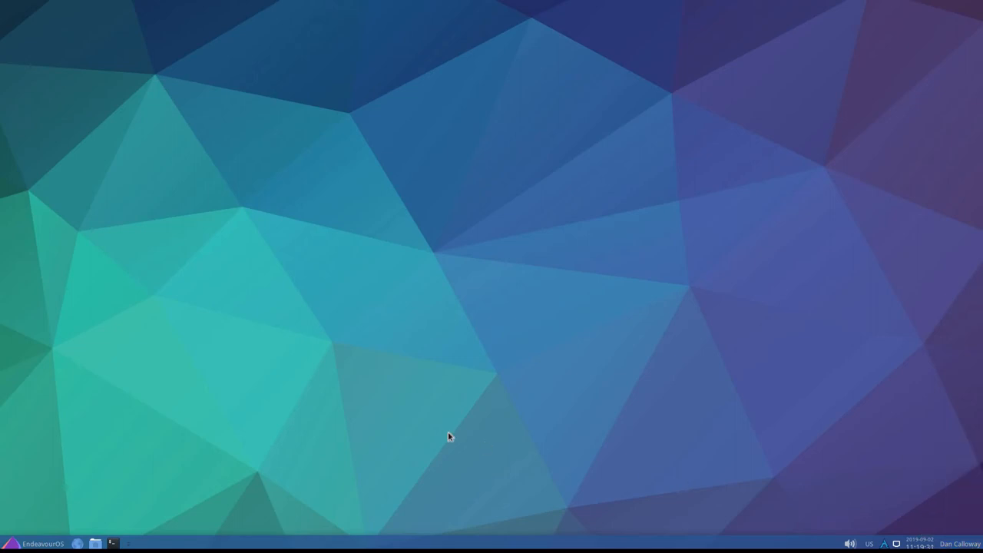
mouse_move(393, 418)
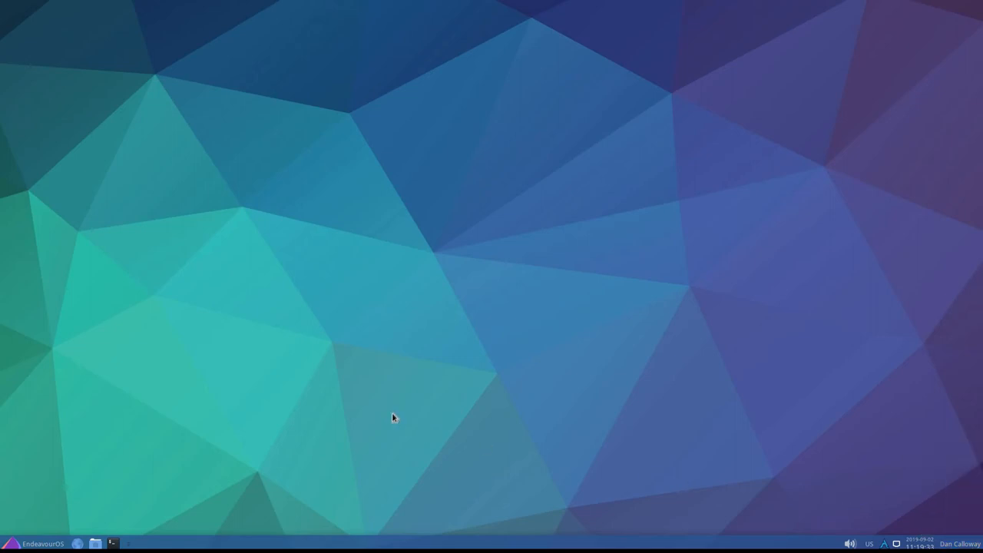
mouse_move(427, 435)
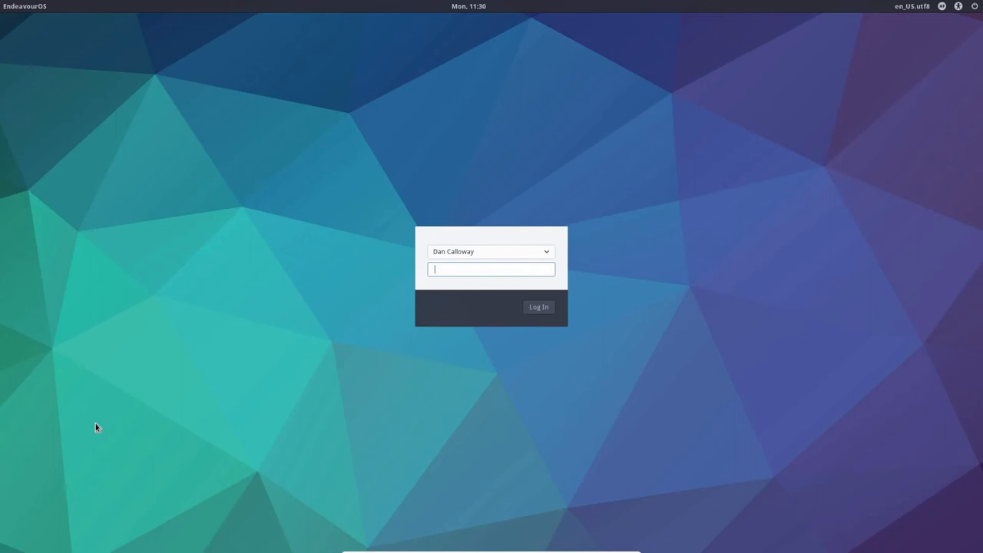
mouse_move(449, 264)
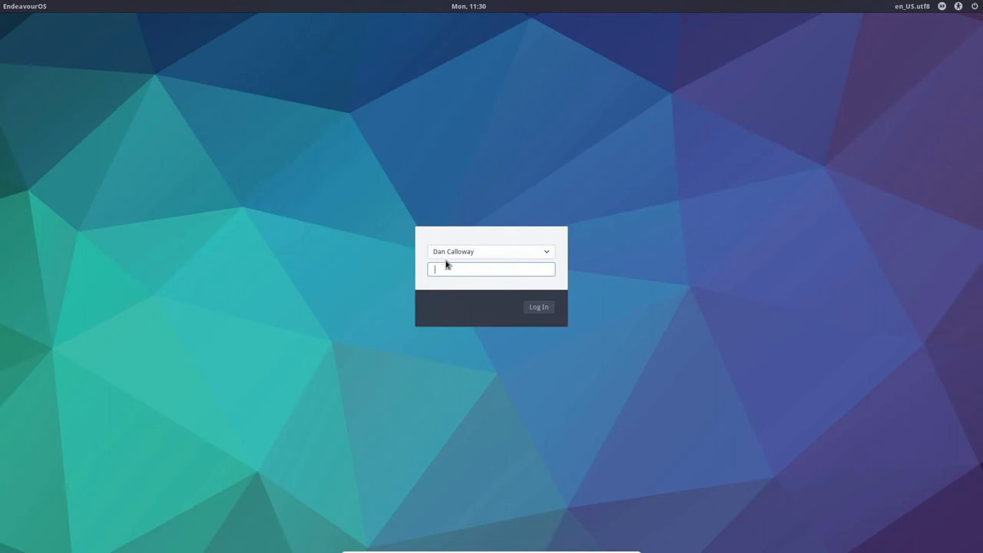
mouse_move(308, 264)
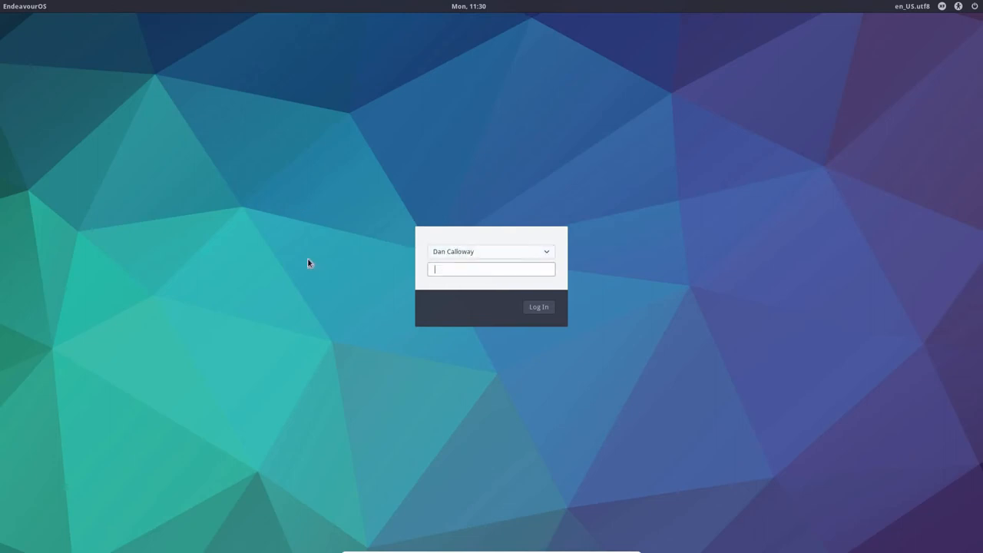
- Enter the password at the greeter and log back in to a fresh desktop session
text(password)
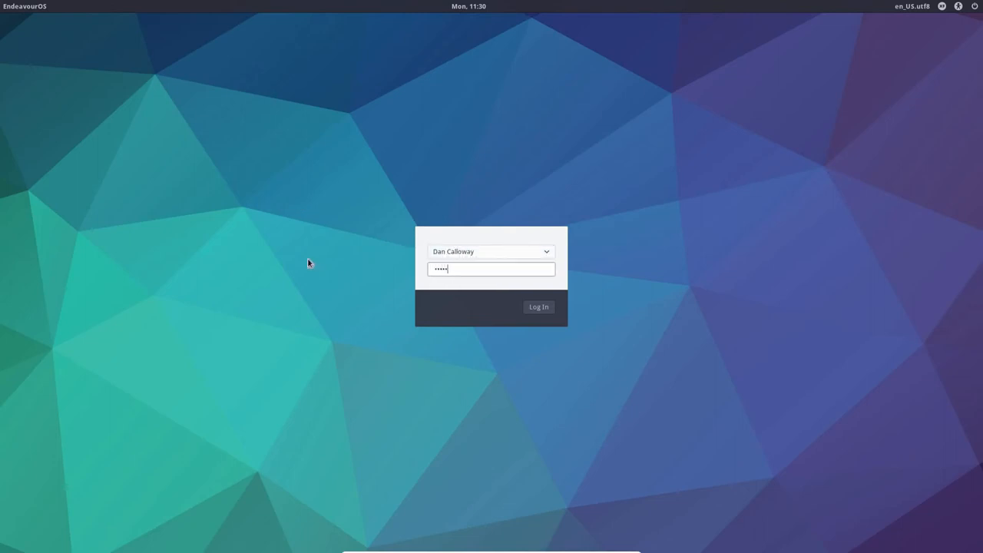
click(538, 307)
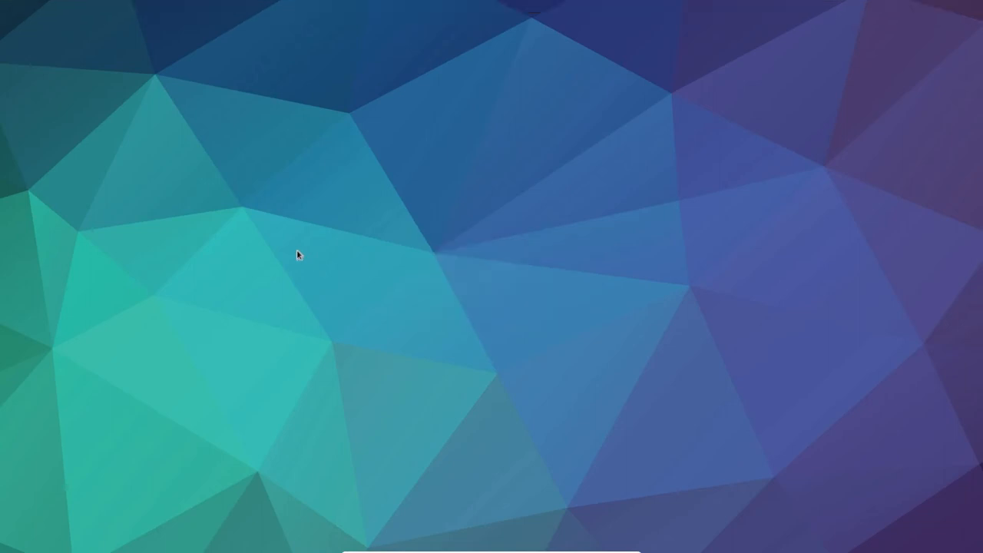
mouse_move(327, 298)
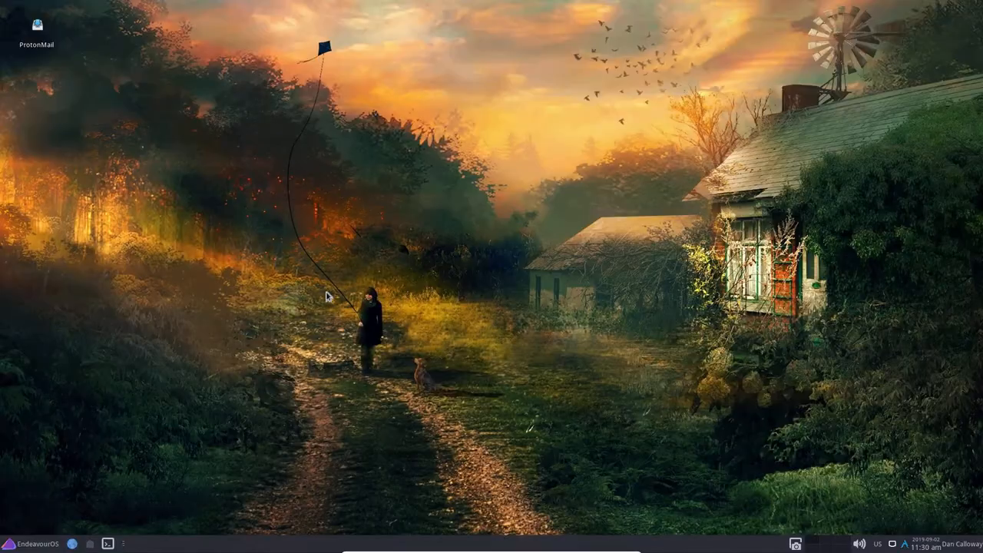
mouse_move(345, 304)
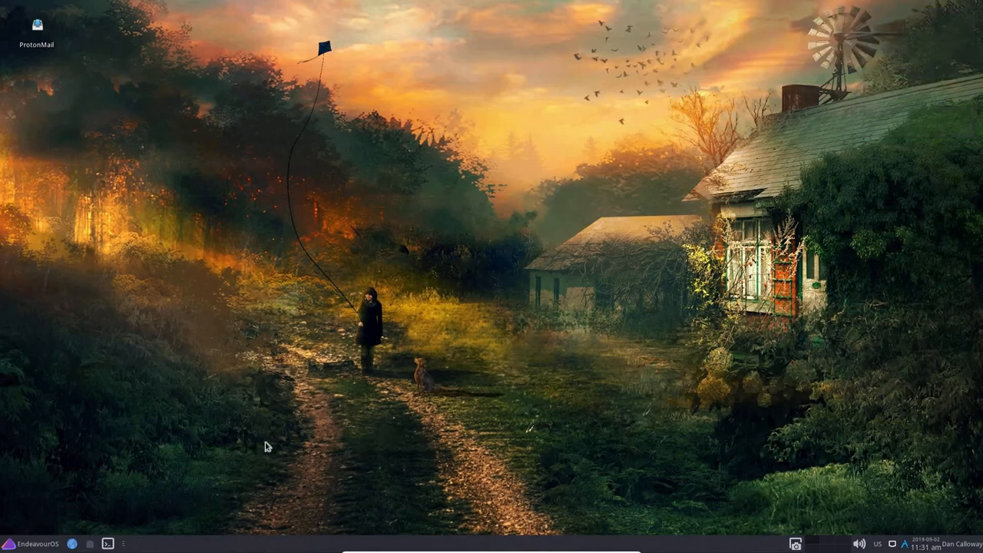
mouse_move(282, 390)
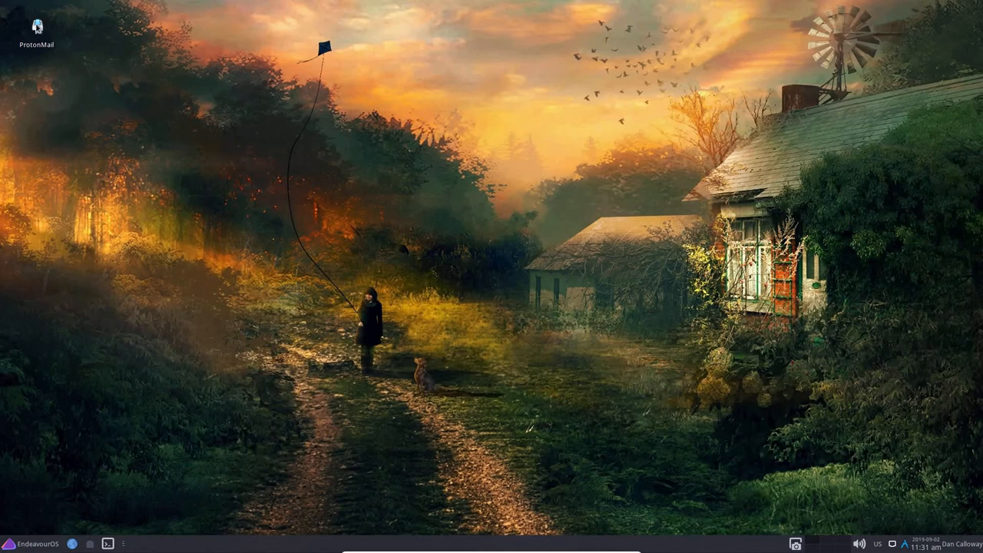
mouse_move(37, 24)
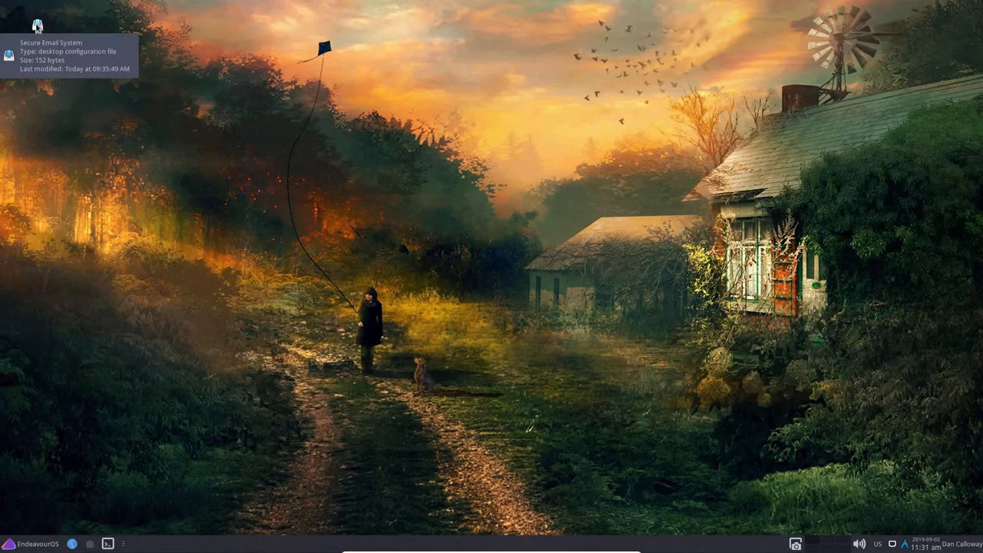
mouse_move(255, 226)
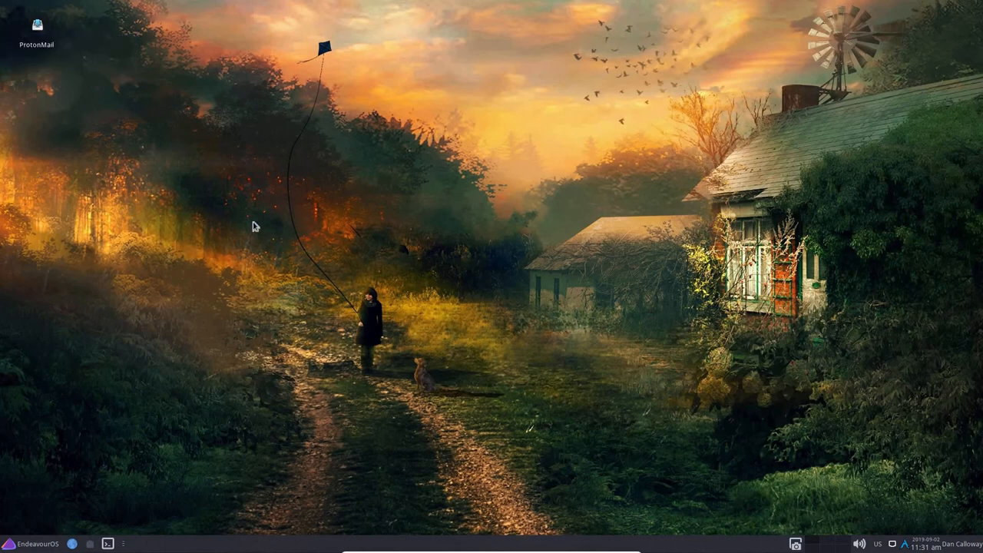
mouse_move(486, 277)
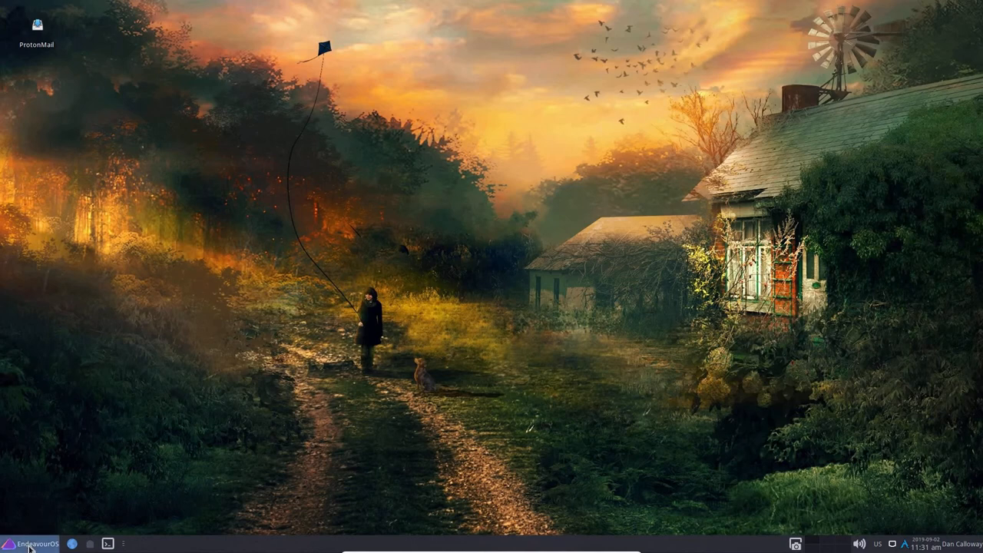
- From the Whisker Menu's Accessories, launch Appearance settings showing the Style list with Arc-Darker
click(30, 544)
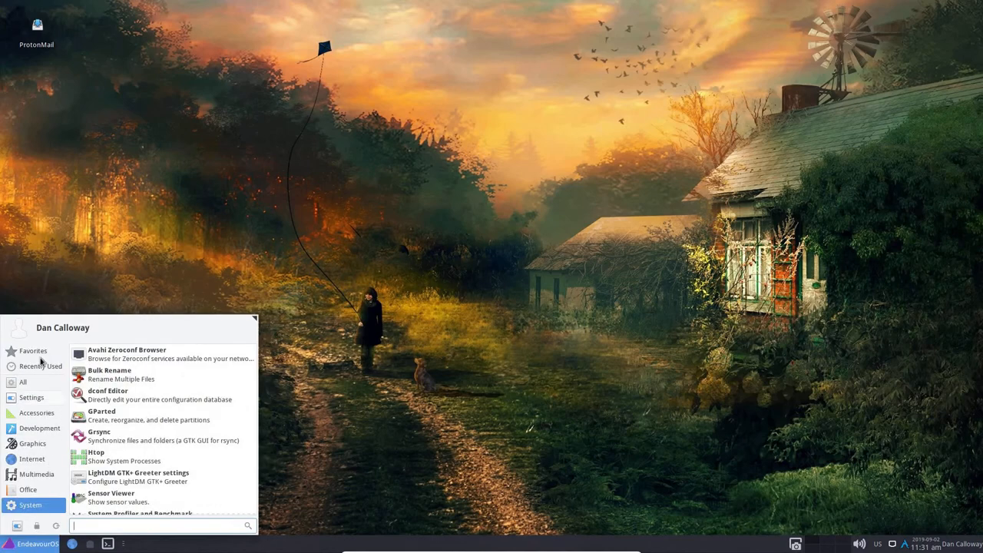
click(32, 350)
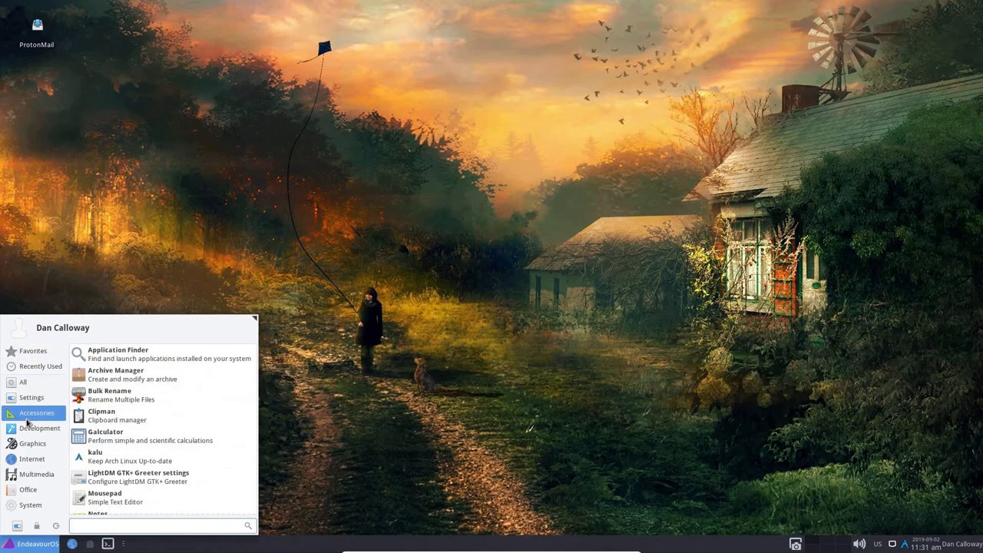
click(40, 366)
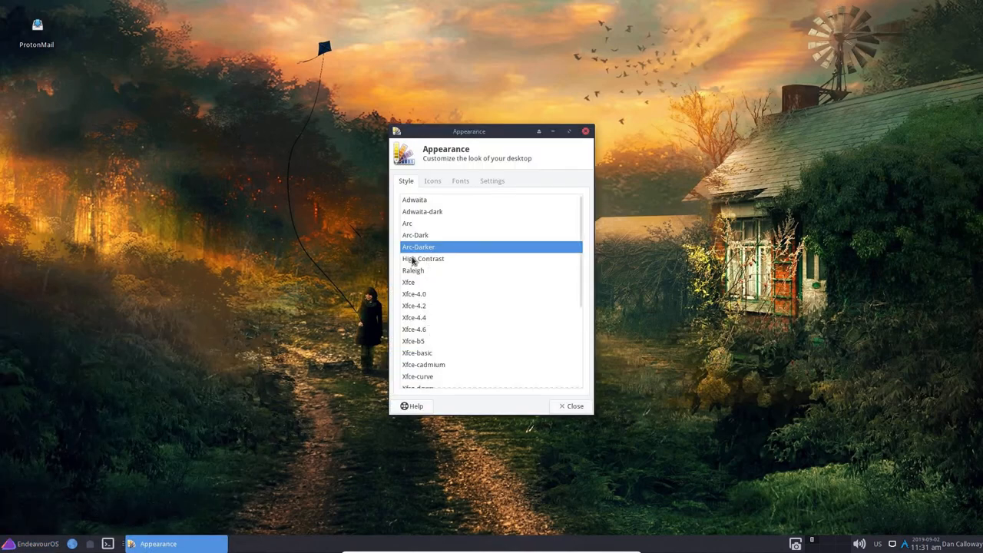
mouse_move(431, 235)
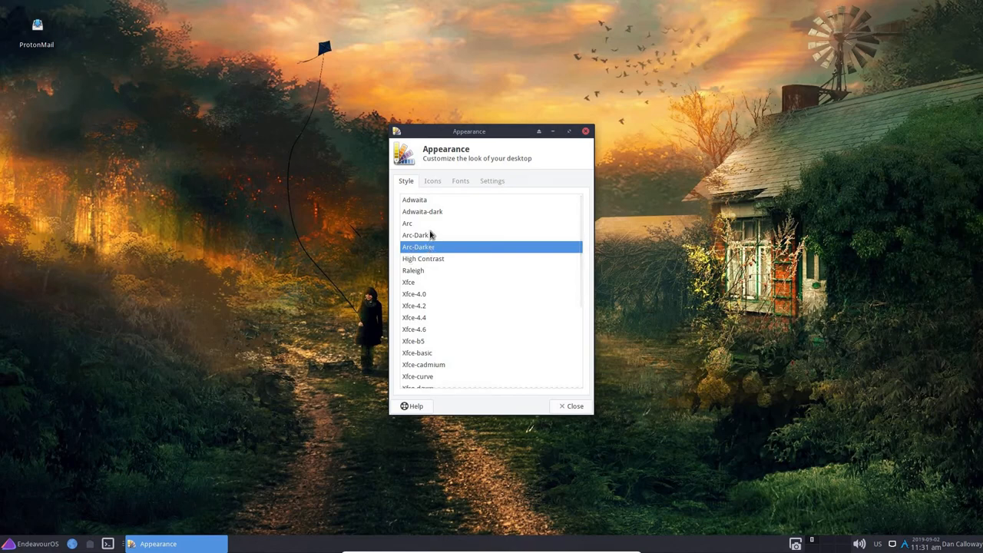
mouse_move(260, 550)
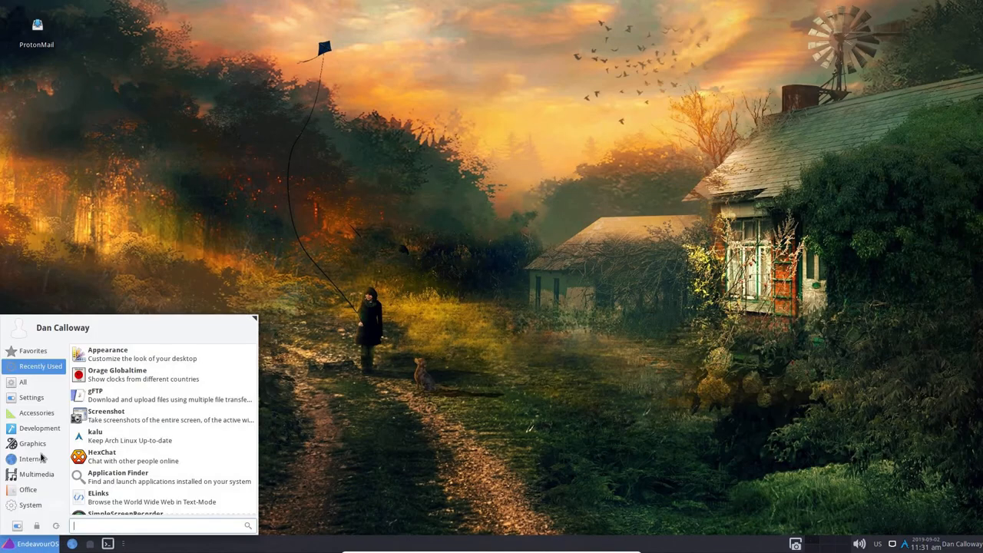
- Review the Display settings showing VirtualBox at 1920x1080 and 60.0 Hz, then close them
click(31, 397)
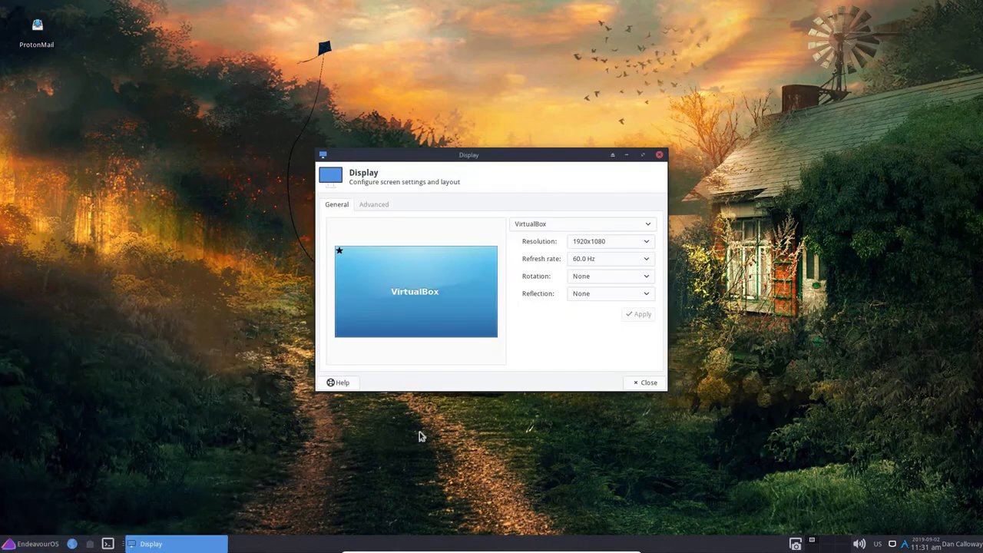
mouse_move(602, 316)
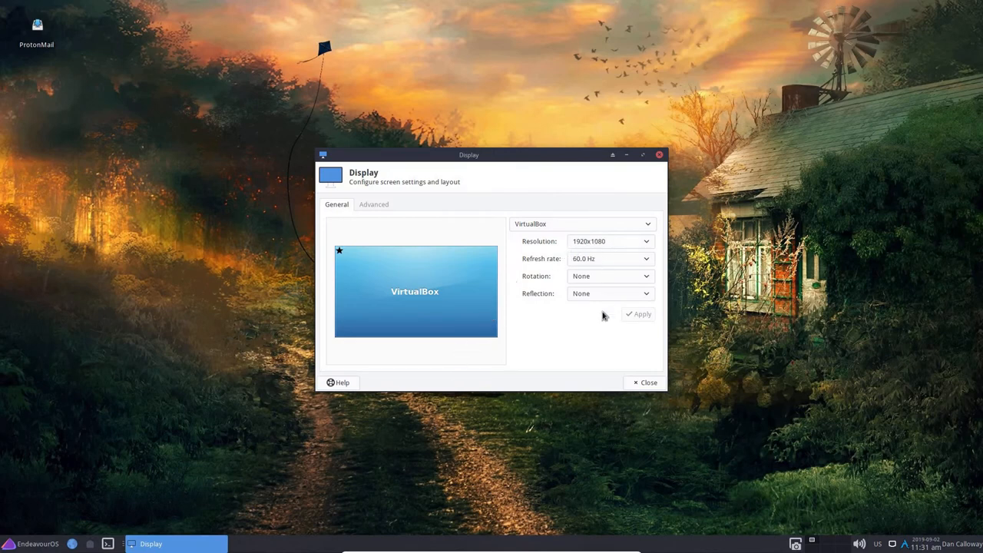
mouse_move(615, 265)
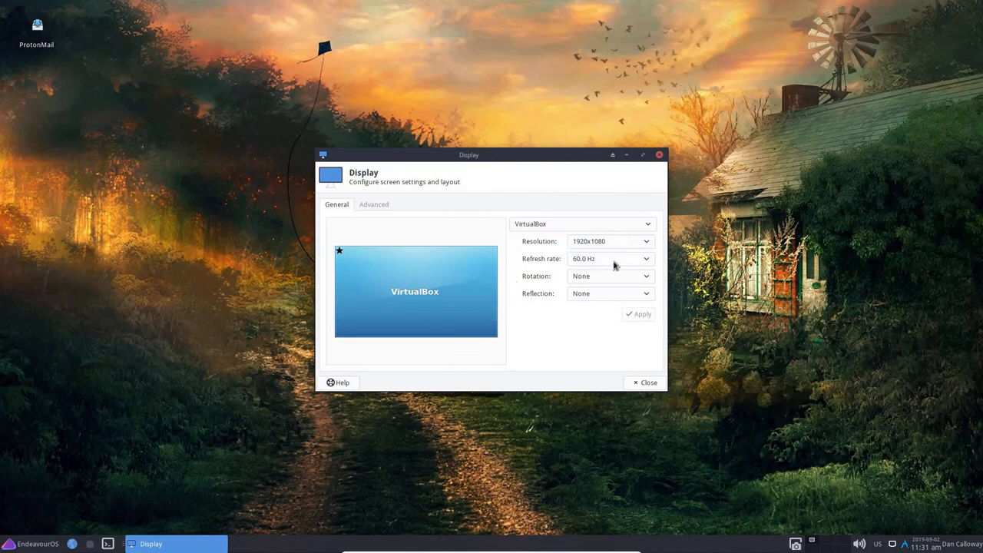
mouse_move(583, 313)
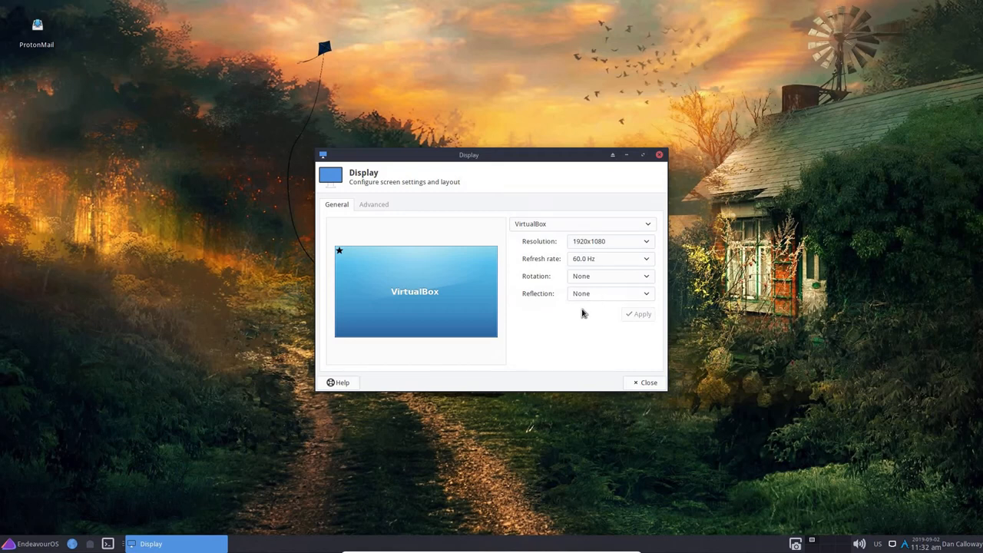
mouse_move(655, 387)
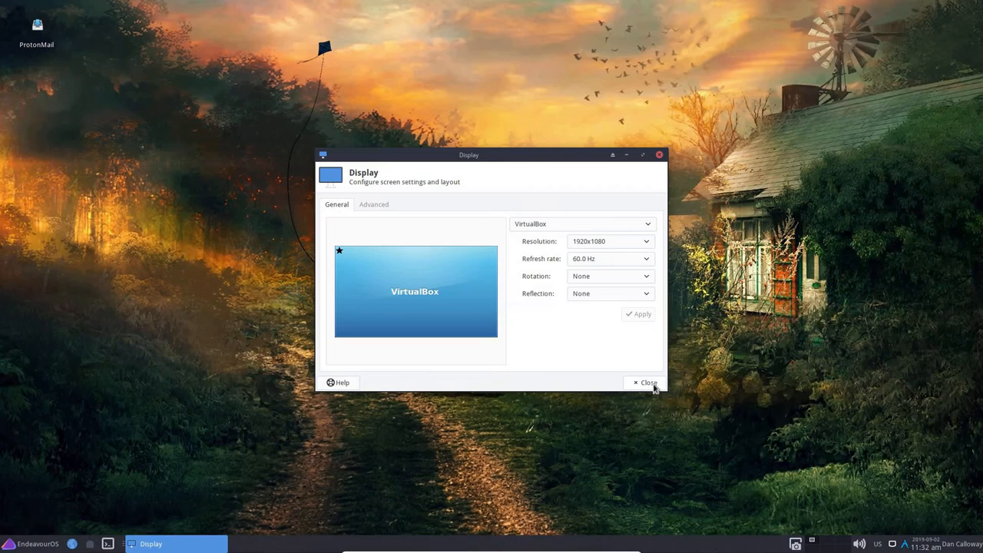
click(645, 383)
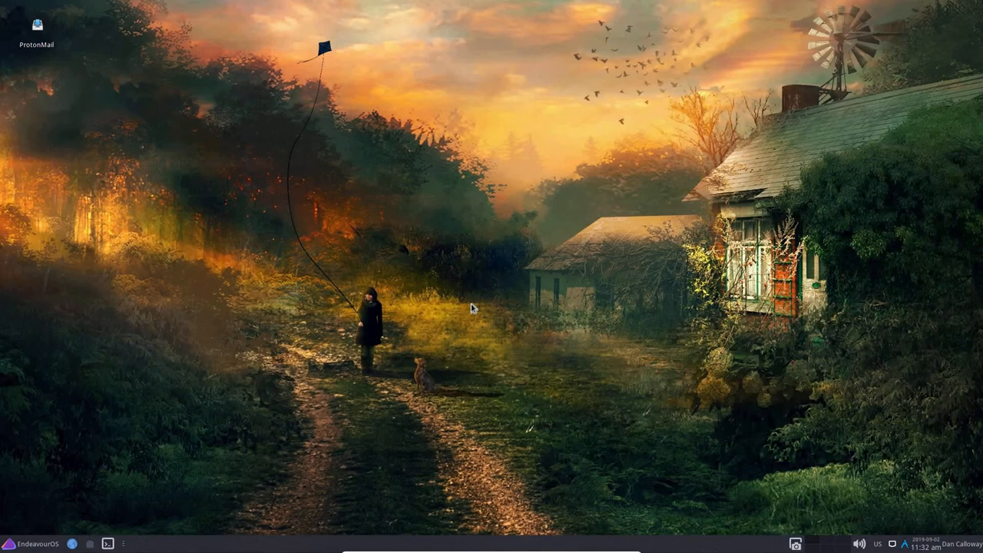
mouse_move(249, 409)
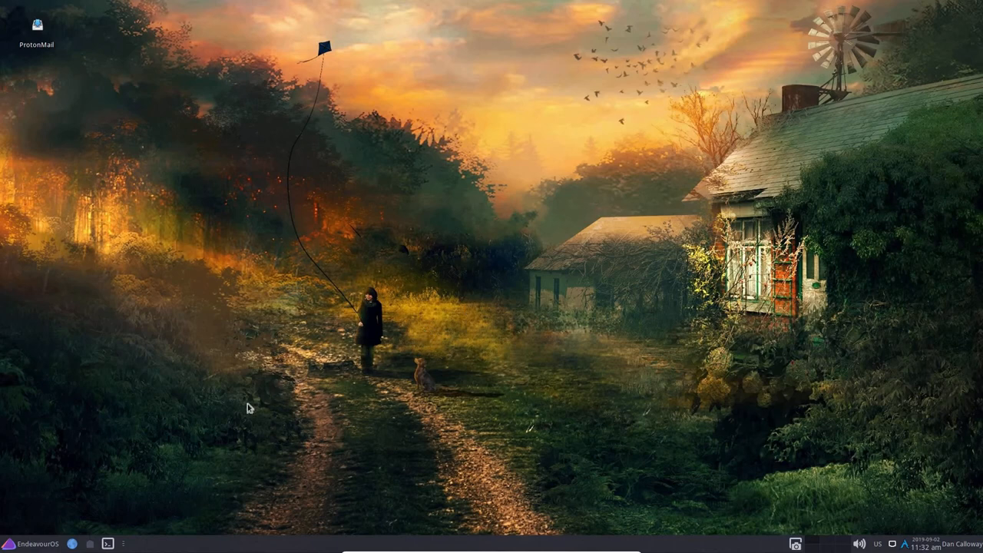
mouse_move(43, 544)
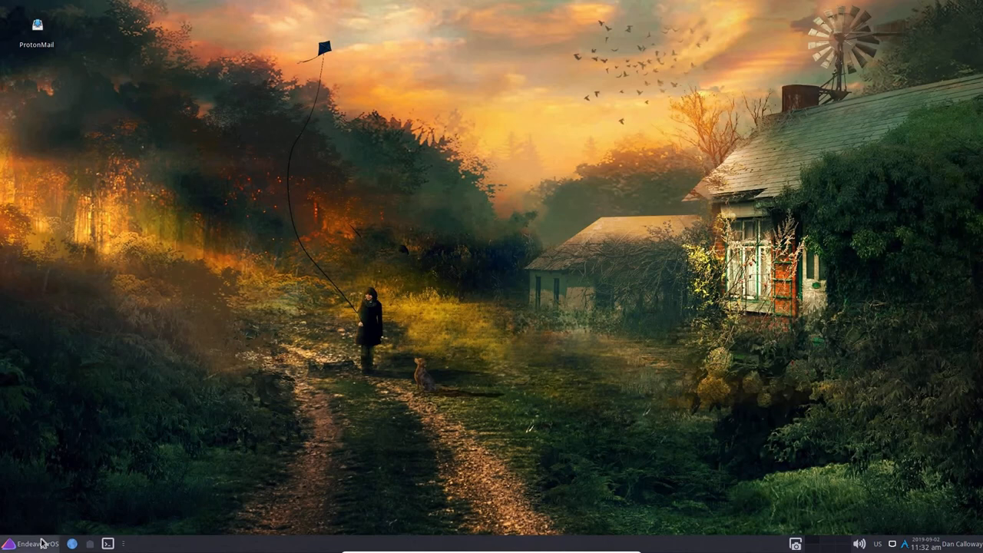
- Browse the Whisker Menu's Settings category down to the Xfce Terminal entry
click(27, 544)
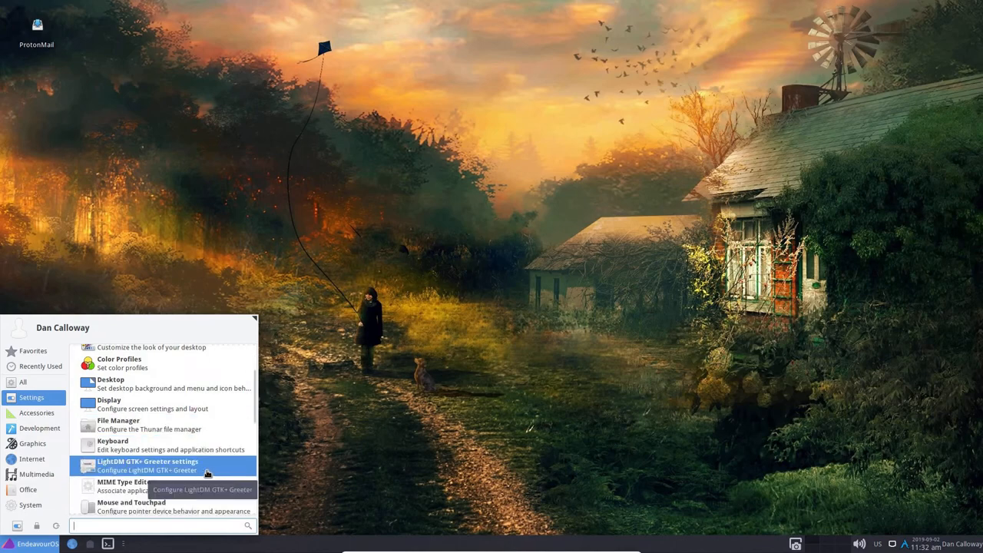
mouse_move(222, 467)
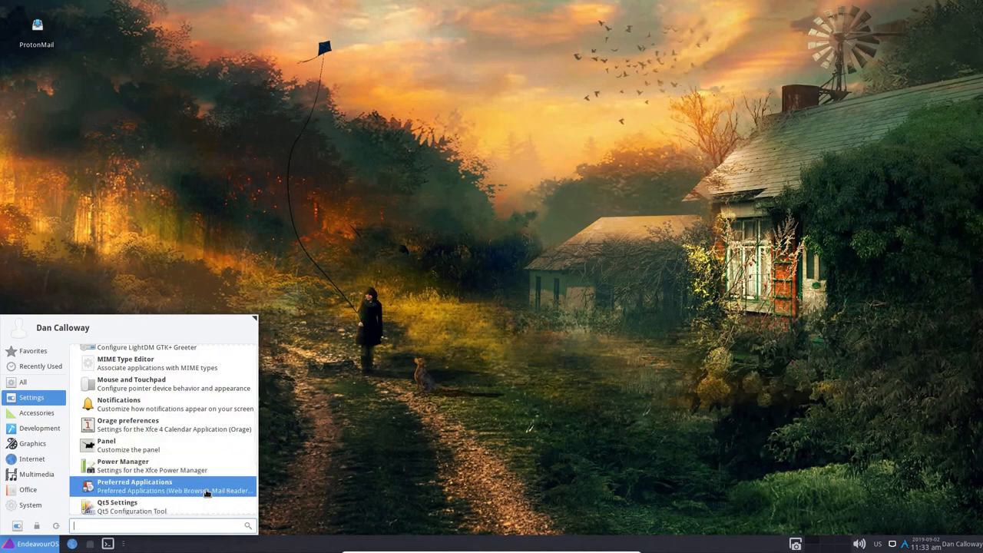
scroll(down, 3)
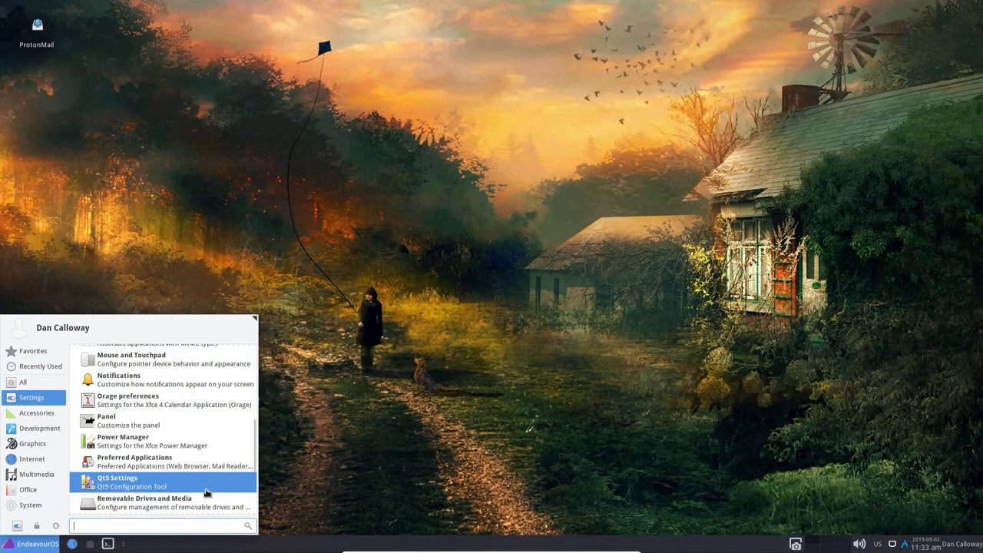
scroll(down, 3)
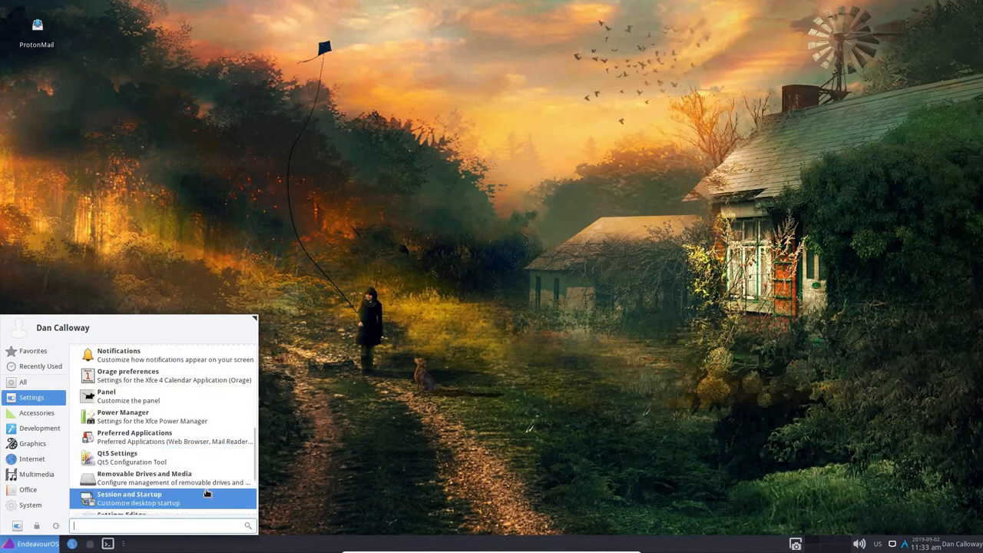
scroll(down, 3)
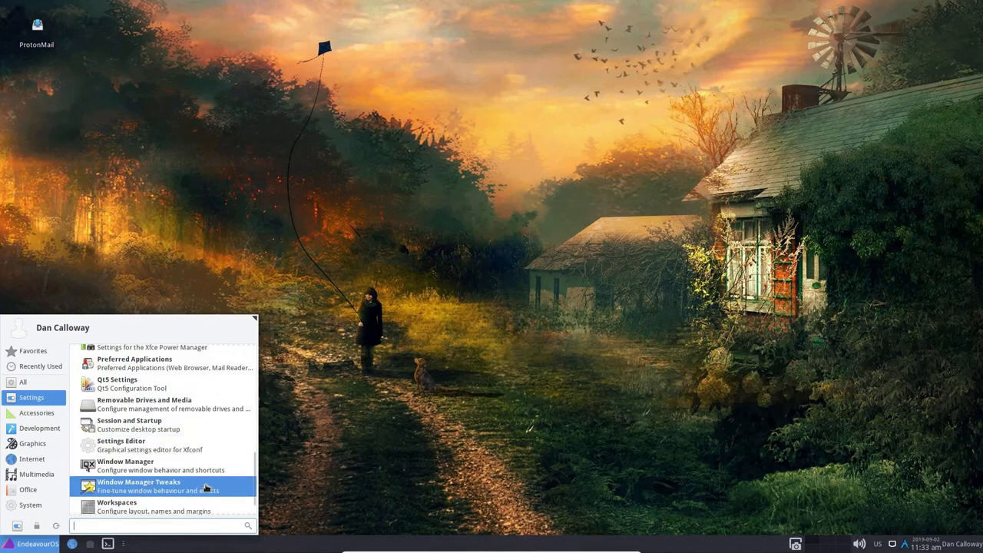
scroll(down, 3)
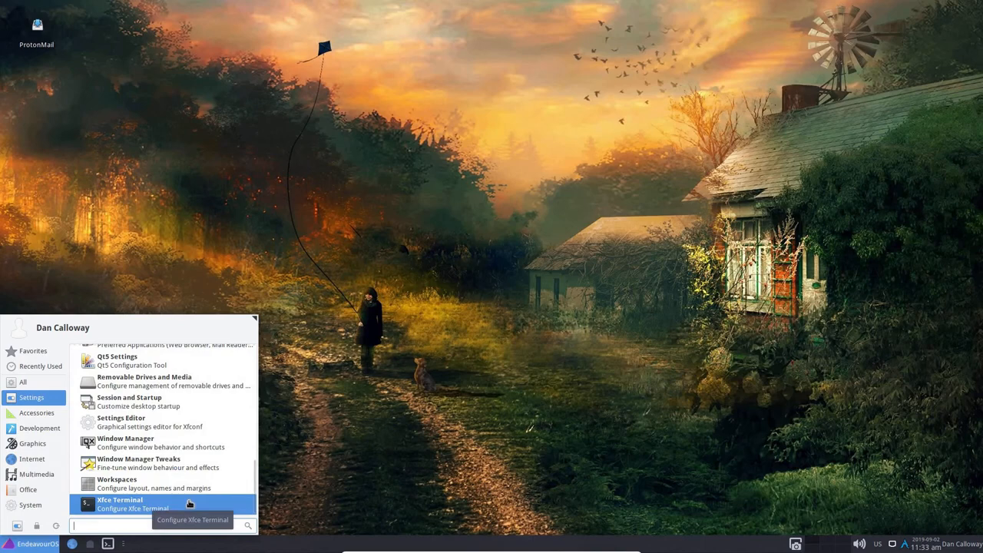
mouse_move(154, 442)
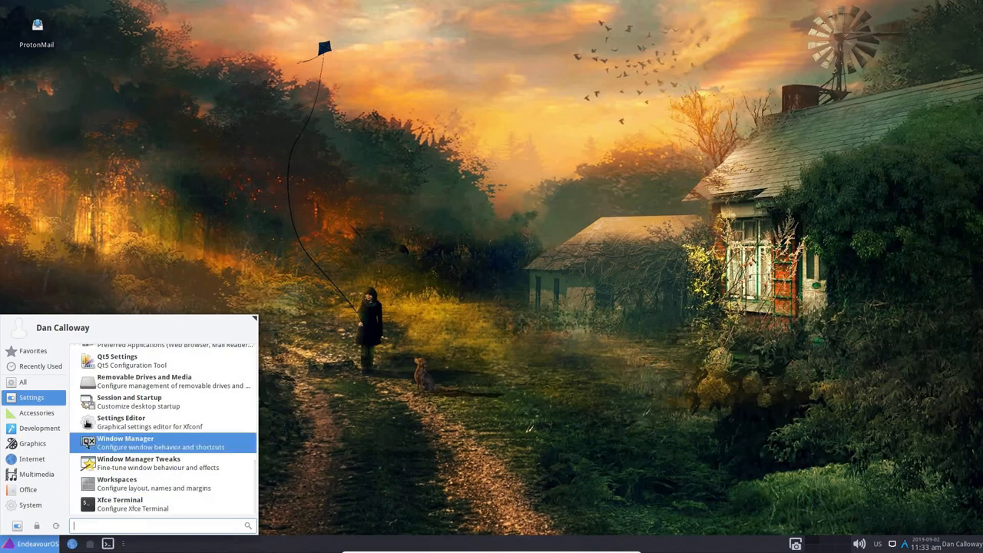
mouse_move(40, 398)
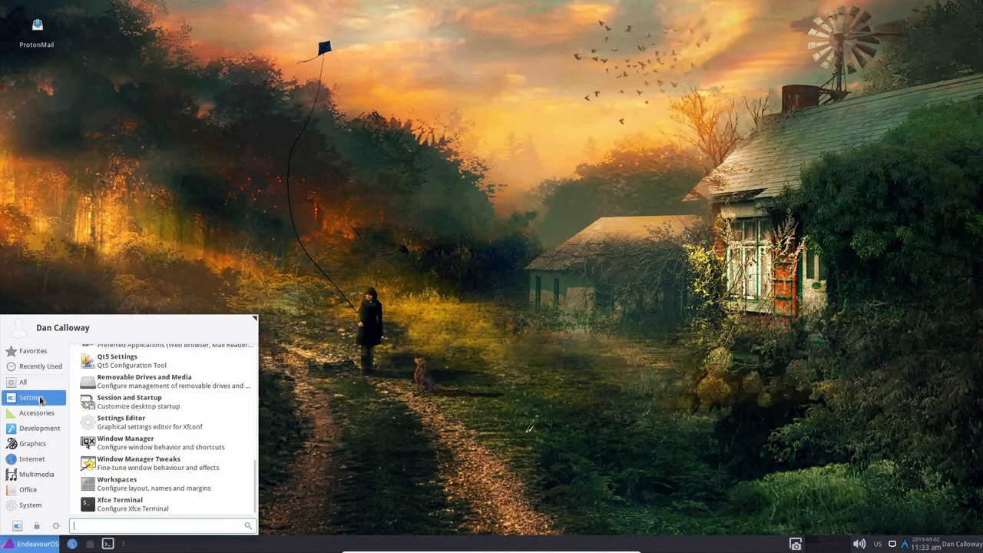
mouse_move(23, 521)
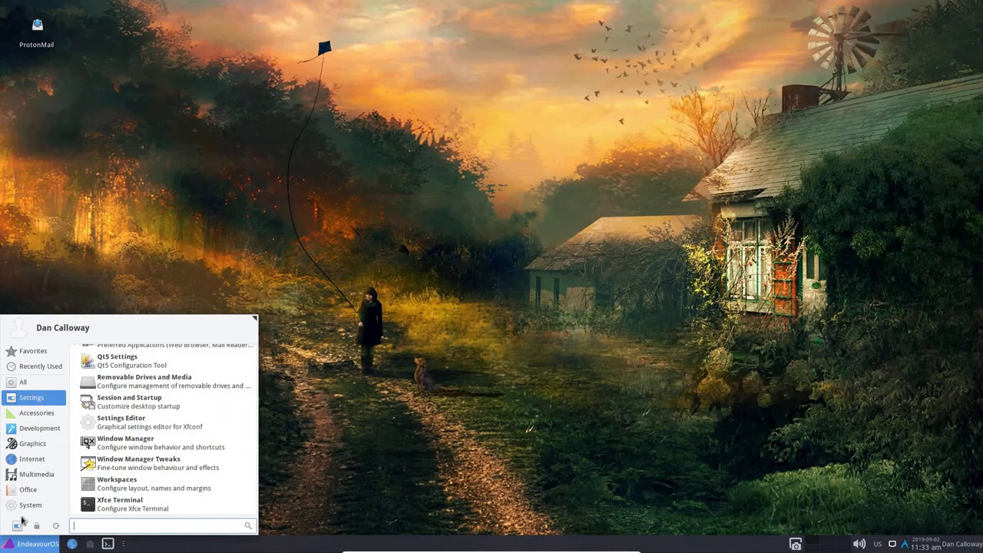
mouse_move(17, 525)
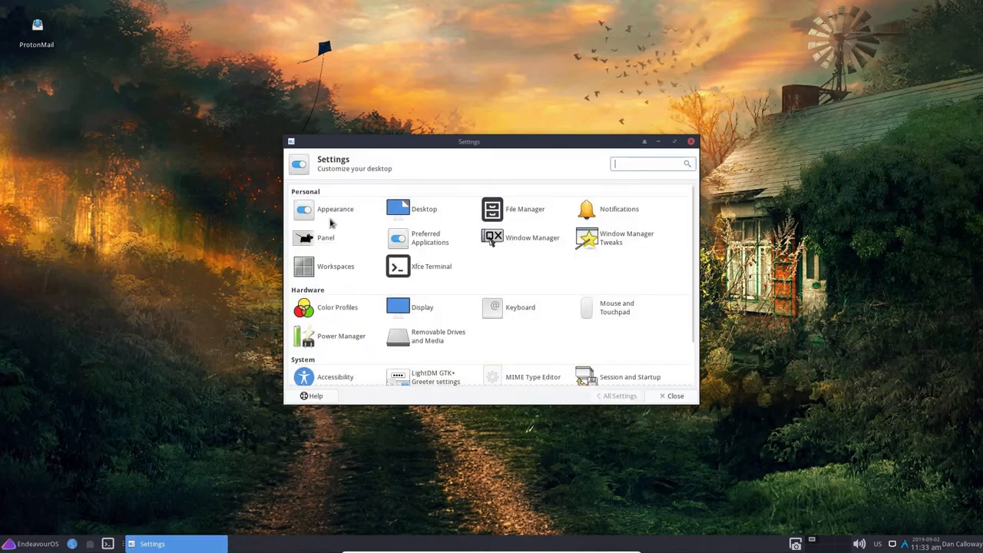
mouse_move(372, 360)
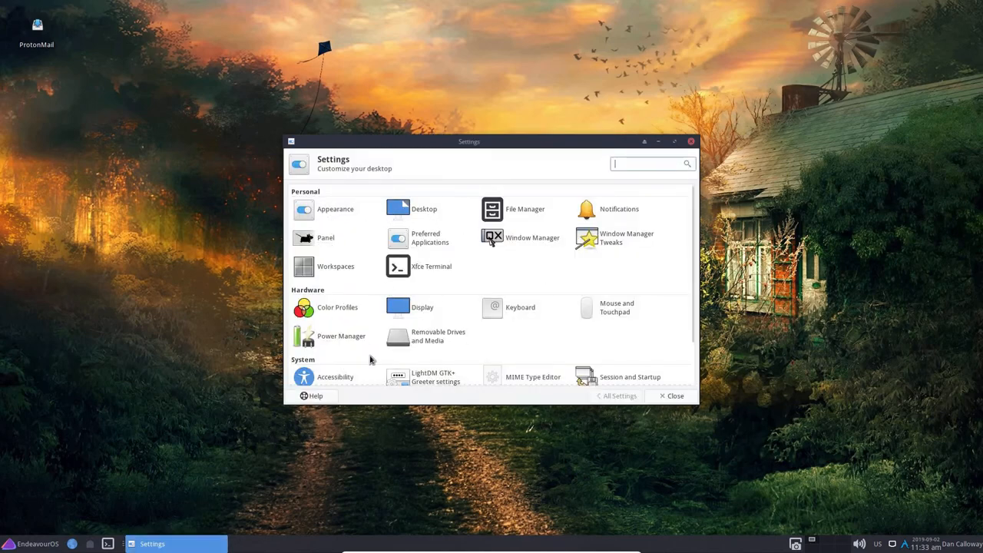
- Scroll through the Settings Manager categories and close it to return to the desktop
scroll(down, 3)
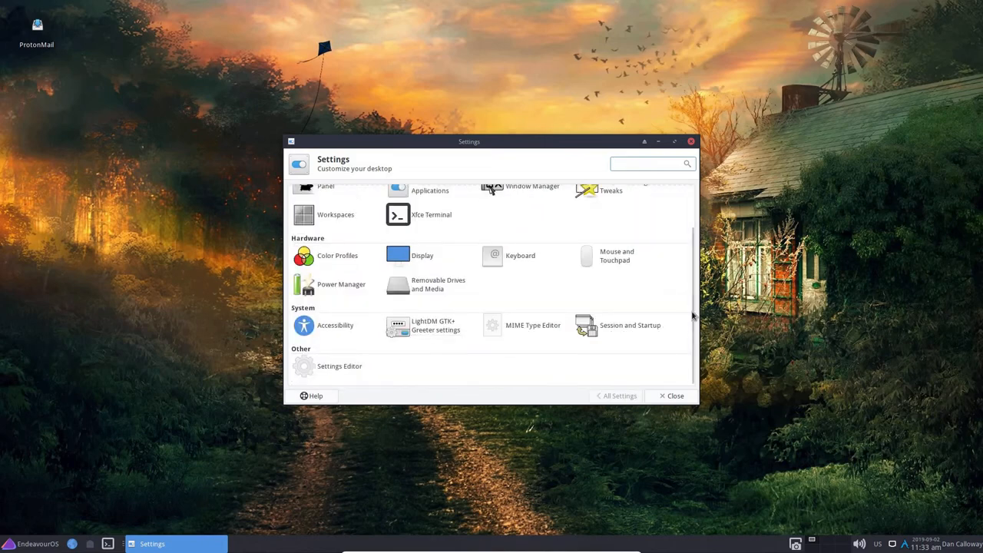
scroll(up, 3)
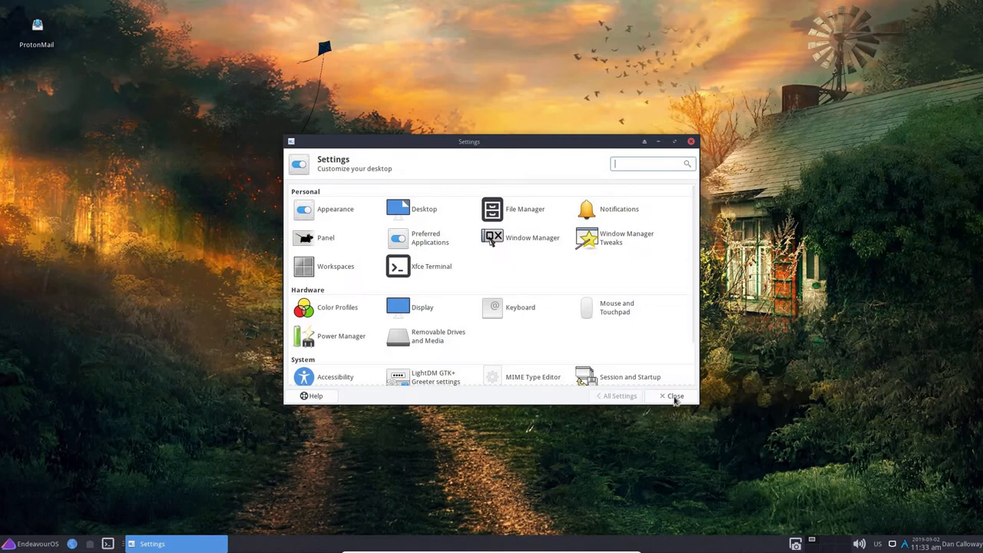
click(669, 397)
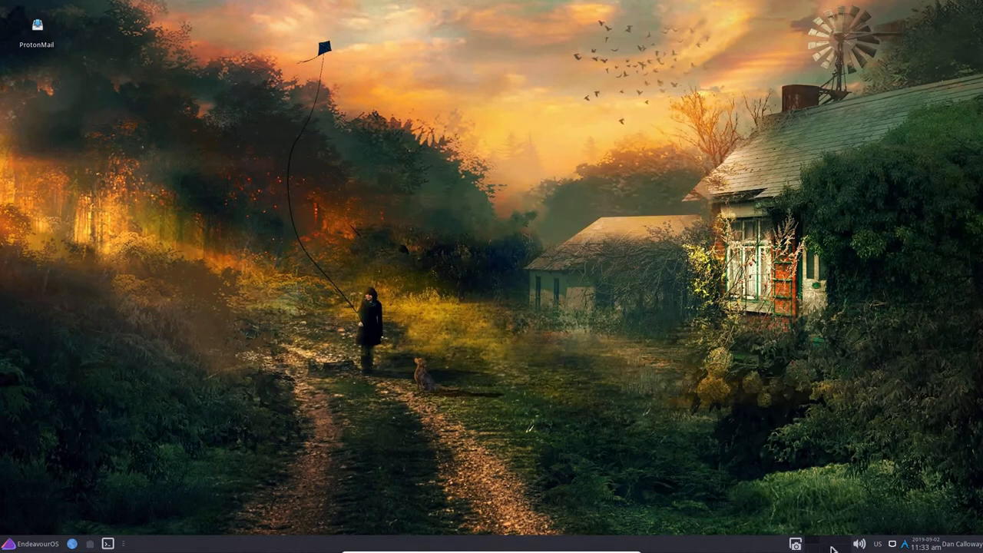
mouse_move(823, 541)
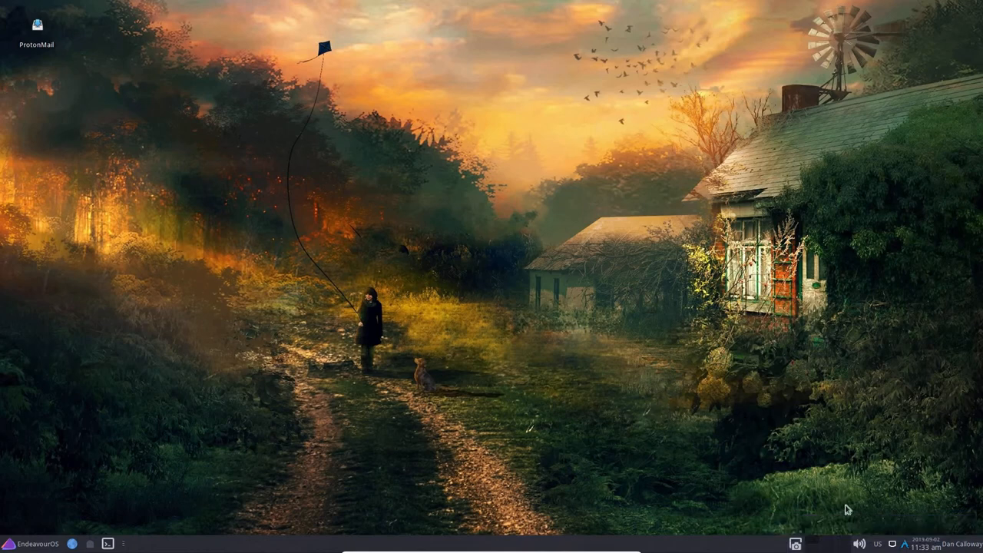
mouse_move(207, 409)
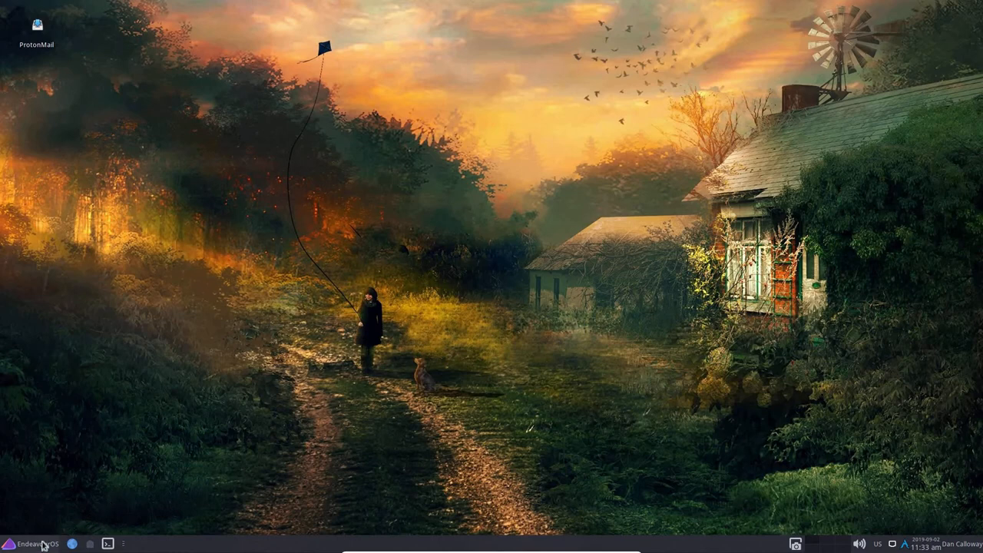
- Browse the Accessories applications in the Whisker Menu to the end of the list
click(7, 544)
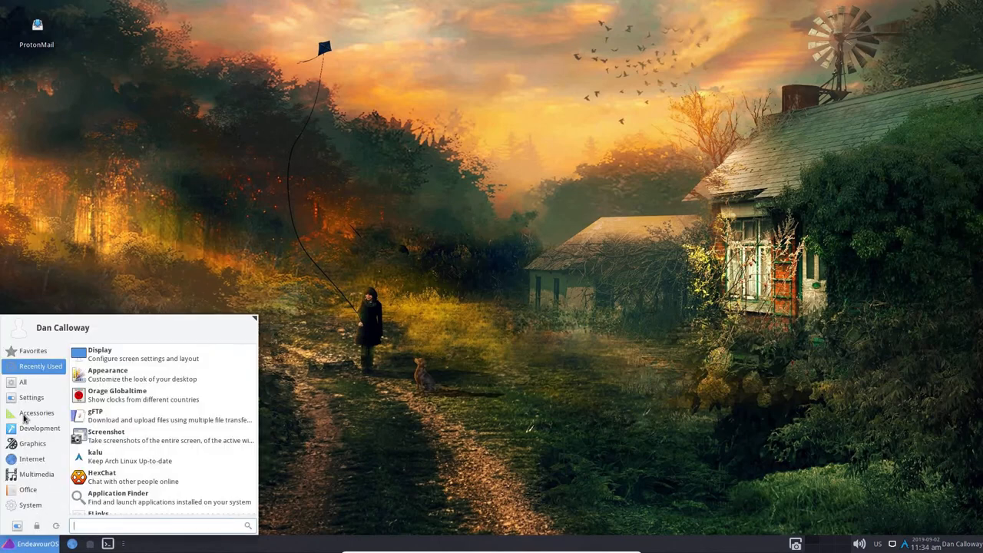
click(37, 411)
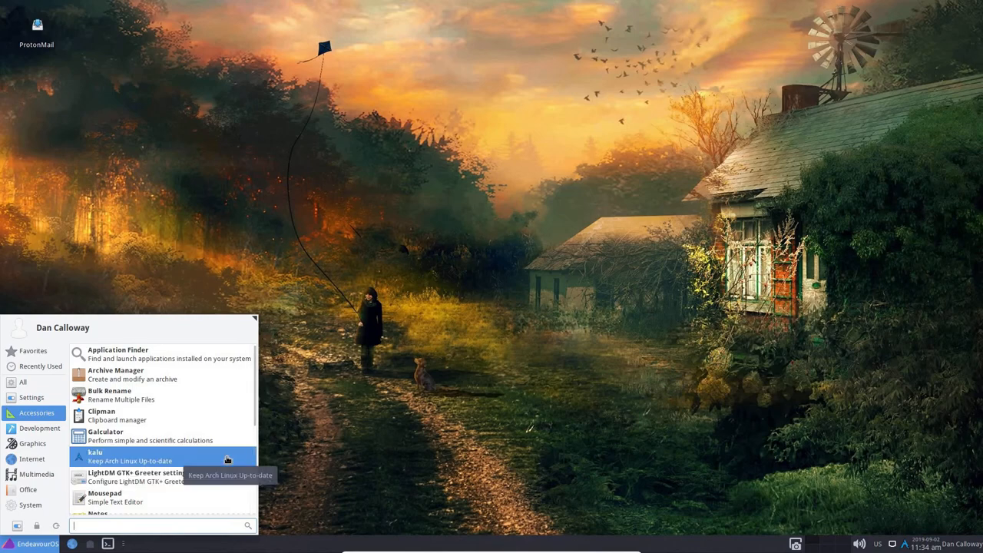
scroll(down, 3)
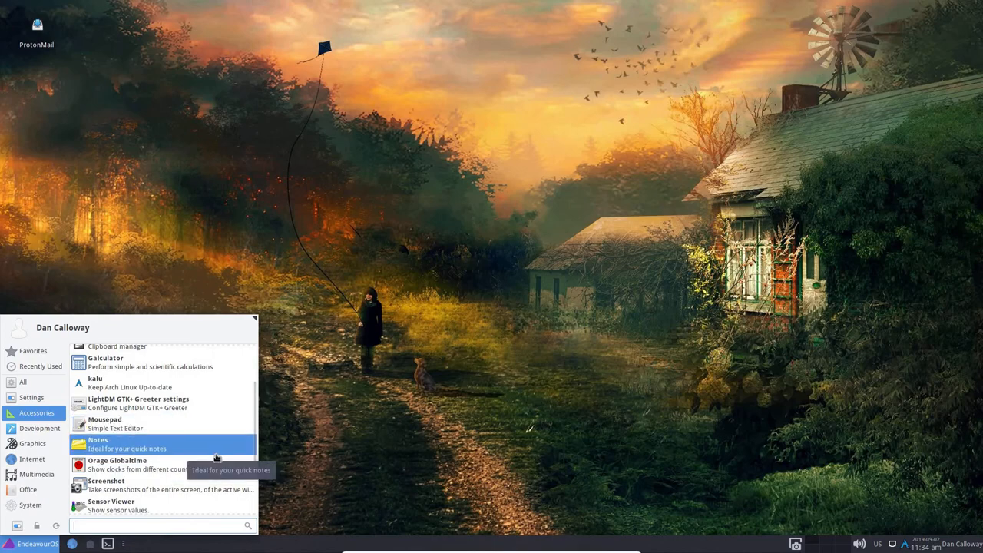
scroll(down, 3)
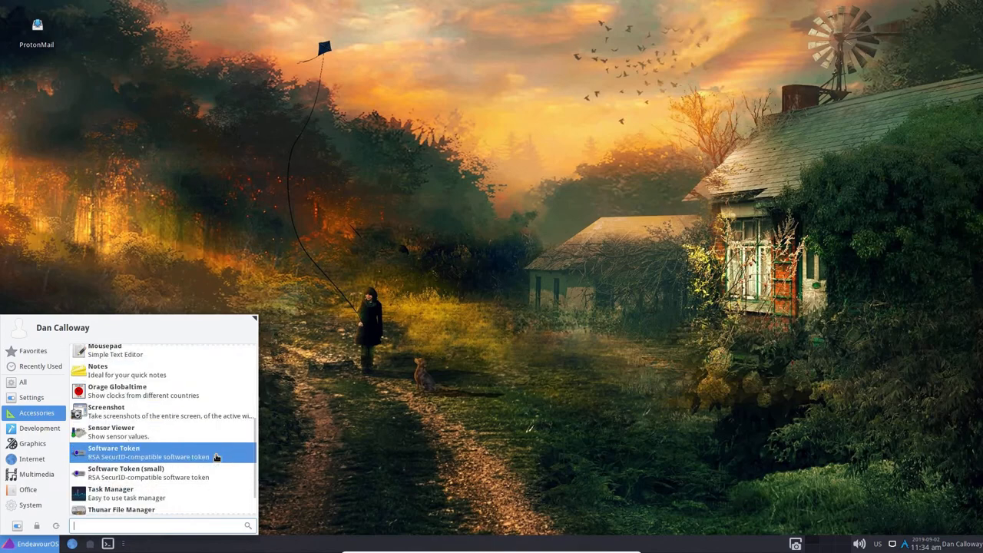
scroll(down, 3)
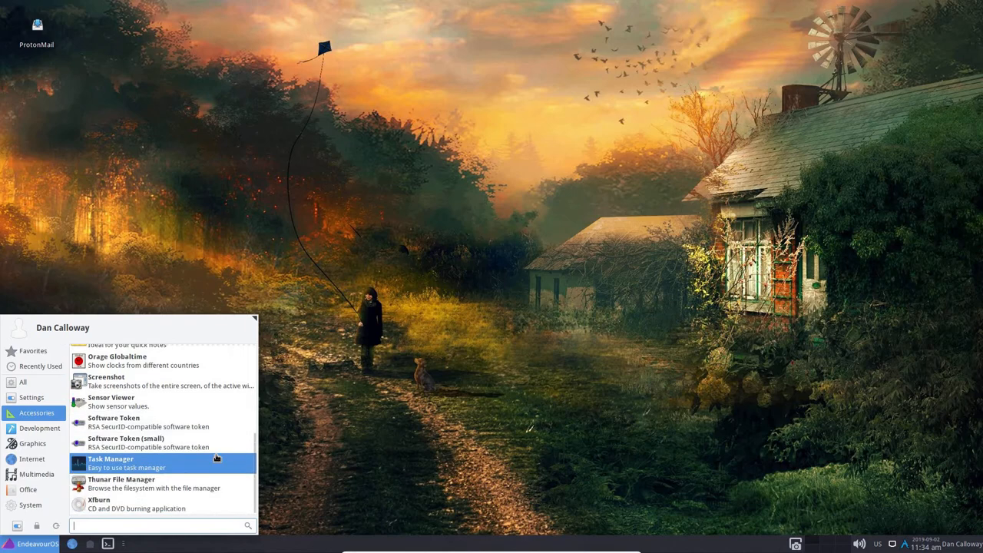
mouse_move(218, 457)
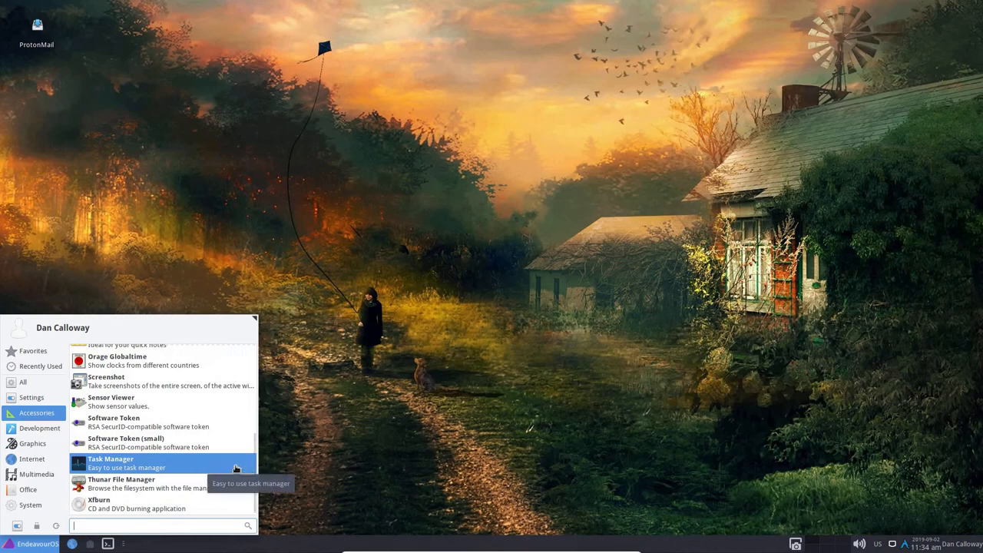
mouse_move(207, 480)
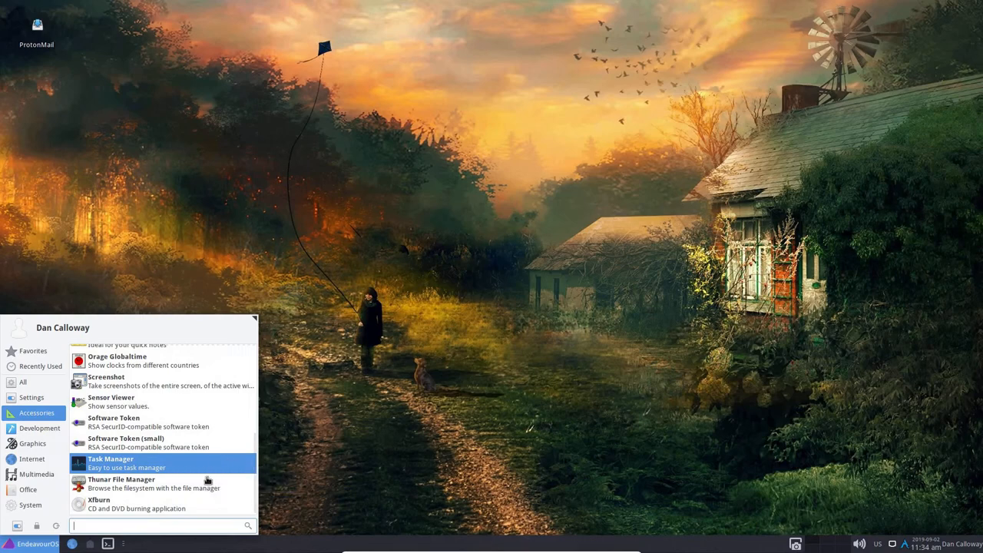
mouse_move(218, 500)
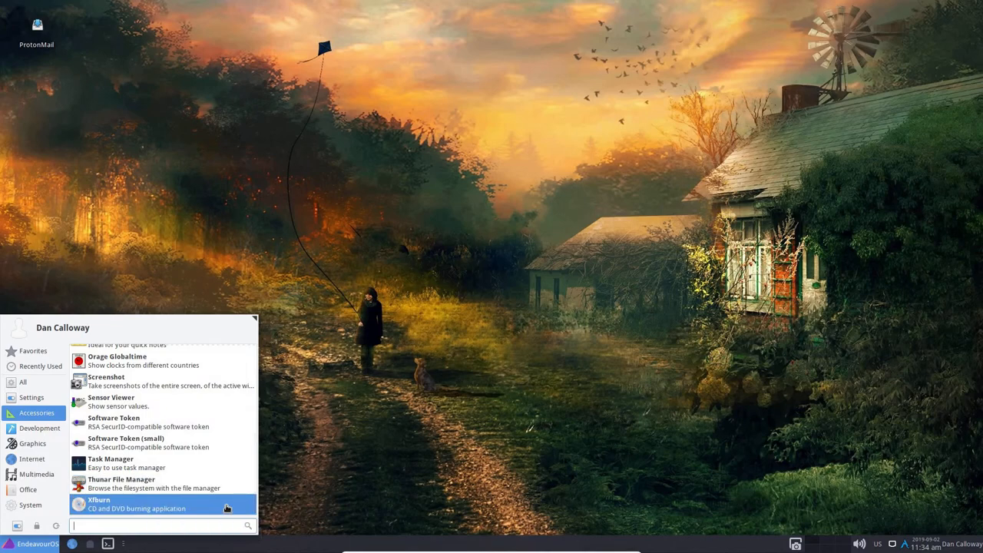
mouse_move(228, 504)
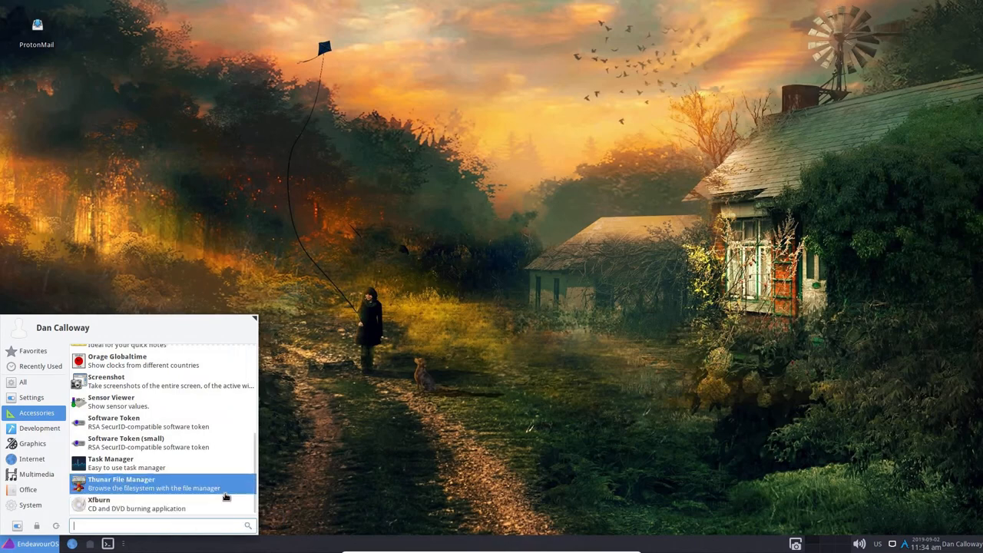
mouse_move(332, 471)
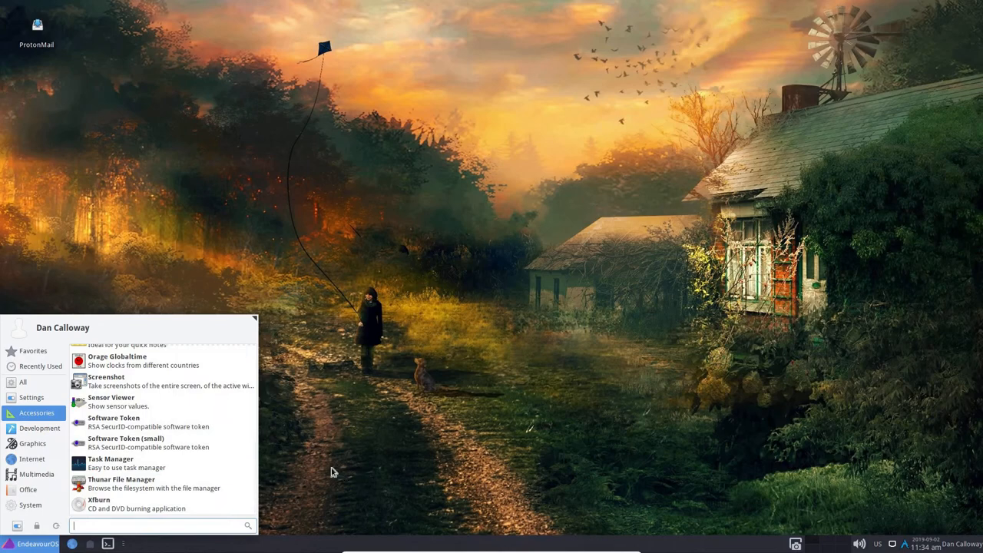
mouse_move(322, 469)
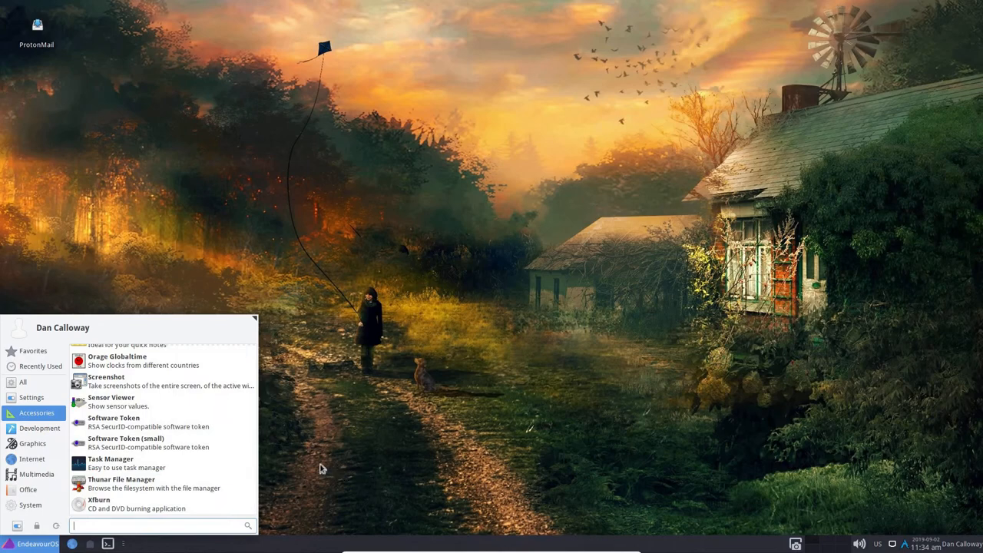
- View the Development and Graphics categories, showing Ristretto Image Viewer
click(40, 427)
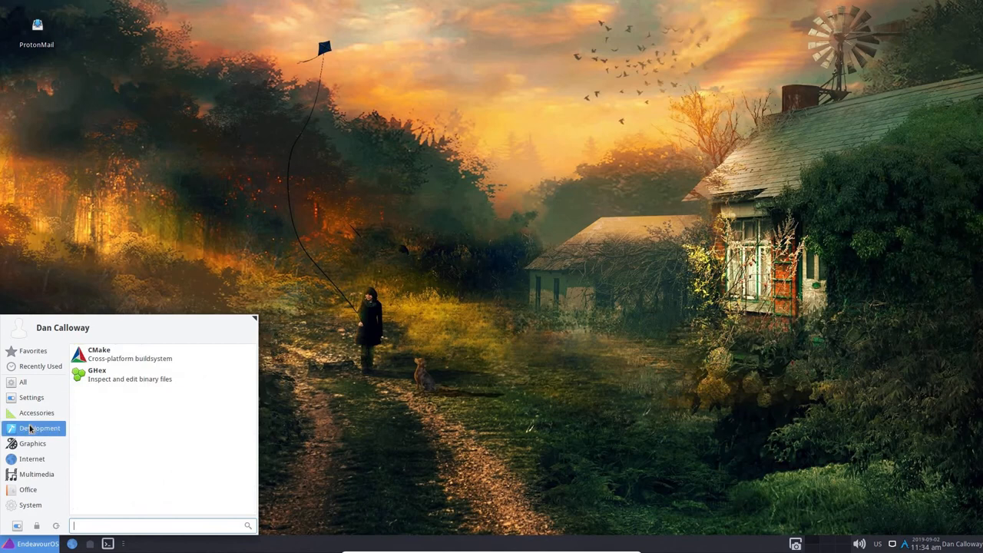
click(32, 442)
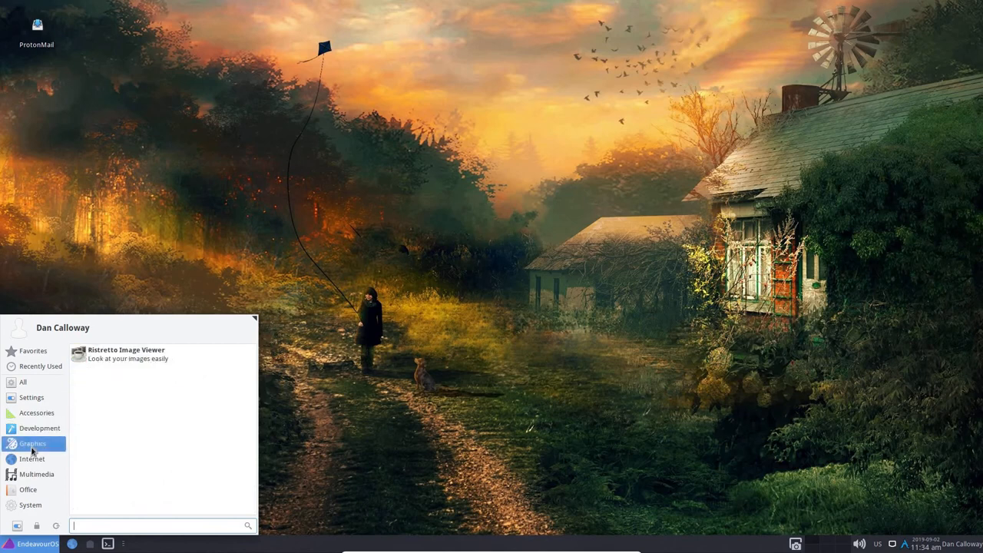
mouse_move(140, 387)
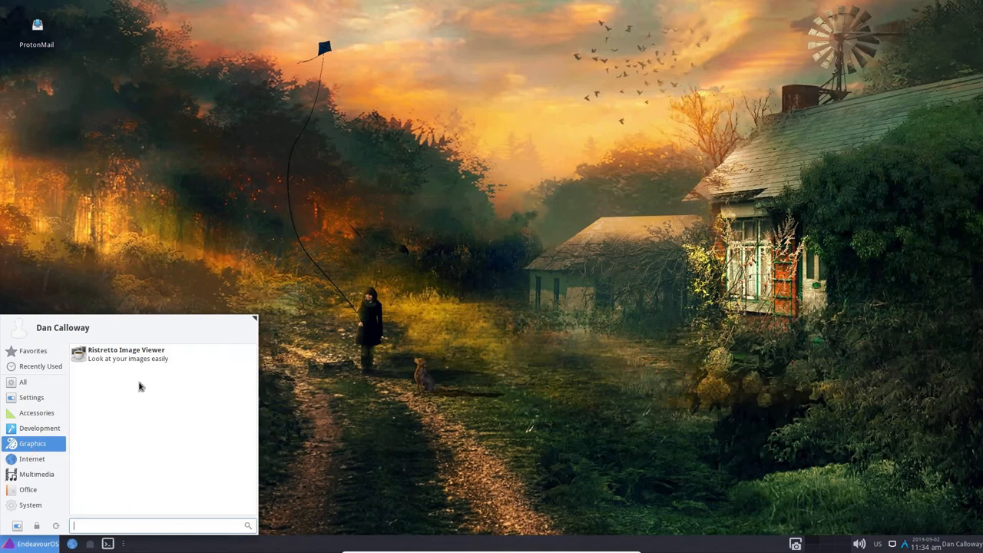
- Launch Ristretto and select the recent endeavouros Desktop.png wallpaper in the Open Image dialog
click(125, 354)
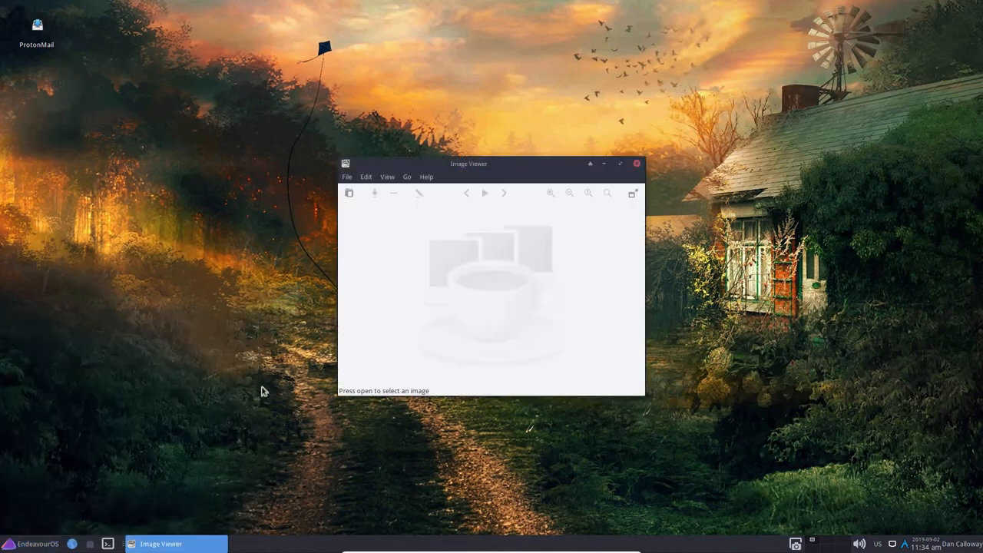
mouse_move(453, 269)
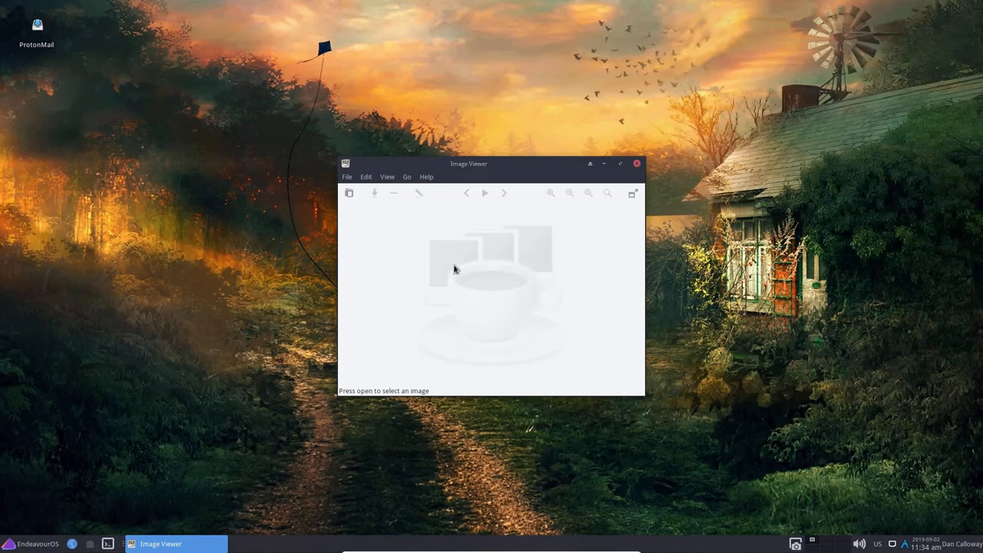
click(347, 177)
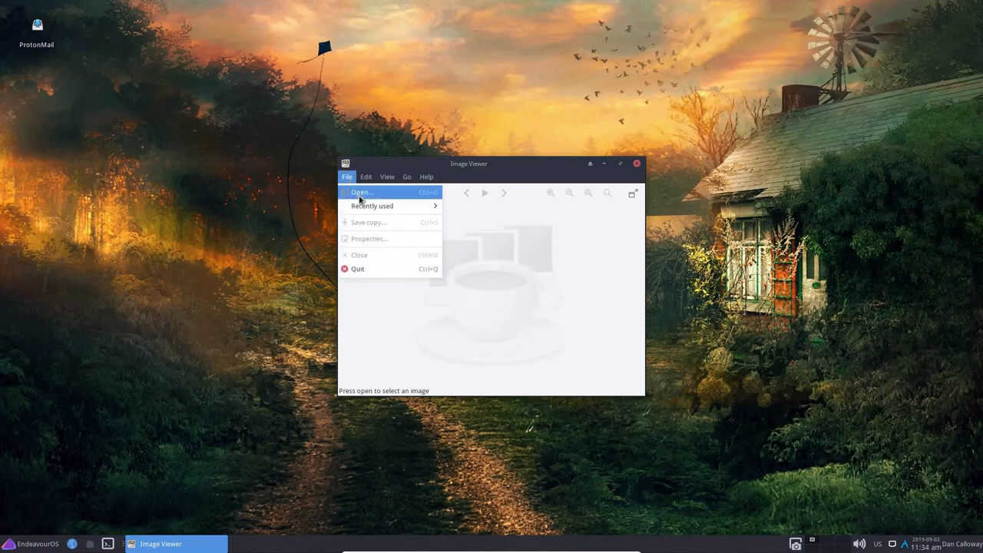
click(361, 192)
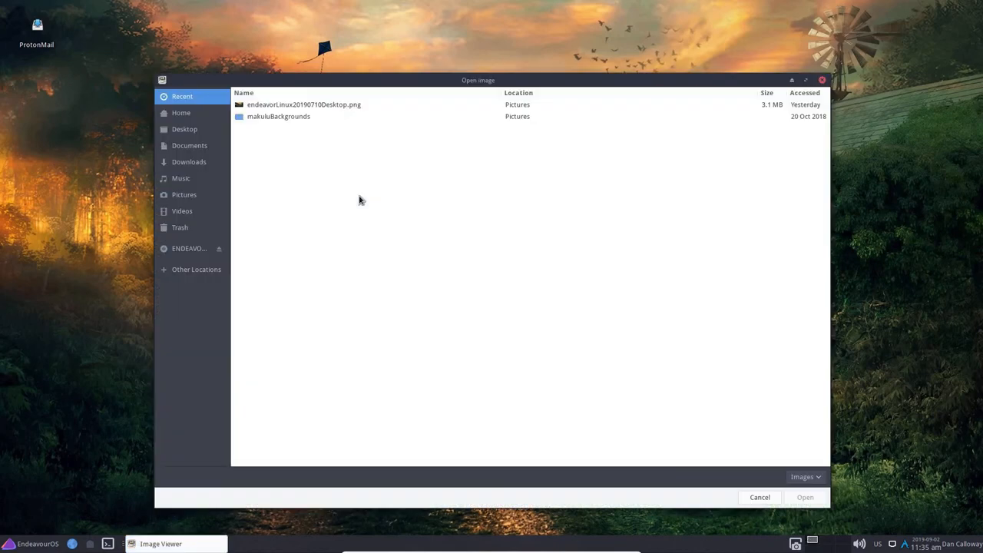
mouse_move(289, 104)
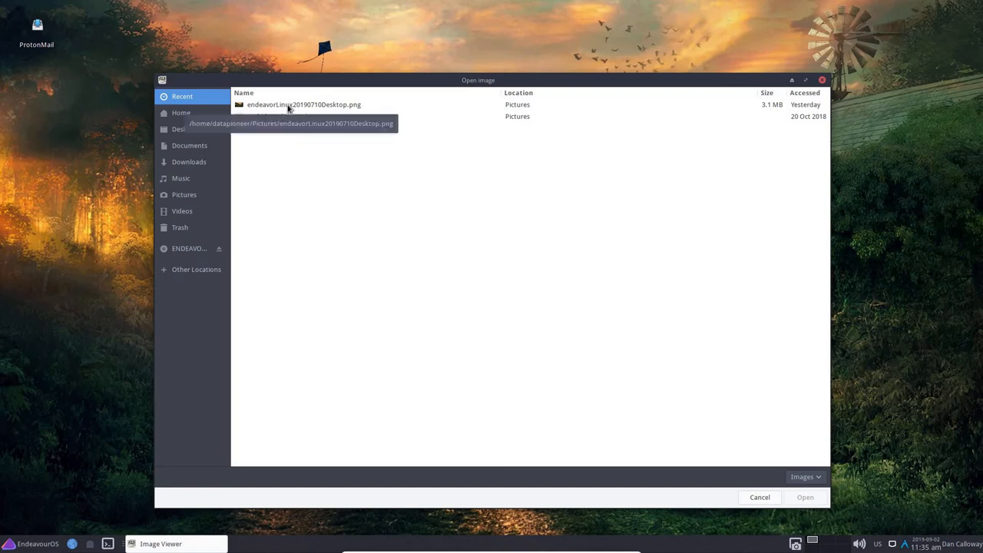
mouse_move(299, 117)
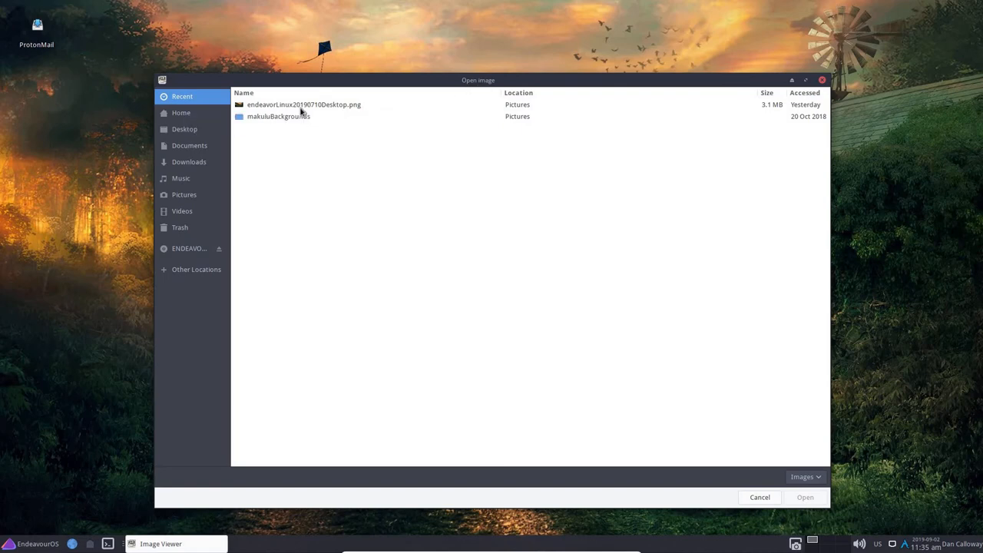
click(304, 105)
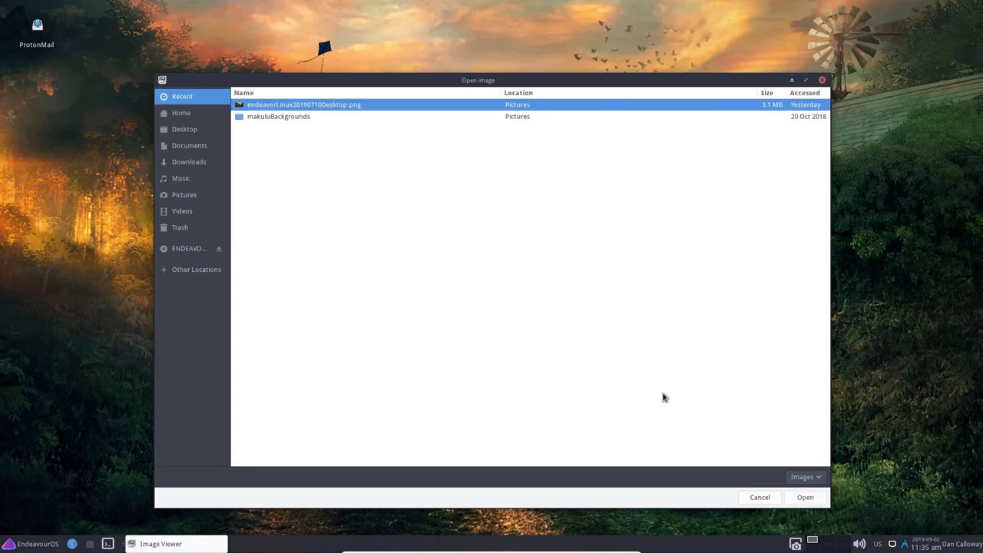
mouse_move(805, 498)
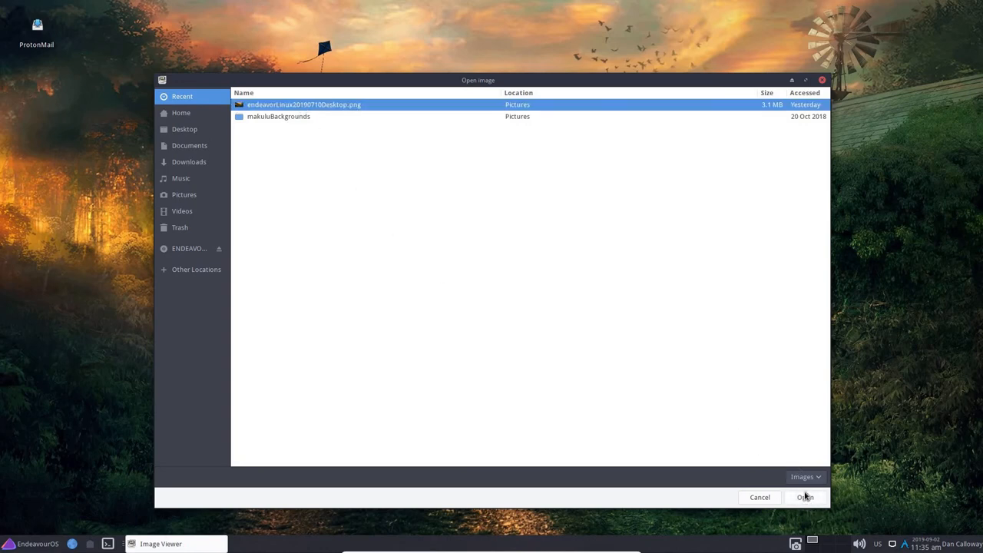
- Display the wallpaper image and look over the File, Edit and Go menus
click(805, 498)
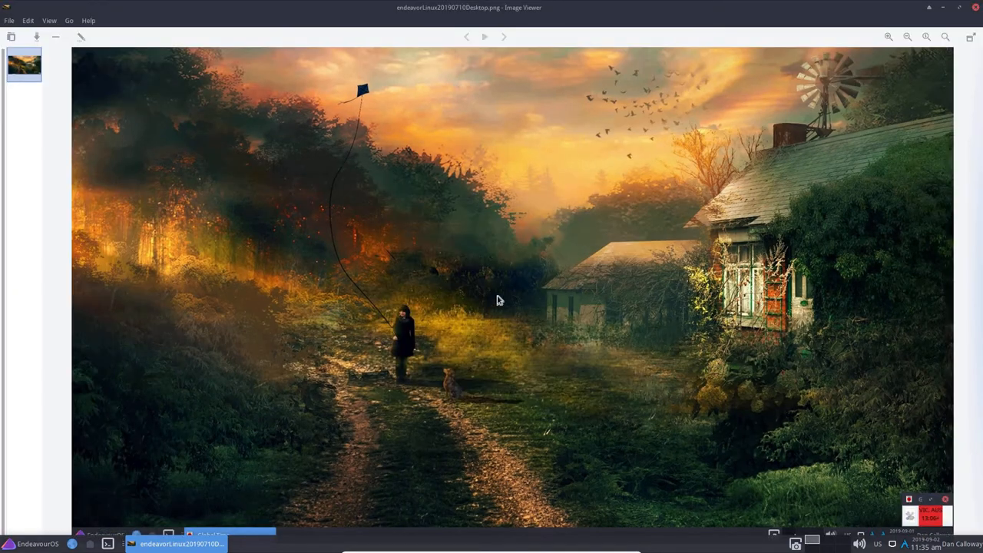
mouse_move(603, 353)
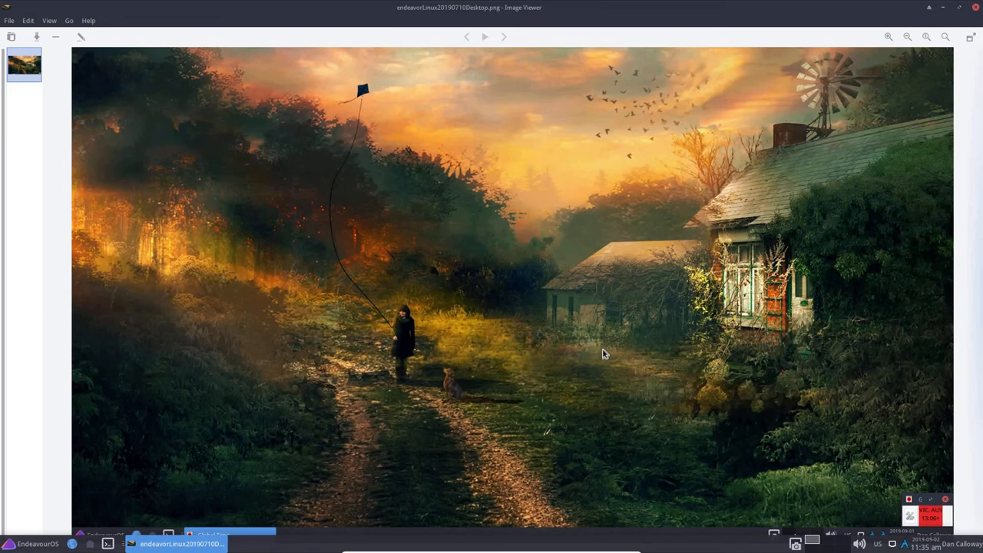
mouse_move(600, 335)
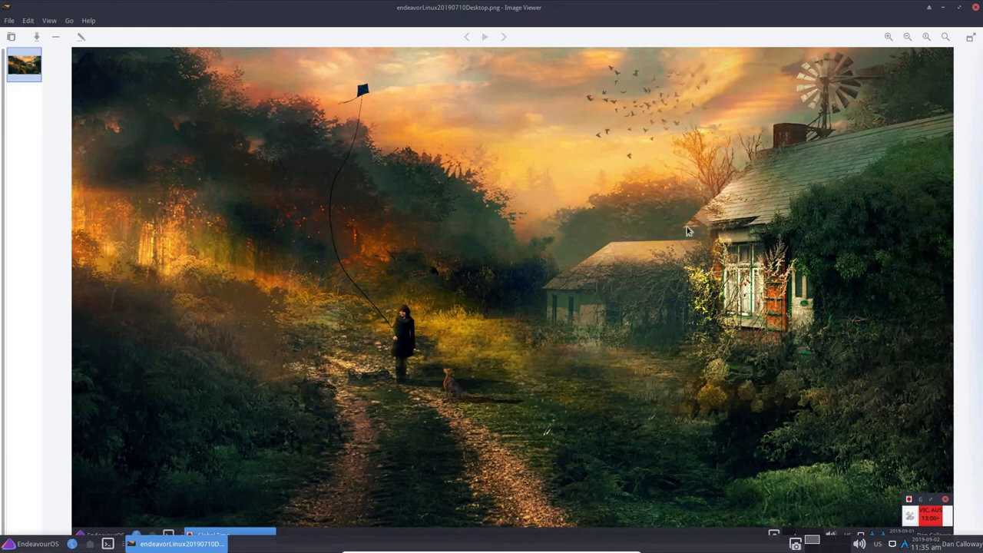
mouse_move(710, 74)
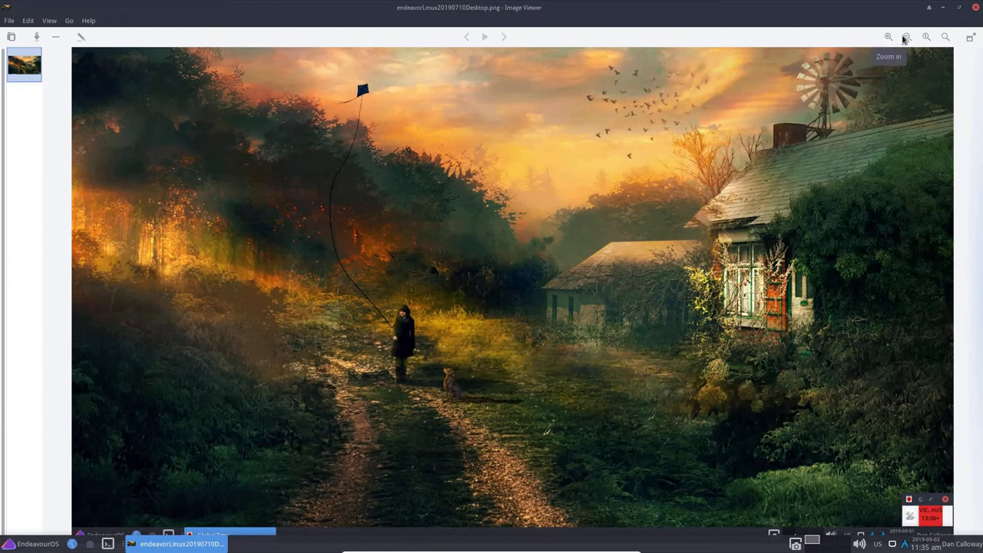
mouse_move(925, 37)
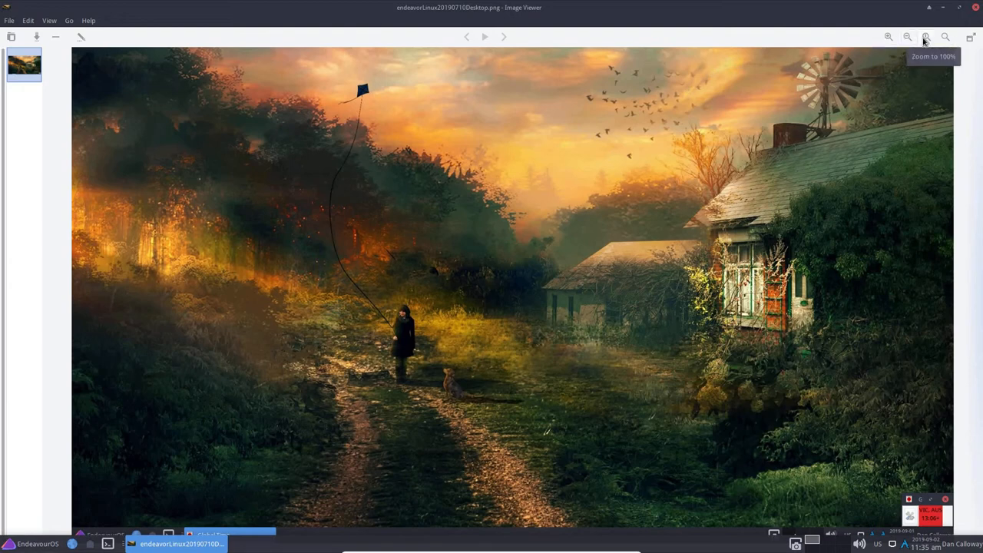
mouse_move(236, 34)
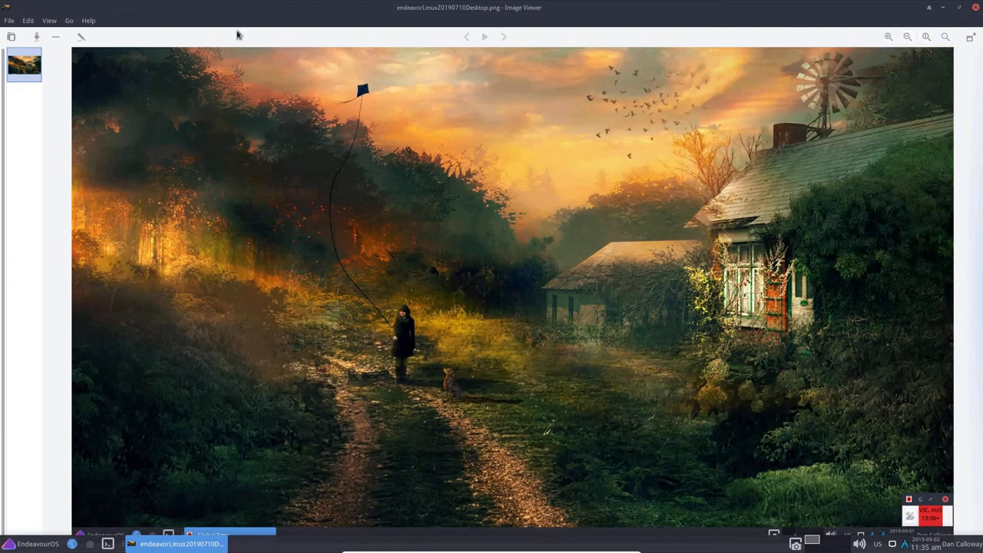
click(9, 20)
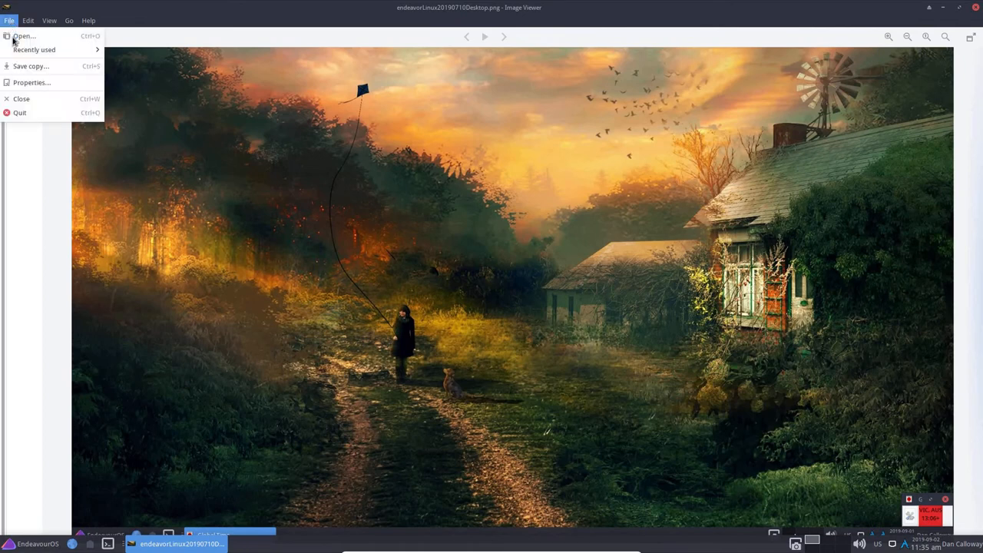
mouse_move(30, 83)
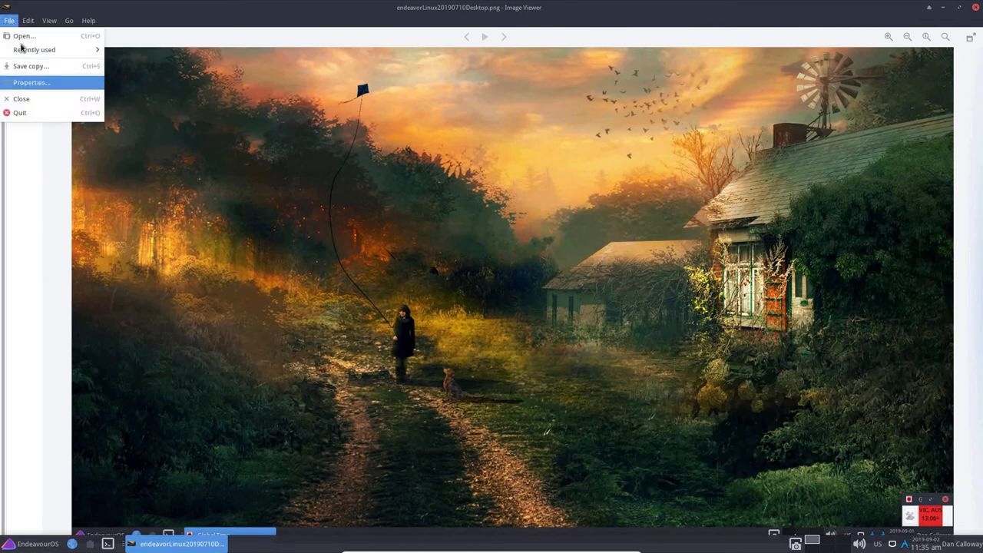
click(27, 22)
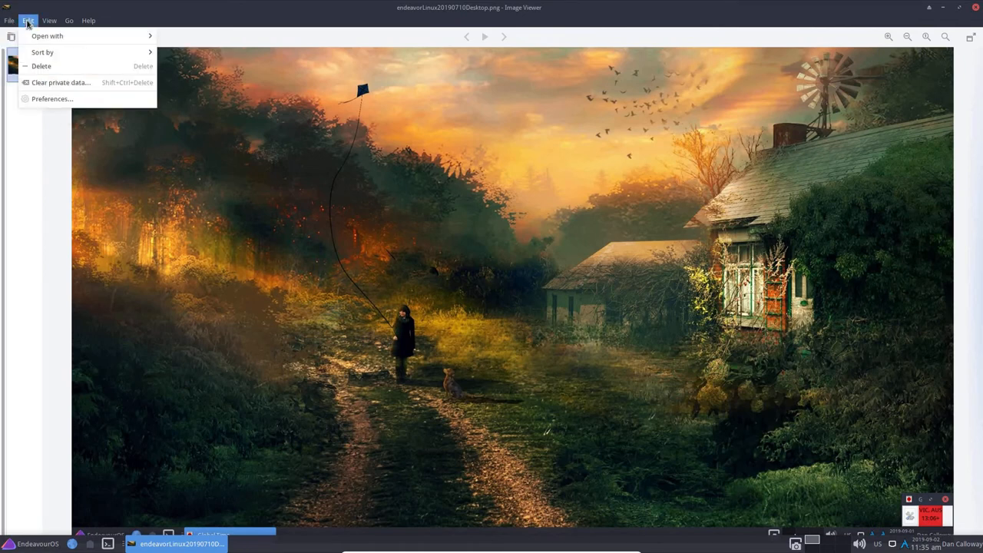
mouse_move(52, 99)
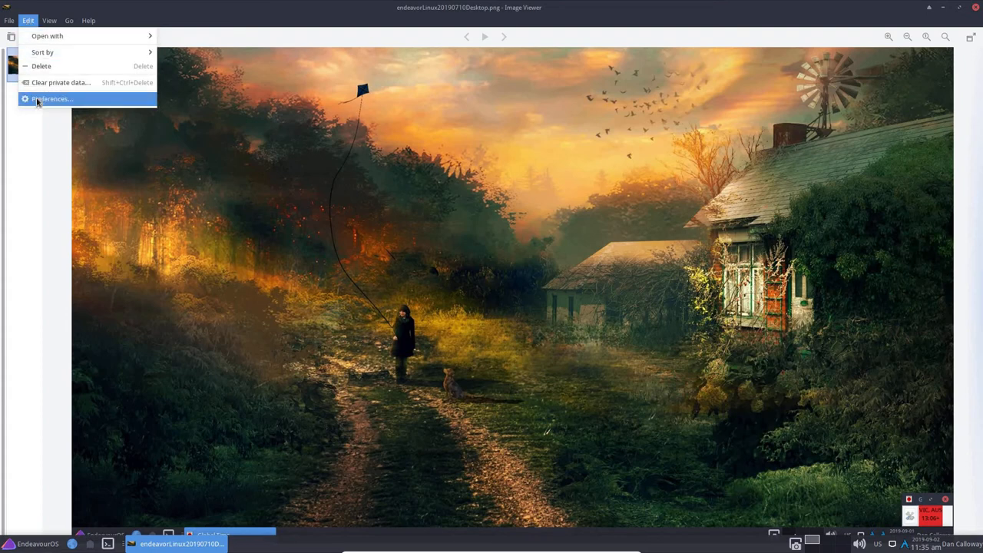
click(49, 21)
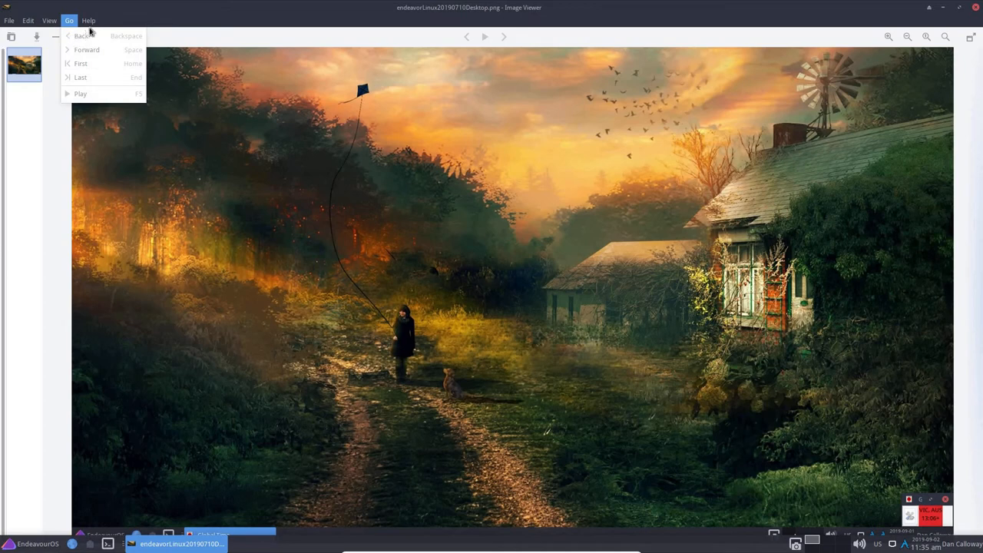
- View Ristretto's About dialog from Help, dismiss it and close the viewer
click(88, 20)
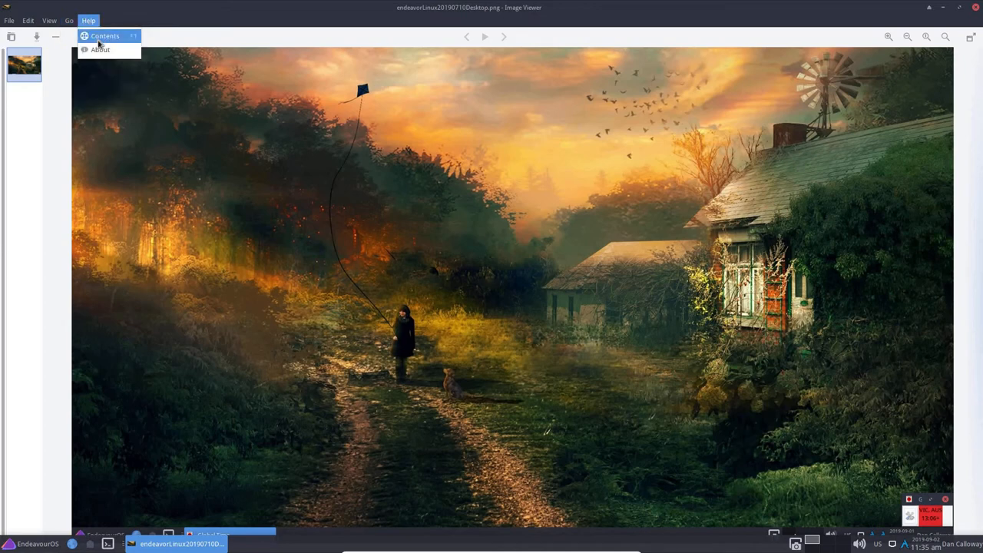
click(100, 49)
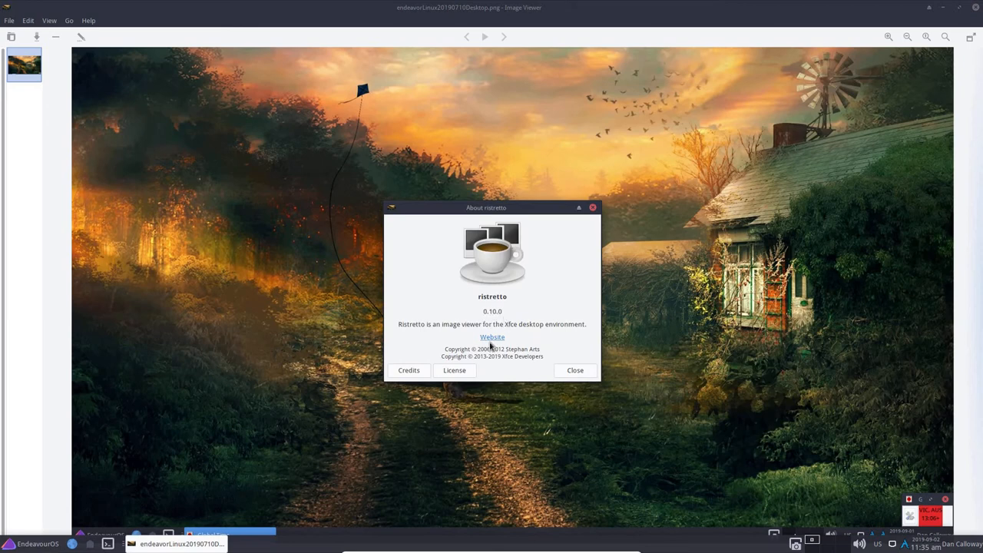
click(574, 371)
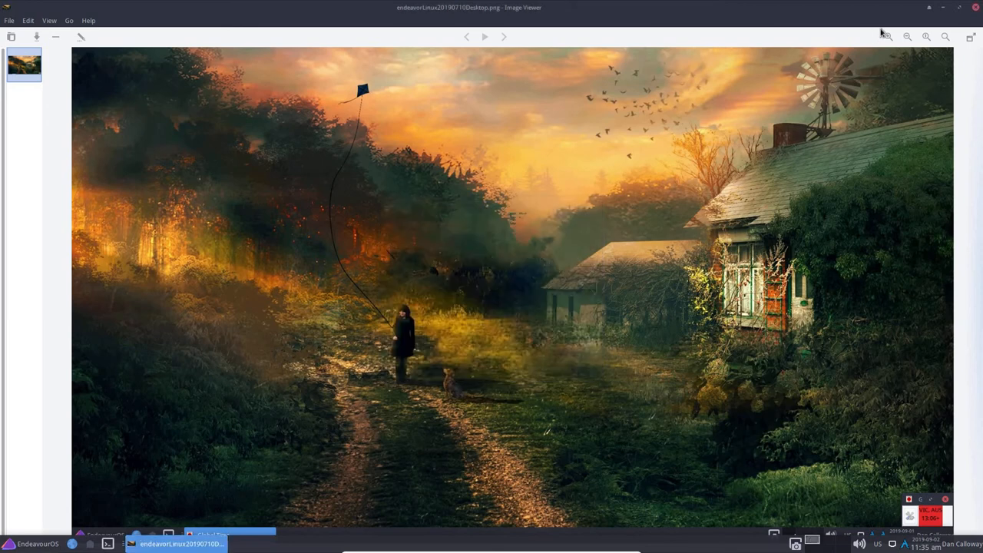
click(959, 6)
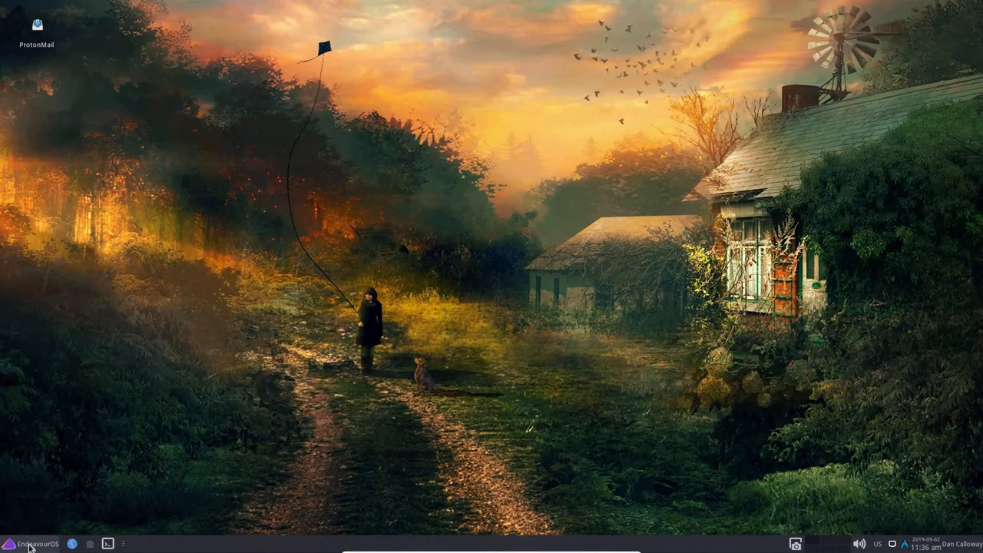
- Bring up the Whisker Menu to reach the Internet applications for ELinks
click(29, 544)
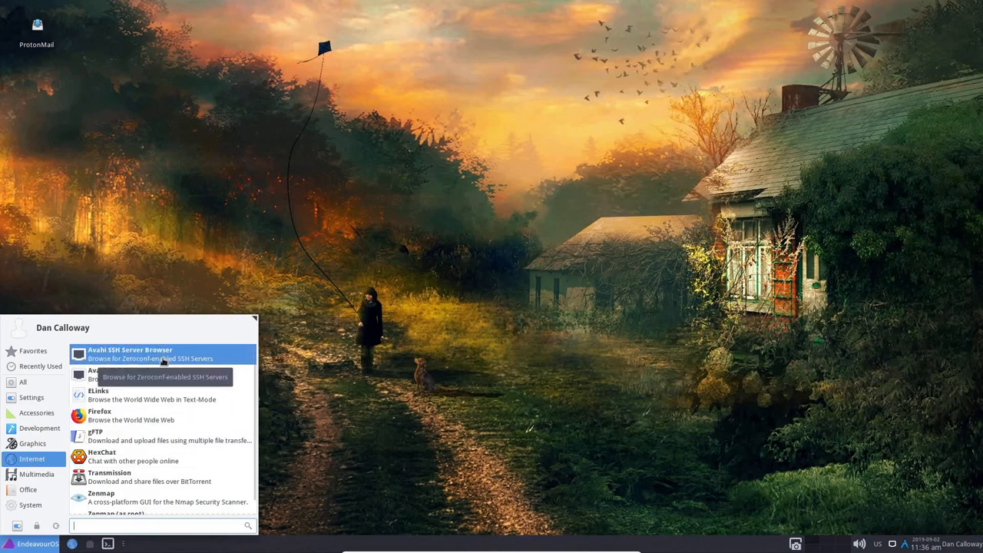
mouse_move(162, 375)
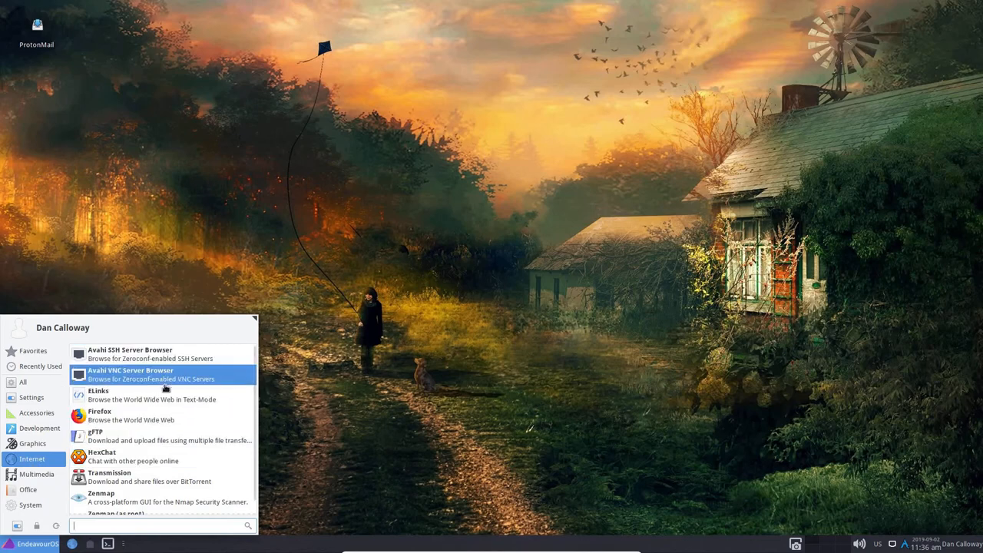
mouse_move(161, 396)
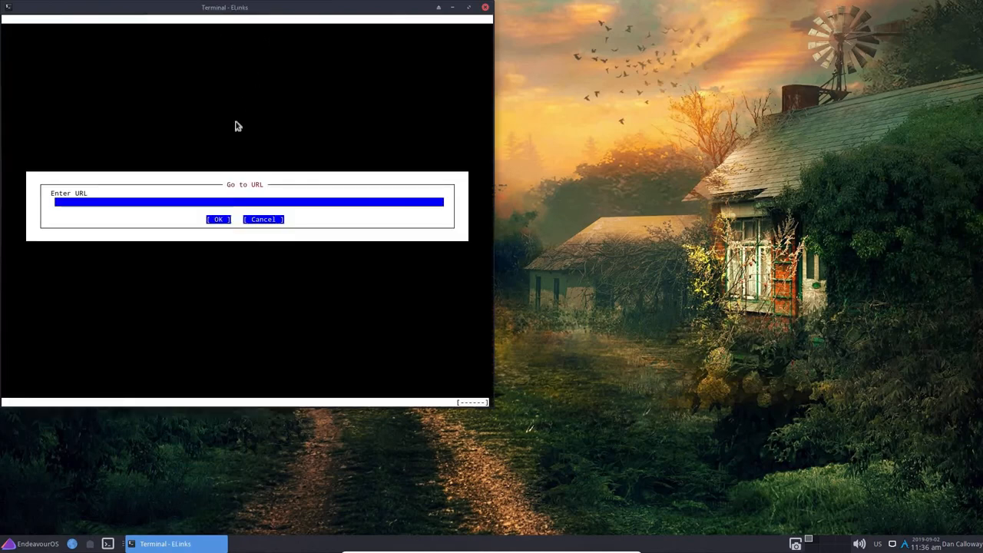
drag(225, 6, 351, 72)
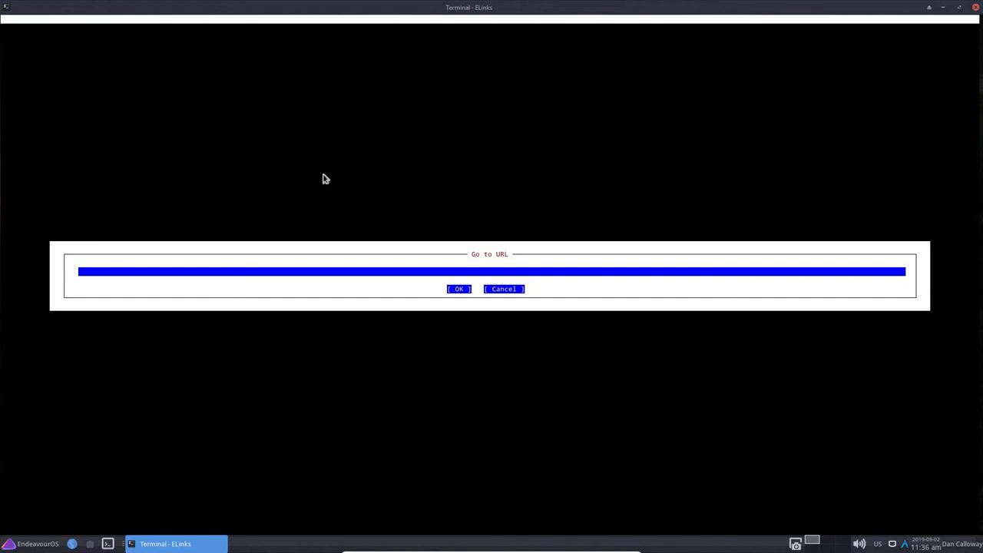
text(https://)
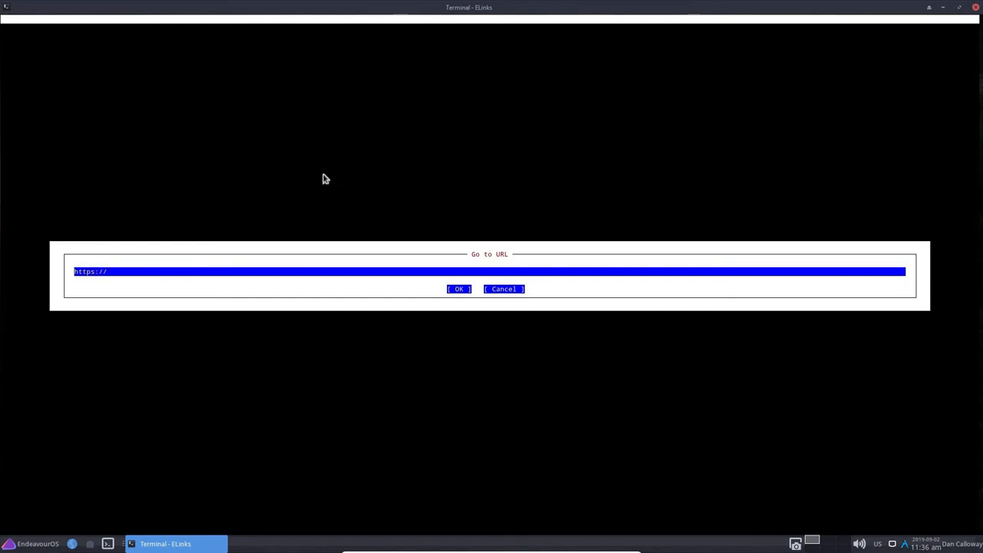
text(inlinuxverita)
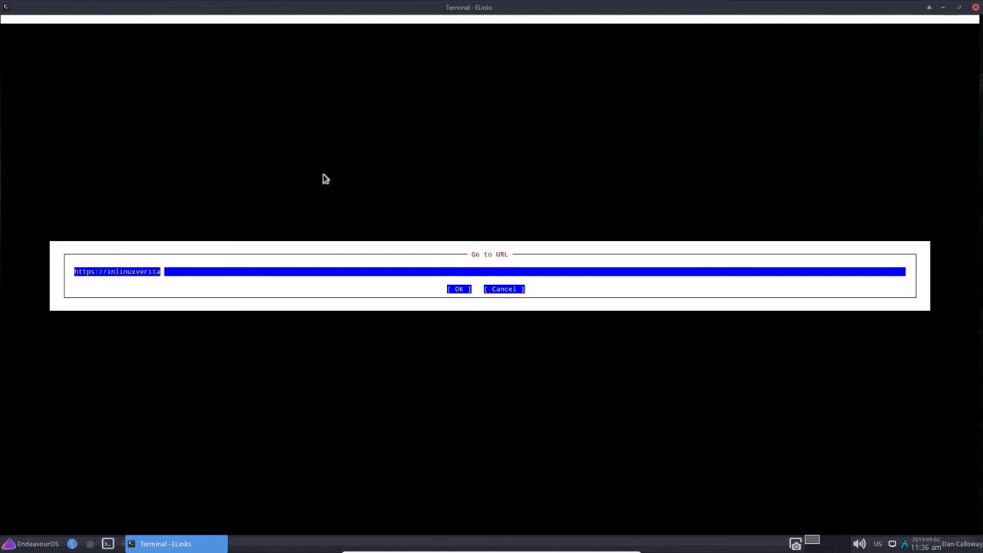
text(s.com)
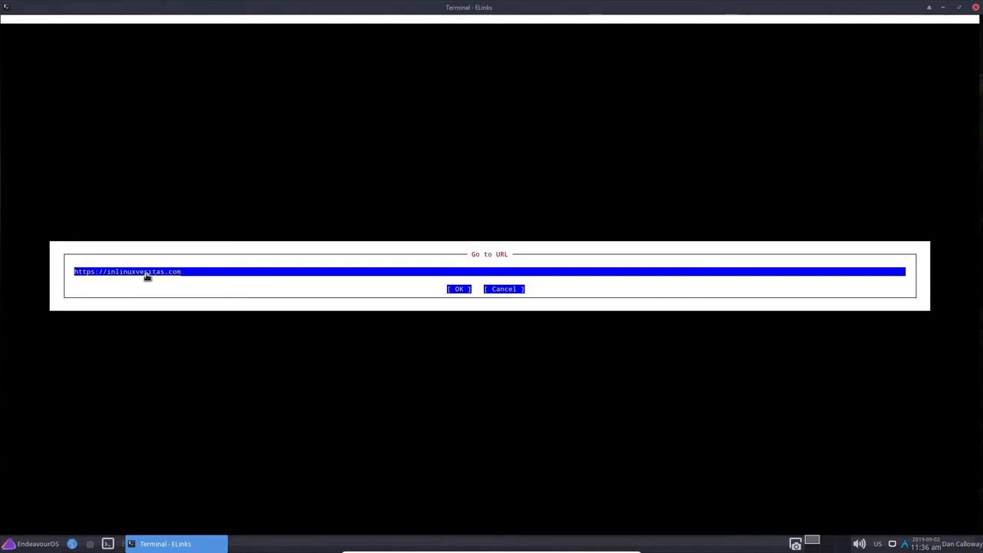
click(458, 289)
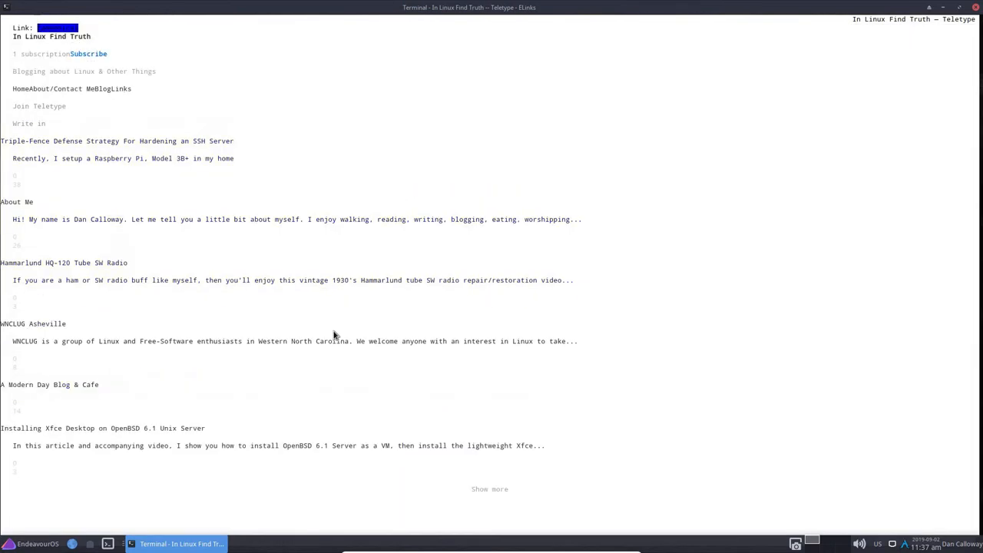
mouse_move(298, 317)
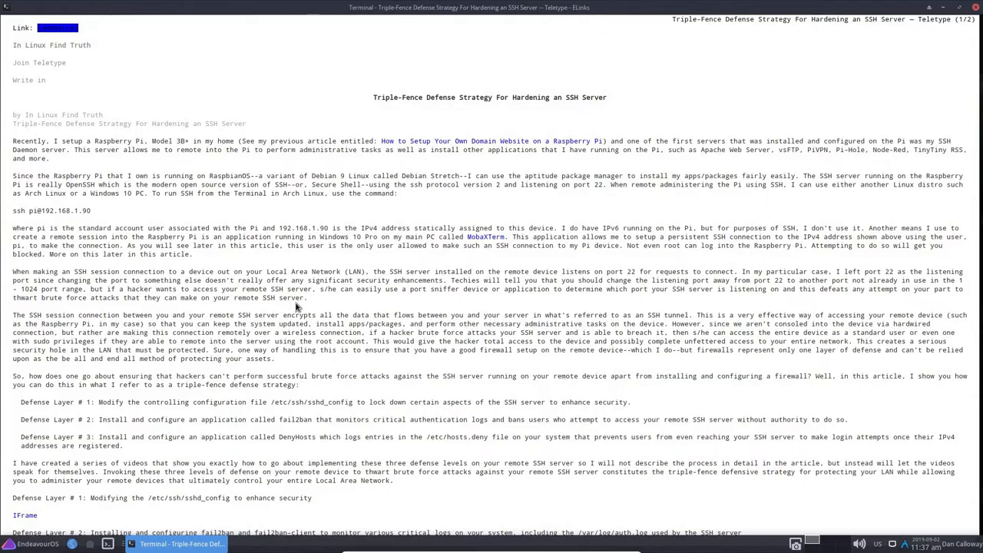
mouse_move(253, 217)
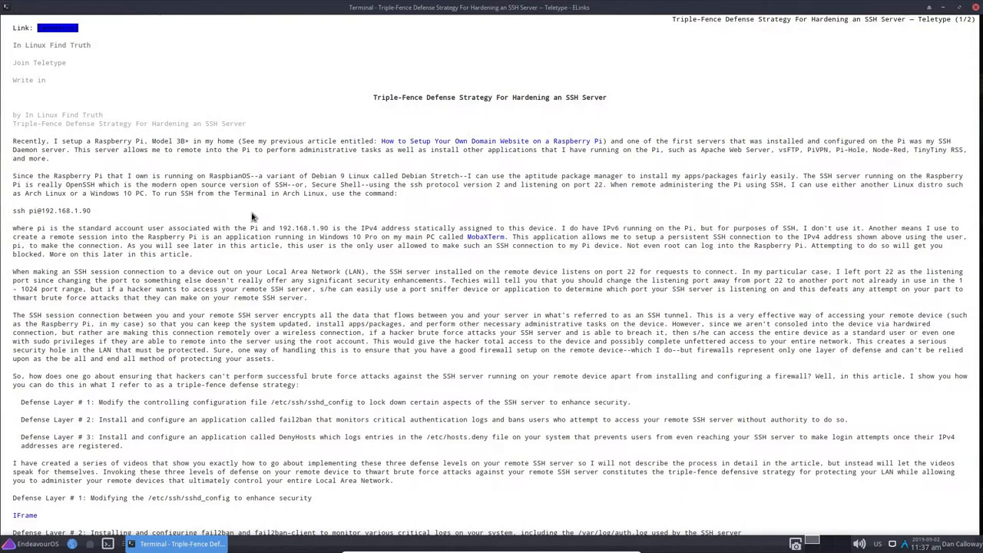
mouse_move(77, 54)
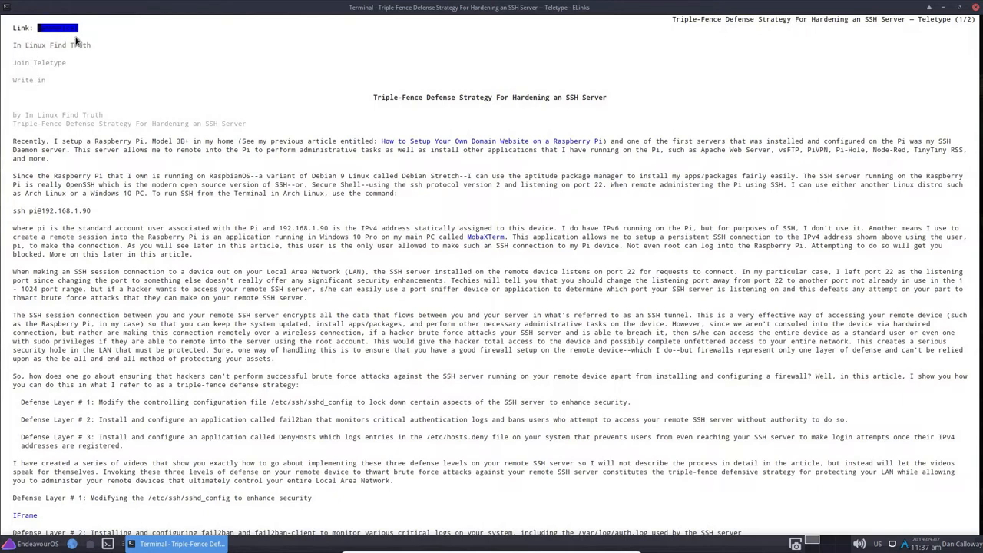
mouse_move(381, 104)
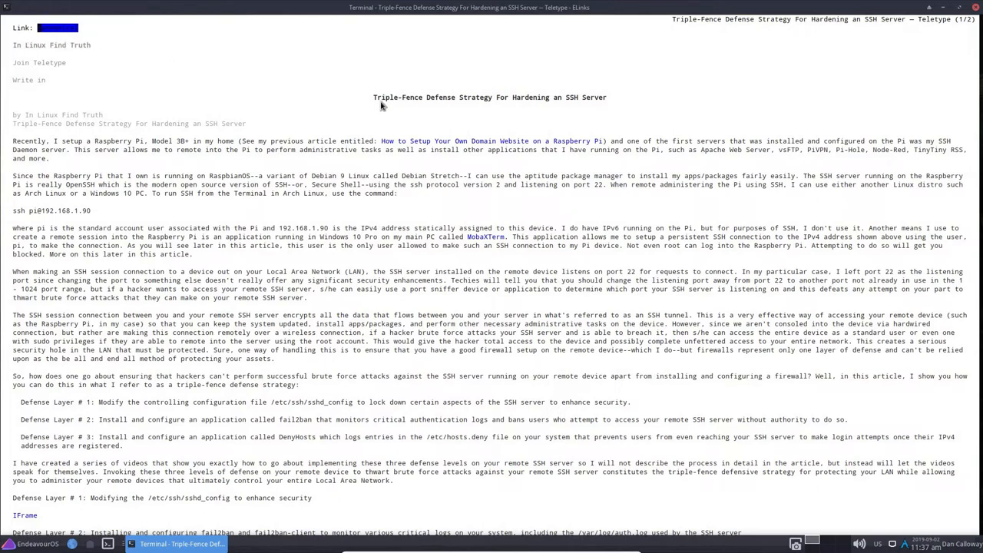
mouse_move(246, 90)
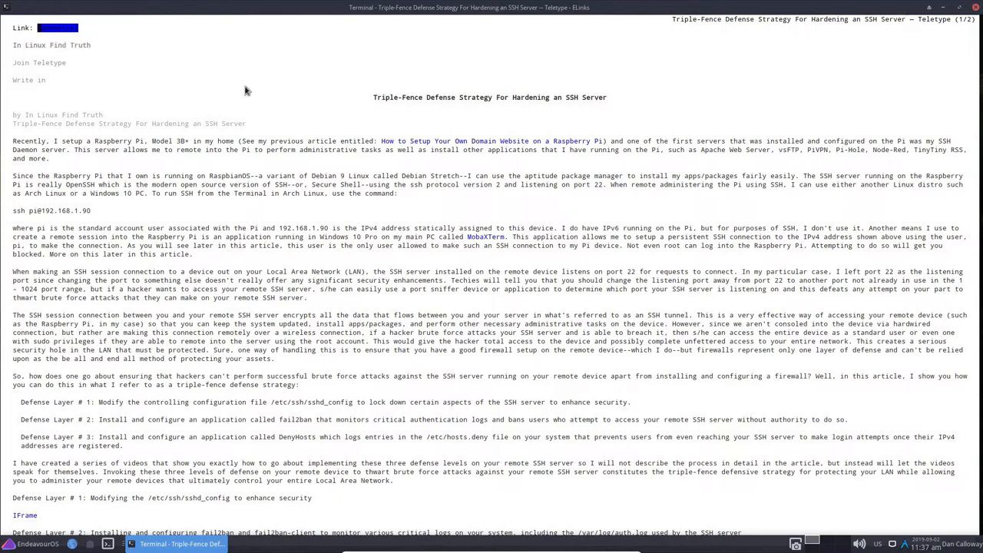
mouse_move(274, 98)
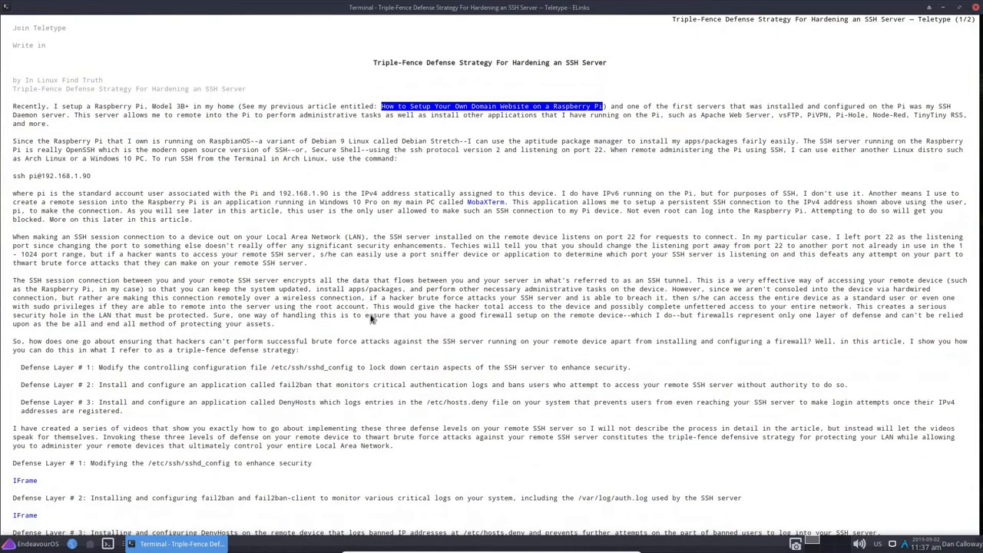
- Follow the 'How to Setup Your Own Domain Website on a Raspberry Pi' link and skim the article
scroll(up, 3)
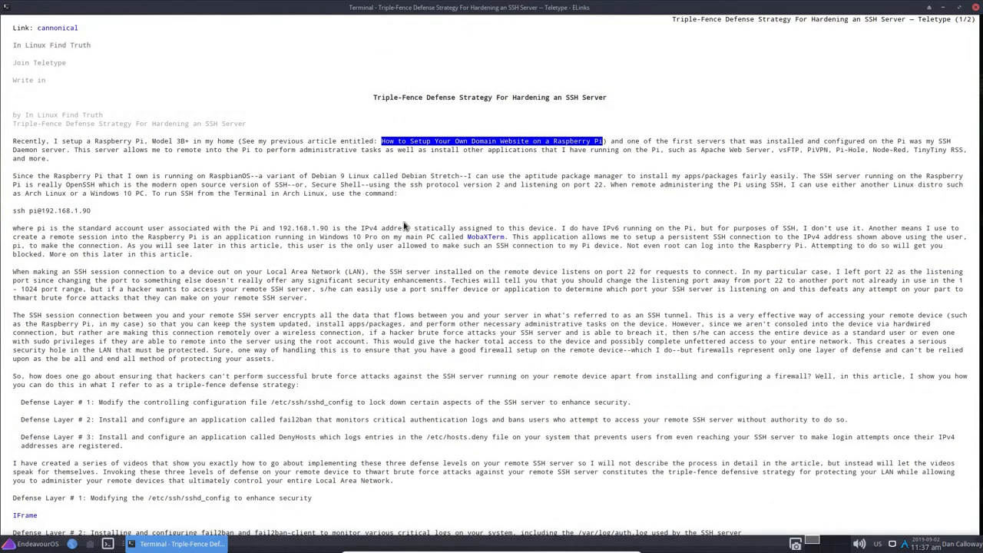
mouse_move(418, 203)
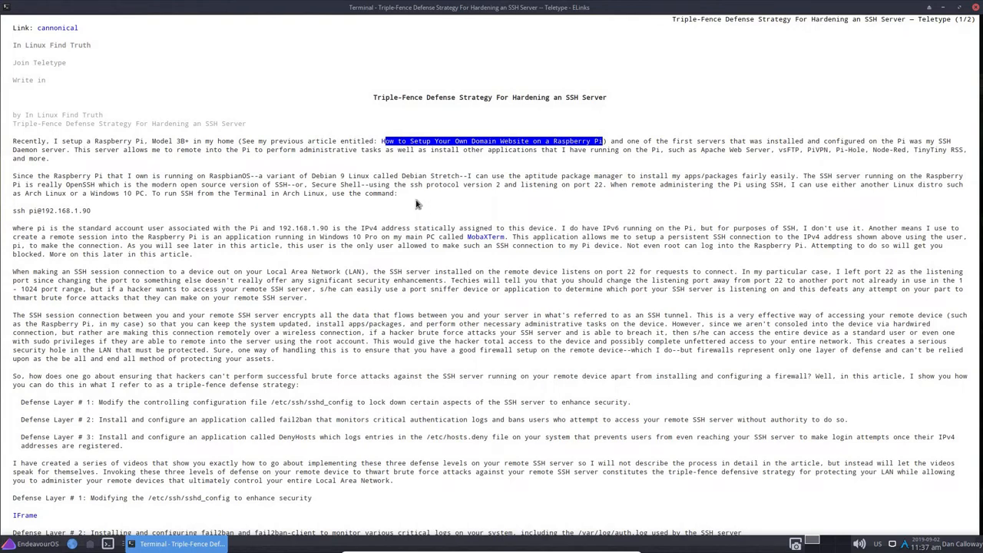
mouse_move(415, 206)
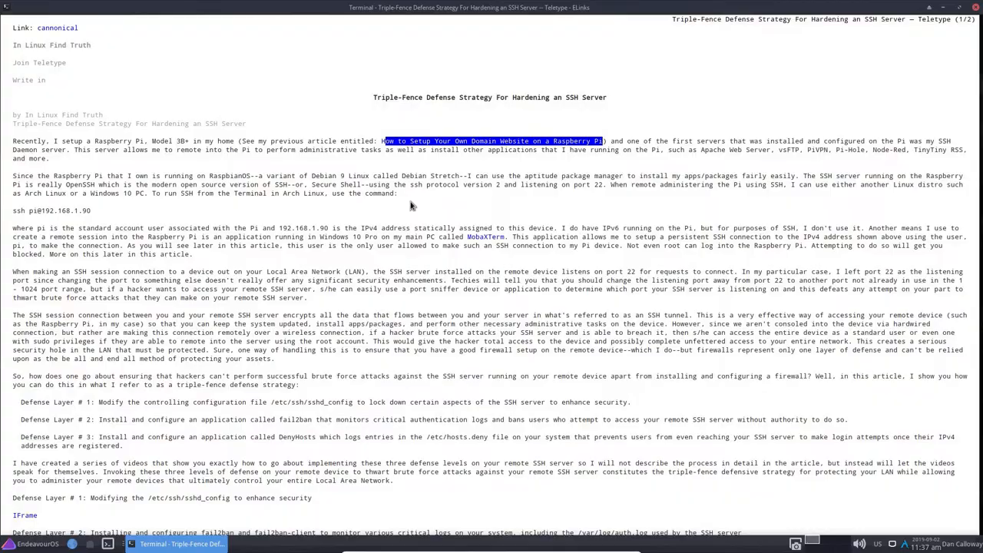
click(491, 142)
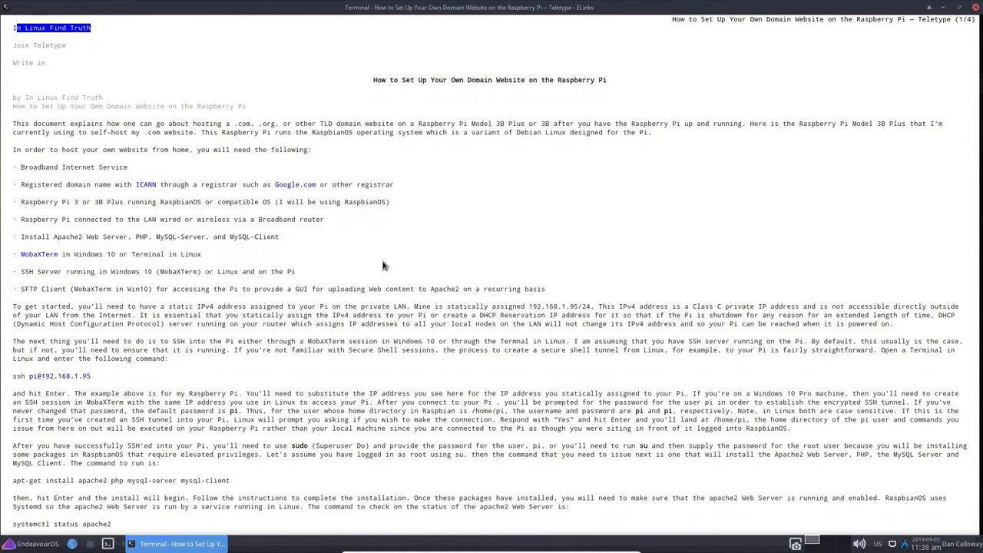
scroll(down, 3)
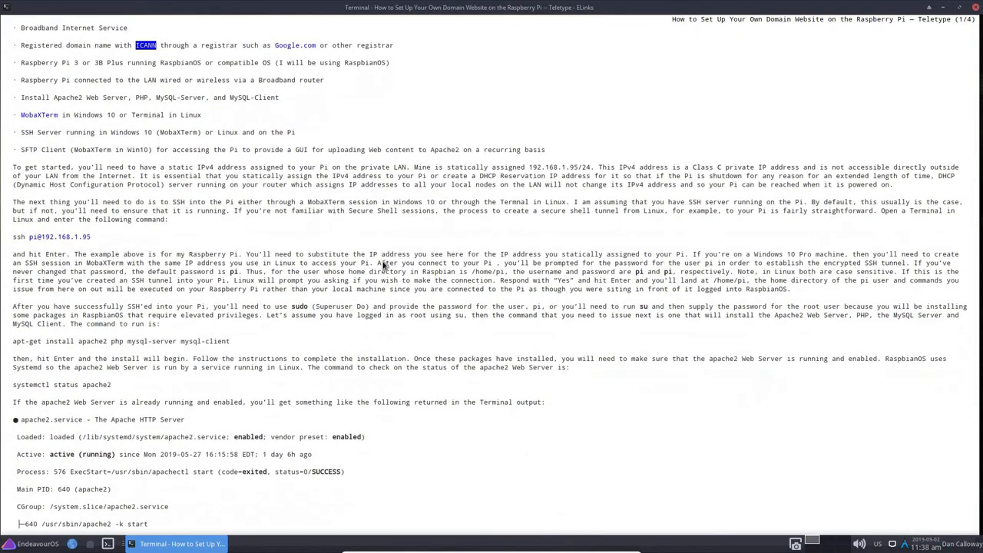
scroll(down, 3)
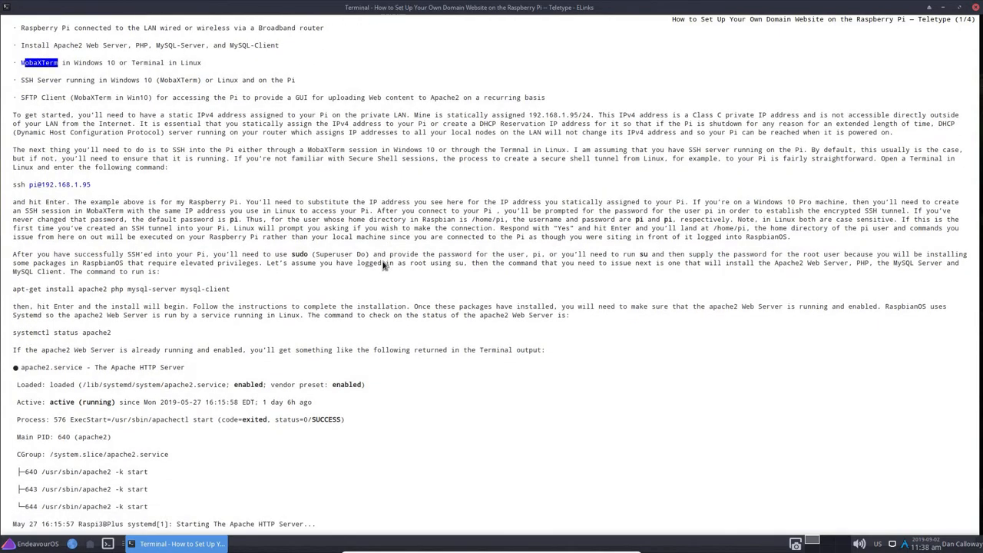
scroll(up, 3)
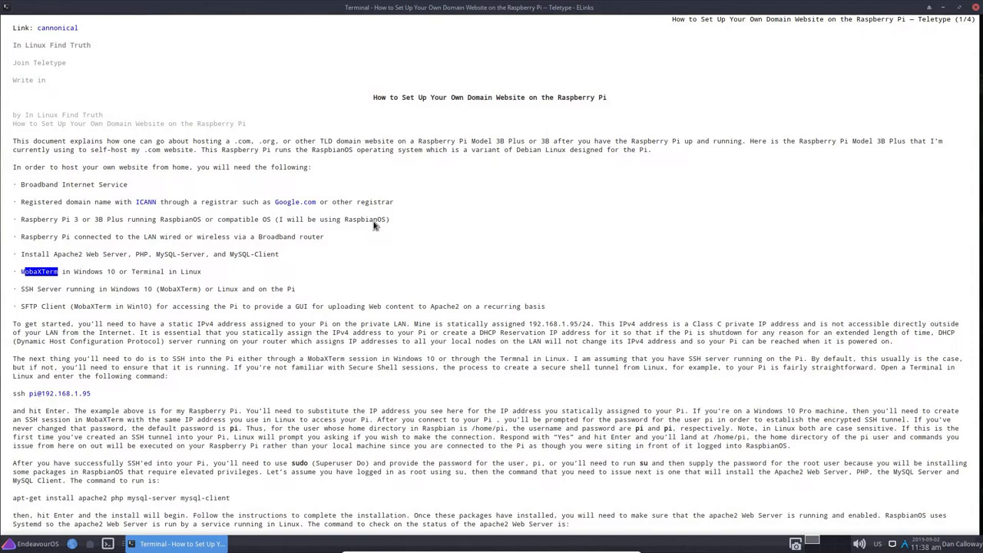
mouse_move(678, 40)
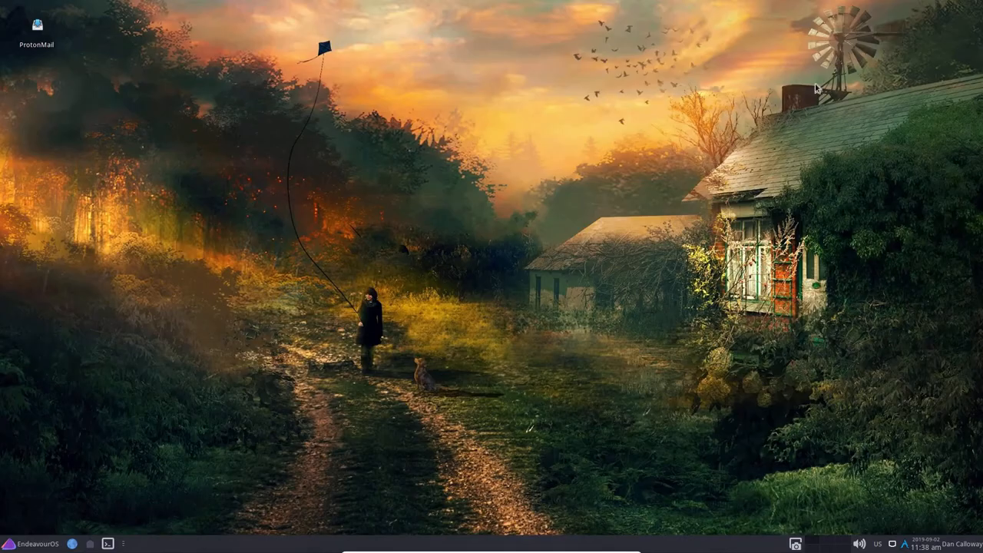
- Launch Firefox from the Whisker Menu's Internet category
click(31, 544)
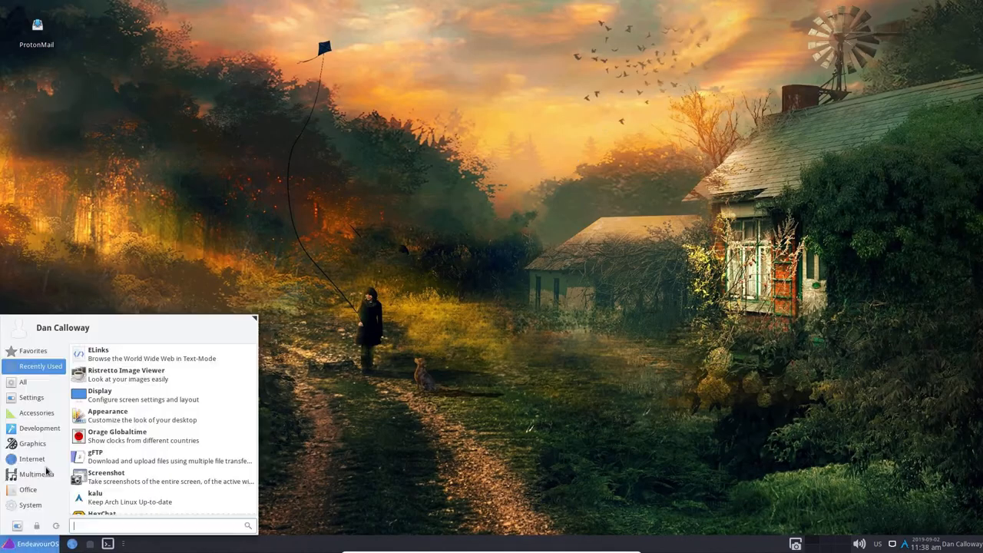
click(32, 458)
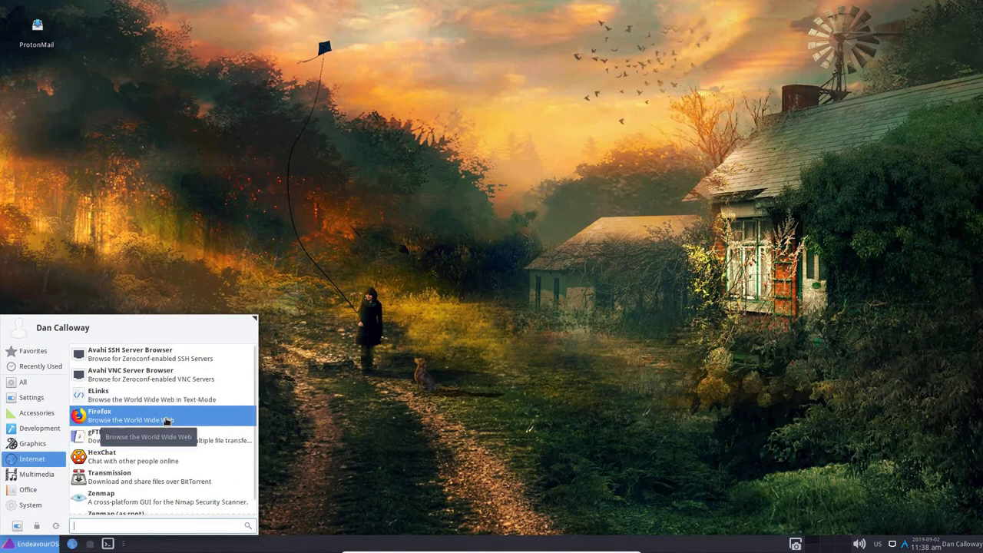
click(433, 375)
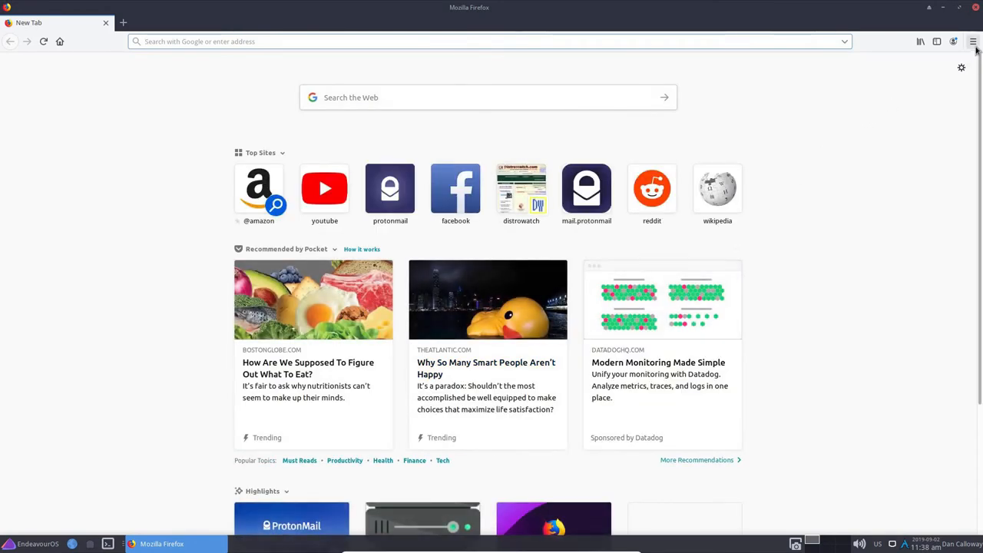
- Check About Firefox showing version 68.0.2 via the main menu's Help, then close it
click(973, 41)
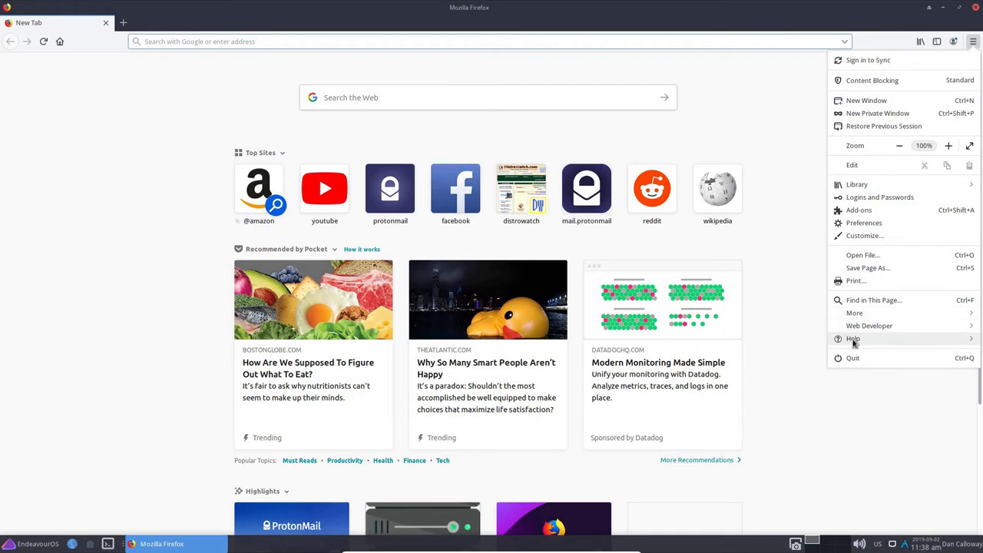
click(853, 340)
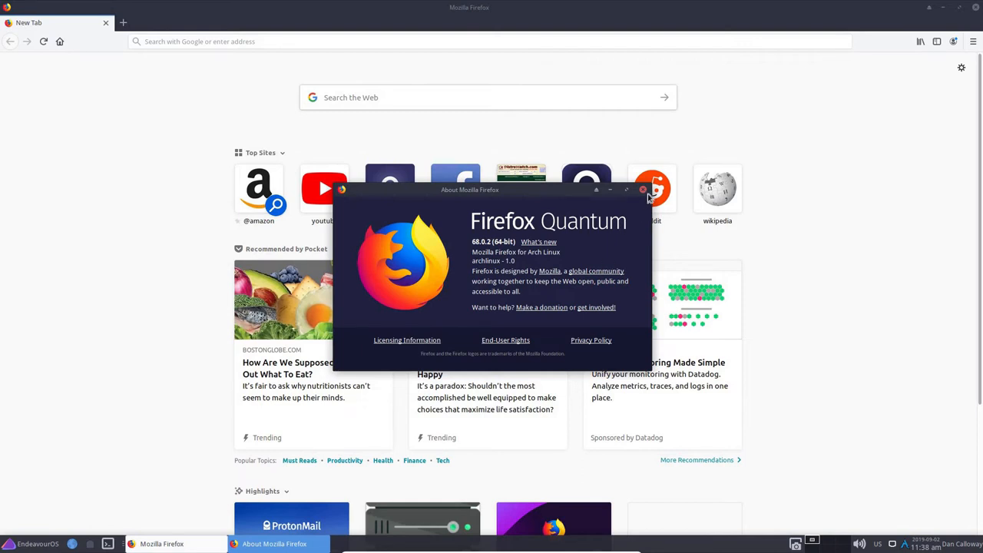
click(644, 190)
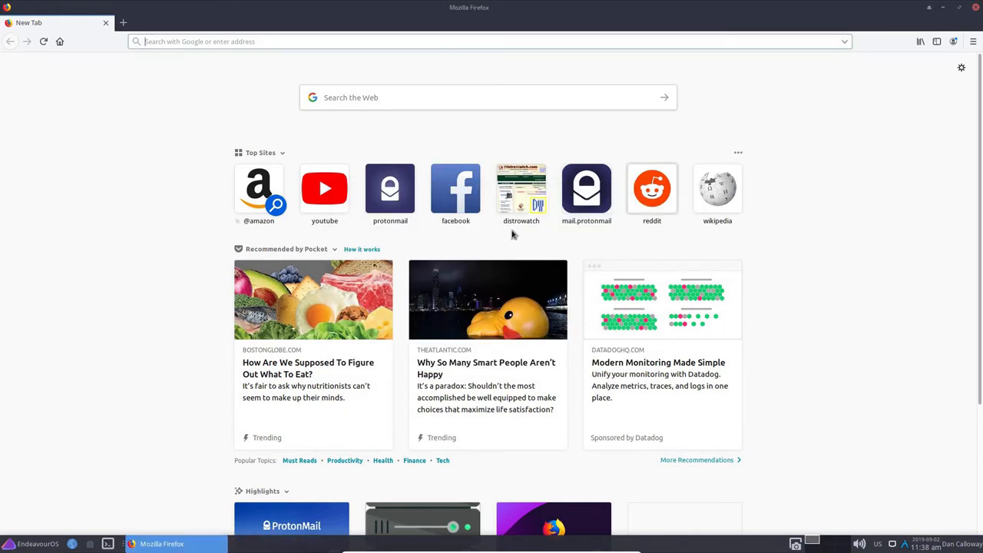
- From YouTube's top site, visit the Datapioneer channel and play the Response To Distrotube video
click(324, 187)
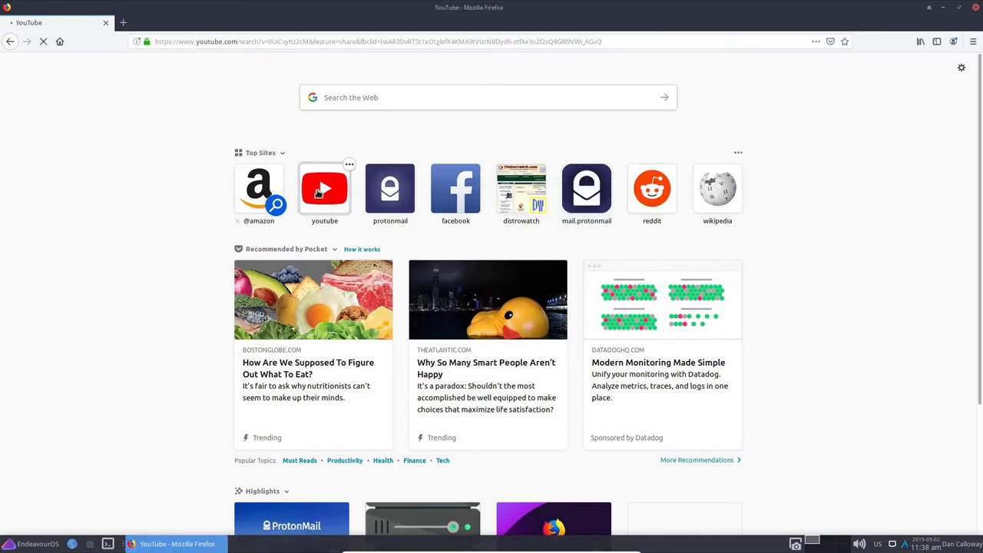
click(324, 187)
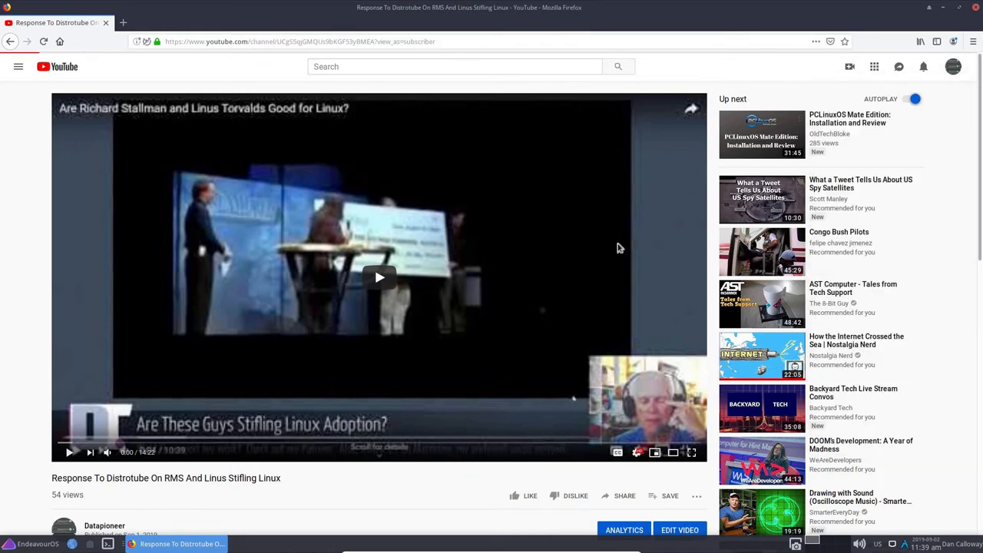
click(104, 525)
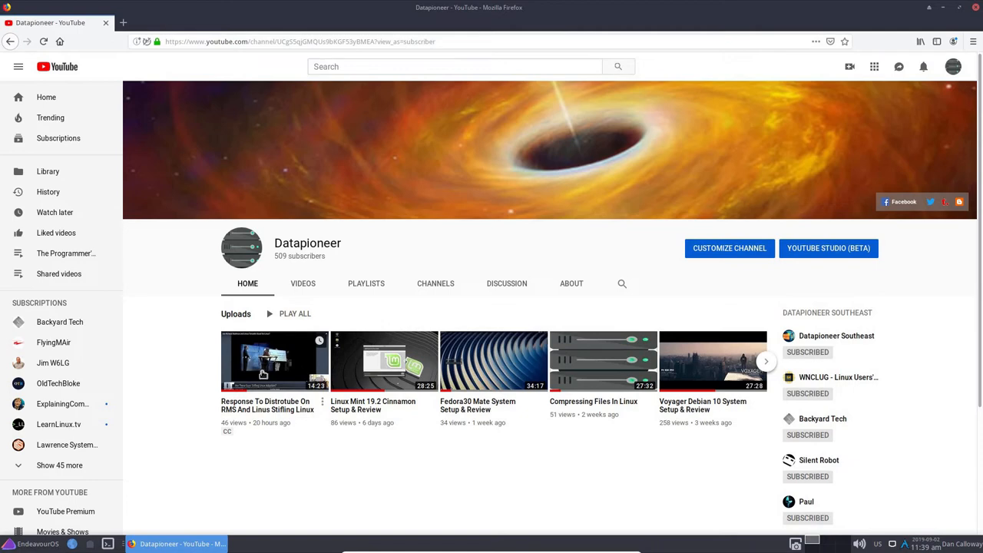
click(274, 361)
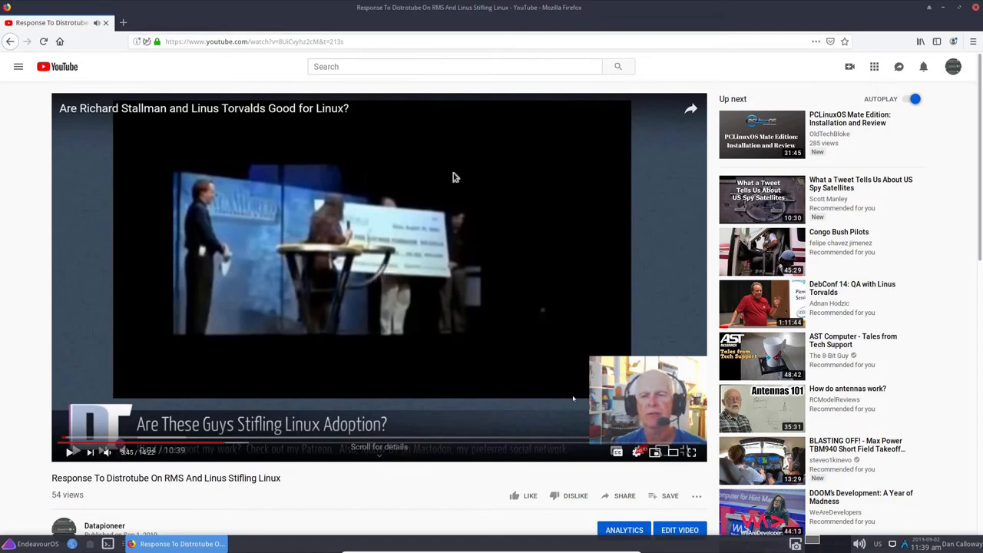
mouse_move(473, 181)
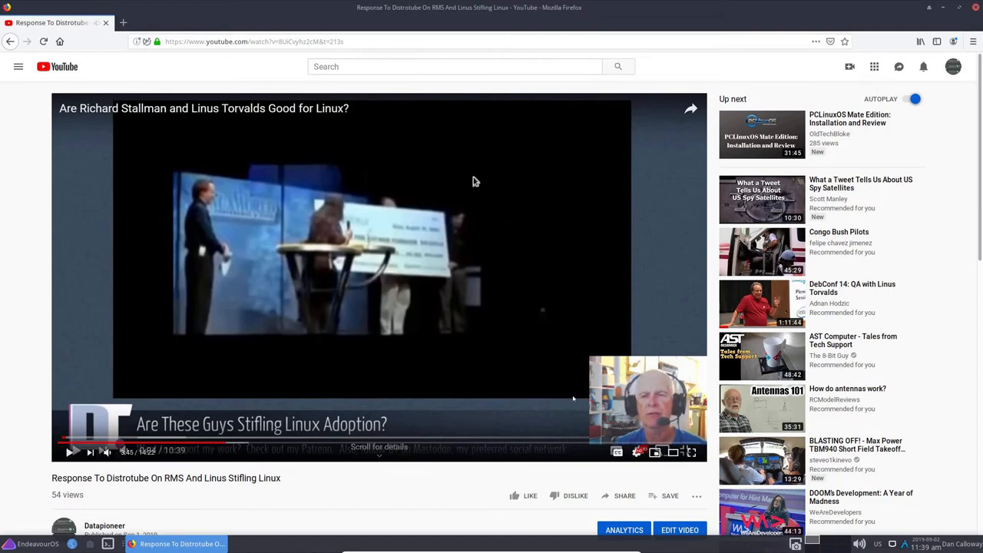
mouse_move(122, 23)
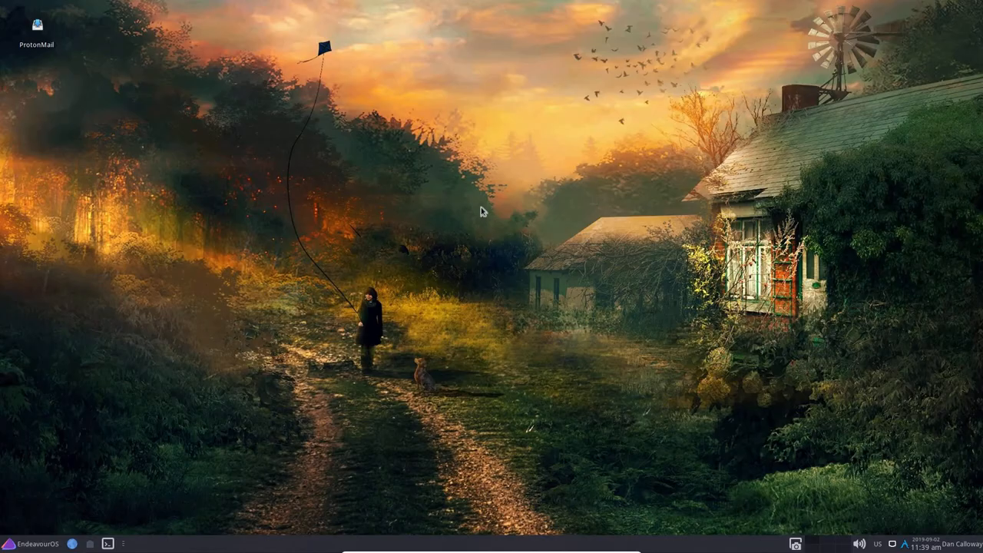
- Launch gFTP and connect to the FTP server at 192.168.1.157 with the user password
click(11, 544)
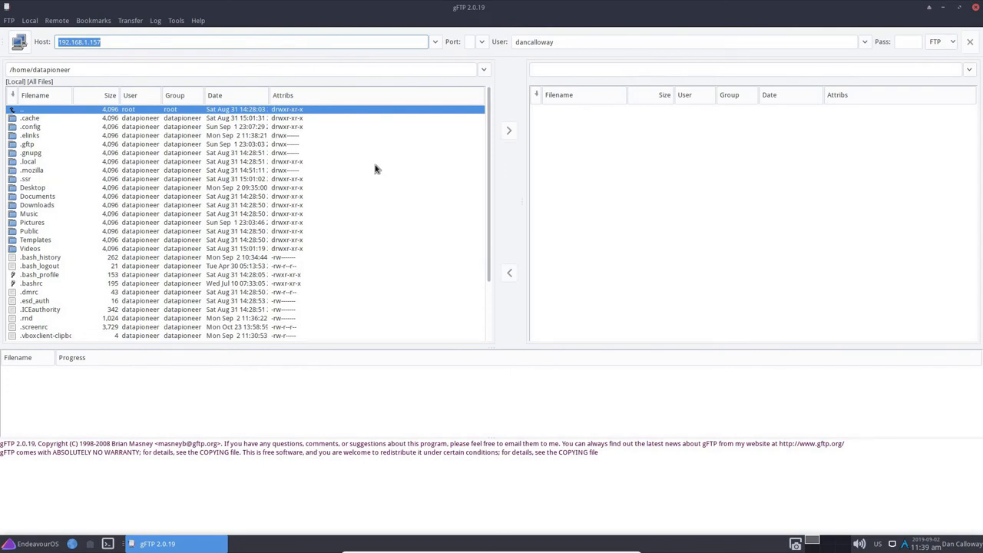
mouse_move(357, 168)
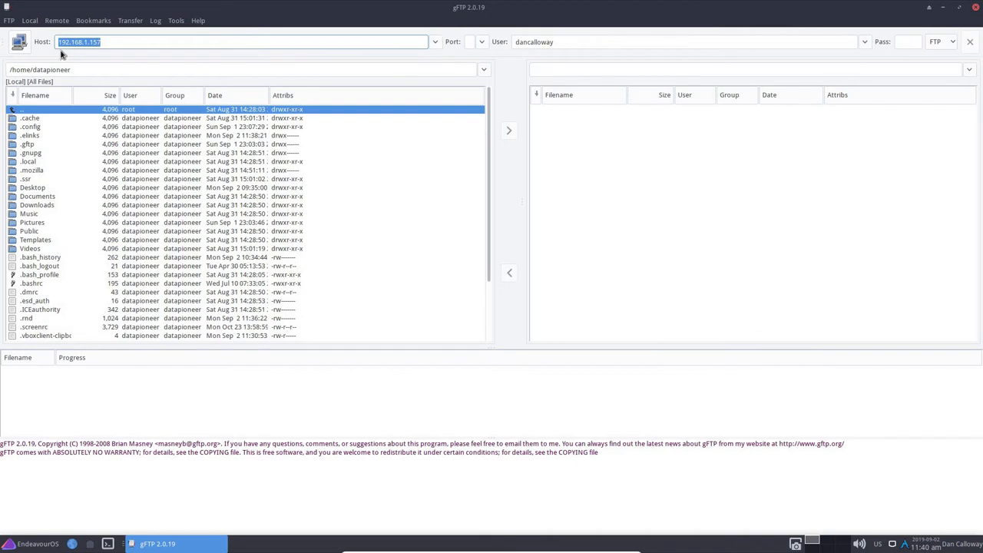
mouse_move(105, 52)
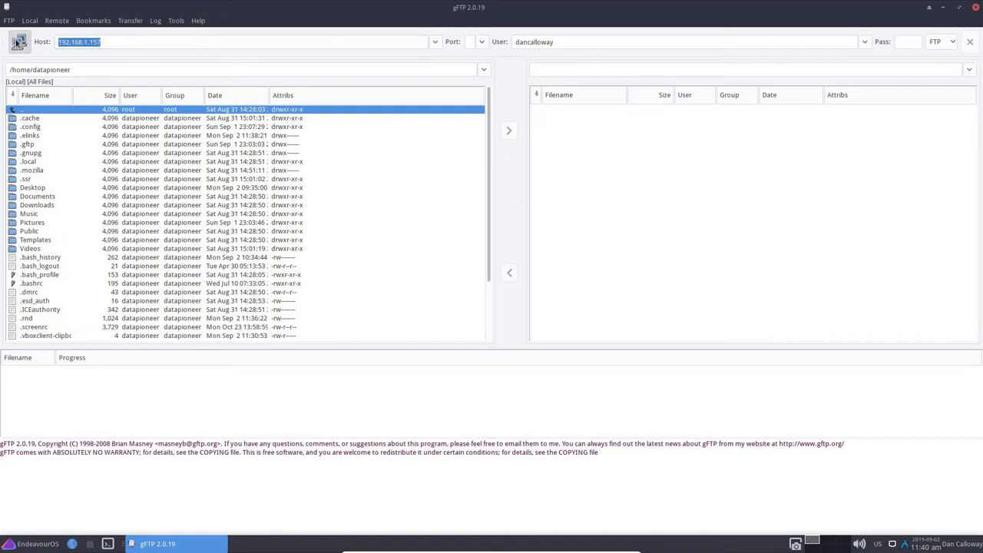
click(19, 41)
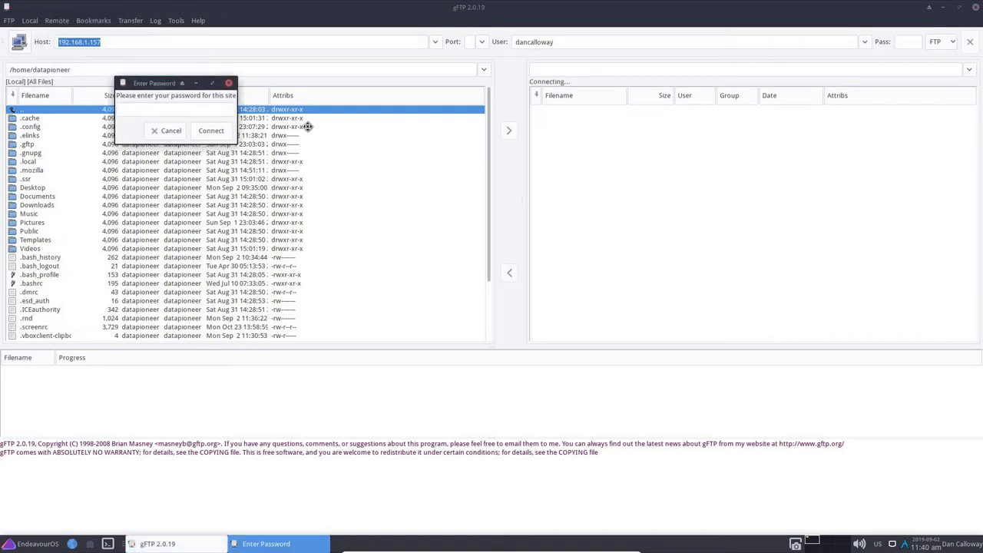
drag(175, 83, 515, 178)
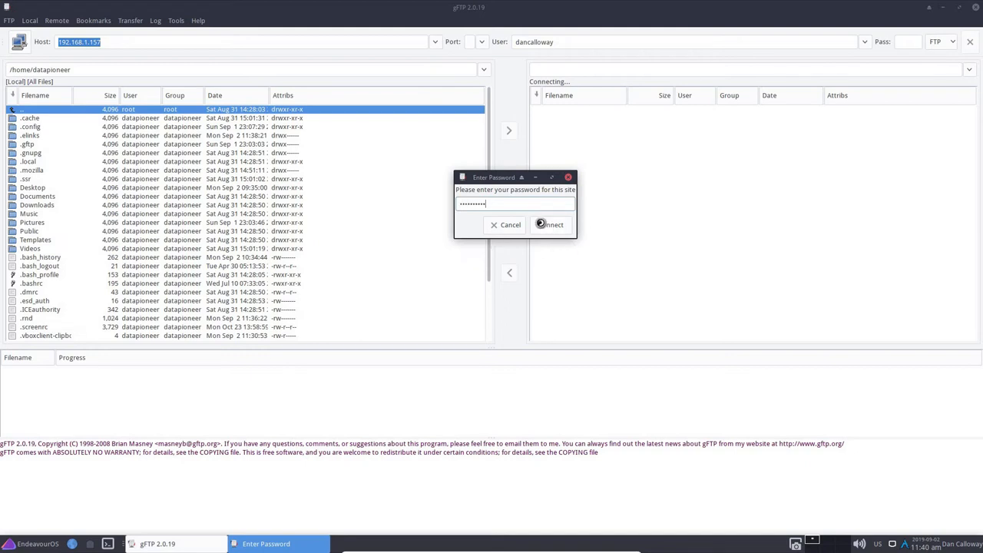
click(550, 224)
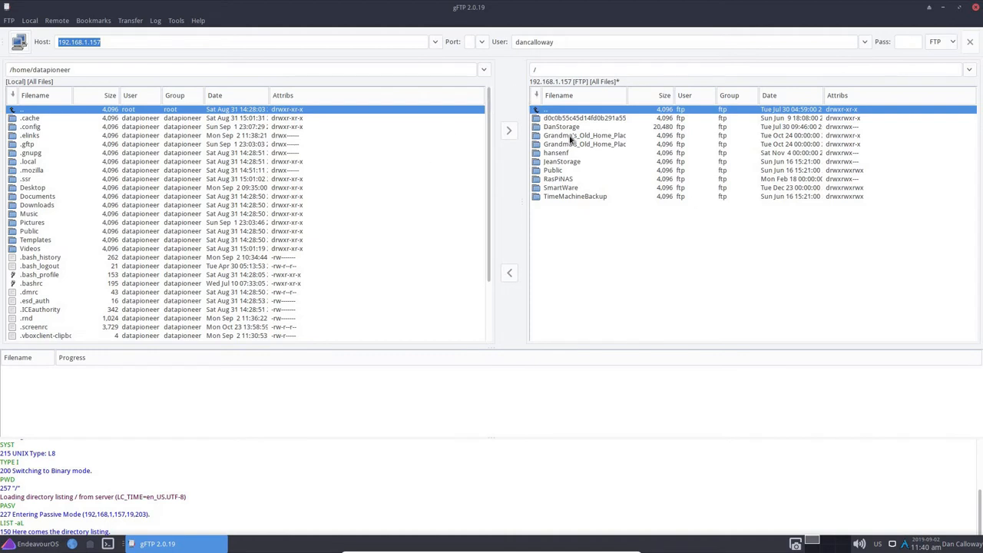
- Navigate to the server's shared Pictures folder and the local Pictures folder
double_click(565, 170)
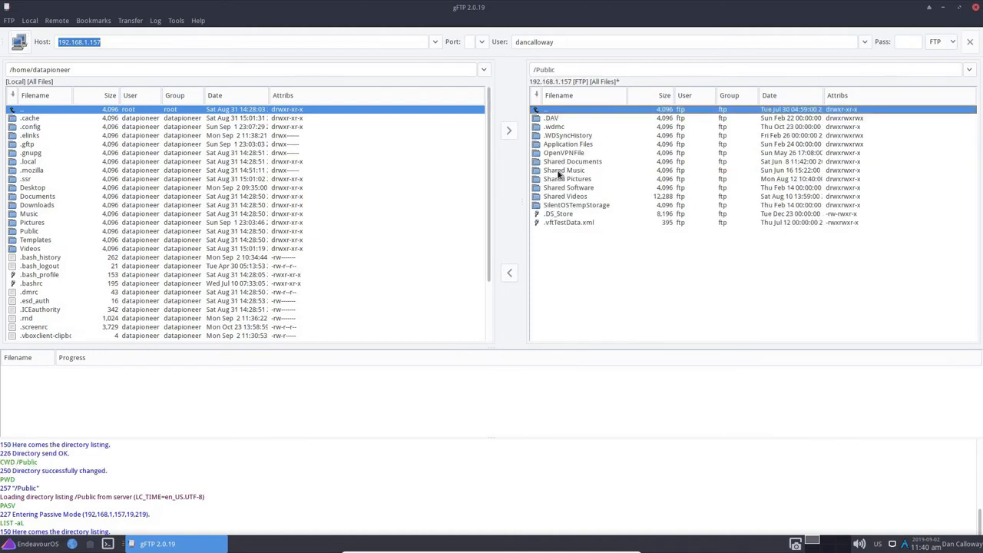
mouse_move(627, 96)
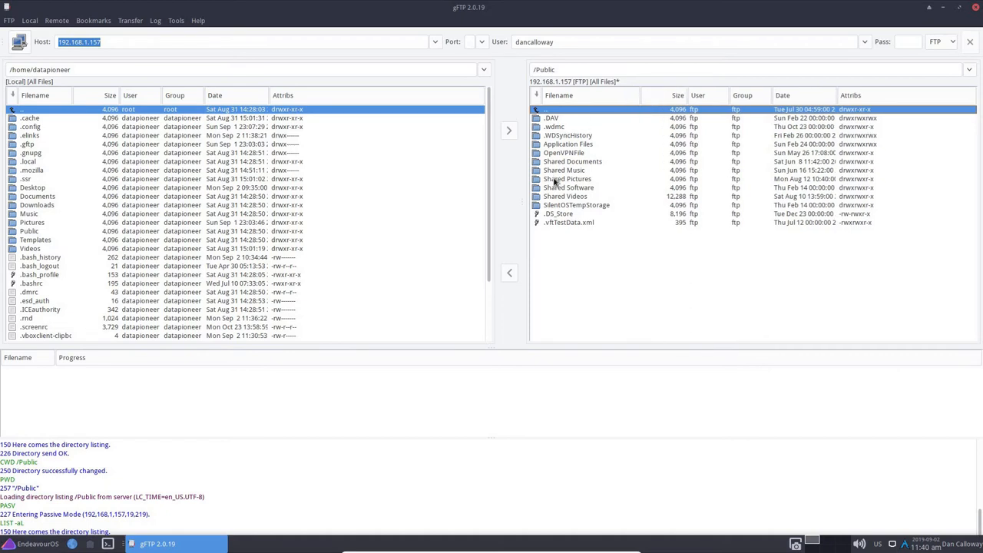
mouse_move(562, 181)
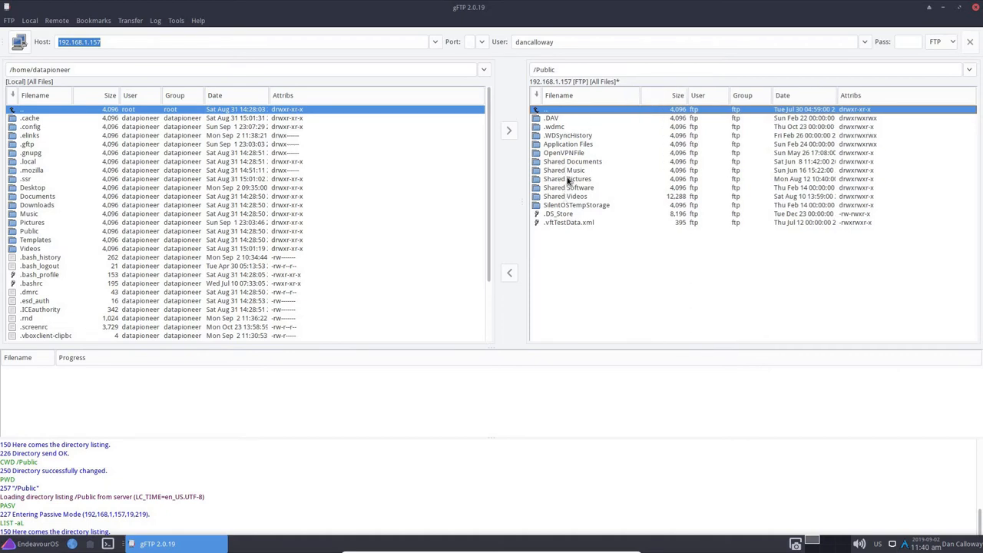
double_click(568, 178)
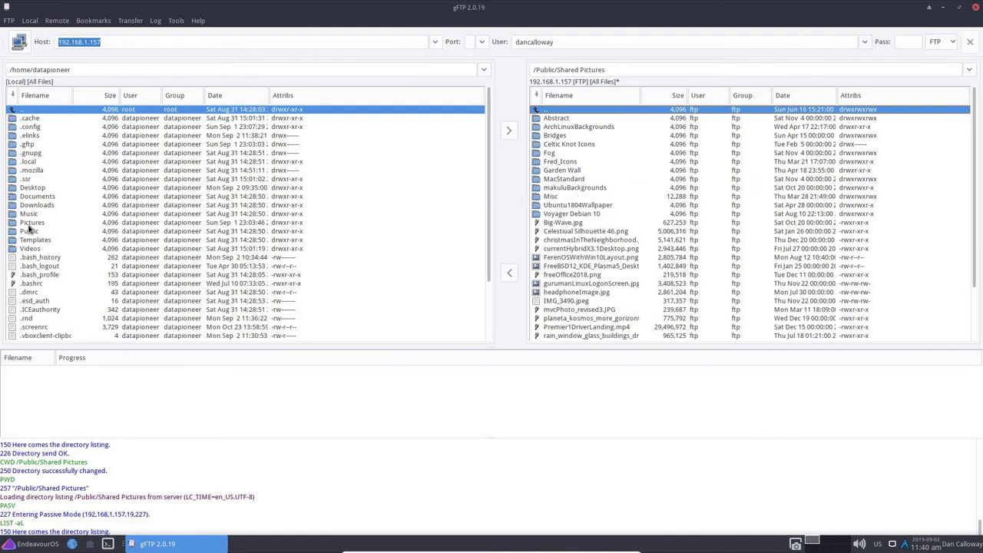
double_click(32, 222)
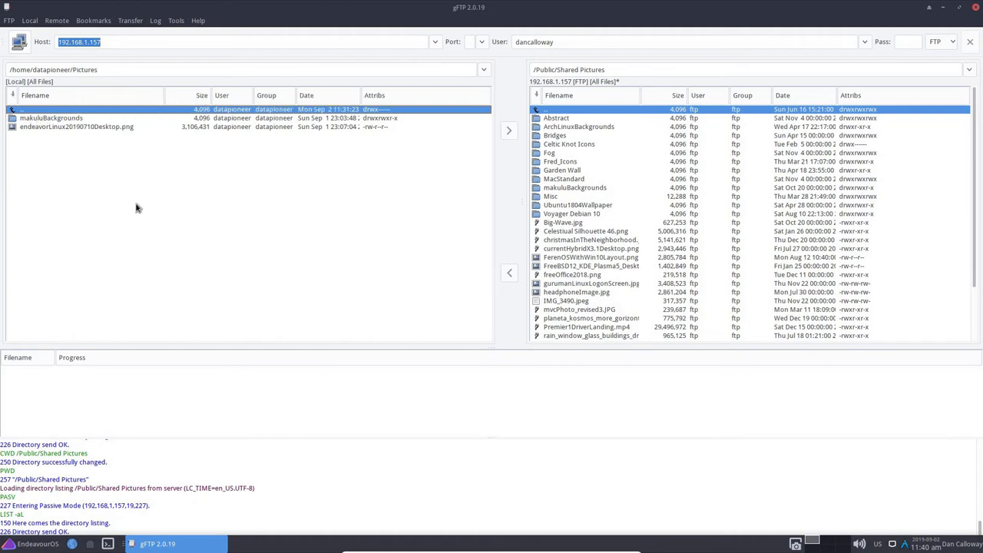
mouse_move(507, 175)
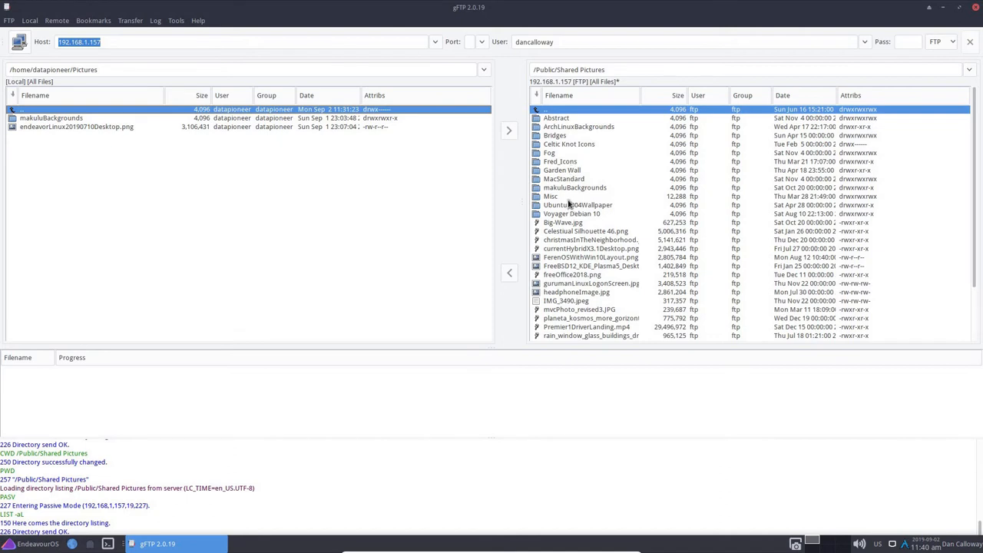
mouse_move(561, 135)
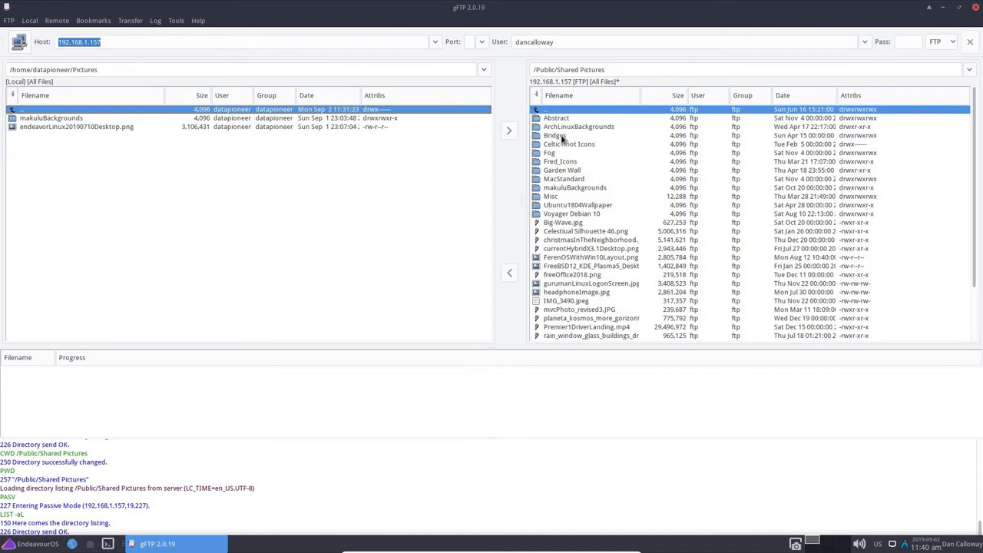
- Download the Bridges folder from the server into local Pictures, then close gFTP
click(556, 136)
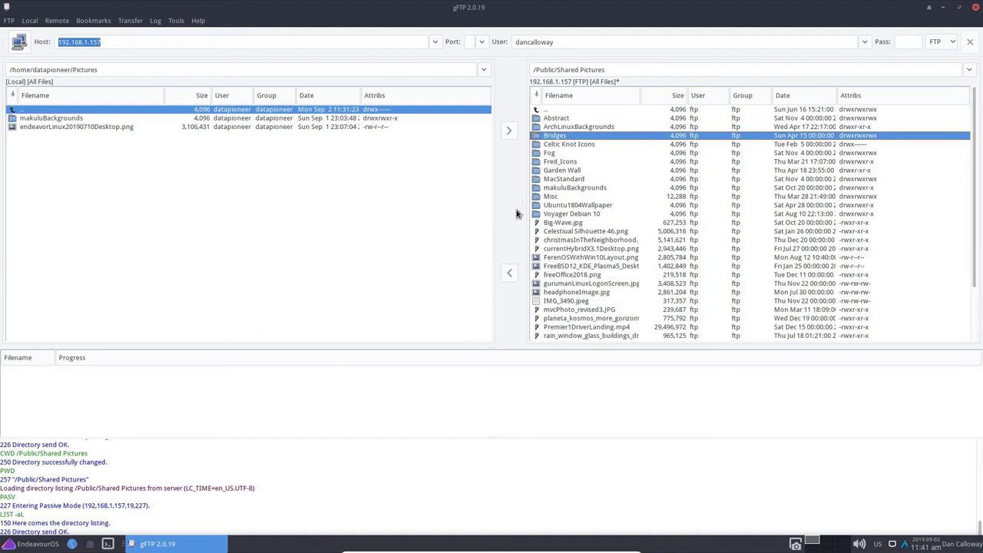
mouse_move(574, 140)
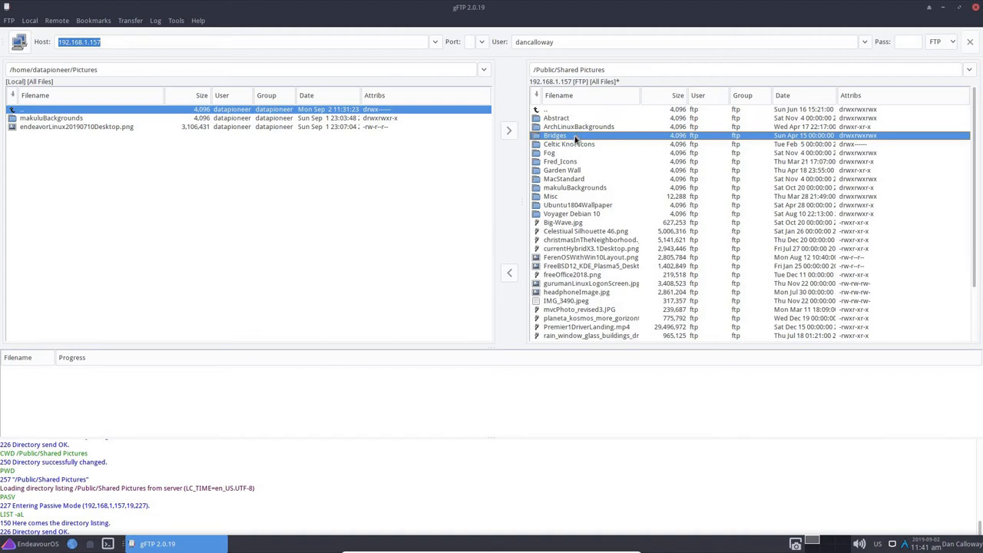
mouse_move(511, 275)
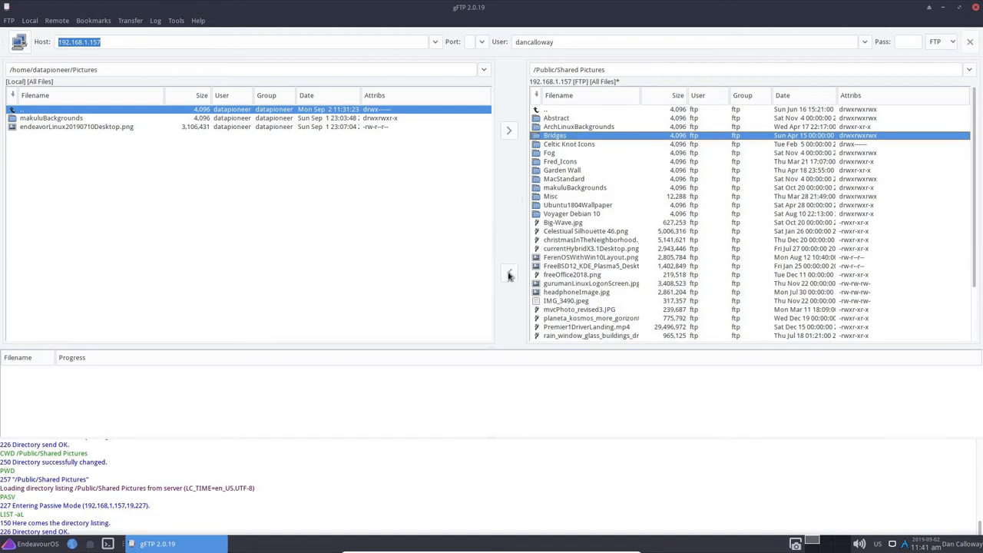
click(509, 273)
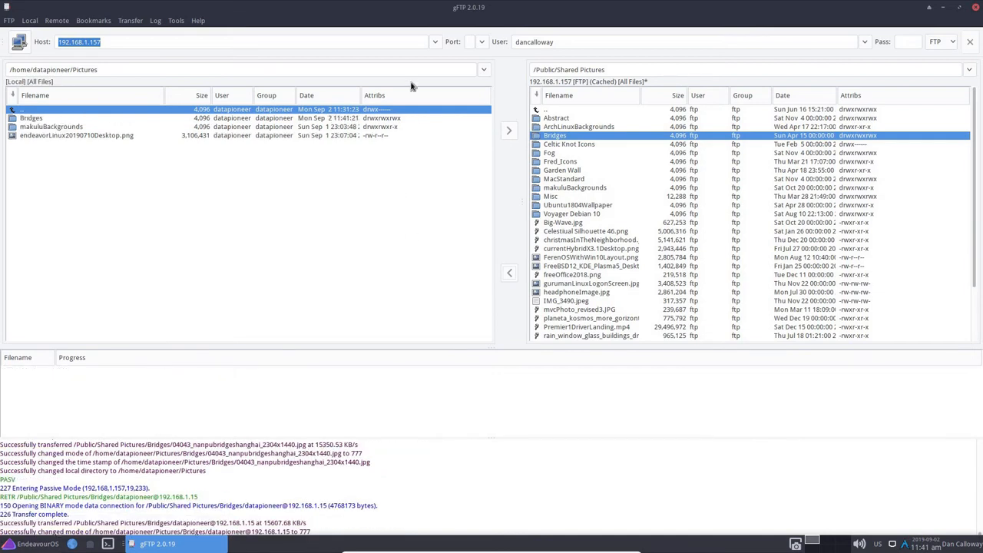
mouse_move(515, 59)
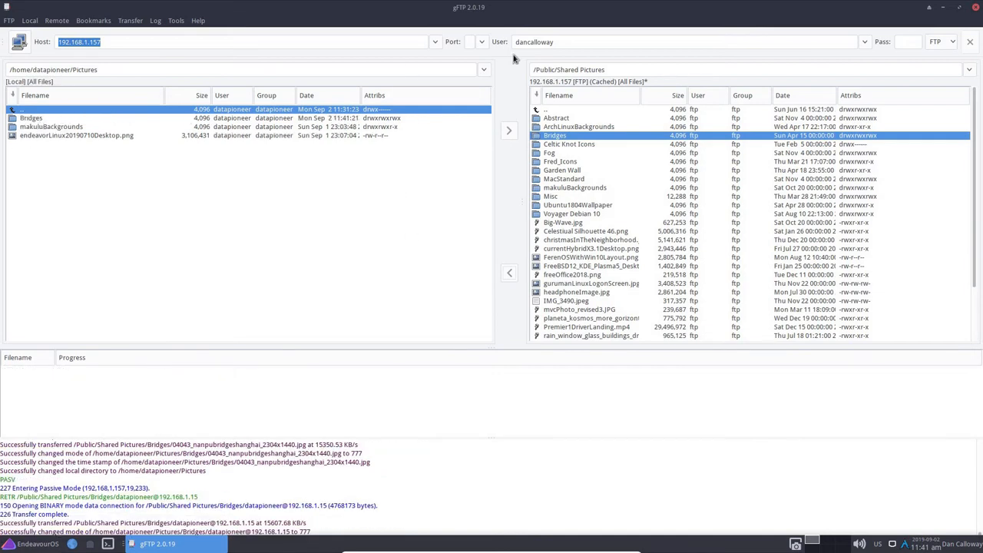
click(975, 6)
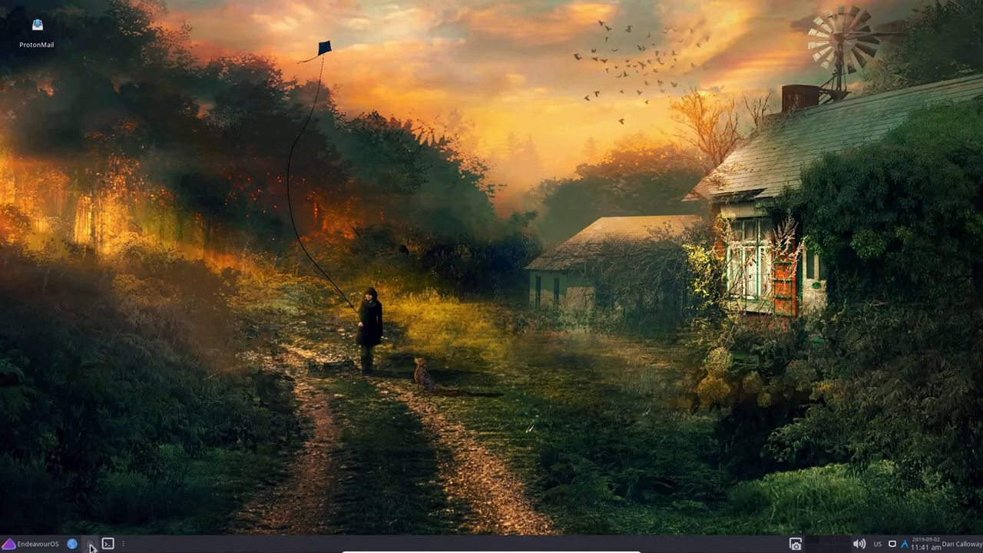
- Show the downloaded Bridges folder inside Pictures in a centred Thunar window
click(107, 544)
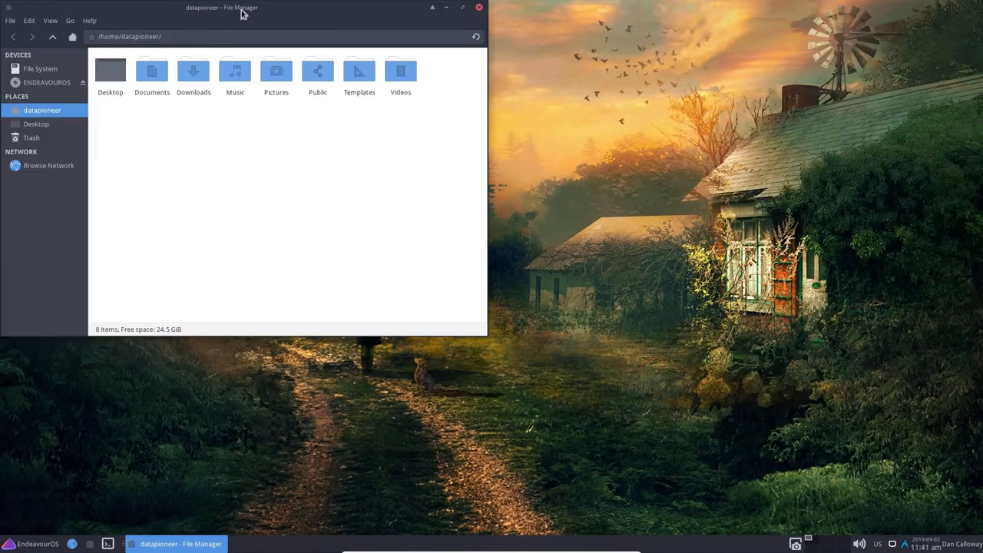
drag(222, 8, 482, 110)
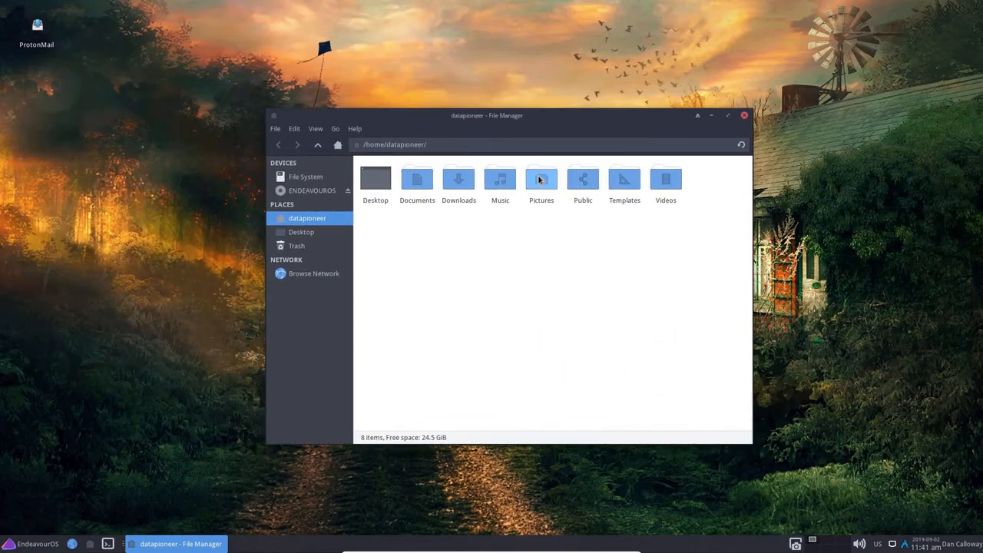
double_click(541, 178)
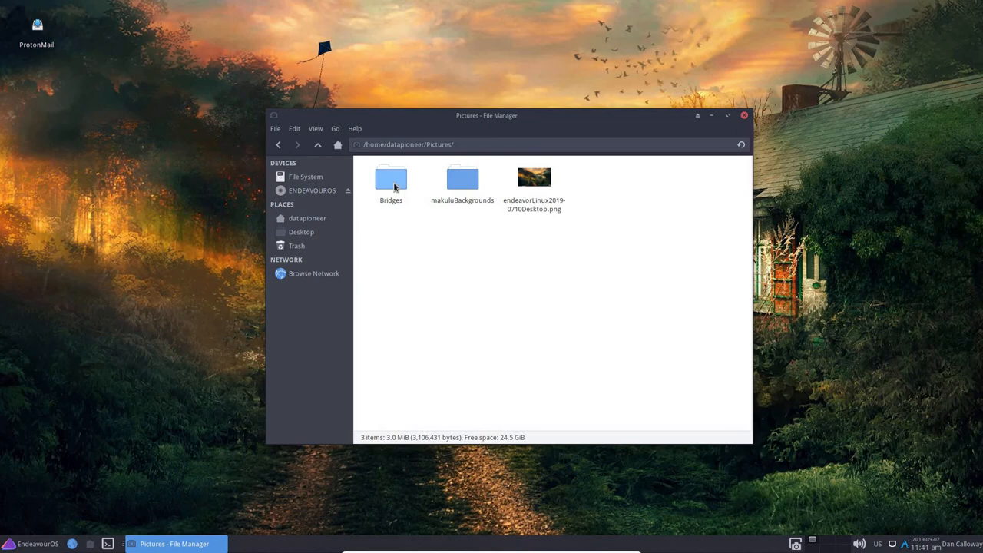
double_click(390, 178)
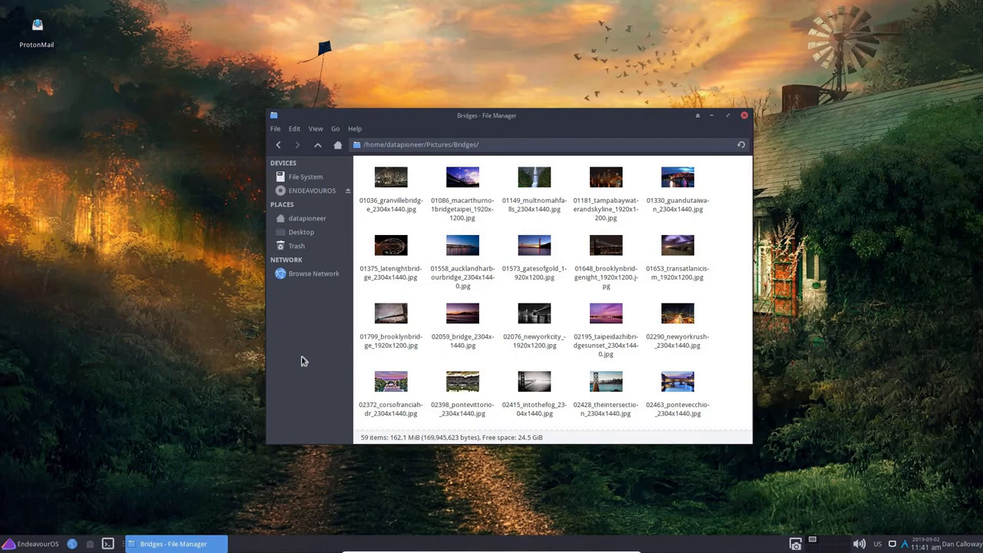
mouse_move(321, 322)
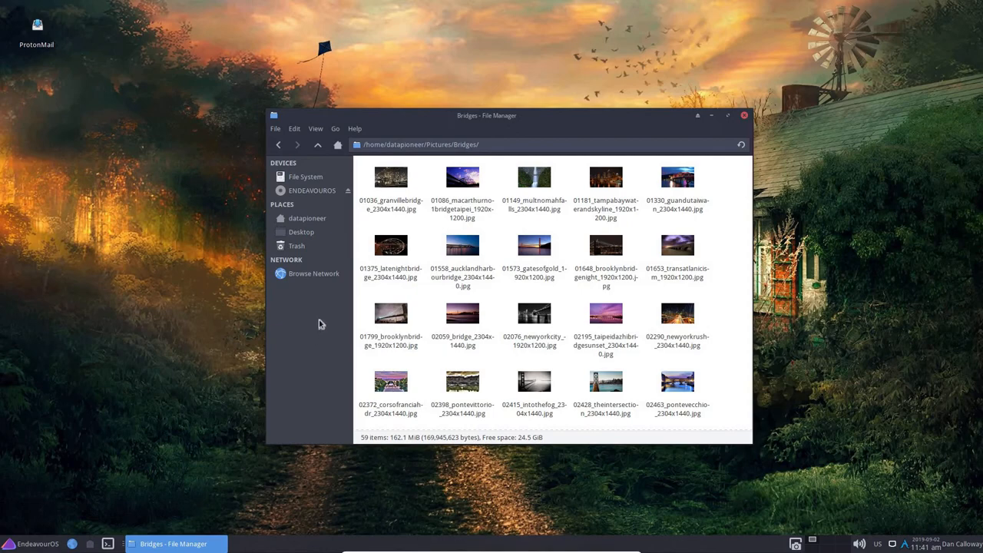
mouse_move(320, 321)
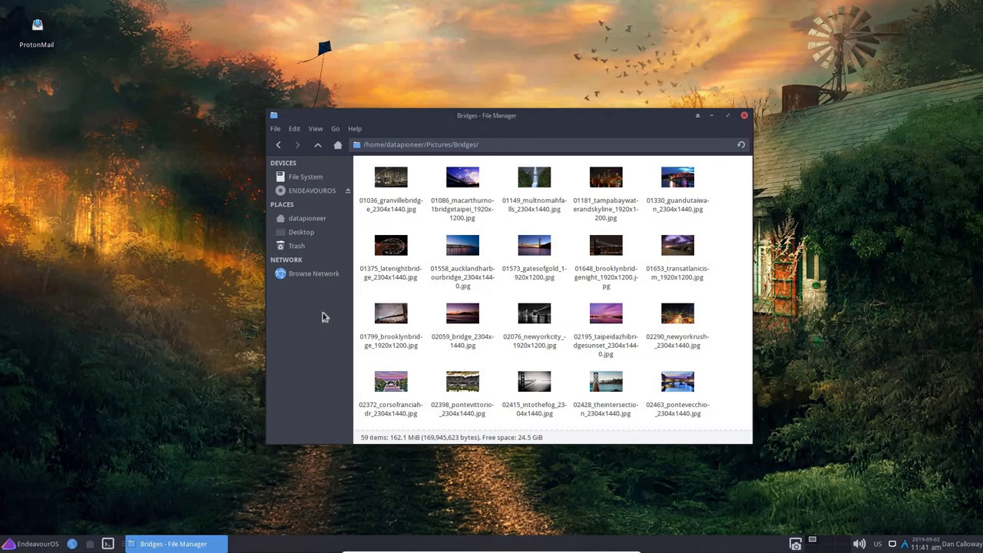
mouse_move(460, 285)
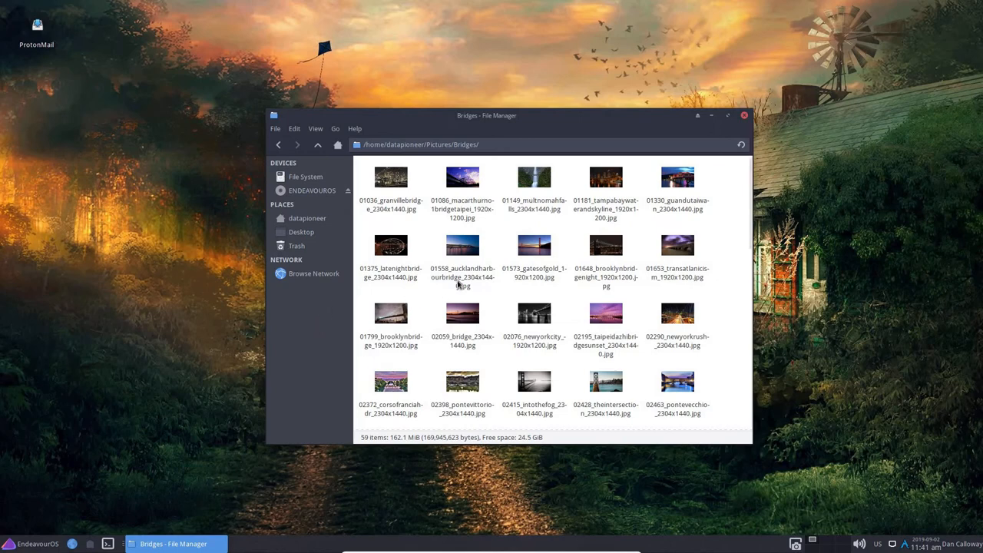
mouse_move(632, 227)
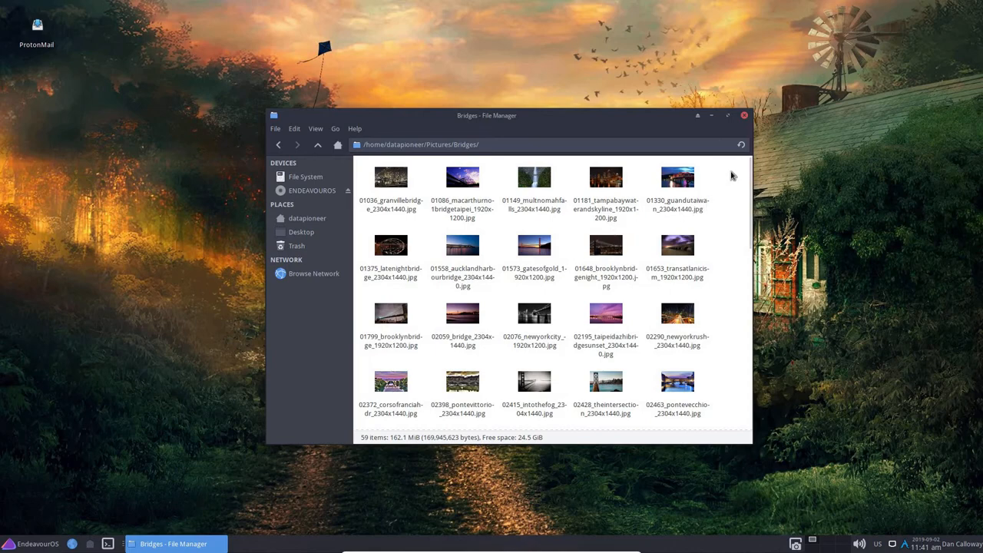
mouse_move(725, 132)
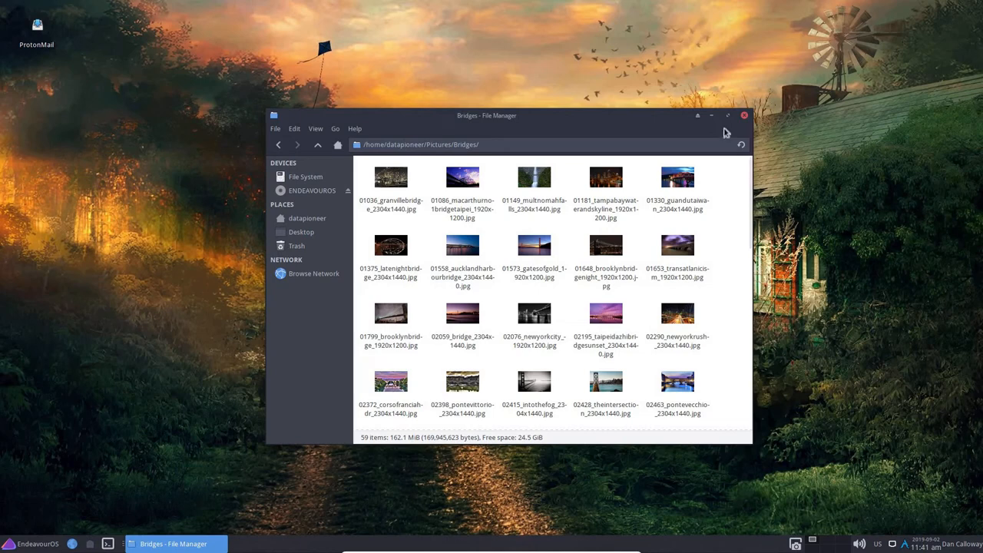
mouse_move(528, 135)
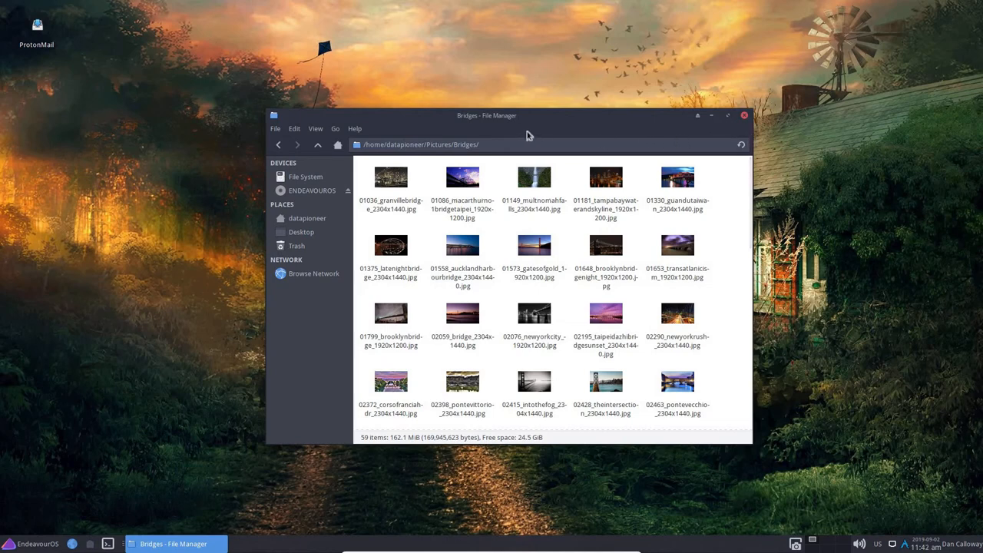
mouse_move(706, 131)
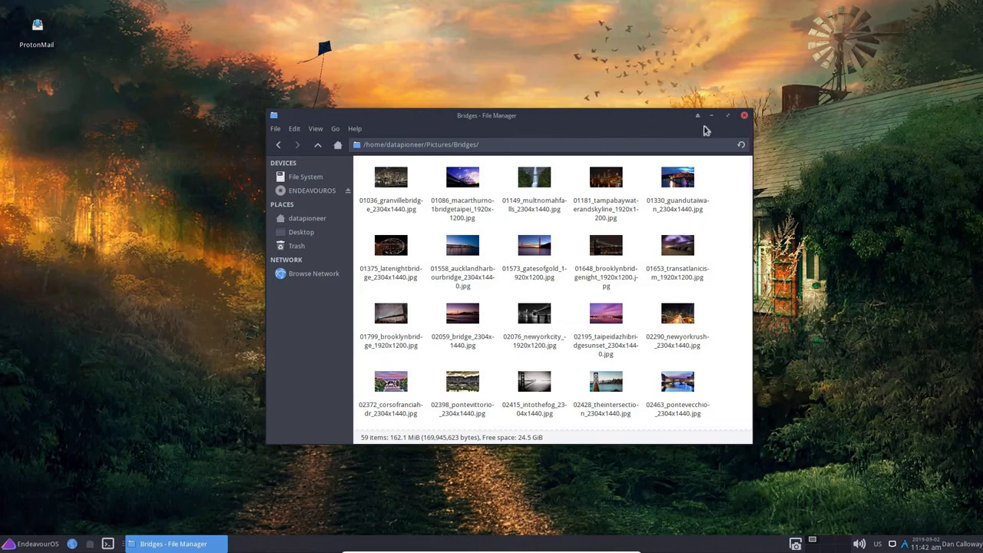
mouse_move(622, 166)
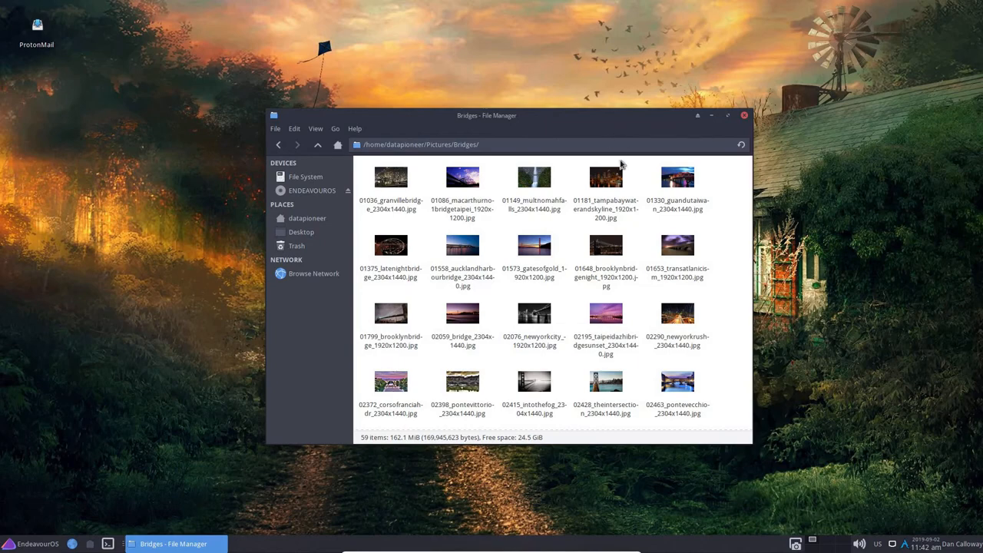
mouse_move(691, 135)
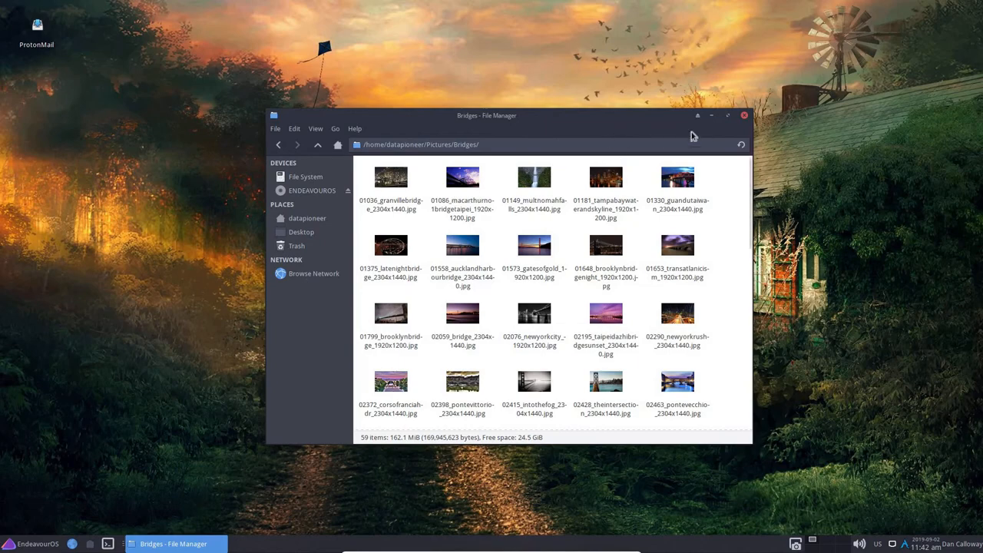
mouse_move(516, 212)
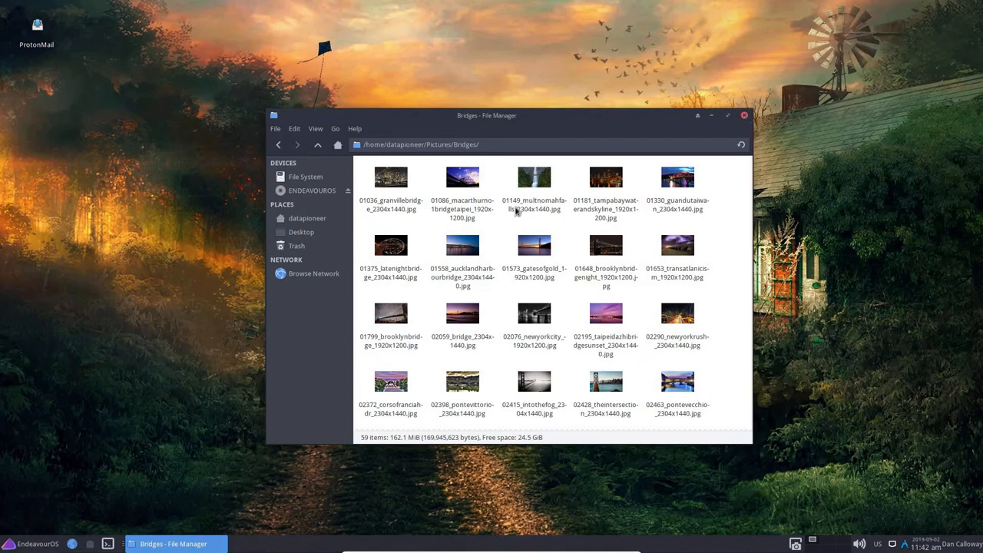
mouse_move(545, 262)
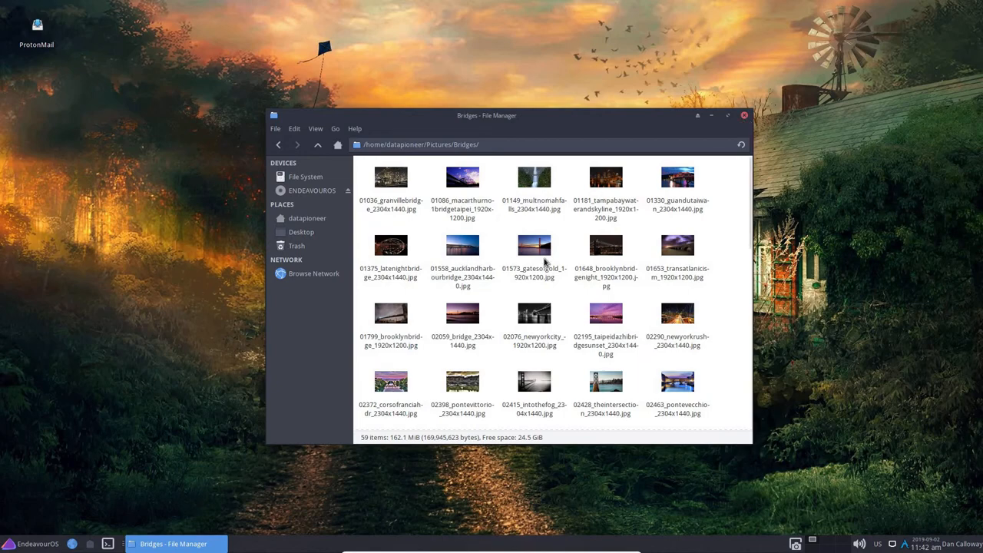
- View the gatesofgold photo in Ristretto Image Viewer, then close the viewer and file manager
right_click(535, 253)
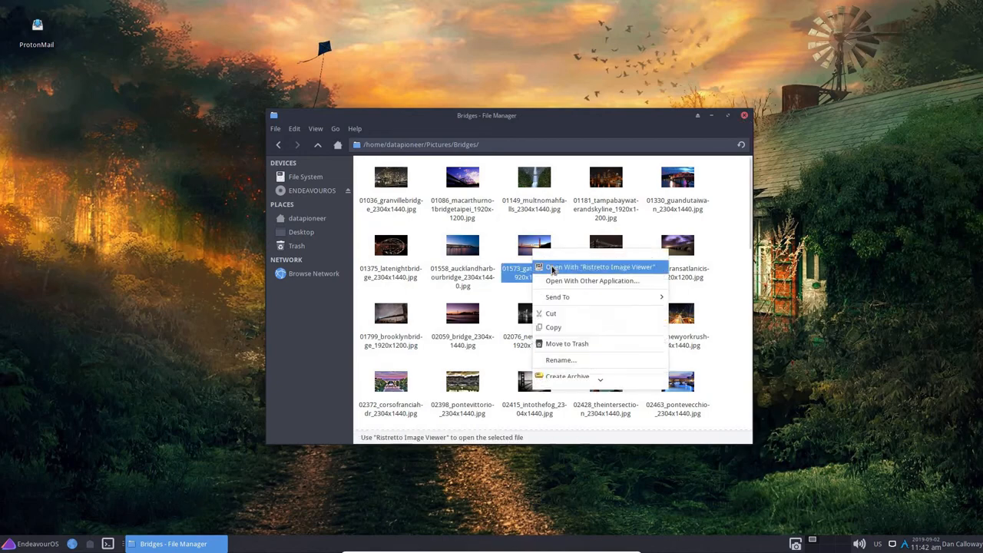
click(600, 267)
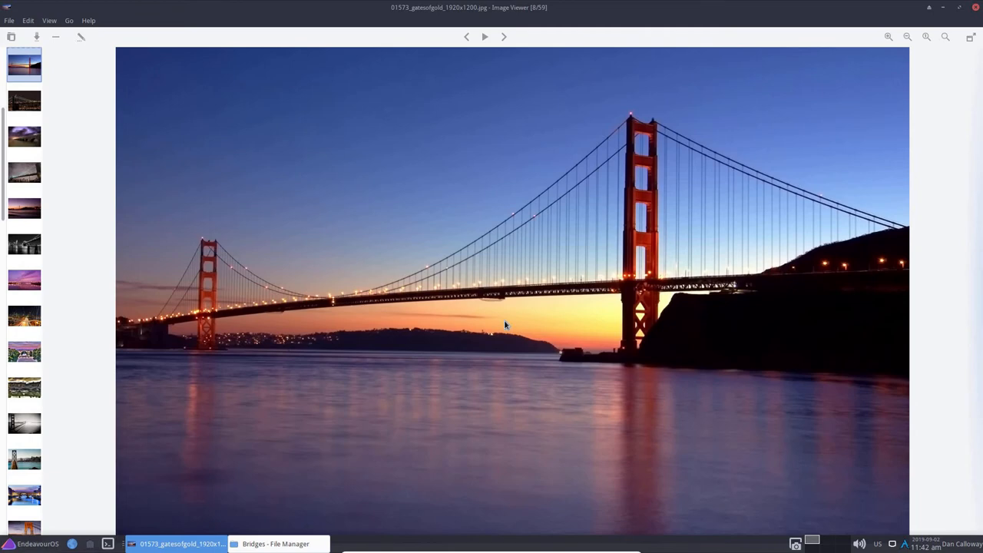
mouse_move(977, 12)
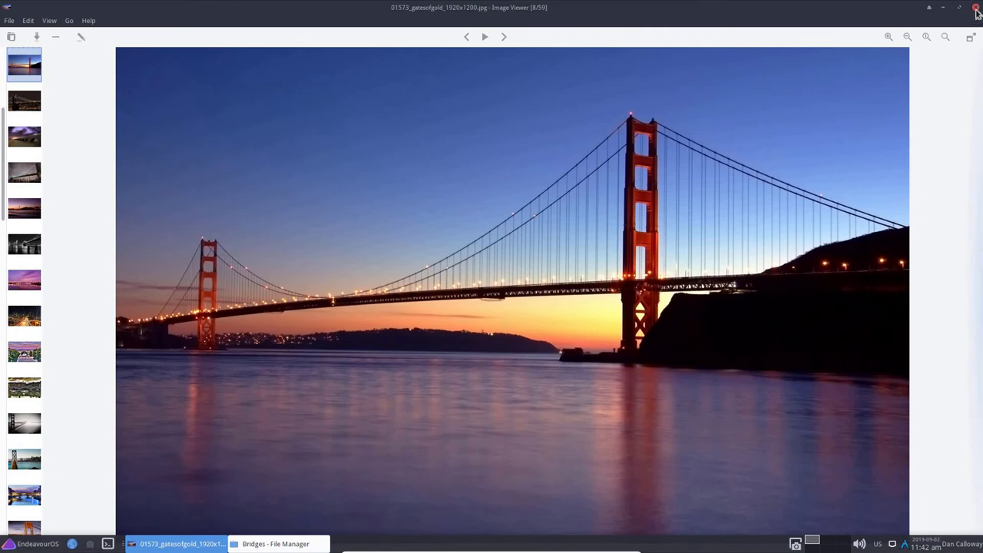
click(977, 8)
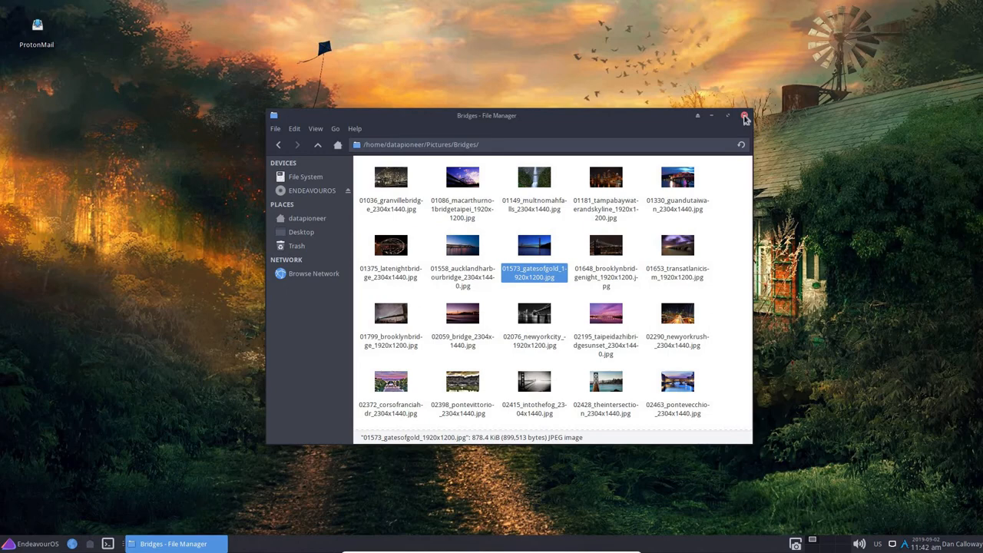
click(744, 115)
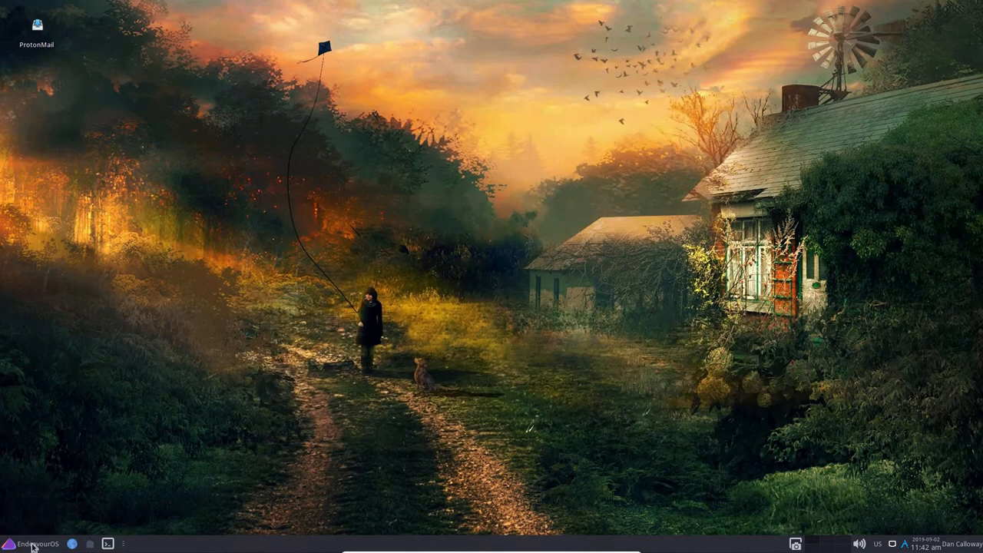
- Browse the Whisker Menu's Internet and System application categories
click(9, 544)
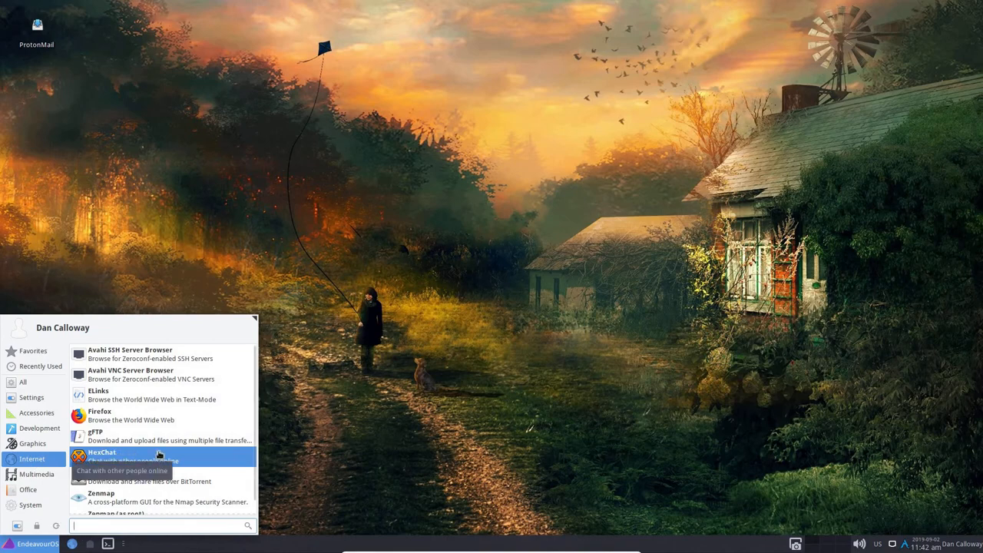
mouse_move(279, 470)
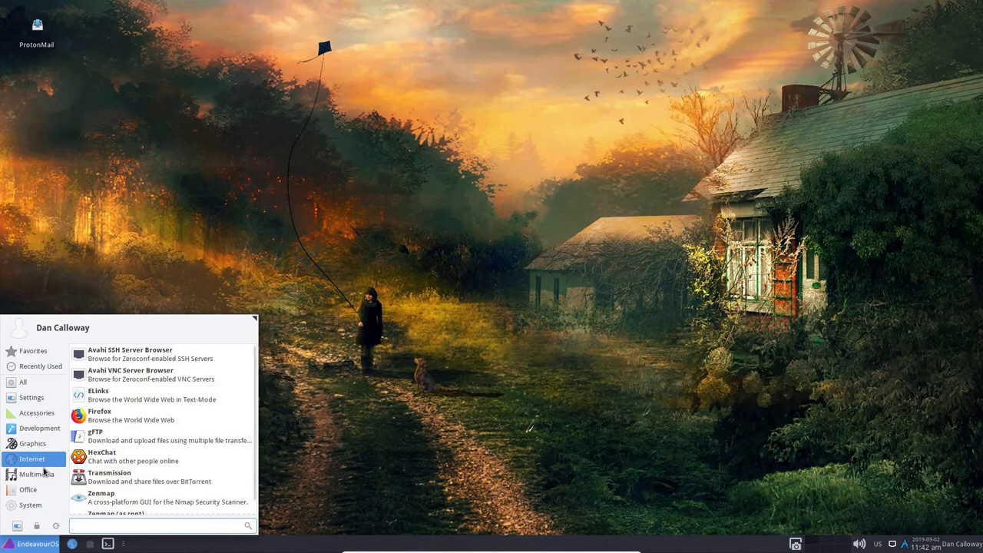
click(37, 473)
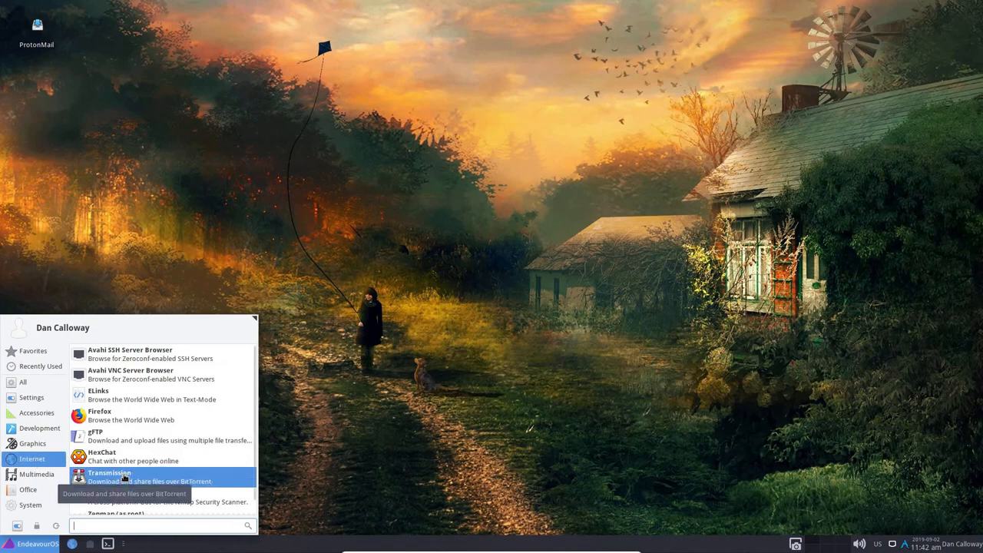
mouse_move(132, 493)
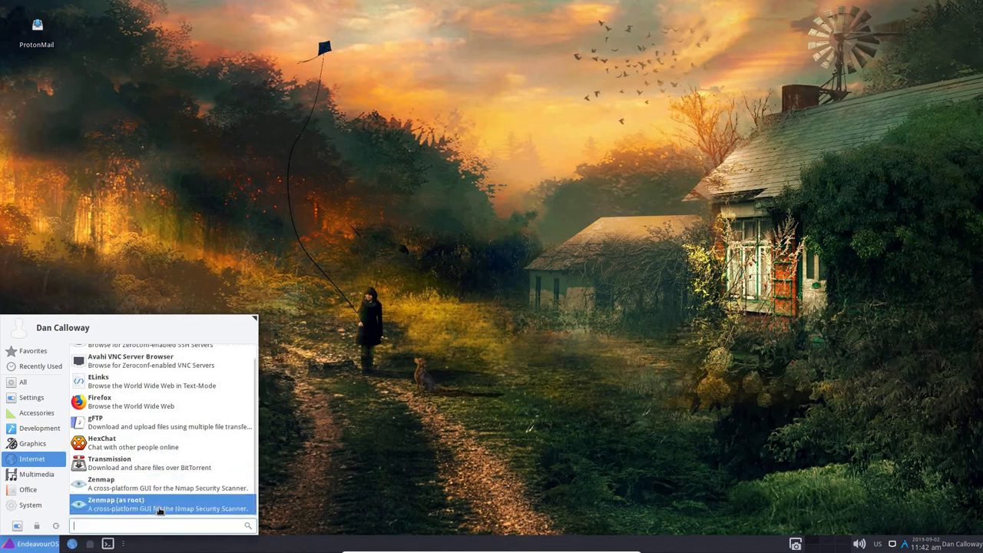
mouse_move(161, 507)
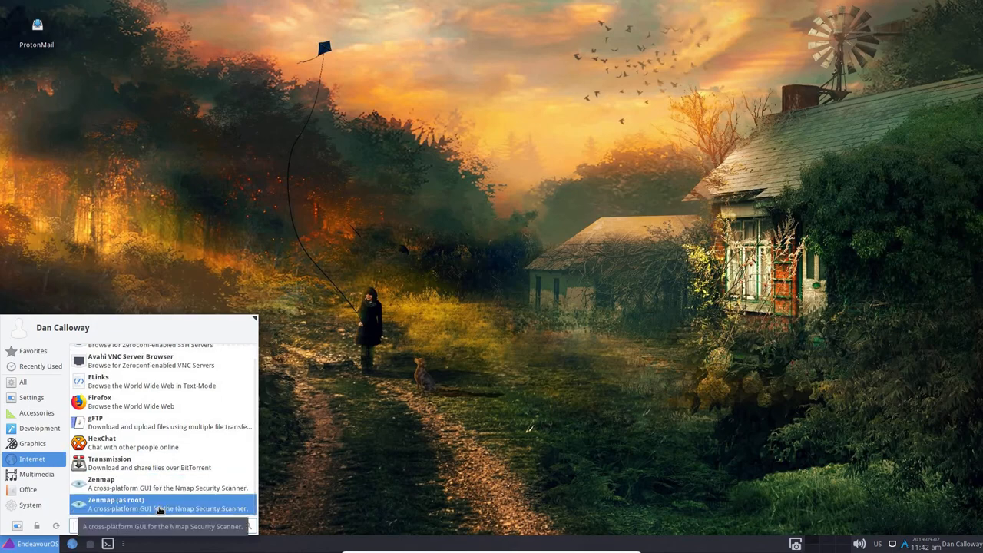
mouse_move(68, 491)
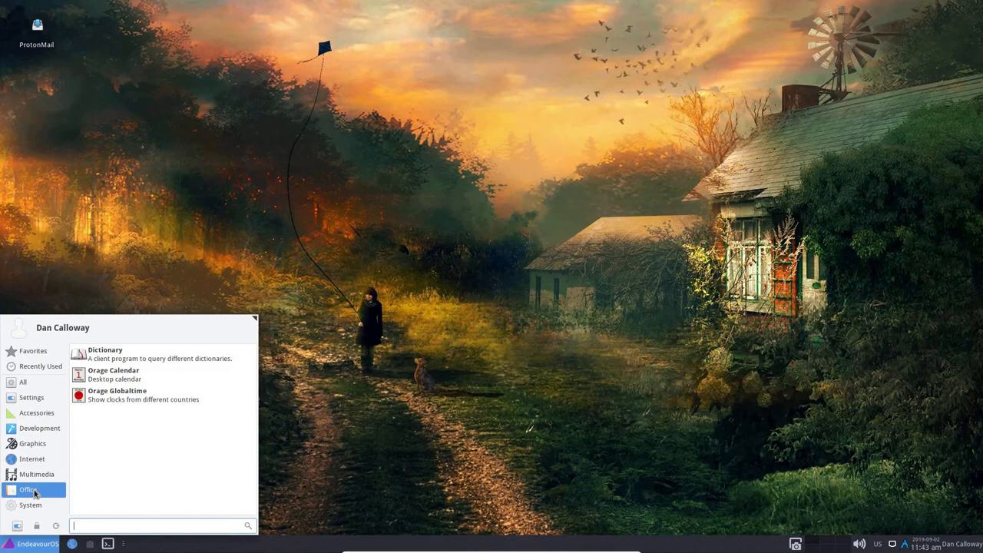
click(31, 504)
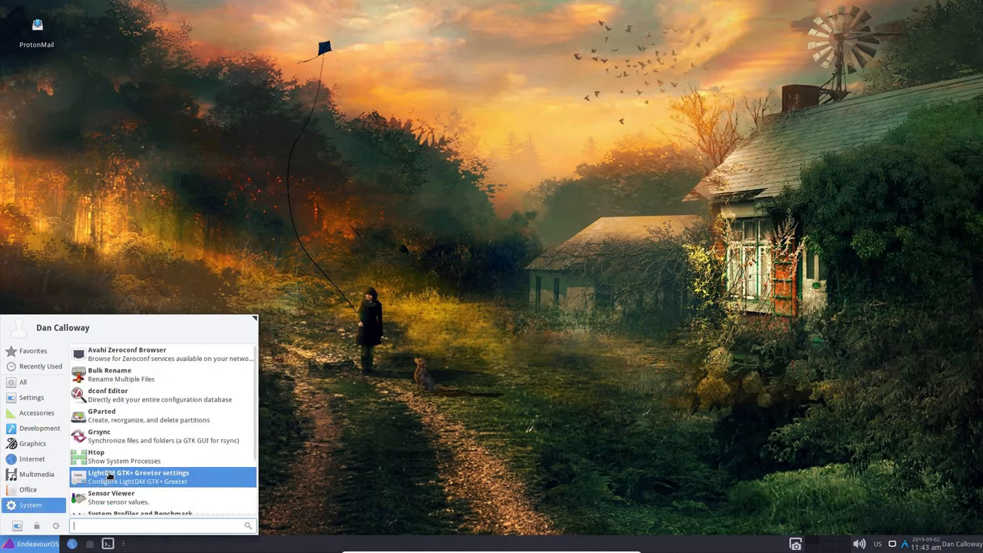
- Launch htop from the System category and centre its terminal window
click(98, 454)
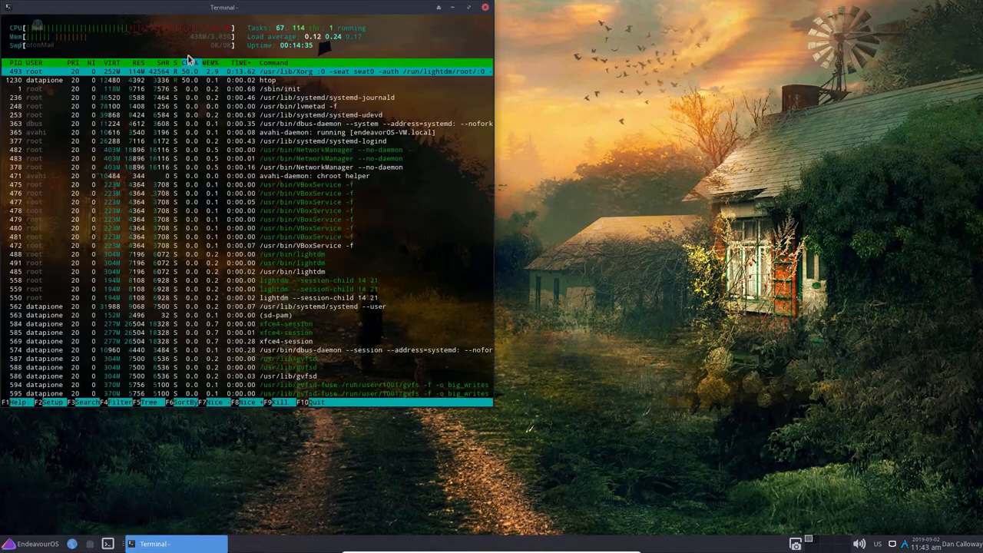
drag(222, 6, 464, 75)
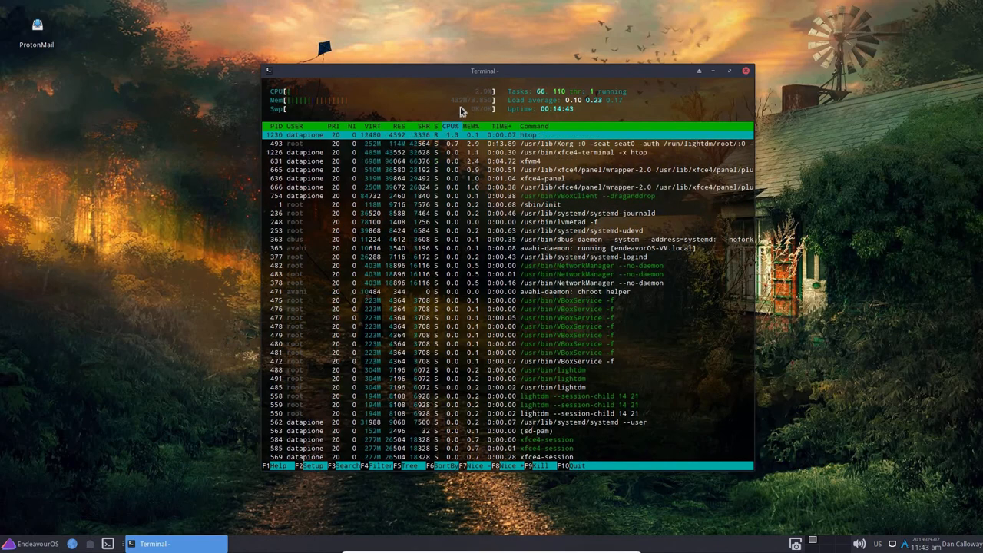
mouse_move(679, 77)
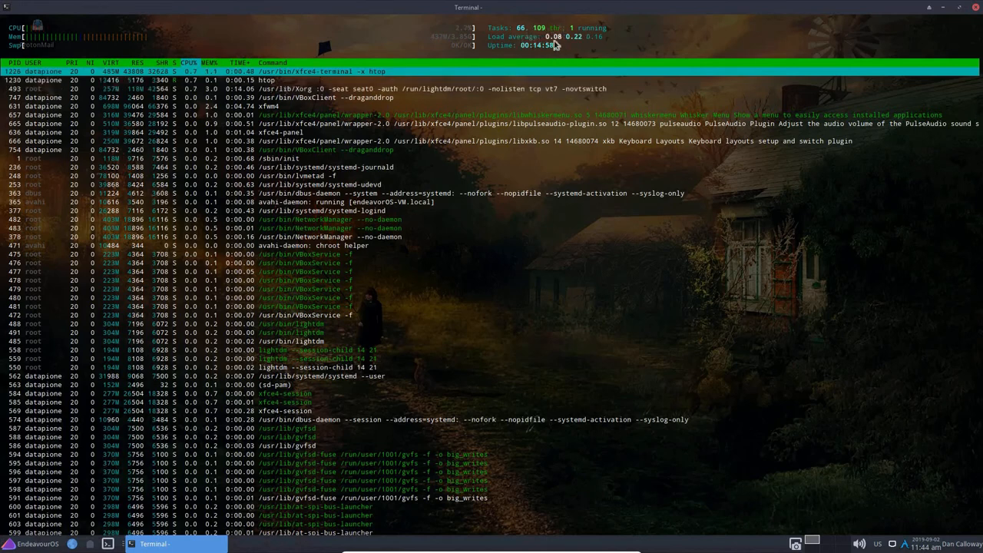
mouse_move(599, 46)
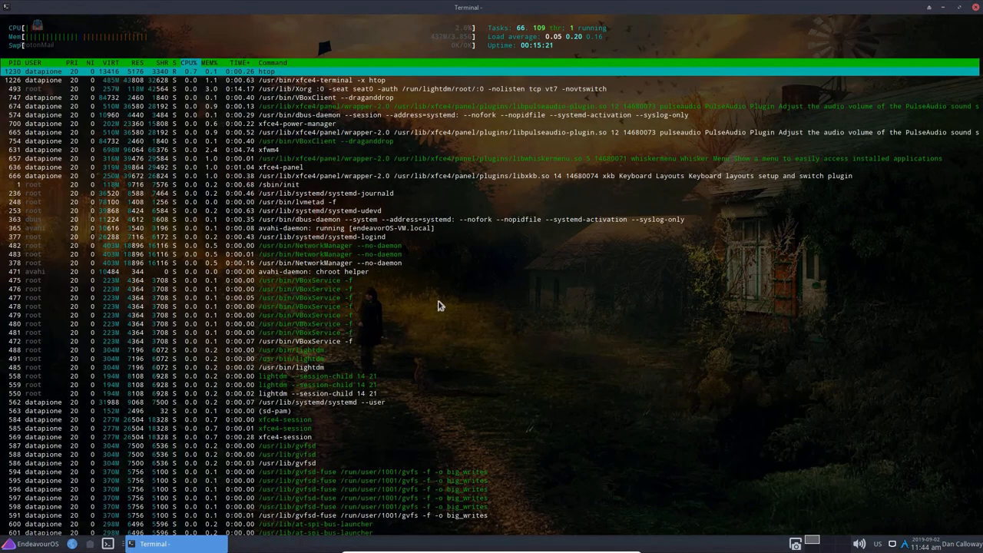
mouse_move(669, 221)
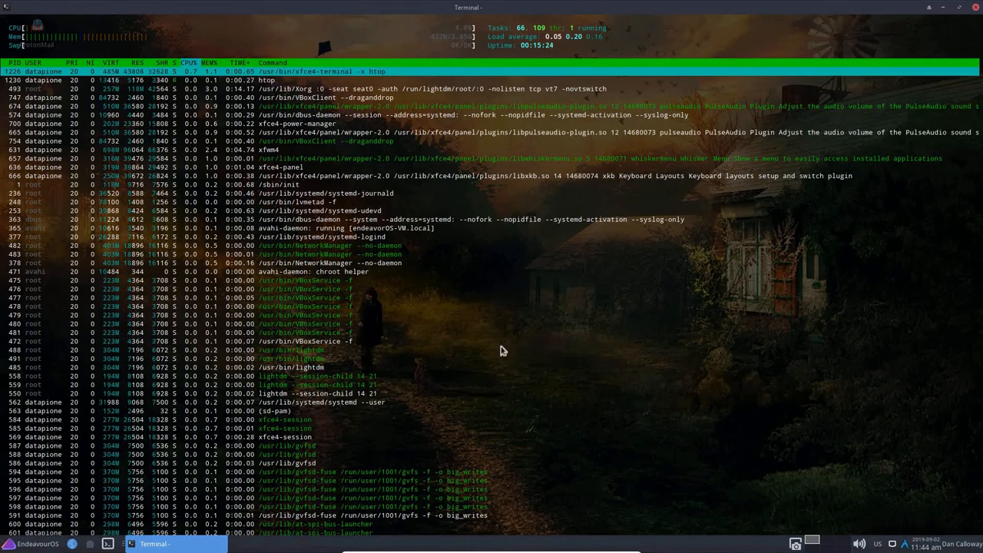
mouse_move(611, 327)
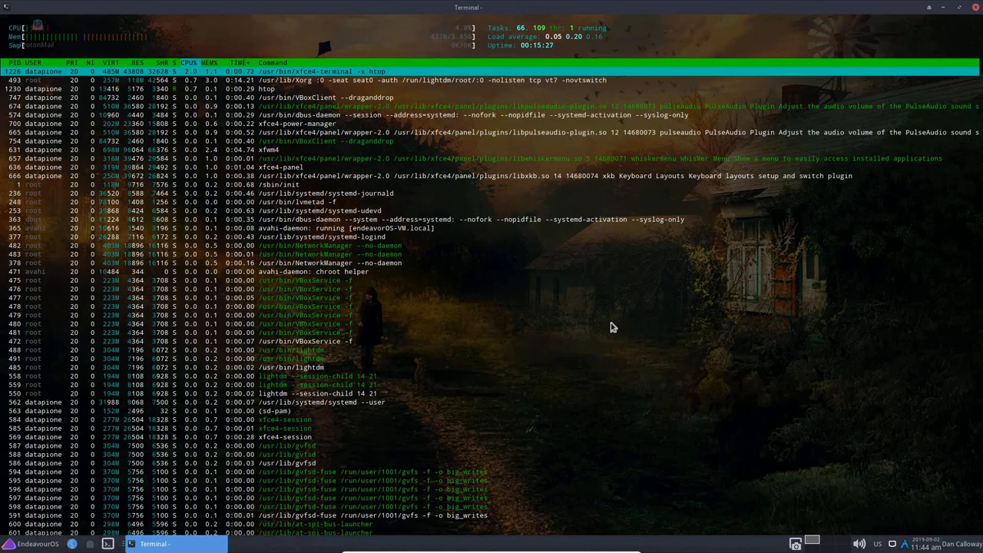
mouse_move(645, 307)
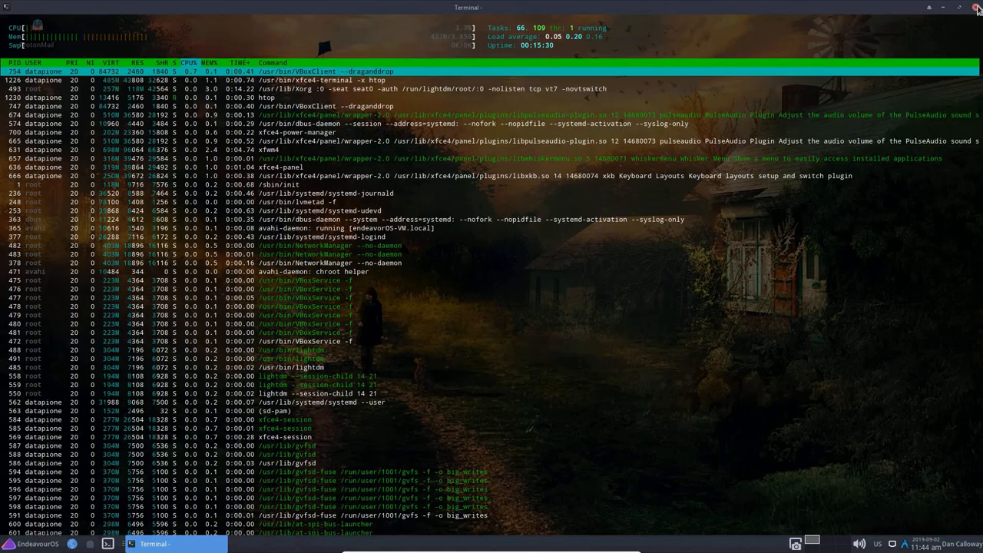
- Close htop and start a fresh terminal from the desktop, centred on screen
click(977, 6)
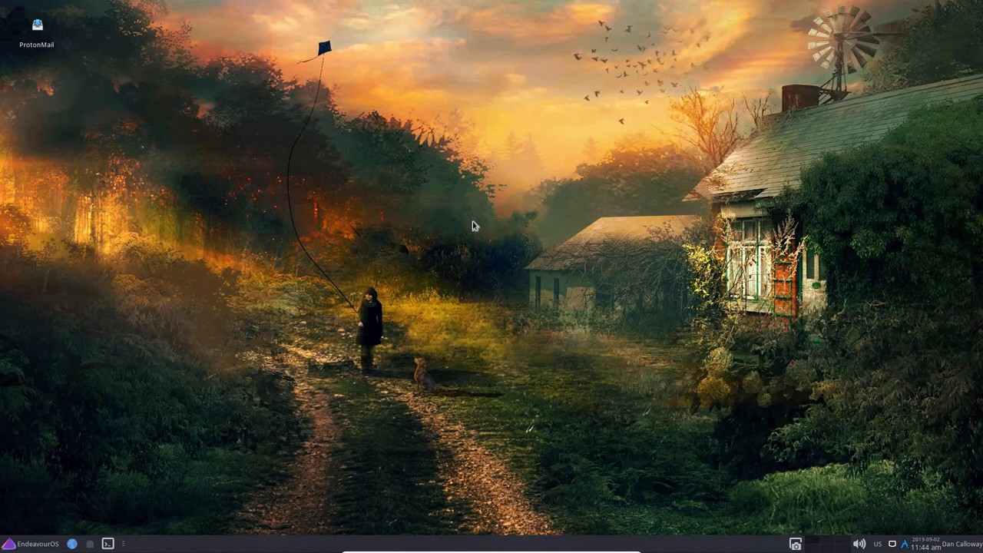
mouse_move(453, 215)
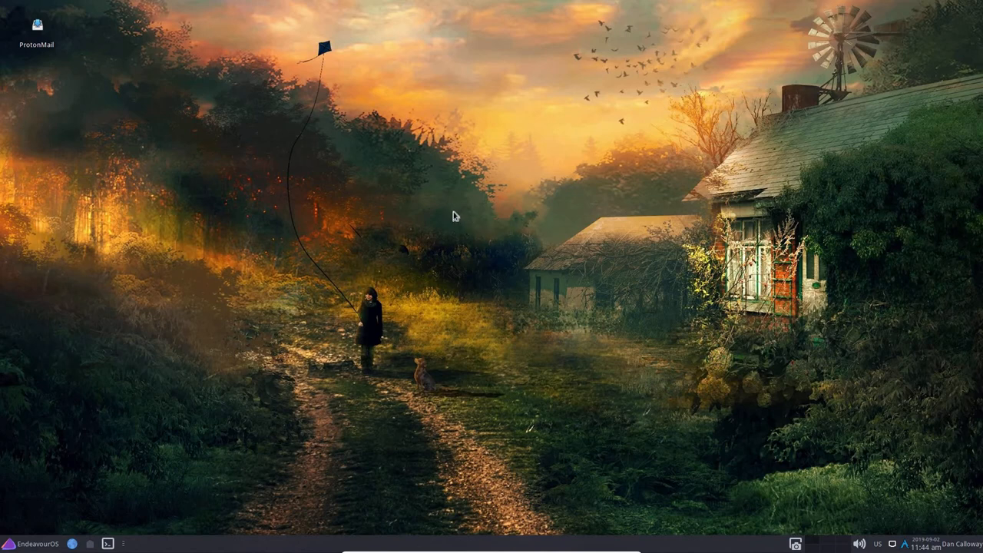
right_click(455, 215)
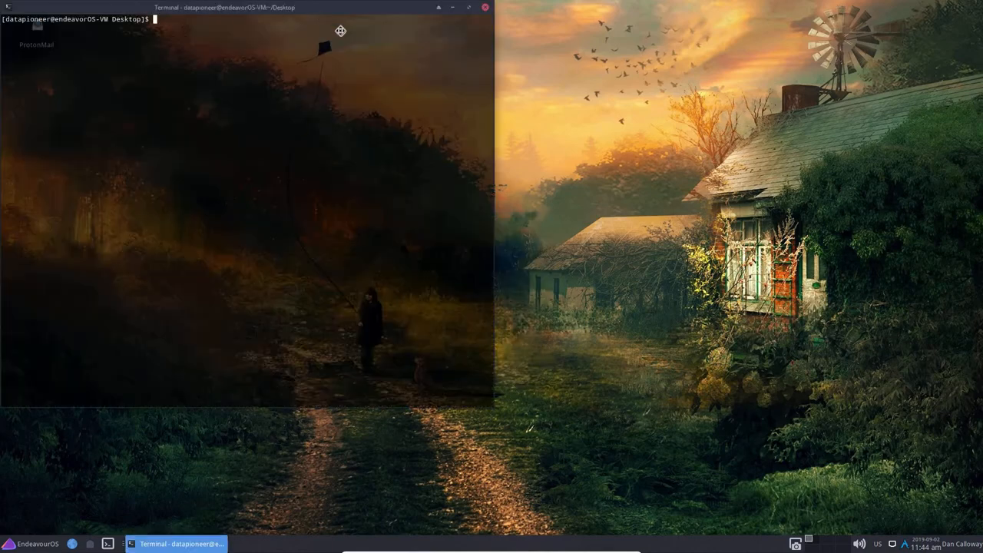
drag(223, 6, 540, 74)
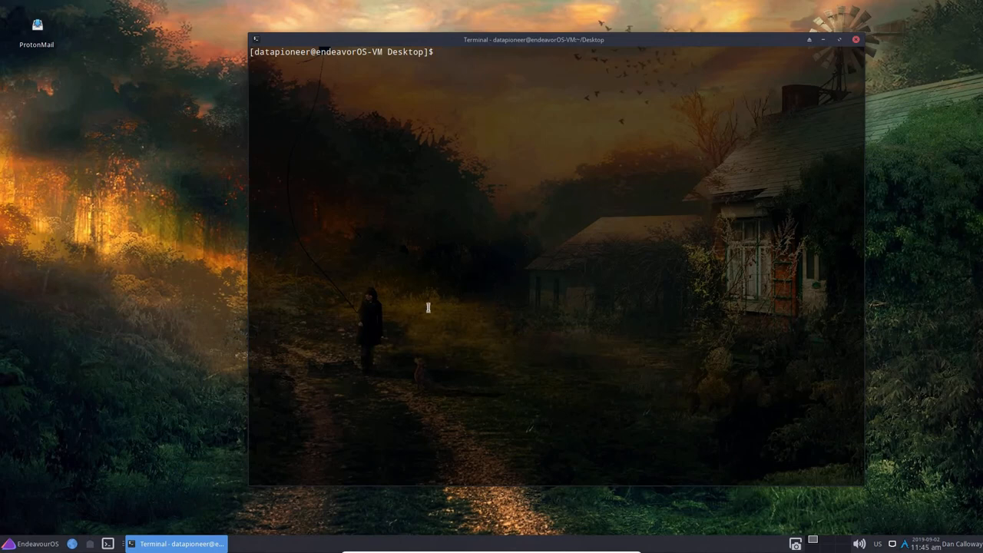
mouse_move(464, 262)
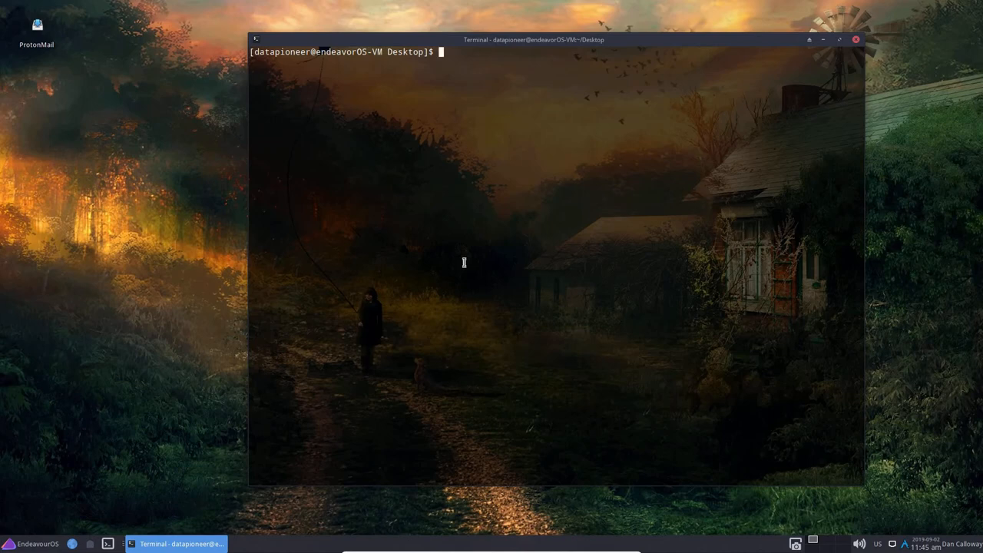
- Run uname -r and uname -a to show kernel 5.2.11-arch1-1-ARCH, then clear the screen
text(u)
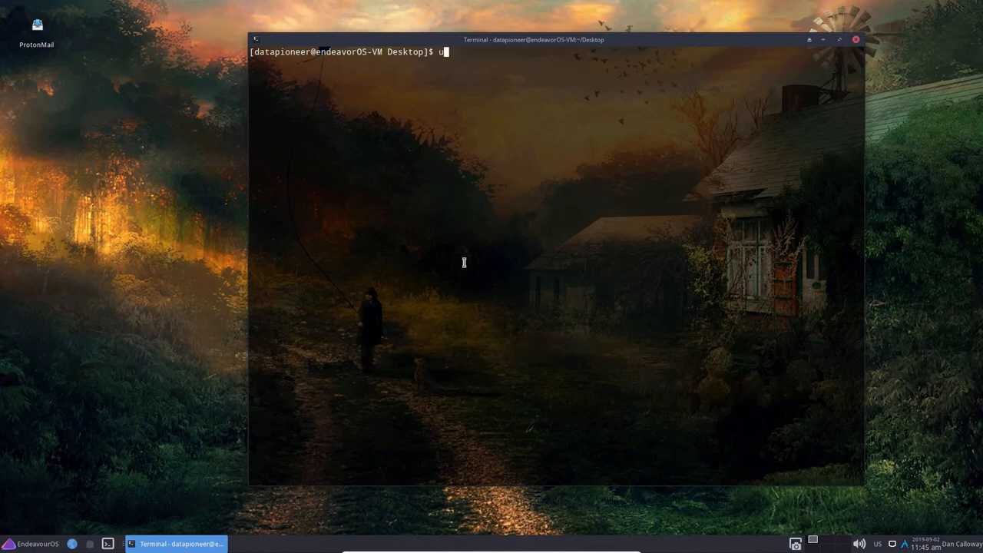
key(Return)
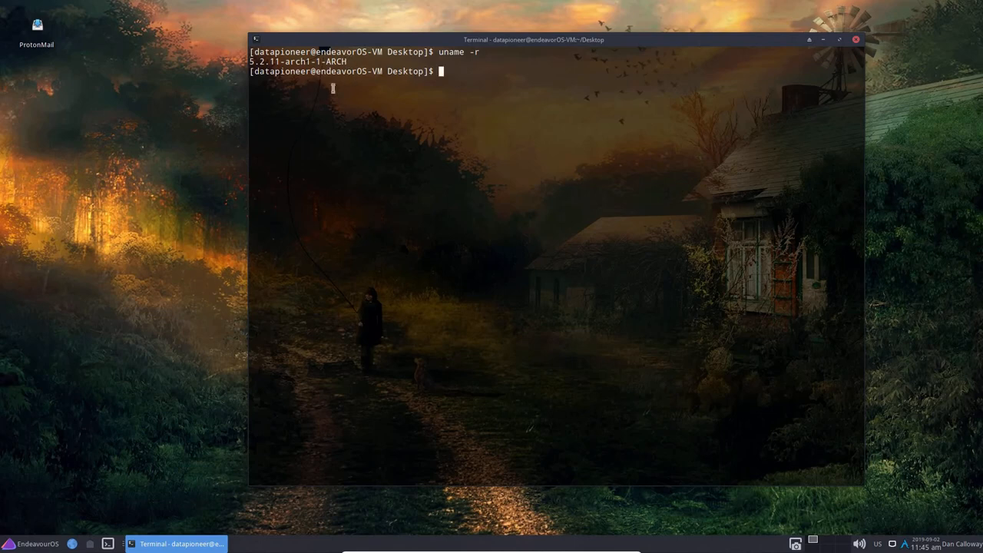
mouse_move(268, 79)
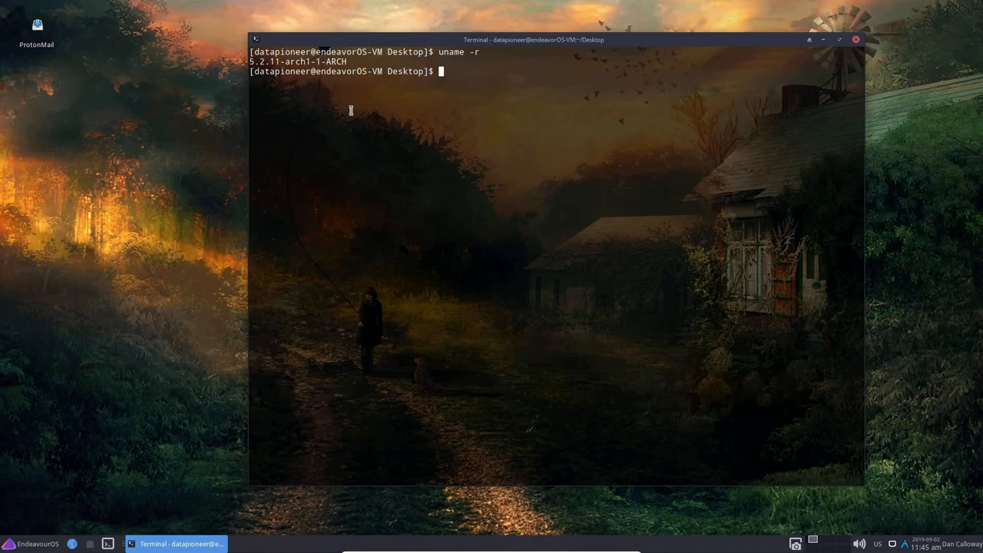
text(uname -)
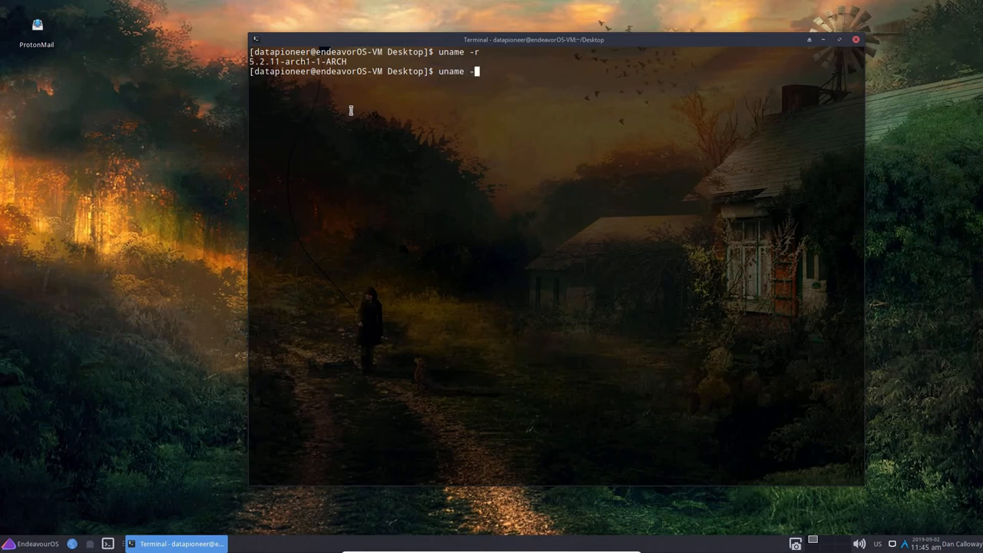
key(Return)
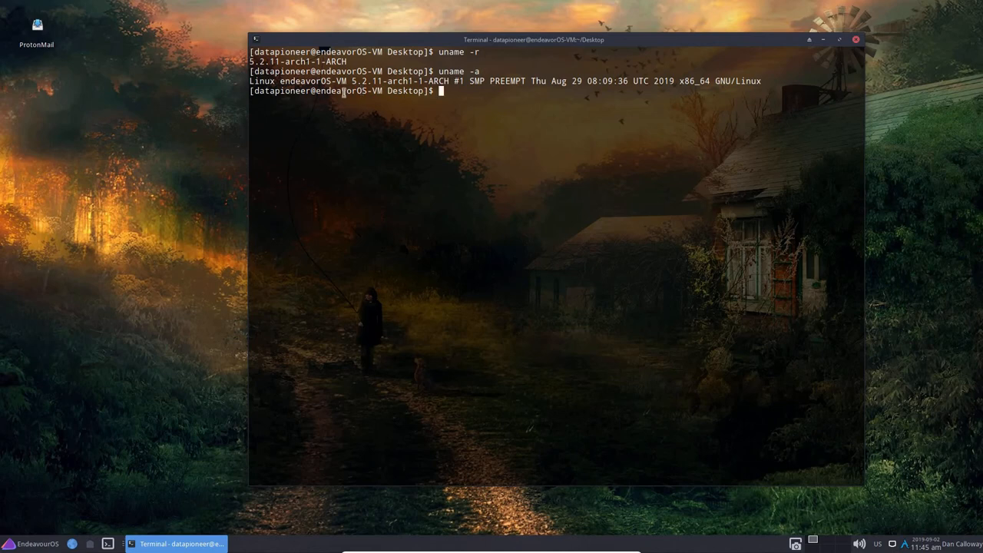
mouse_move(590, 98)
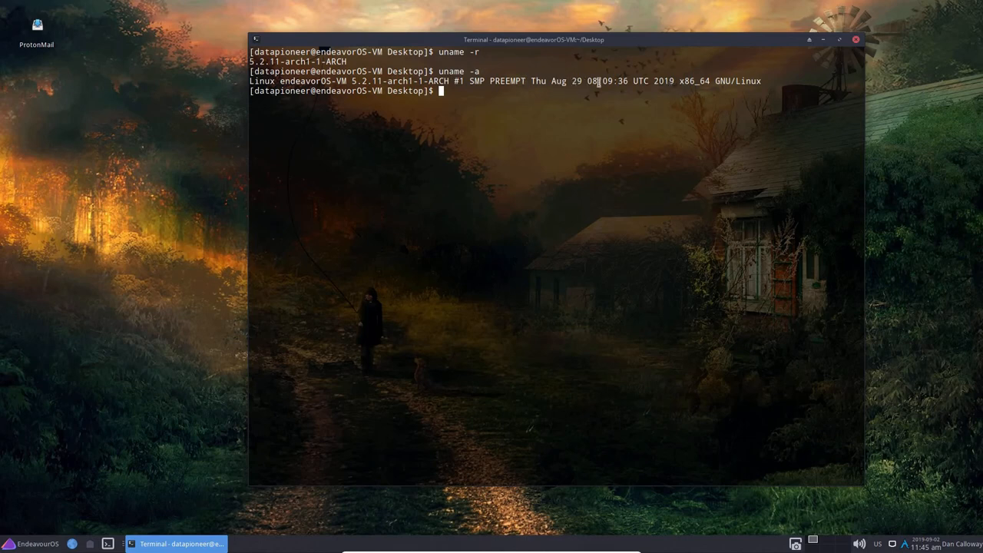
mouse_move(673, 86)
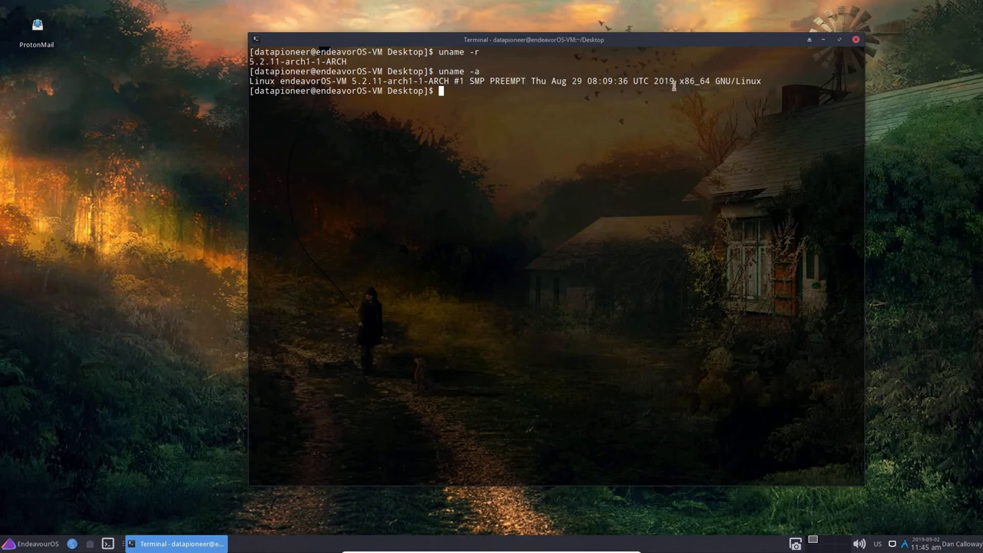
mouse_move(614, 142)
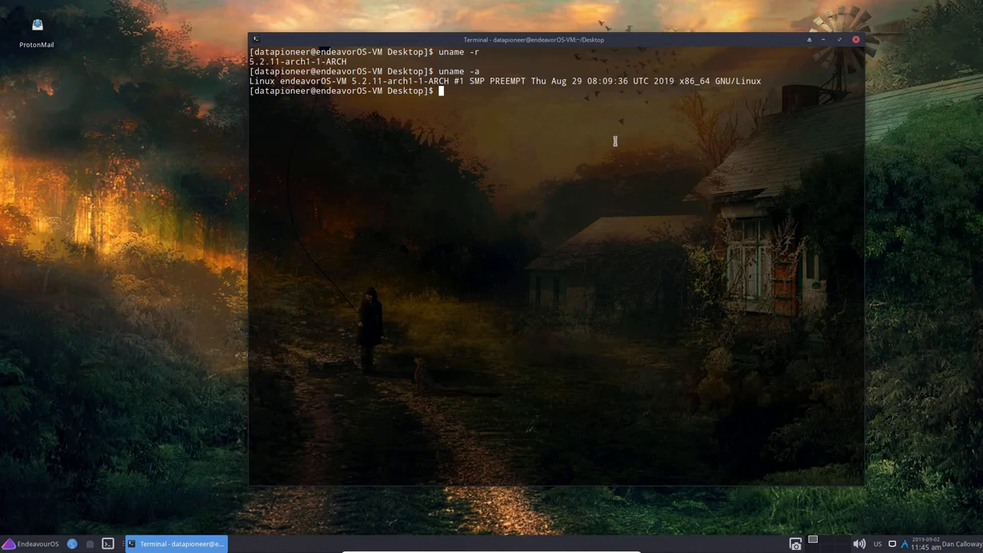
mouse_move(613, 130)
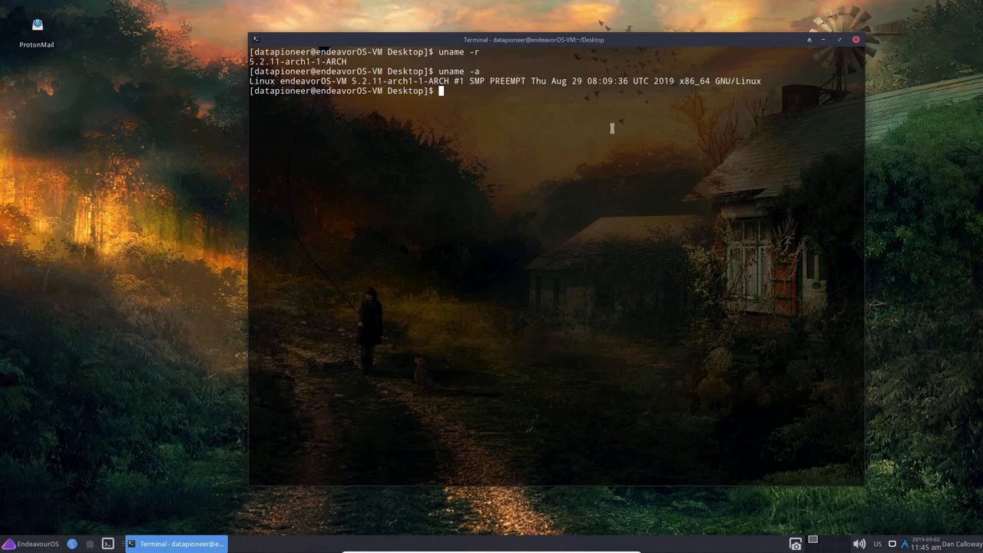
text(clea)
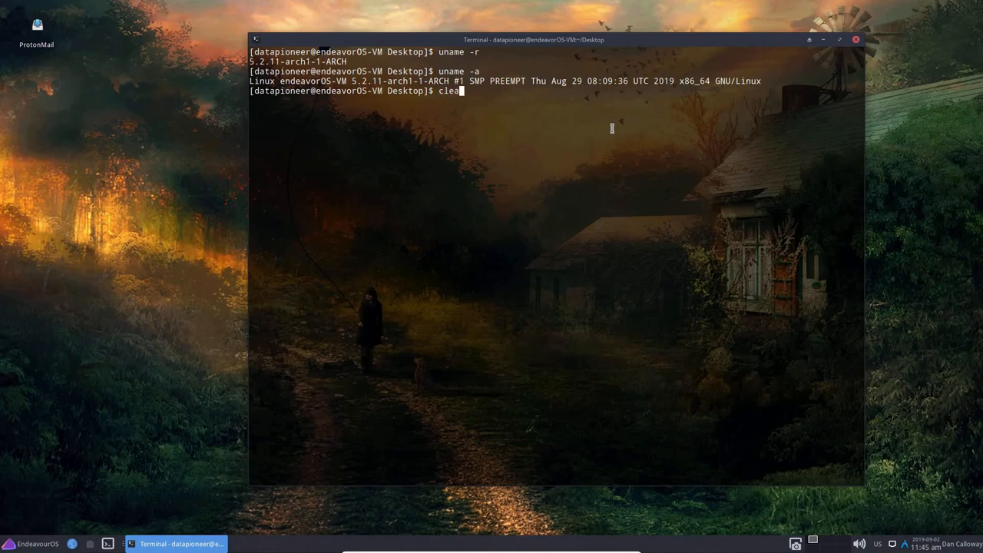
key(Return)
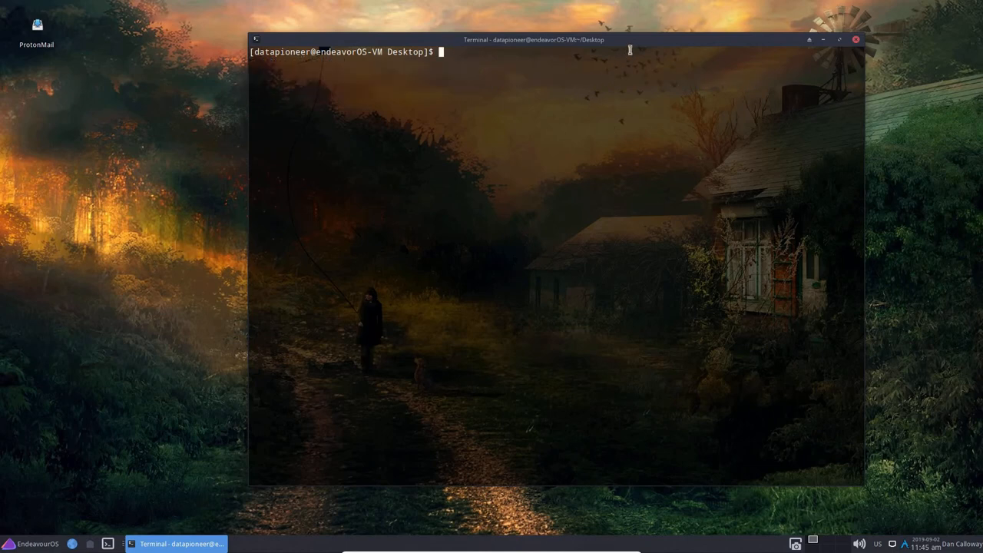
mouse_move(593, 120)
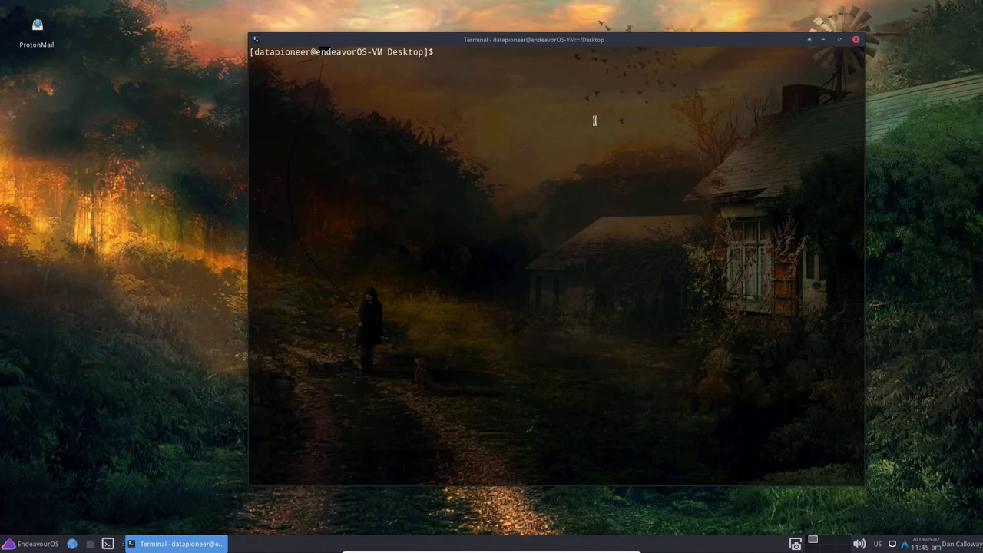
- Run sudo pacman -S filezilla, give the sudo password and confirm the install
text(sudo)
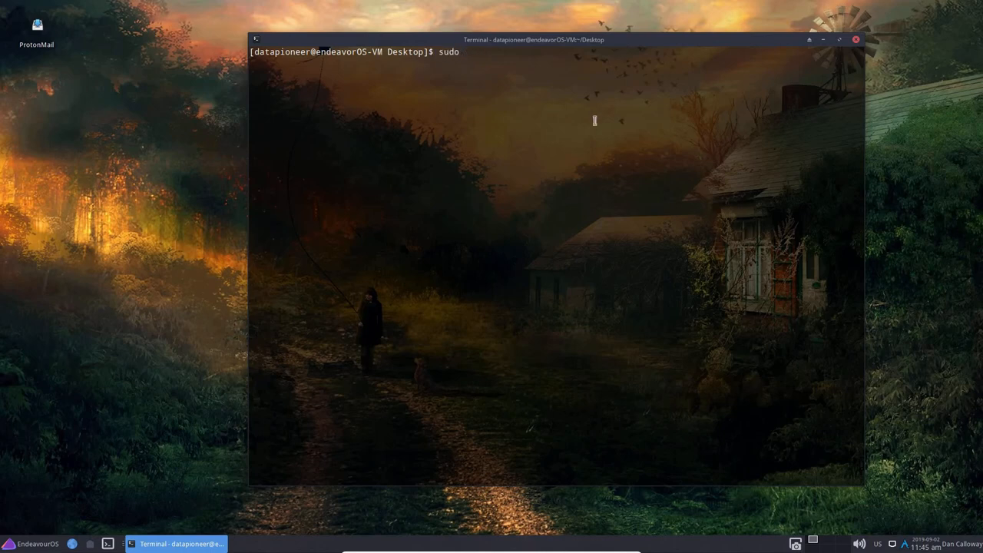
text(pacm)
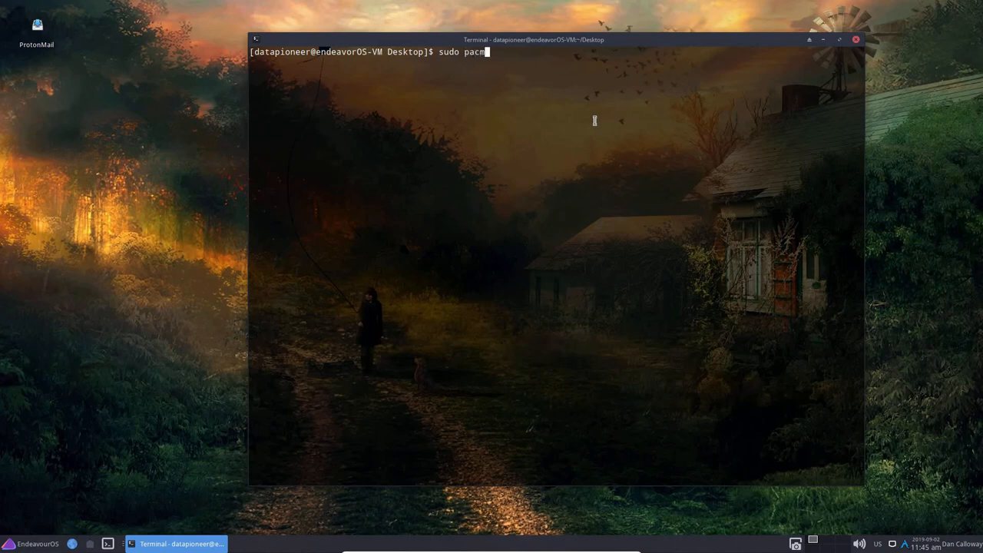
text(an)
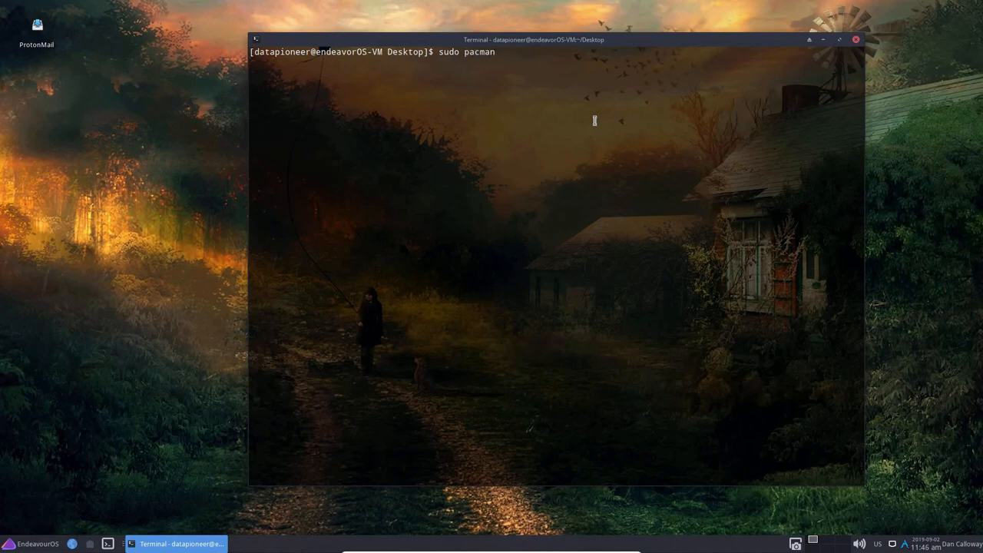
text(-S)
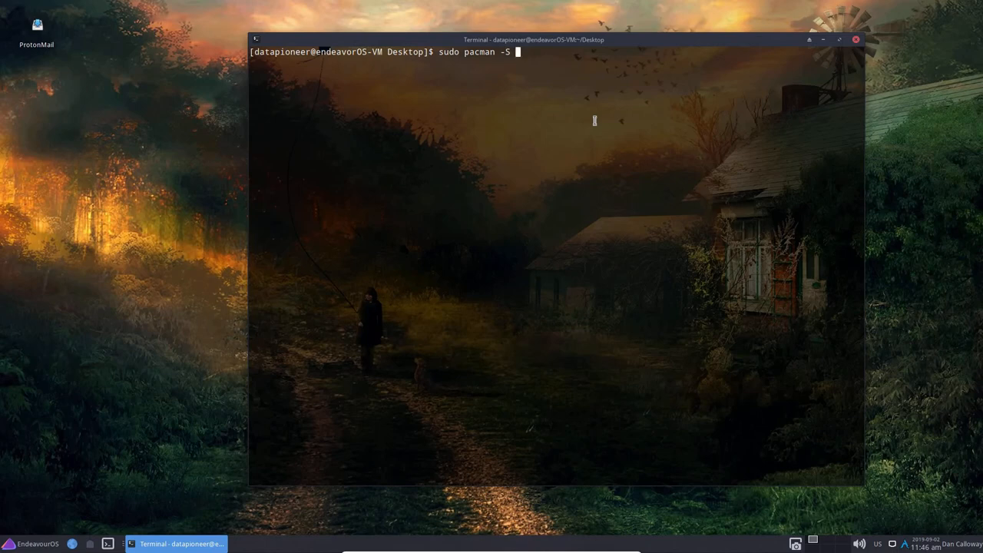
text(filezi)
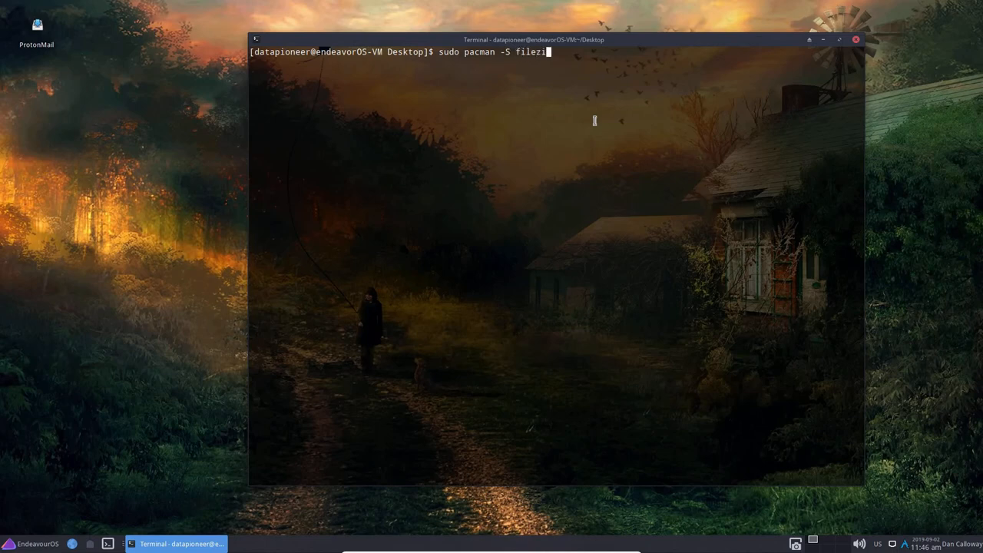
text(lla)
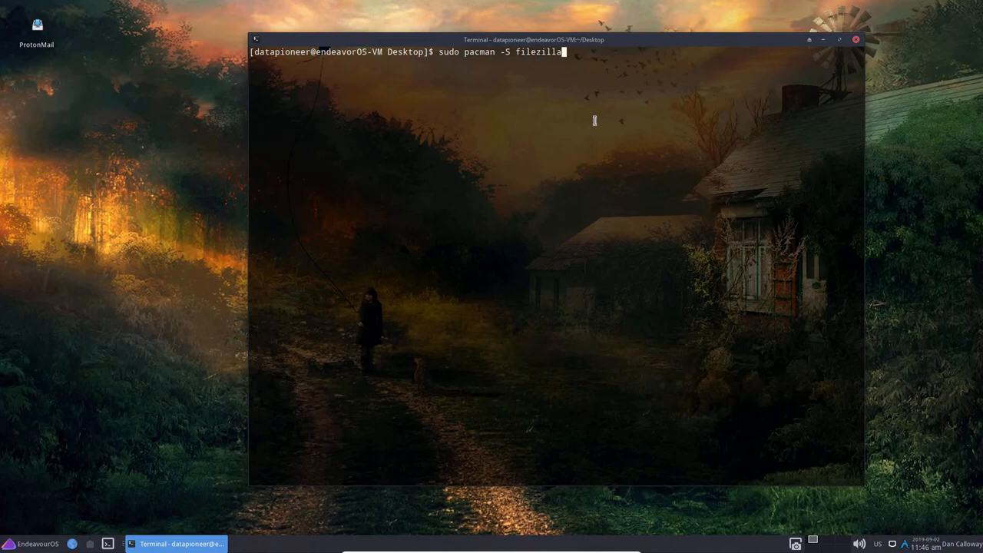
key(Return)
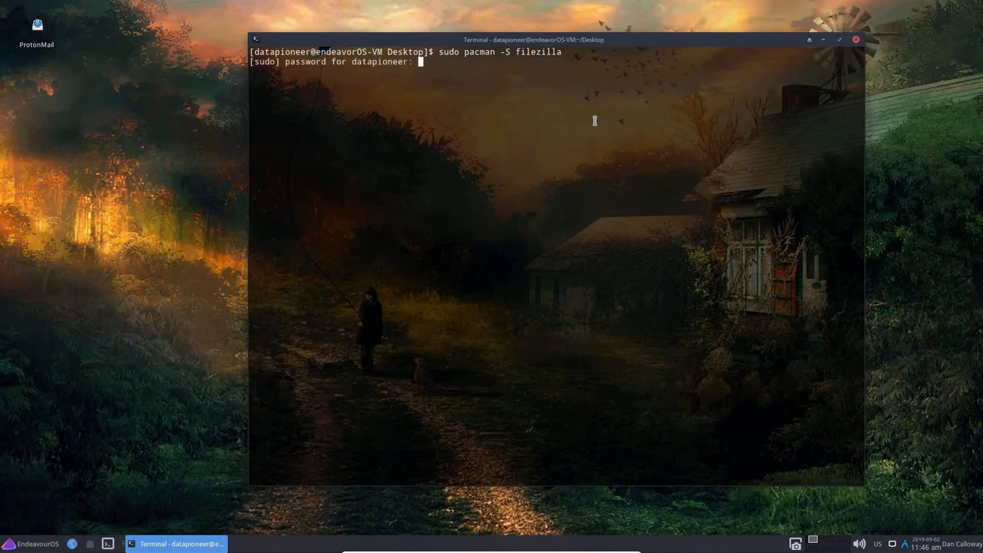
key(Return)
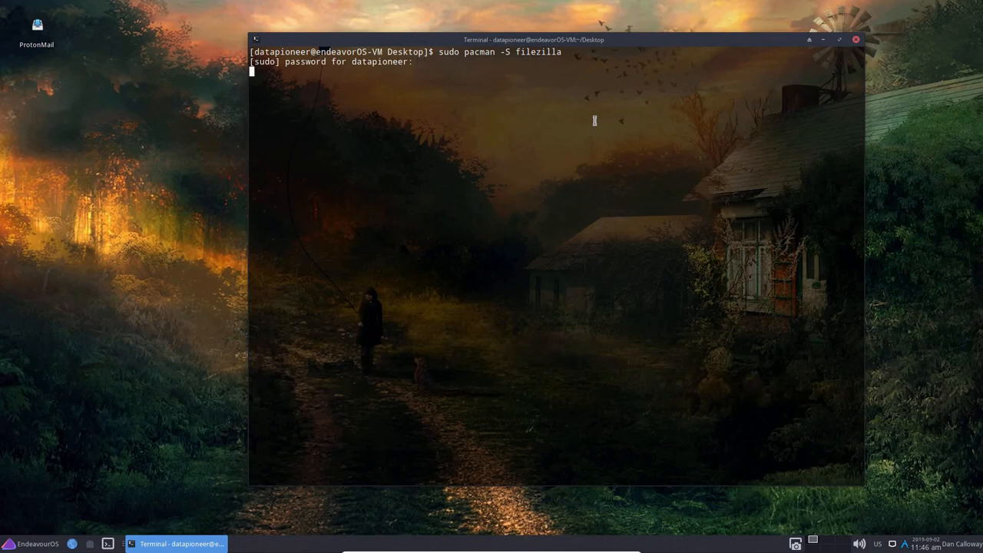
key(Return)
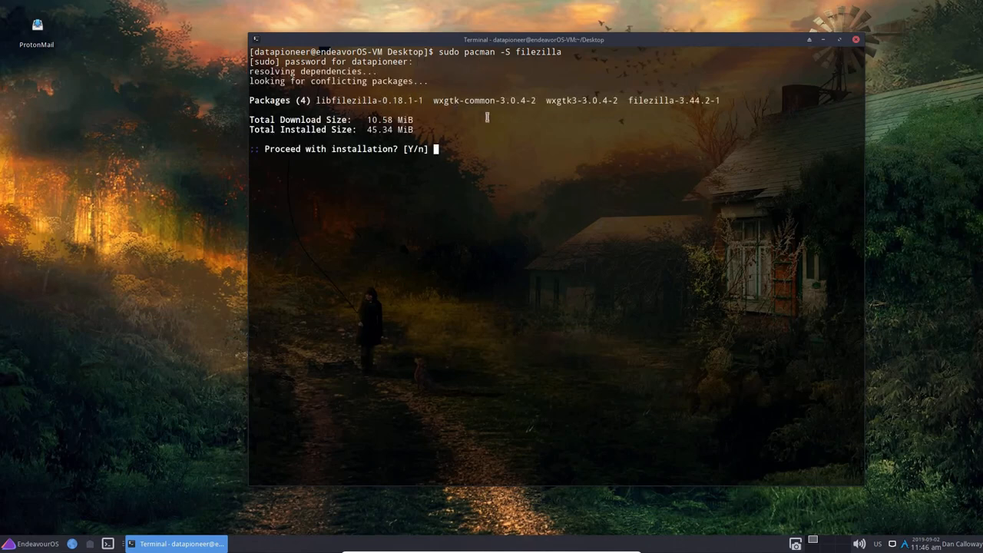
mouse_move(556, 197)
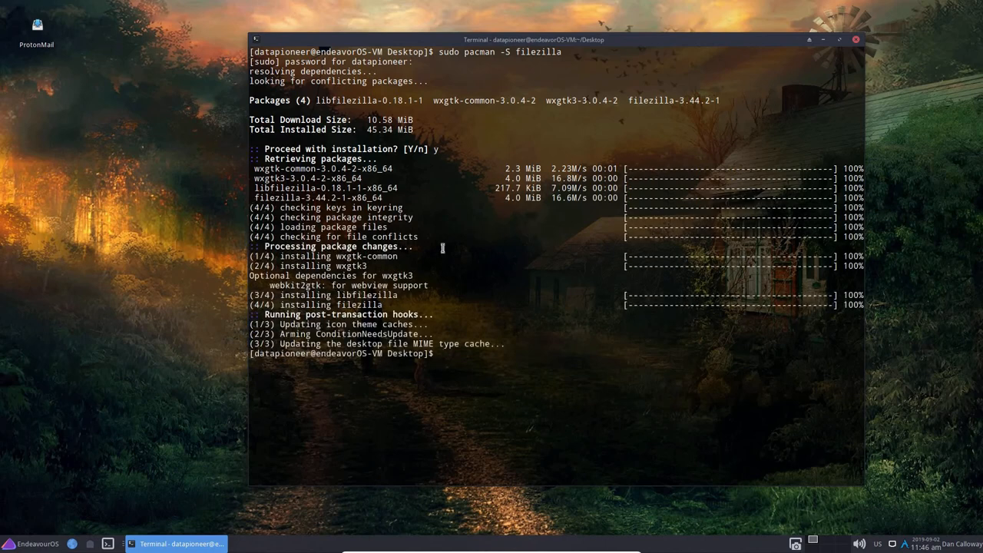
mouse_move(453, 239)
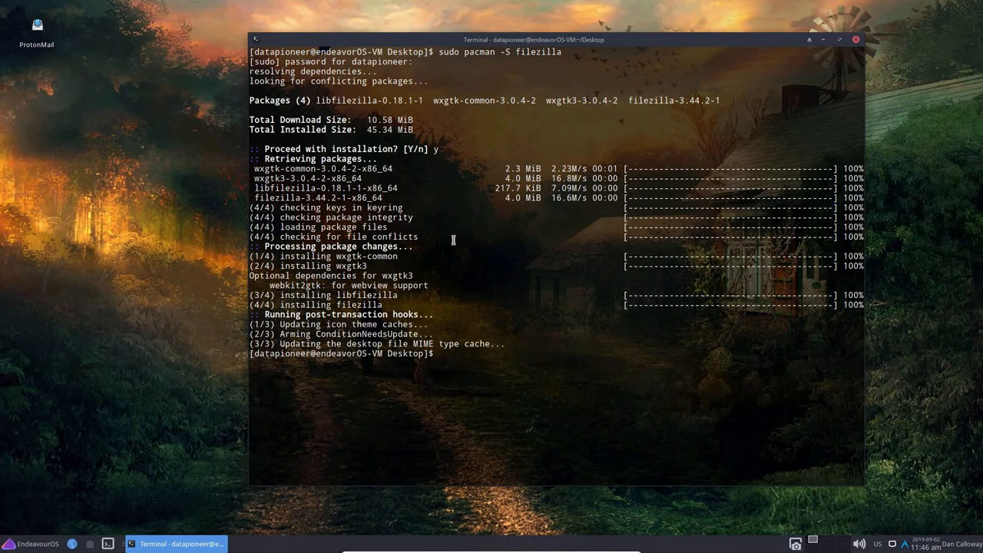
- Close the terminal and start FileZilla from the Whisker Menu so its welcome window appears
click(856, 40)
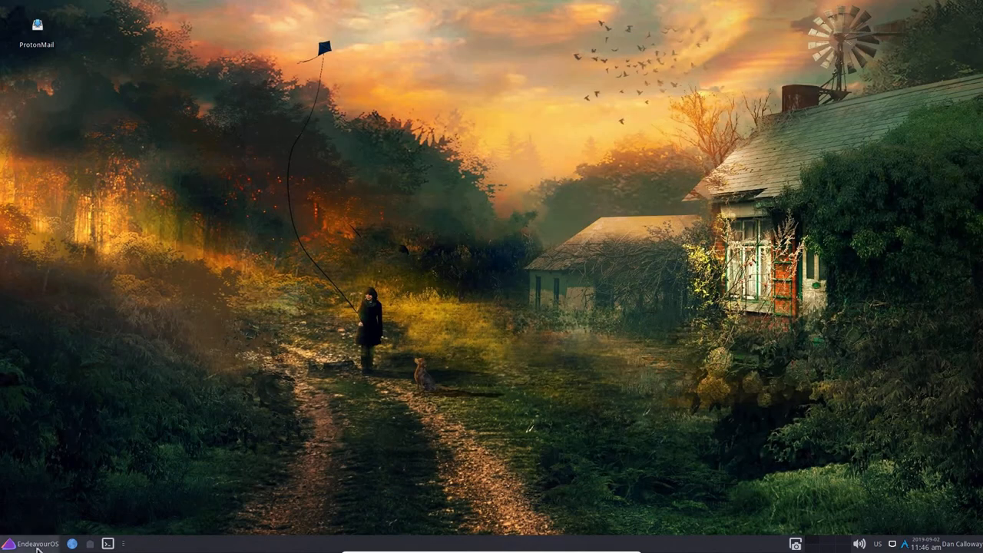
click(34, 544)
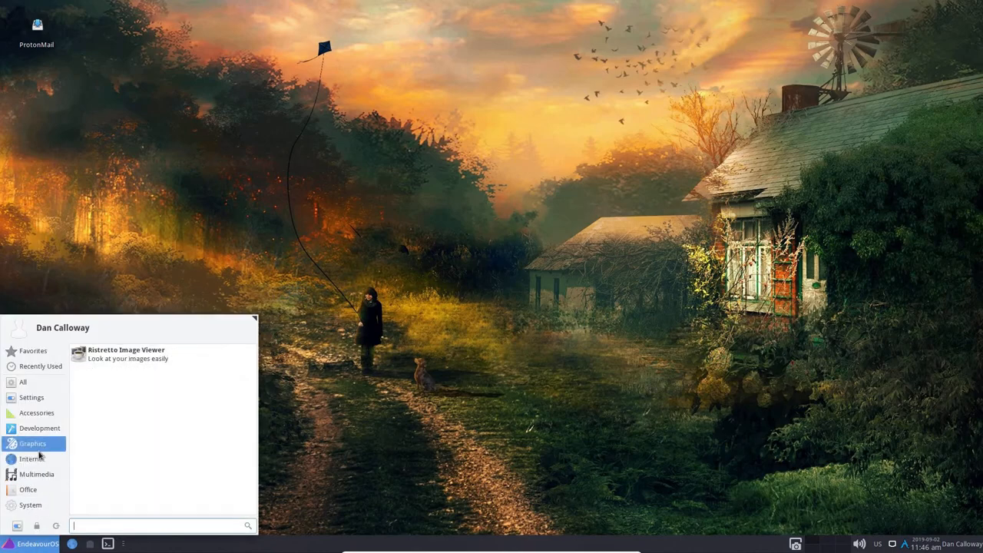
click(31, 458)
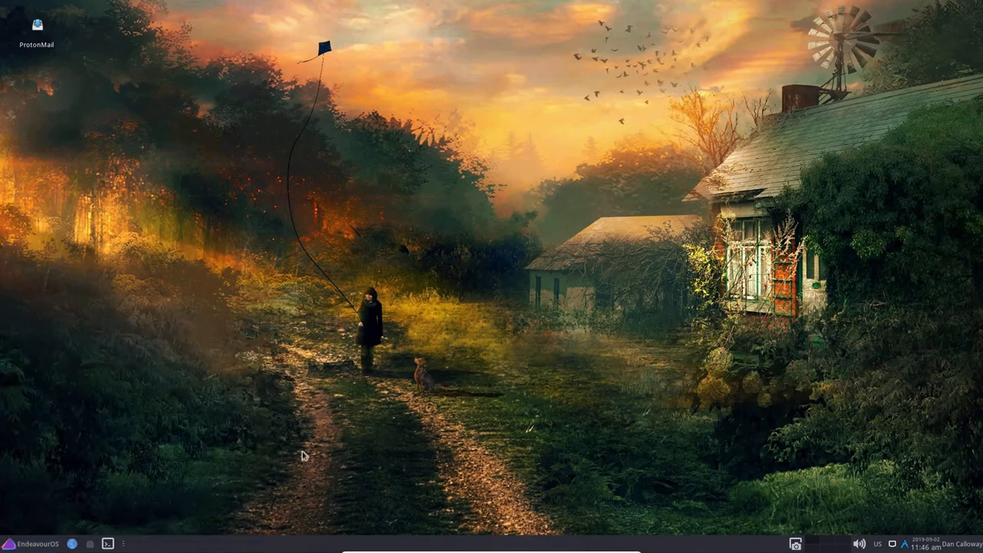
click(7, 544)
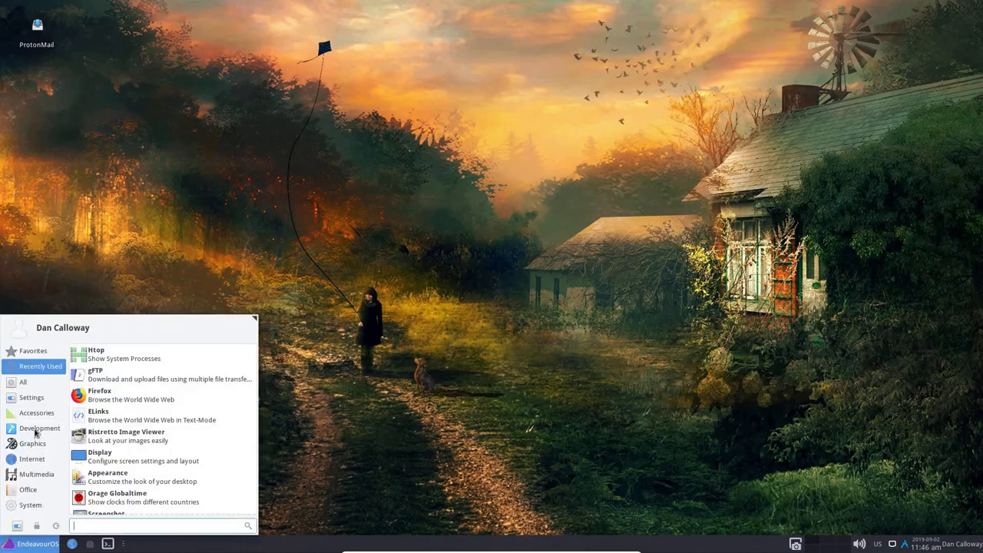
mouse_move(32, 354)
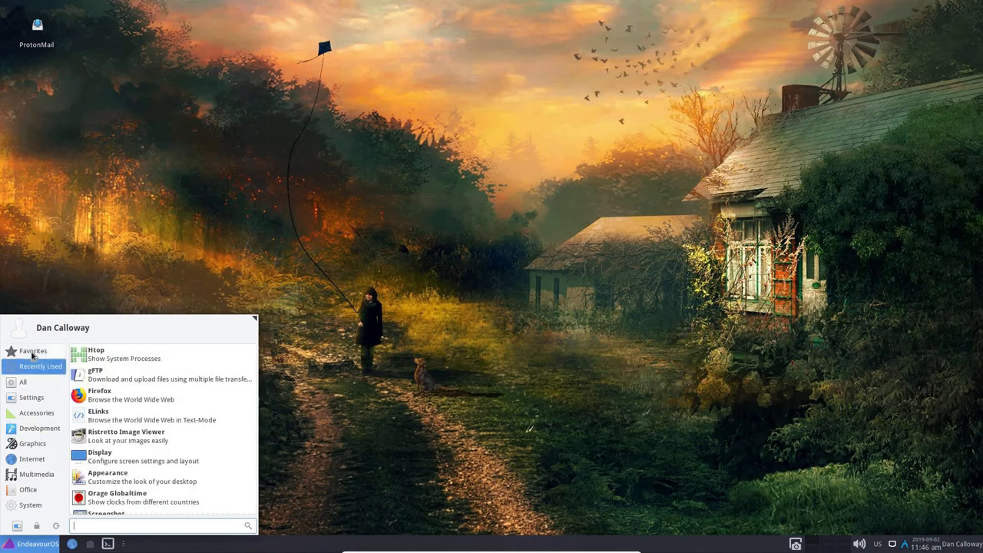
click(34, 350)
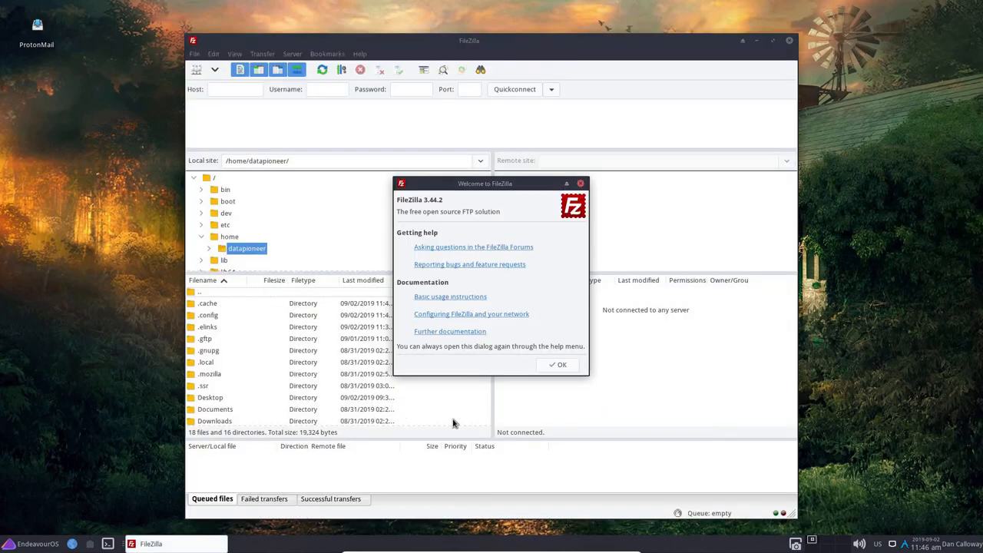
- Dismiss the welcome window and enter host 192.168.1.157 in the Quickconnect bar
click(556, 364)
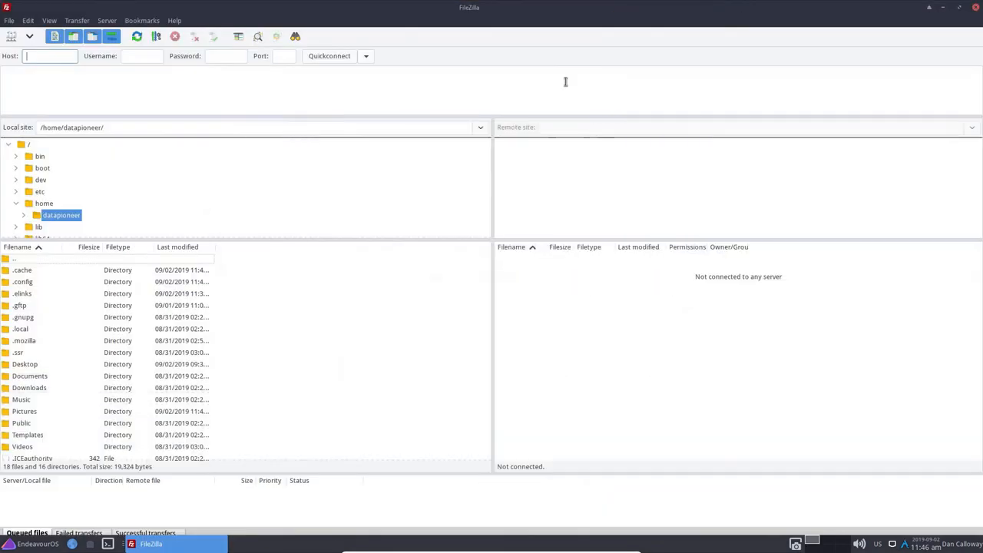
mouse_move(223, 172)
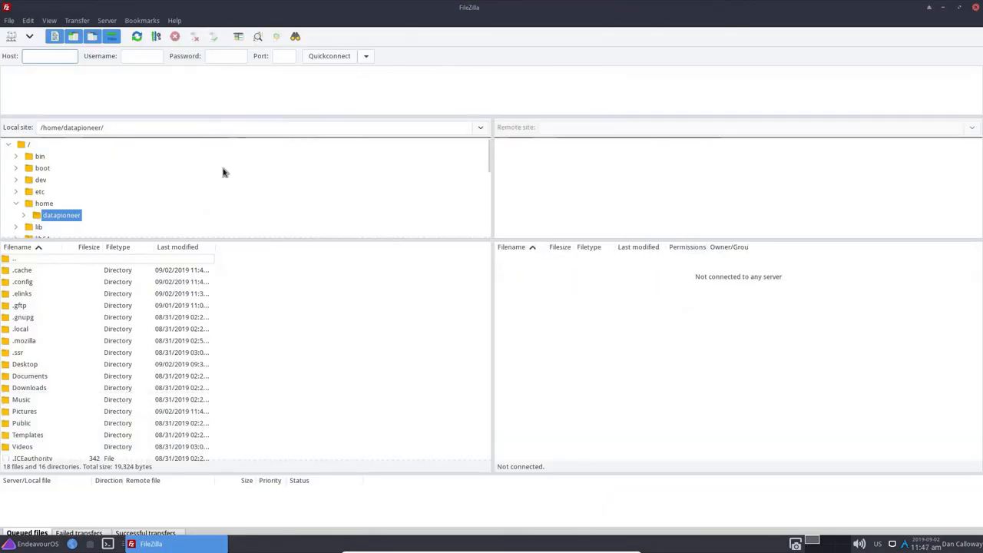
click(49, 56)
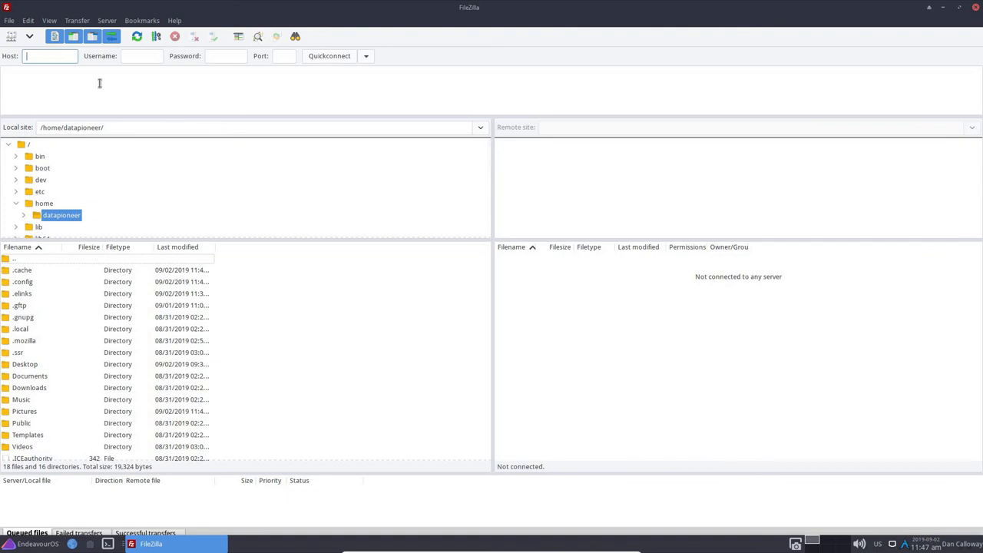
text(192.168.1.15)
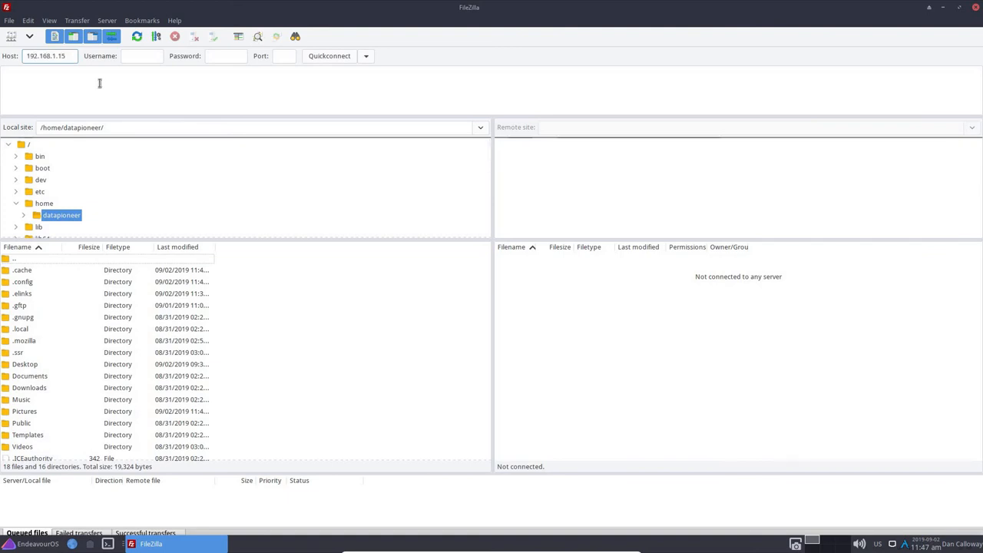
text(7)
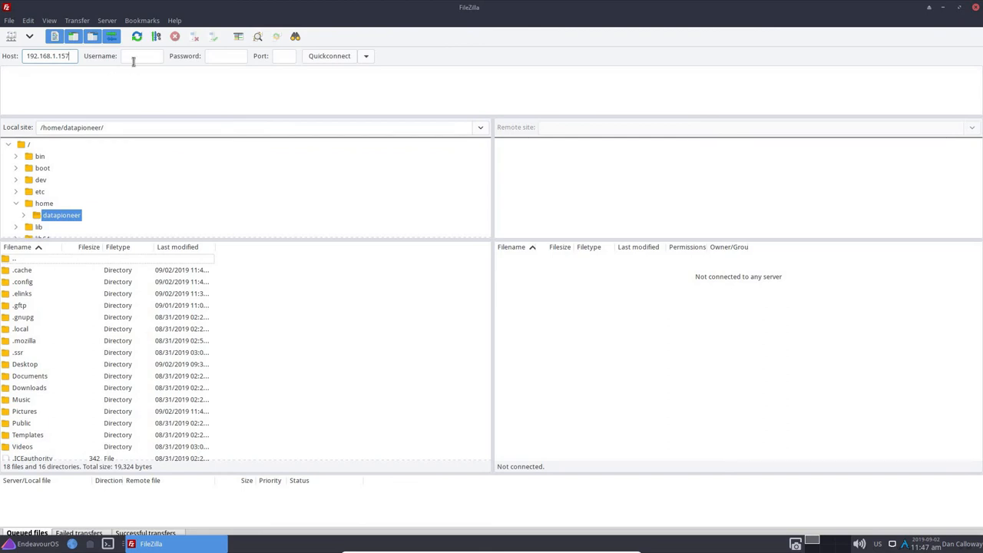
click(142, 55)
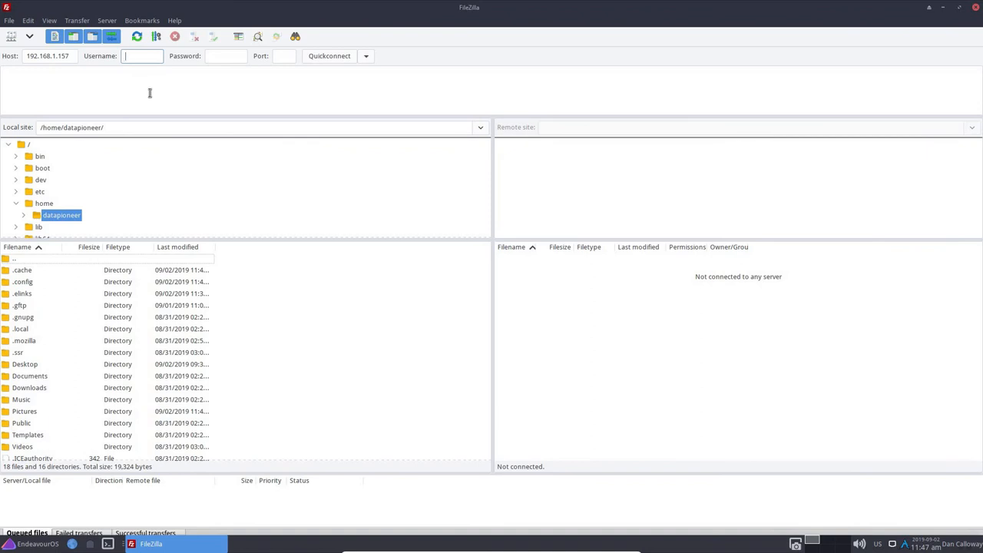
text(ancalloway)
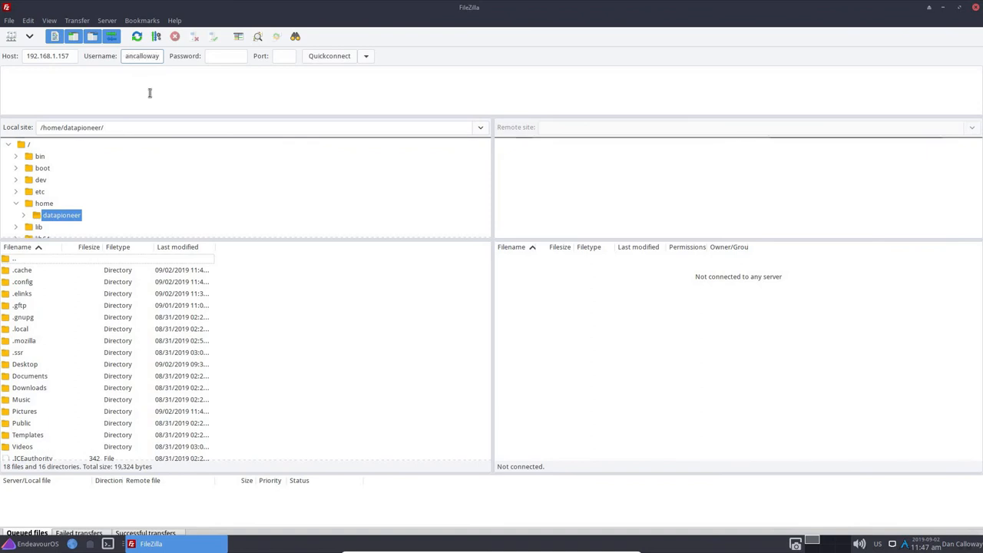
click(226, 55)
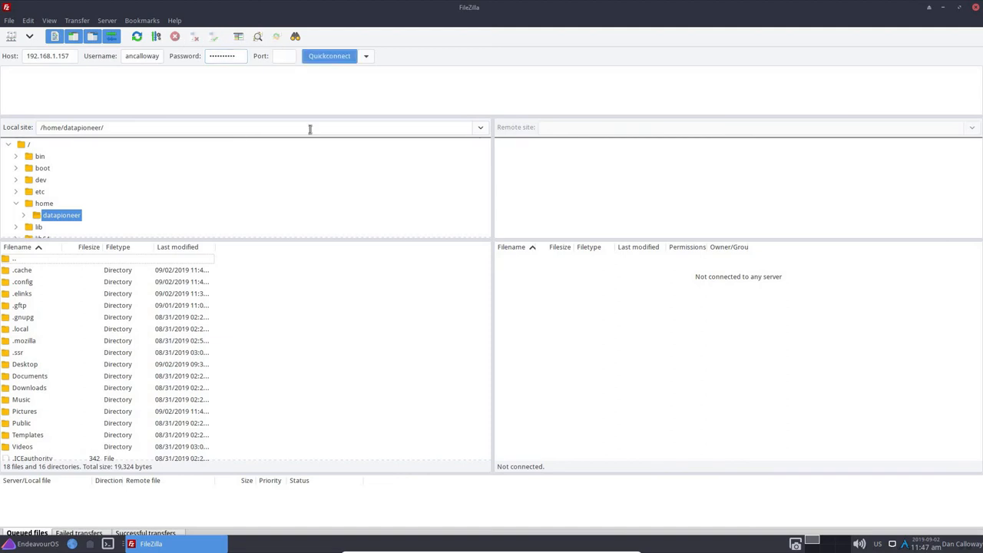
- Quickconnect to 192.168.1.157, remembering the password and always allowing plain FTP
click(329, 55)
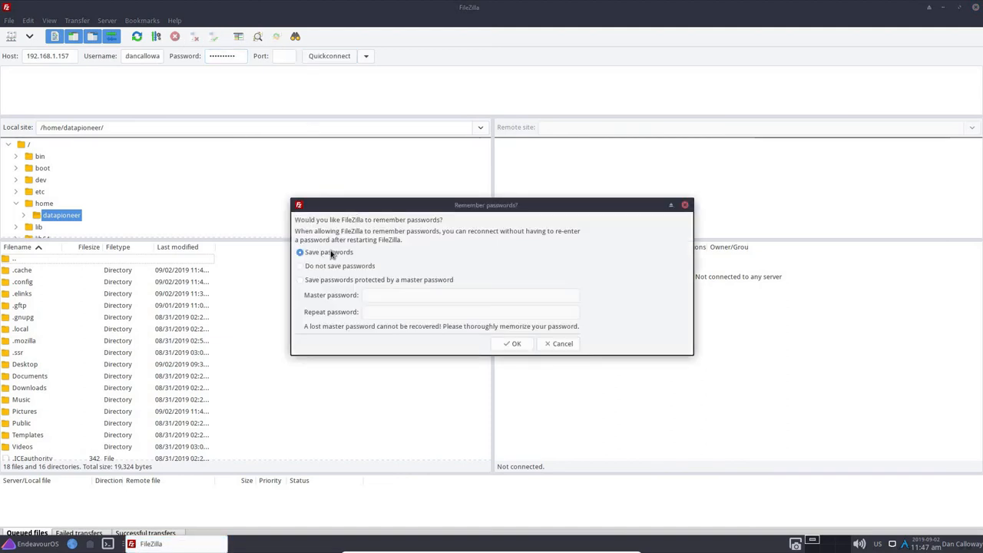
mouse_move(320, 257)
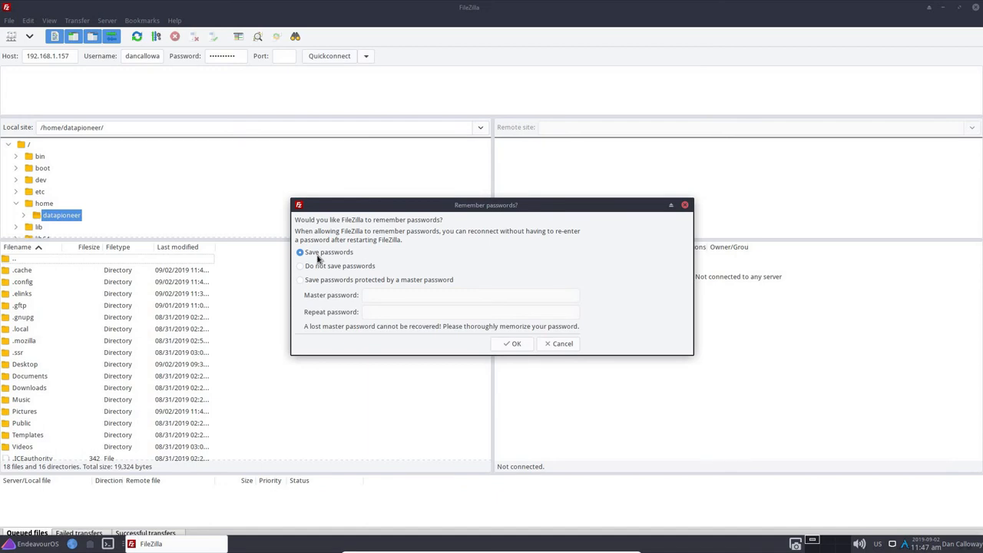
mouse_move(521, 347)
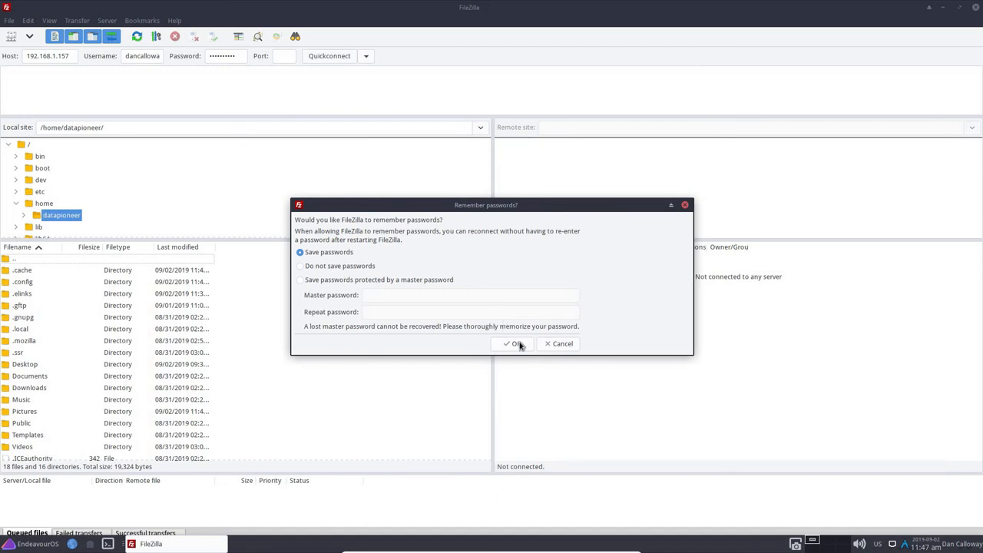
click(513, 344)
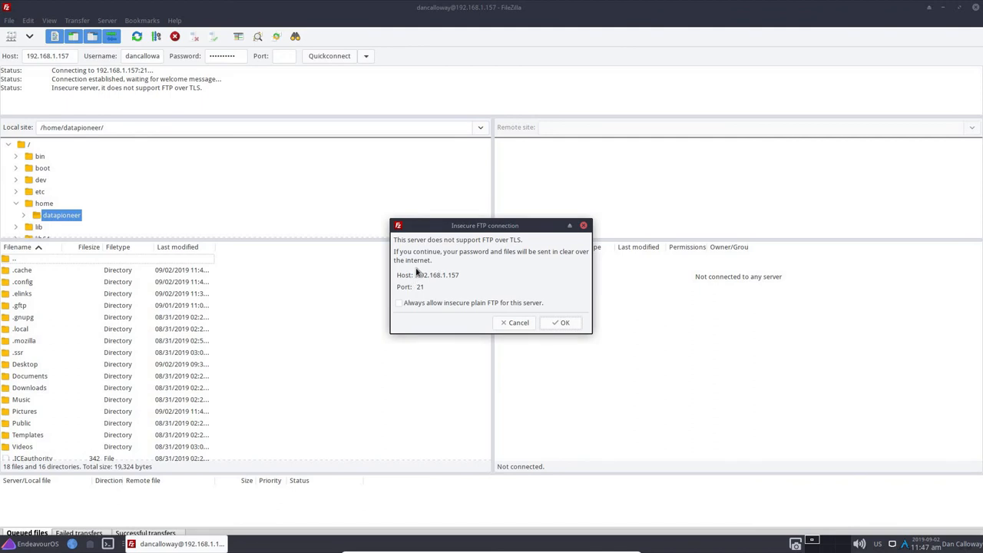
mouse_move(443, 288)
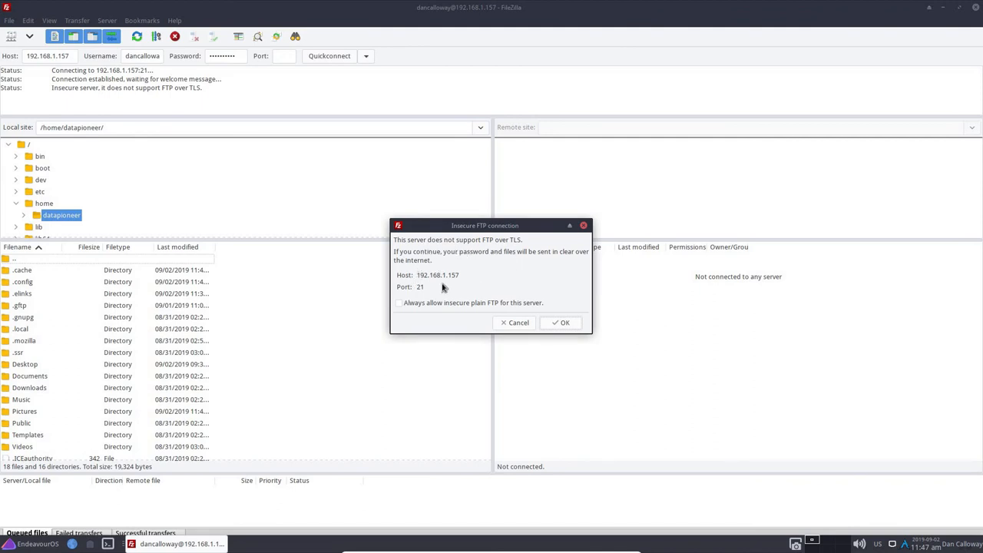
click(399, 301)
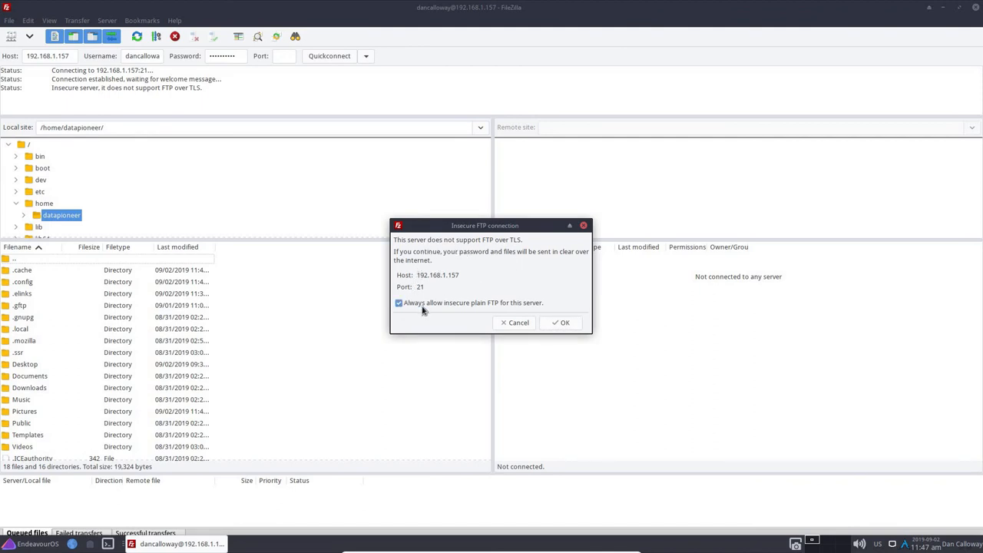
click(561, 323)
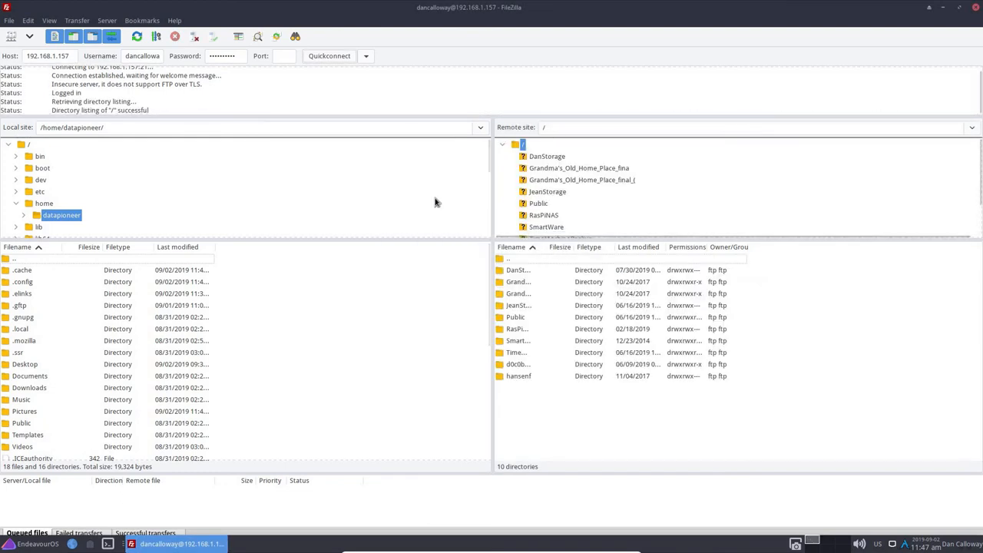
mouse_move(538, 136)
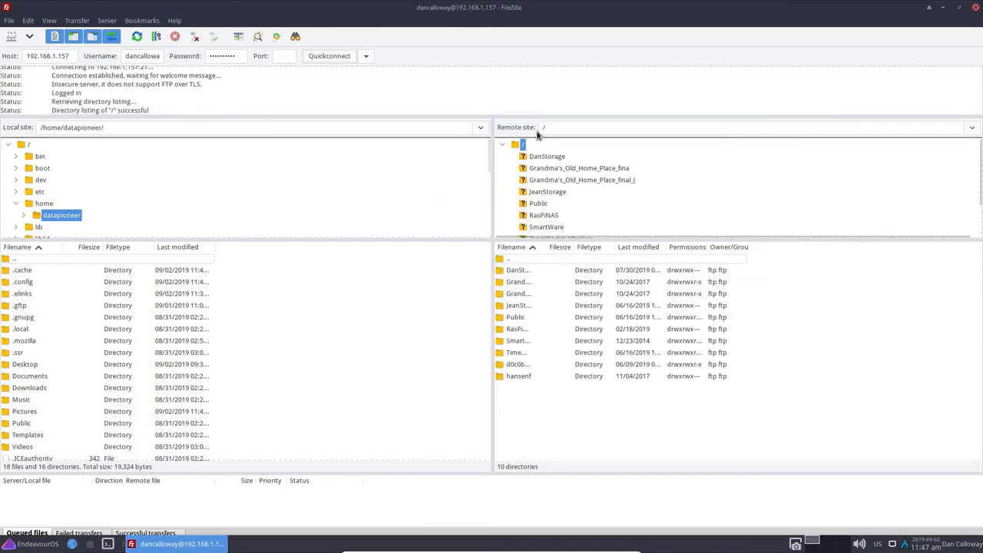
- Open the Public folder on the remote server
click(538, 203)
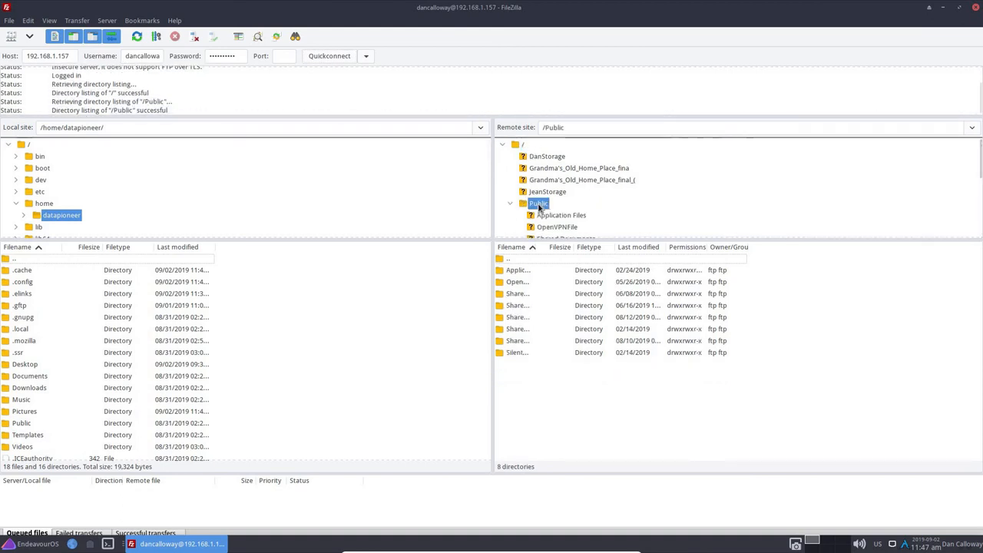
mouse_move(565, 321)
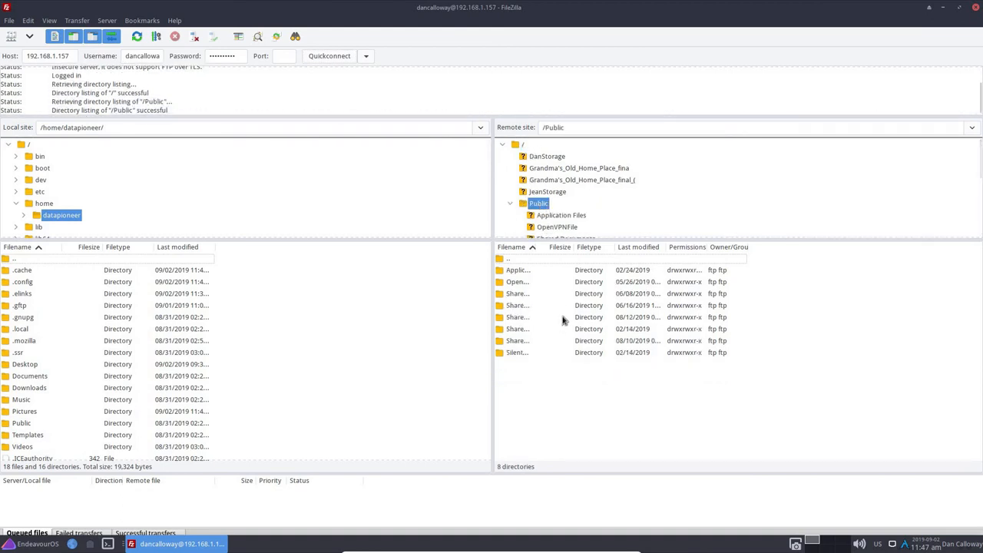
mouse_move(535, 248)
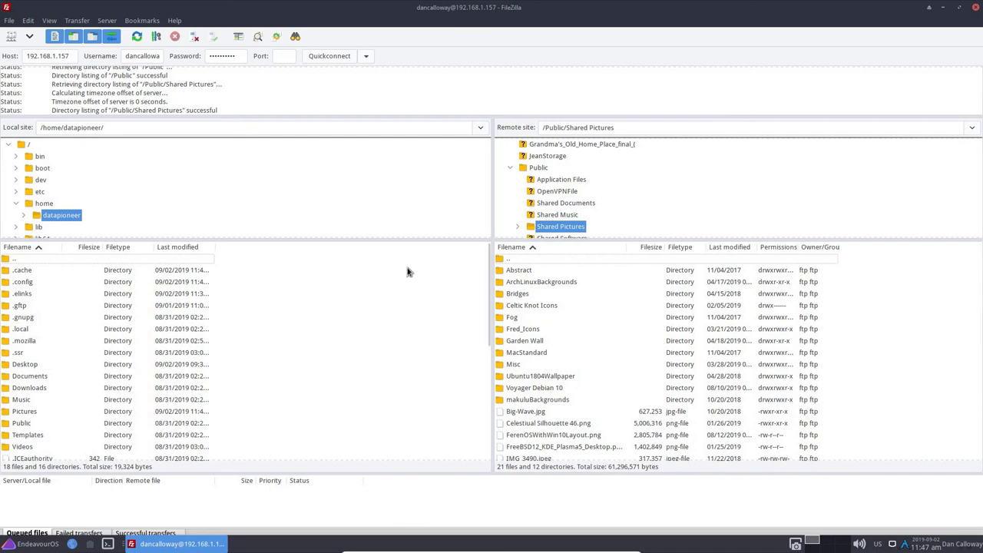
mouse_move(522, 291)
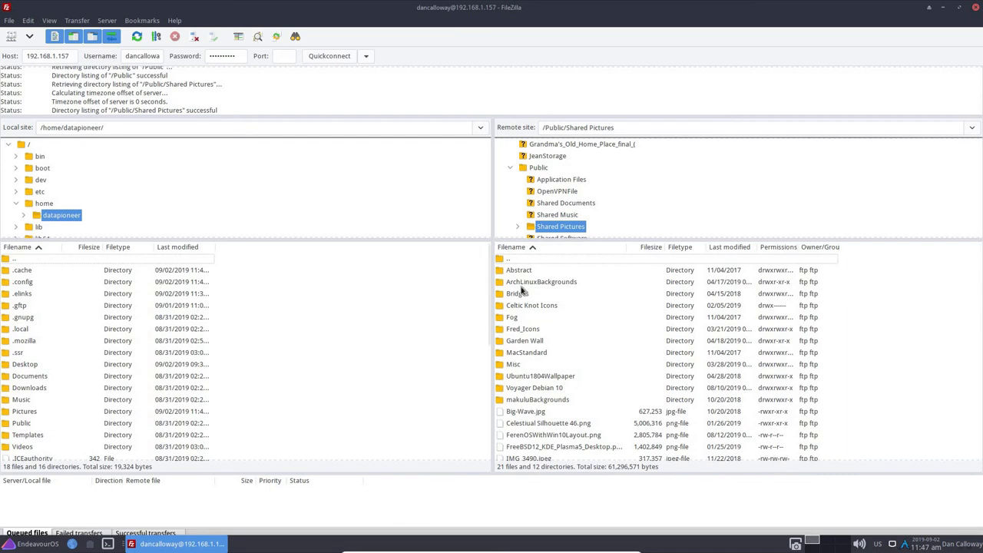
mouse_move(527, 354)
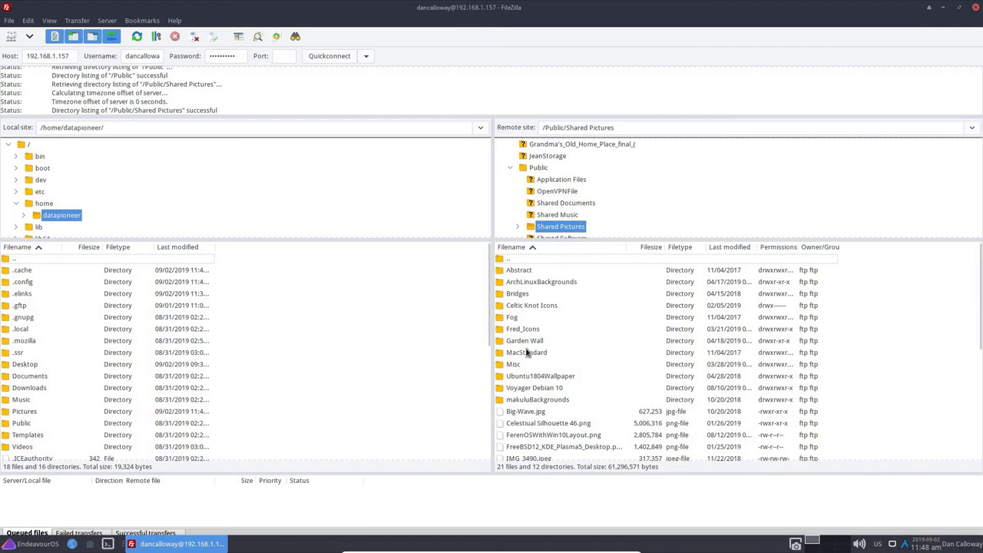
mouse_move(442, 352)
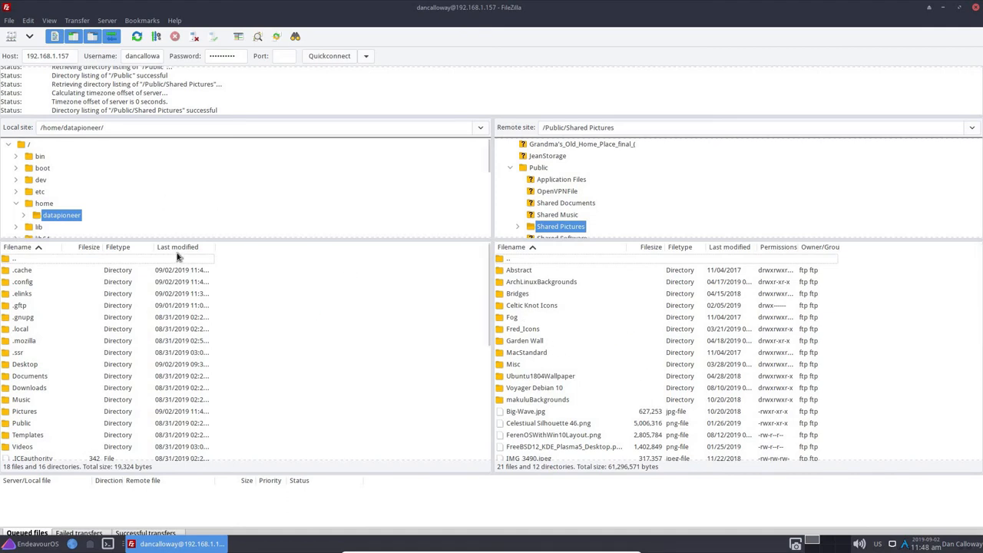
mouse_move(371, 341)
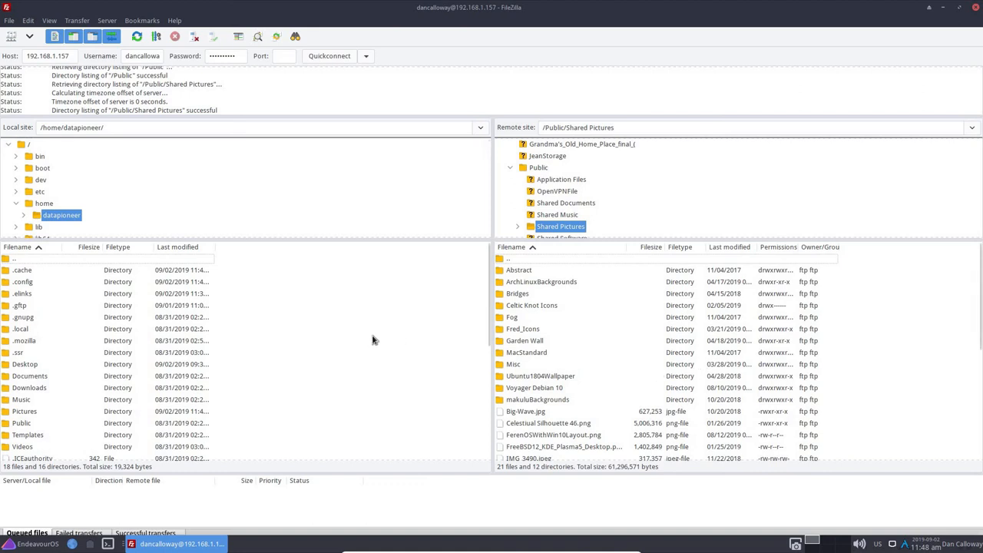
mouse_move(534, 191)
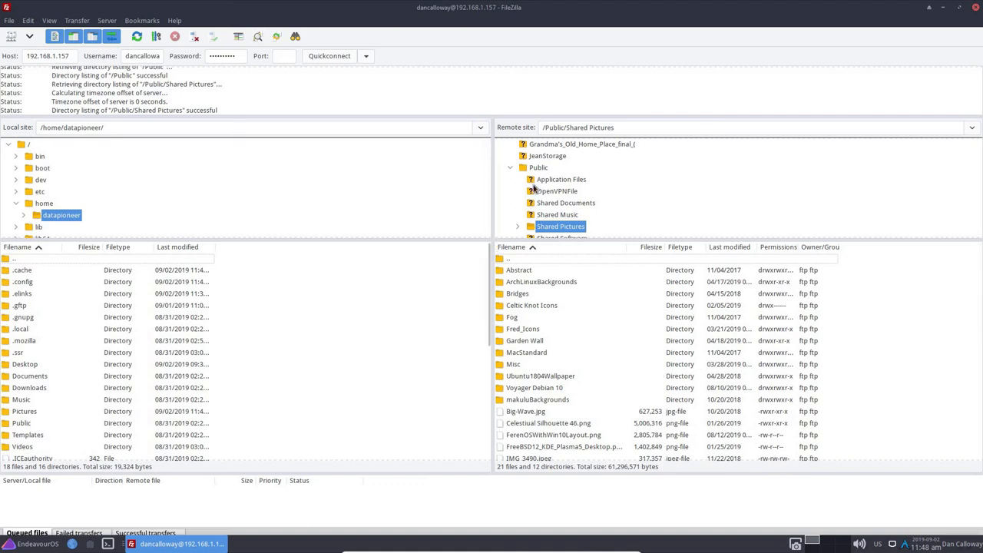
mouse_move(353, 258)
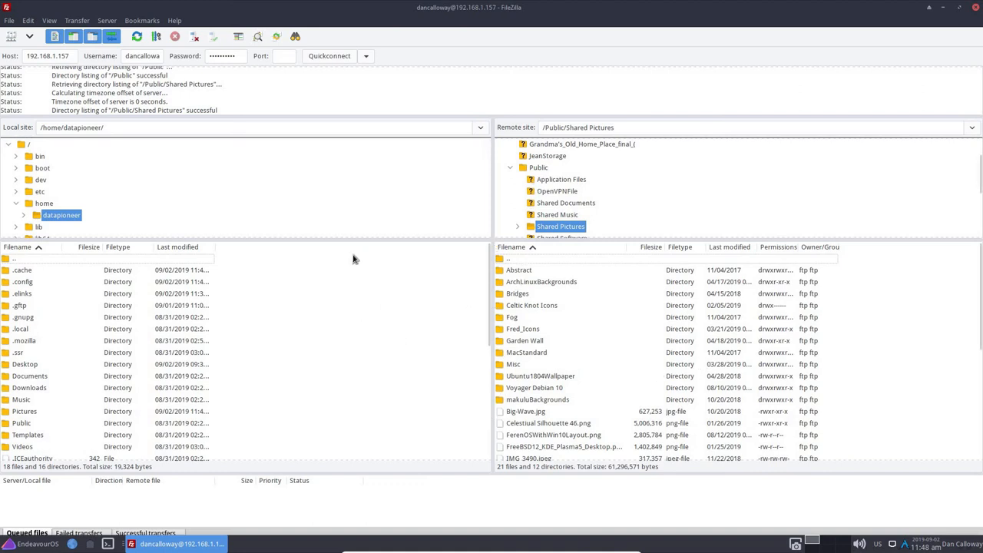
mouse_move(851, 95)
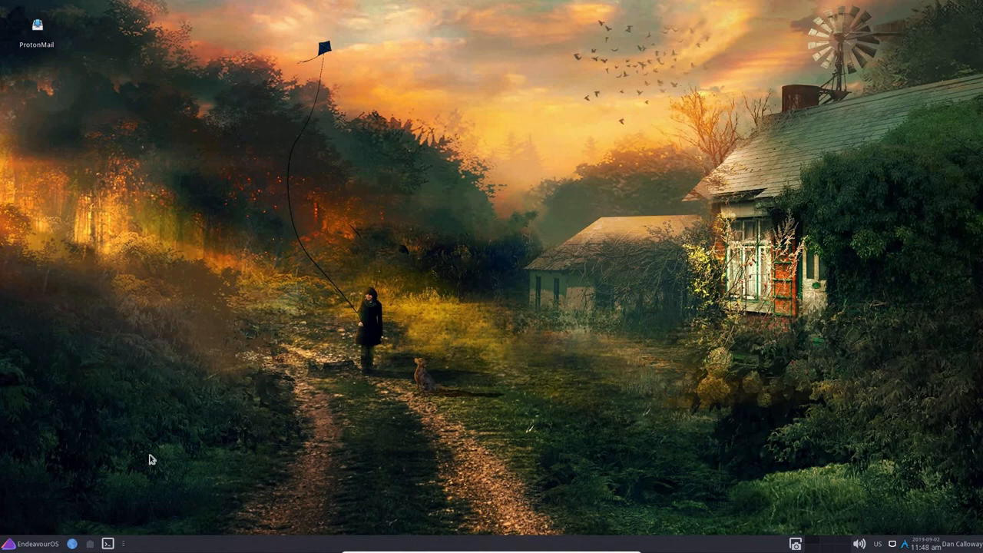
click(10, 544)
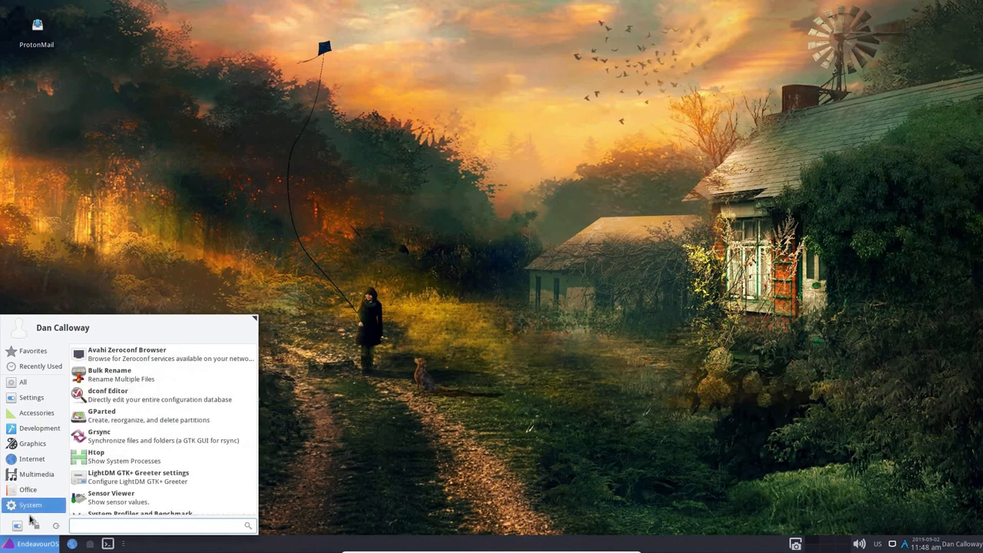
mouse_move(37, 525)
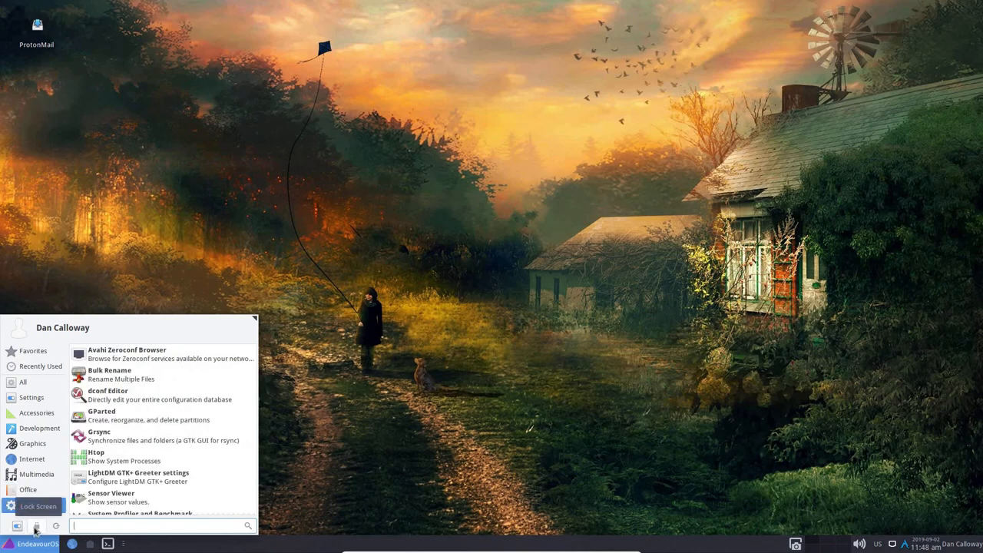
mouse_move(49, 525)
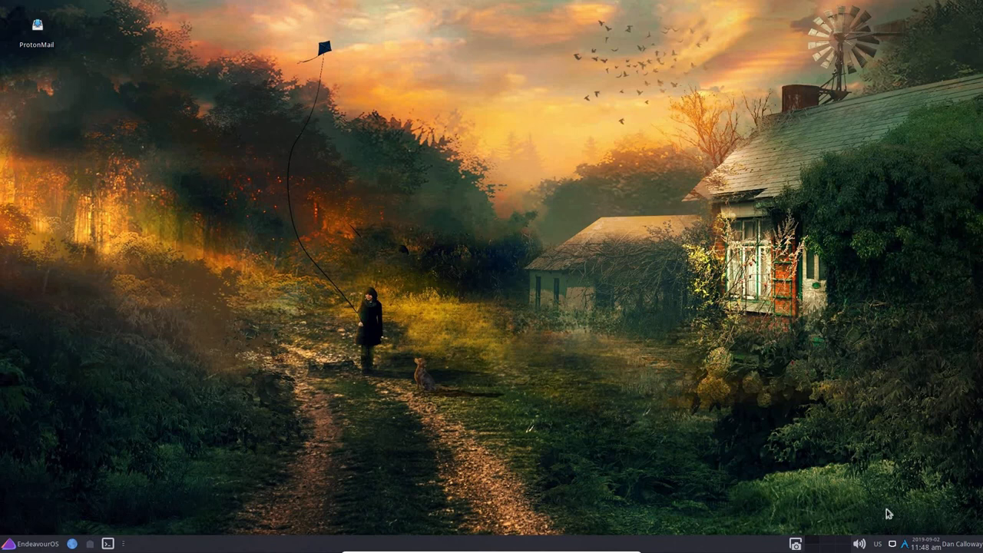
mouse_move(526, 424)
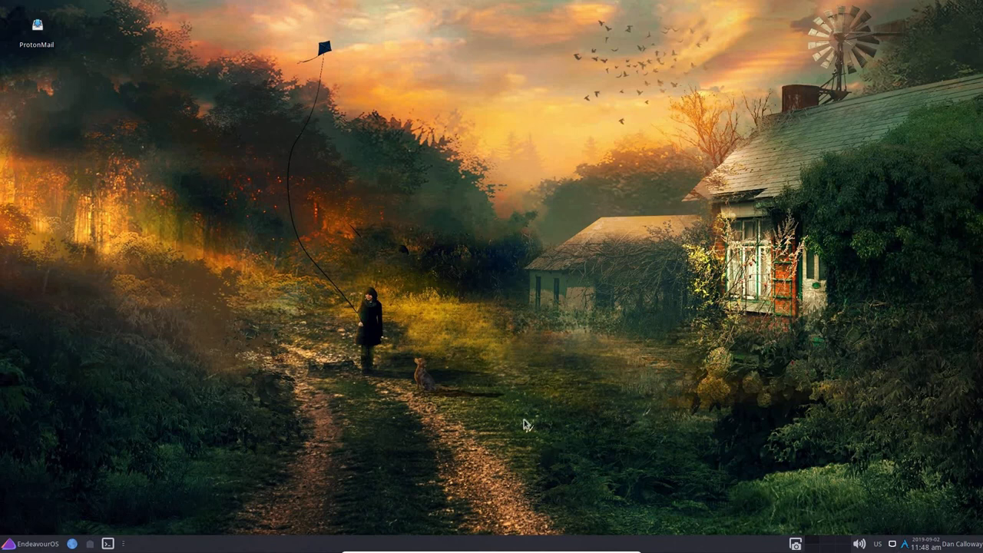
mouse_move(265, 203)
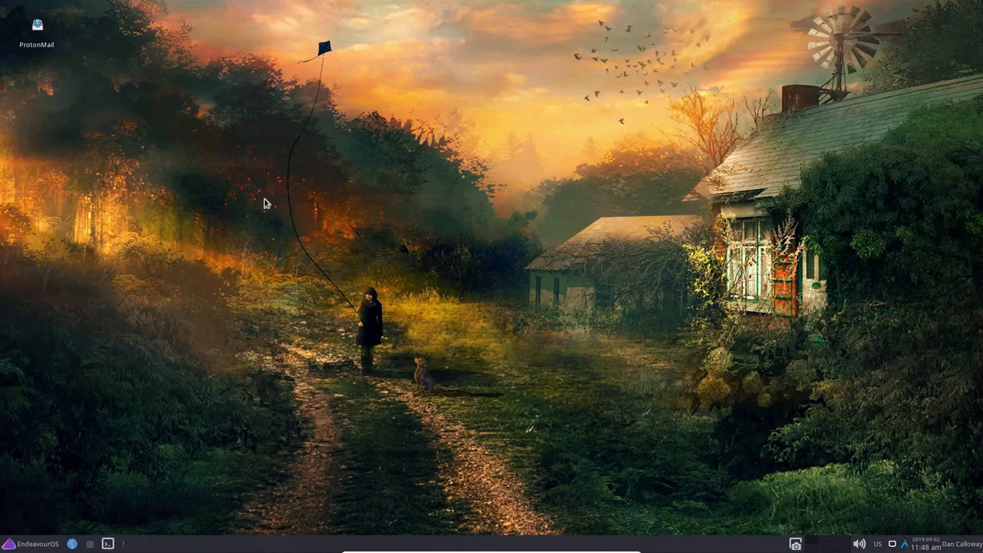
mouse_move(18, 52)
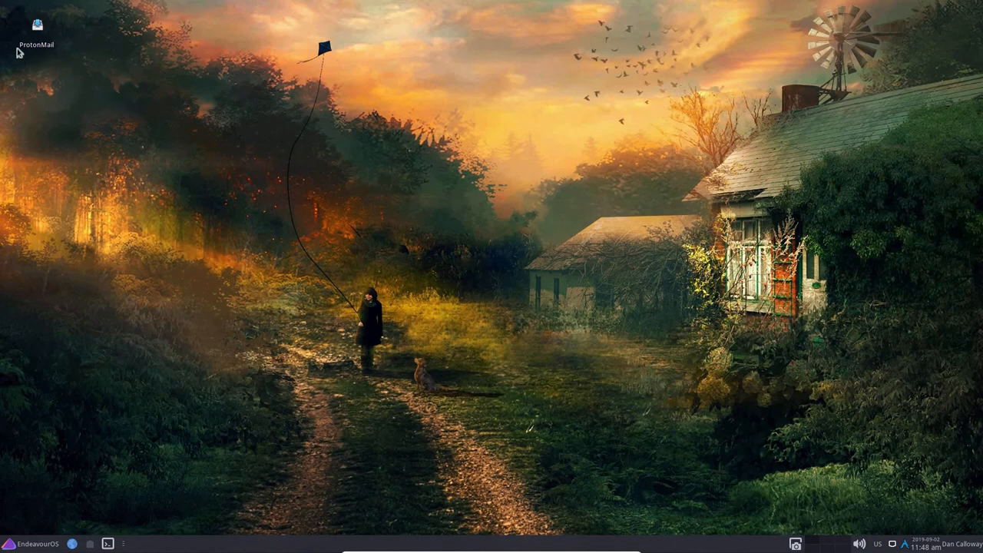
mouse_move(37, 31)
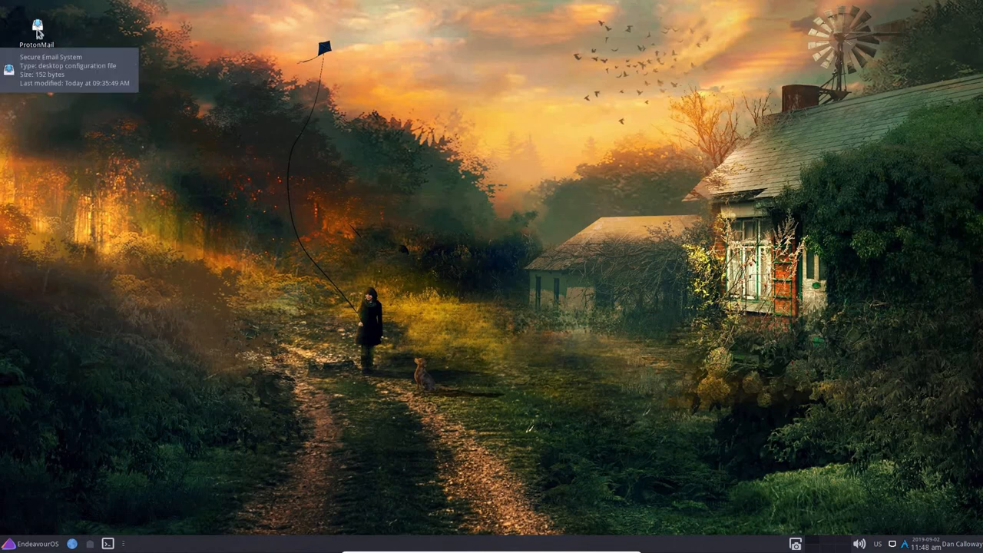
mouse_move(323, 150)
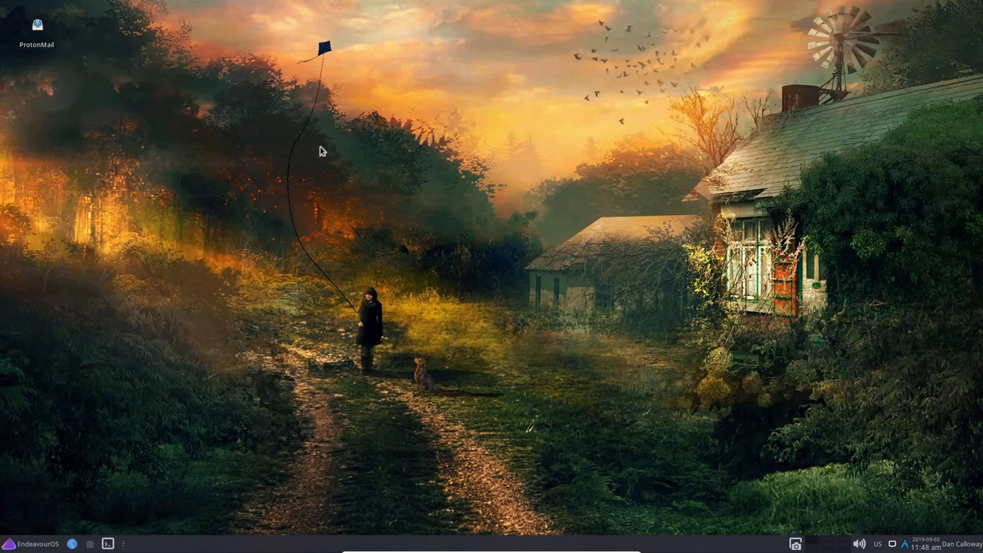
- Bring up the desktop right-click menu with its Create URL Link options
right_click(322, 152)
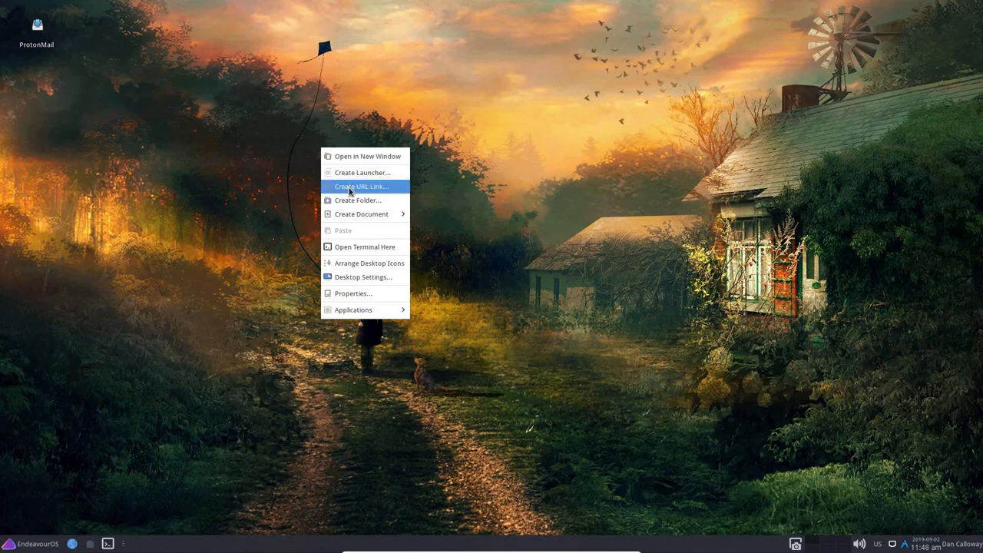
mouse_move(362, 172)
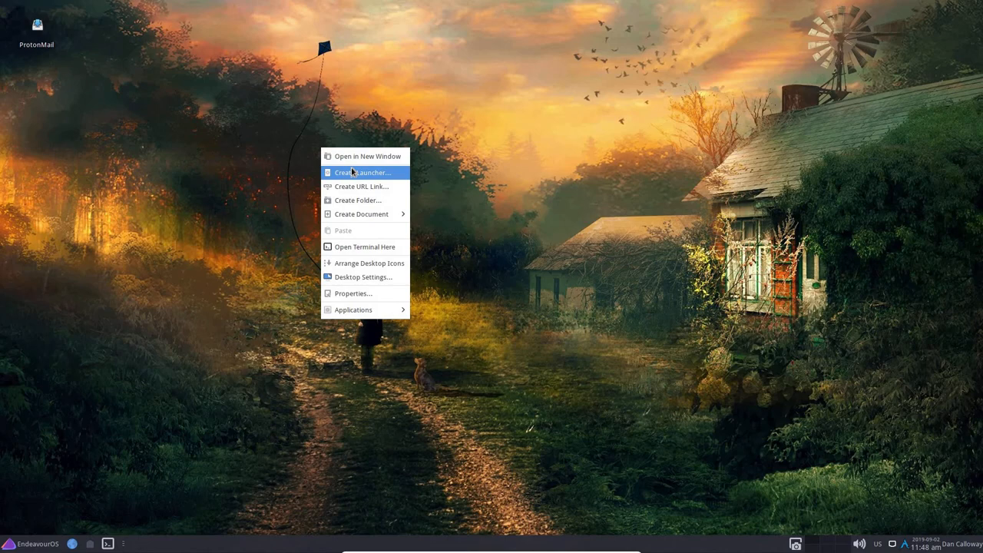
mouse_move(348, 181)
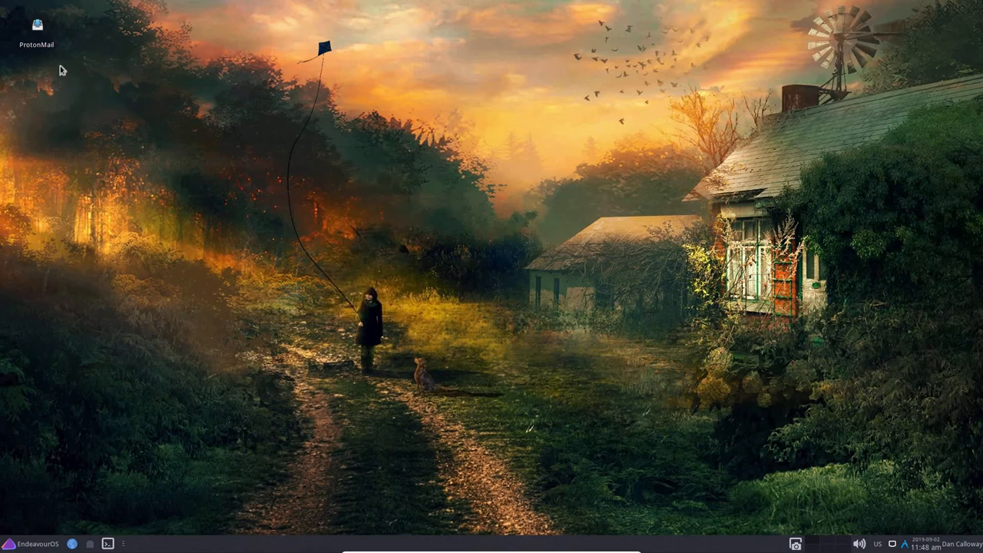
mouse_move(37, 27)
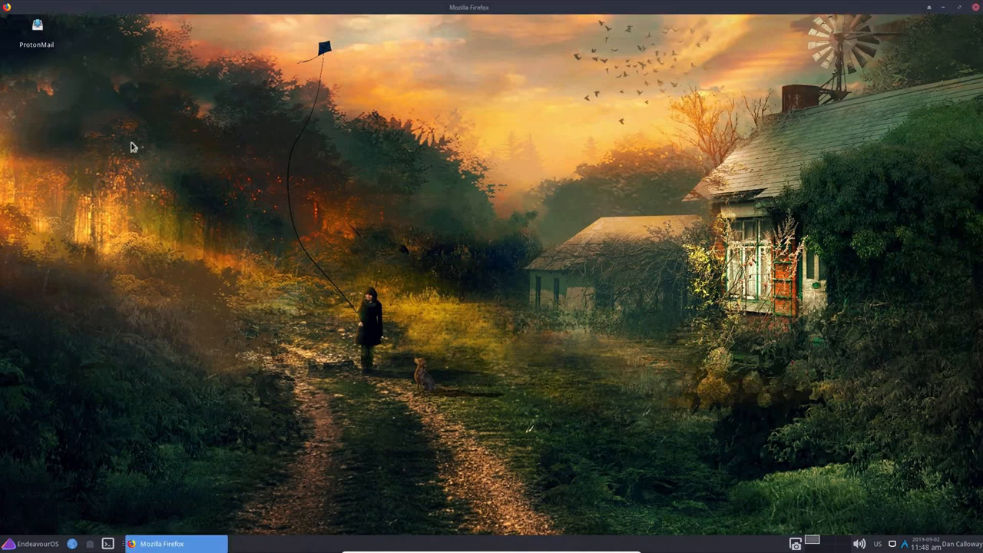
- Launch the ProtonMail desktop link so Firefox loads protonmail.com
double_click(37, 28)
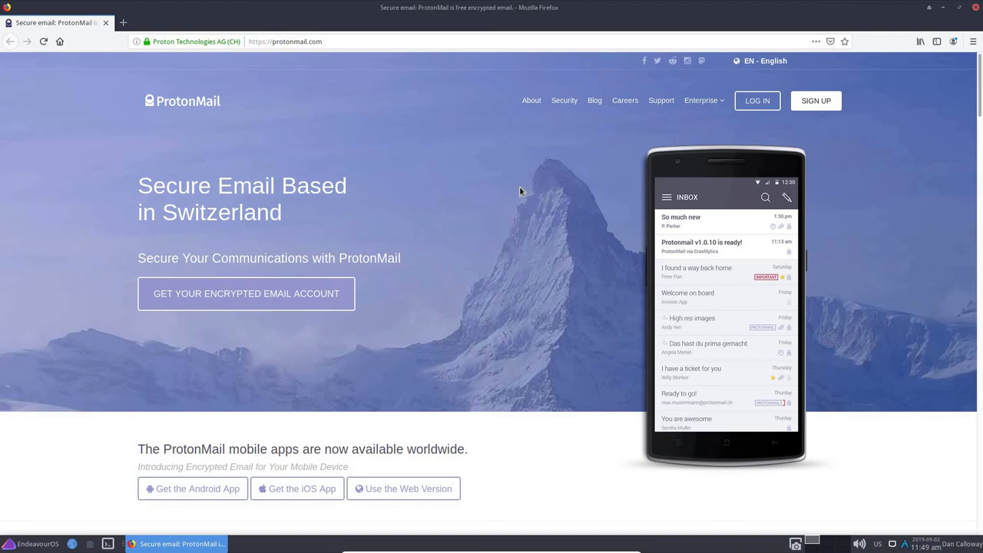
mouse_move(811, 4)
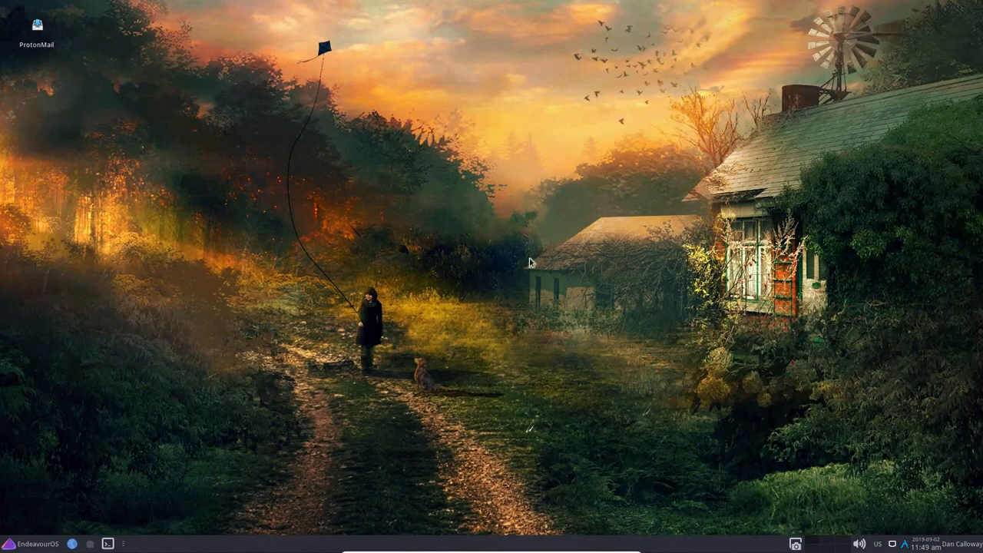
mouse_move(422, 283)
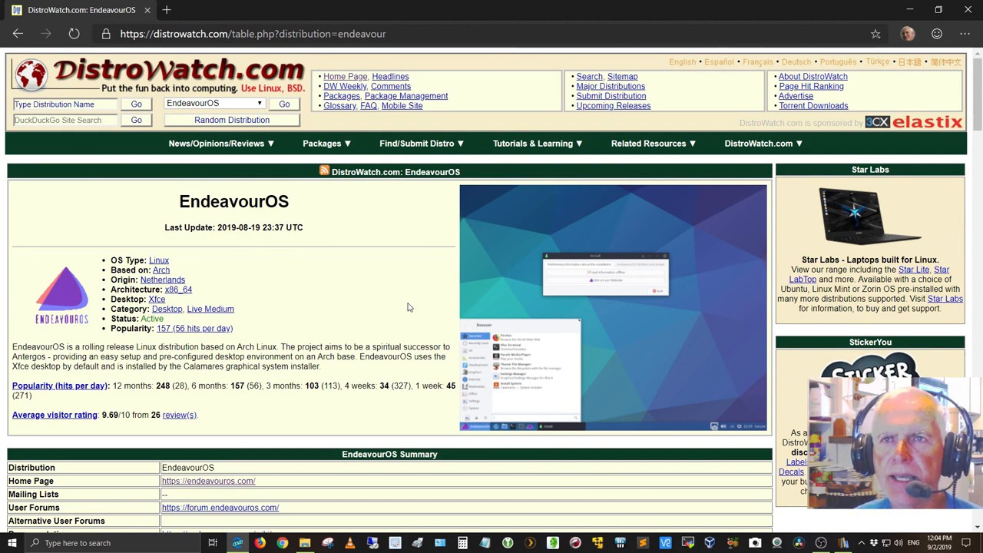
mouse_move(412, 275)
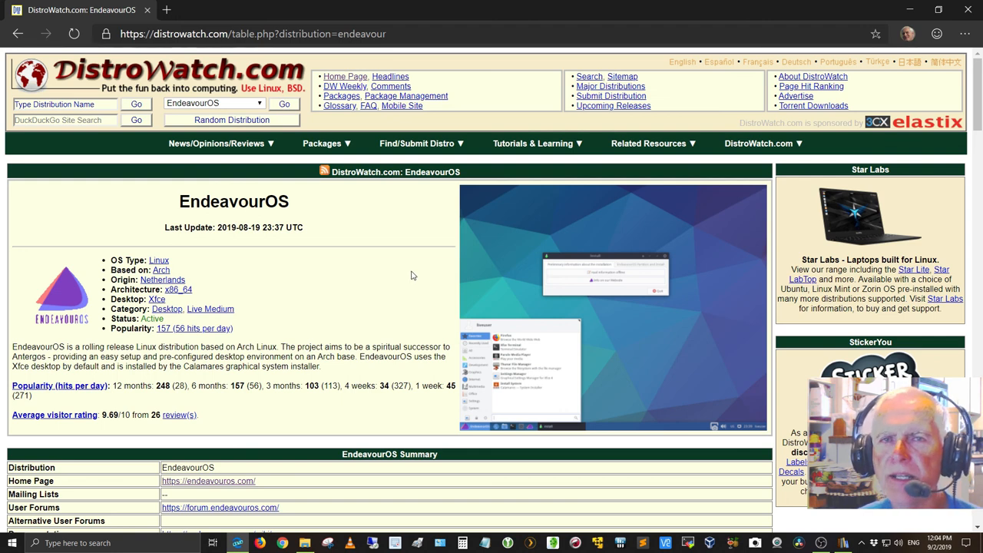
mouse_move(415, 256)
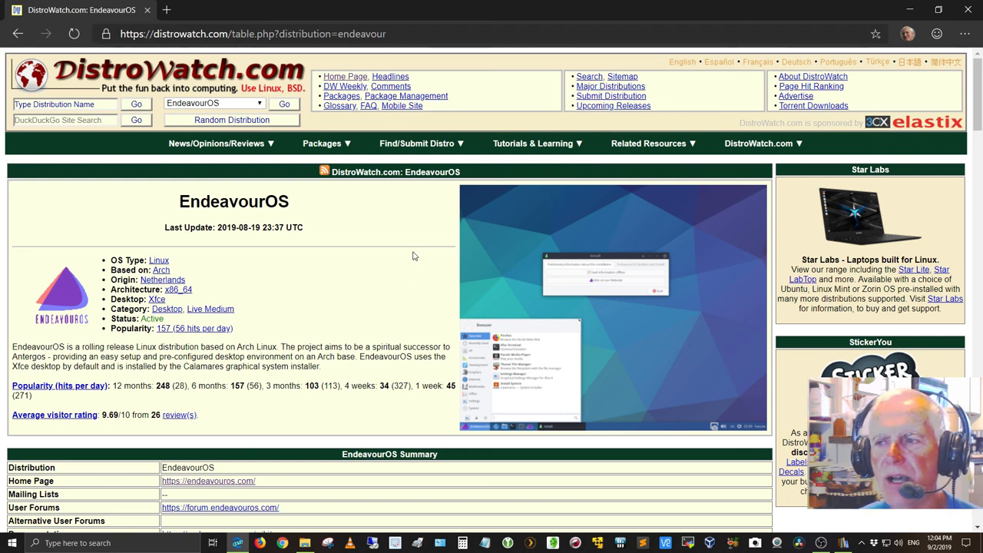
mouse_move(387, 233)
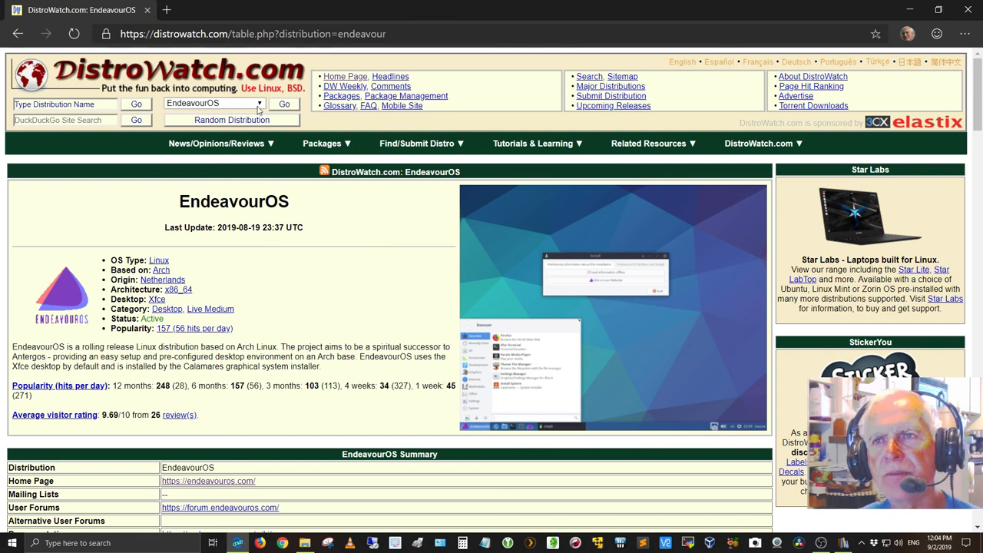
mouse_move(225, 277)
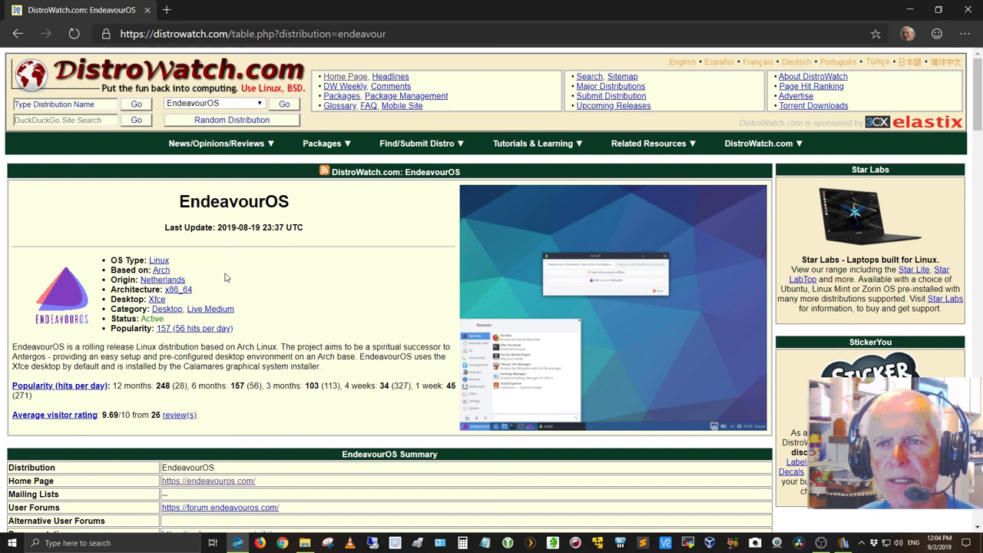
mouse_move(161, 270)
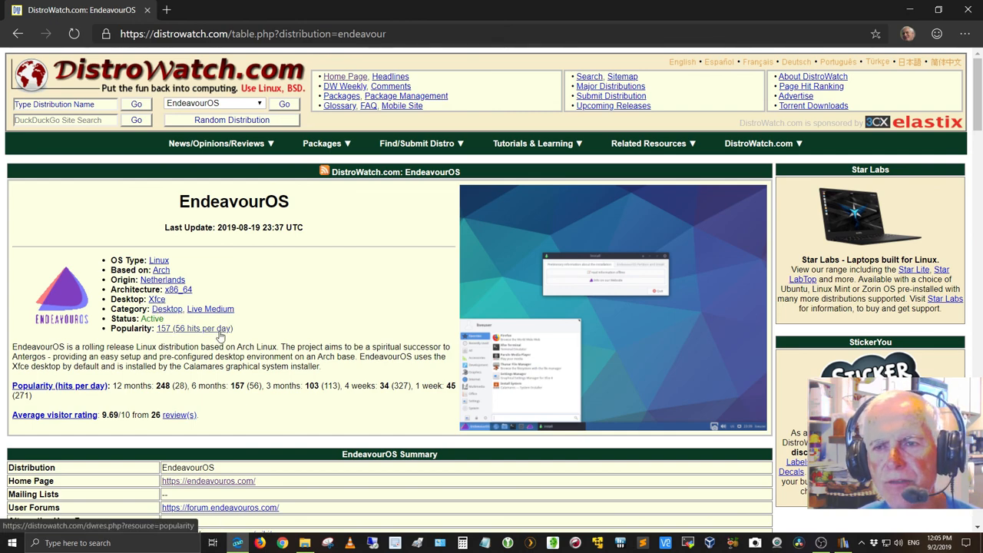
scroll(down, 3)
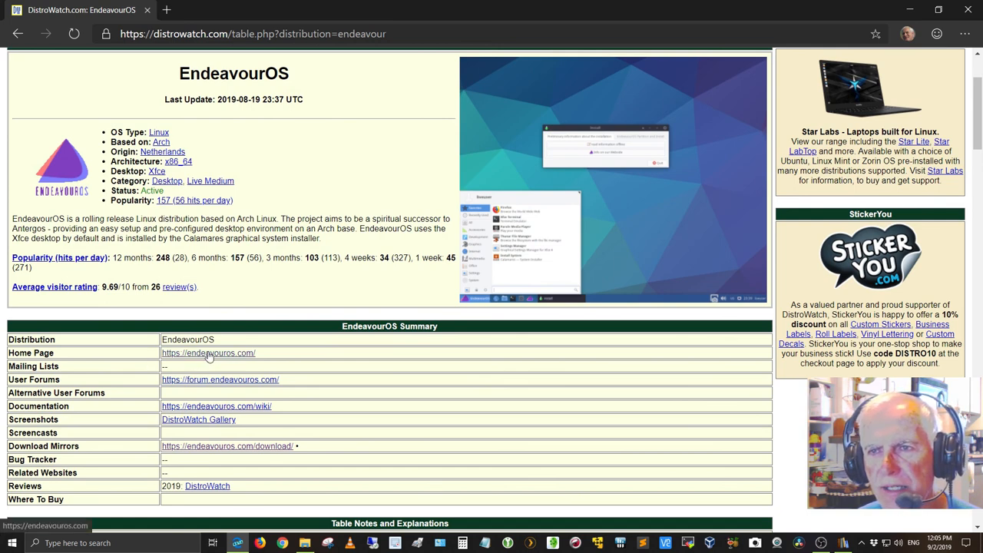
mouse_move(209, 359)
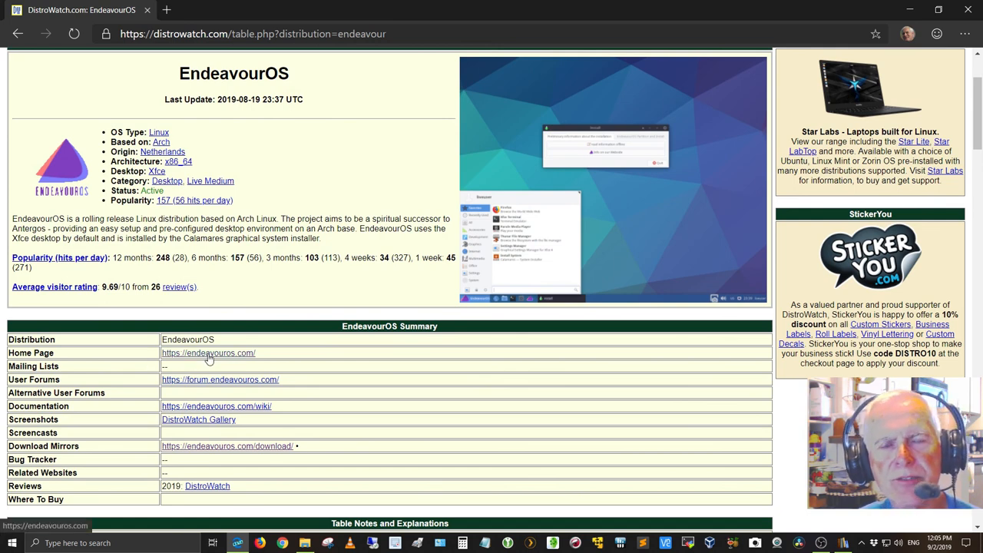
click(208, 352)
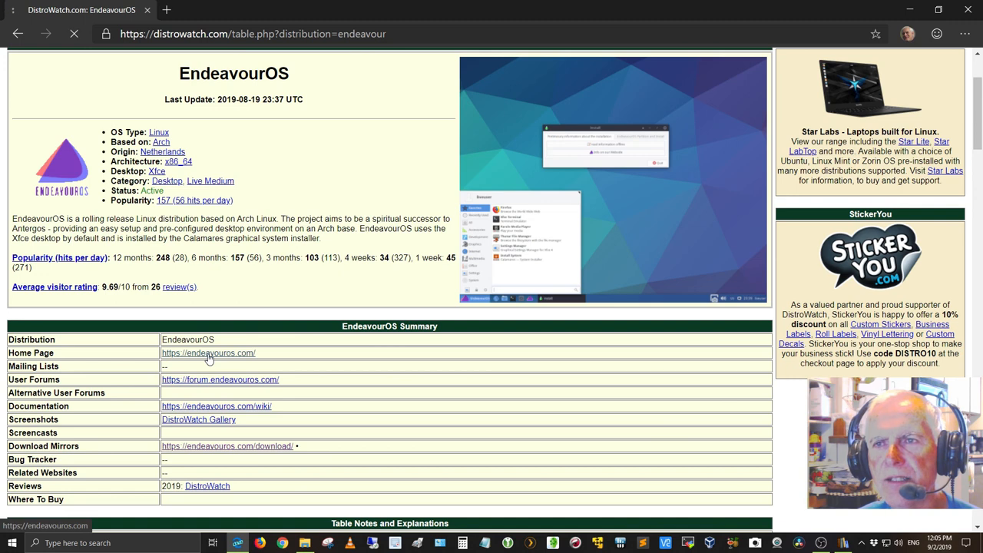
- Go to the Download page and look over endeavouros-2019.08.17-x86_64.iso and its details
click(209, 352)
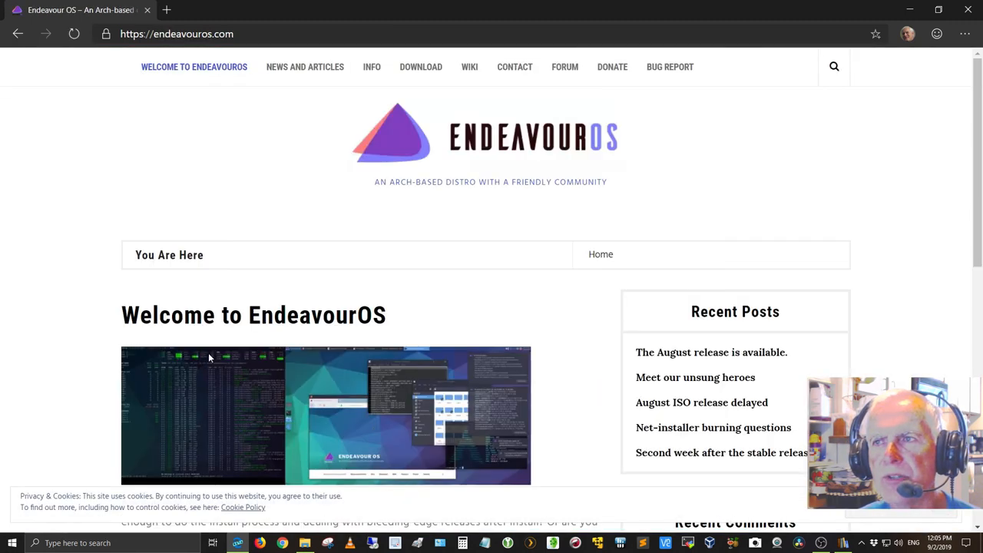
mouse_move(399, 129)
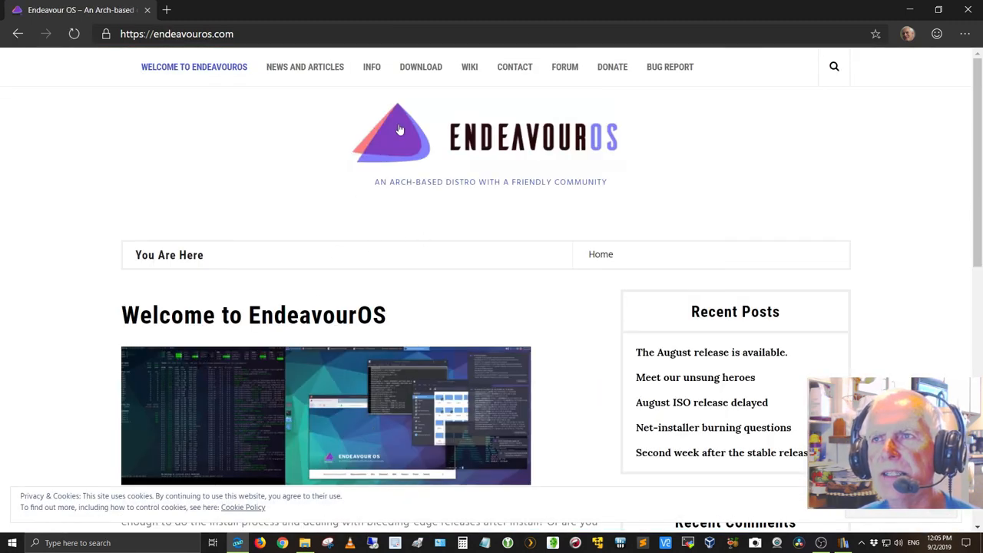
mouse_move(421, 68)
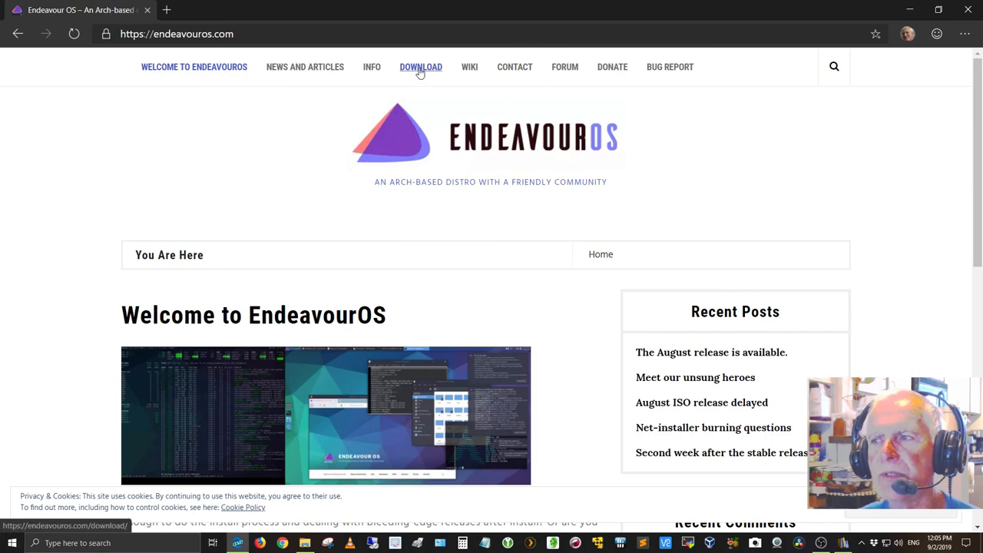
click(421, 68)
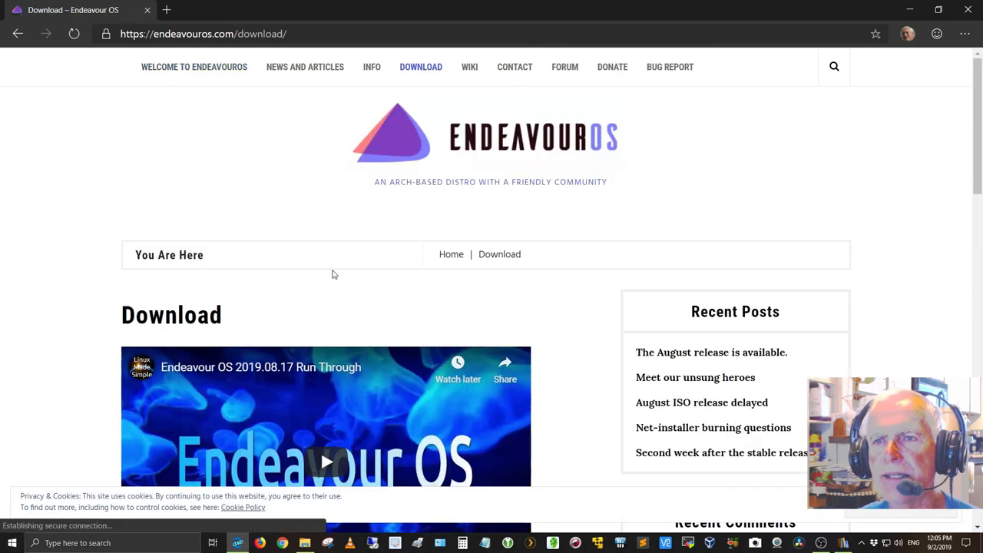
scroll(down, 3)
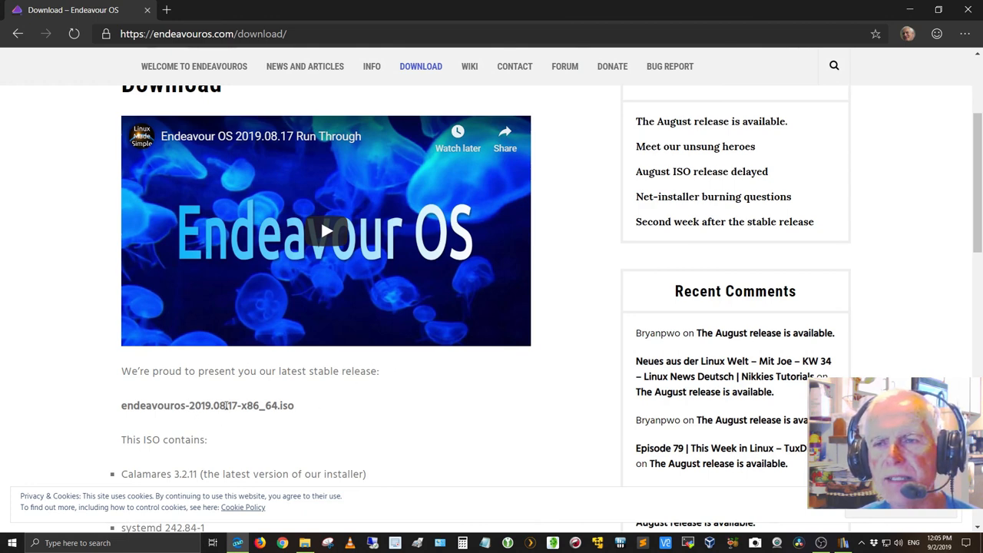
scroll(down, 3)
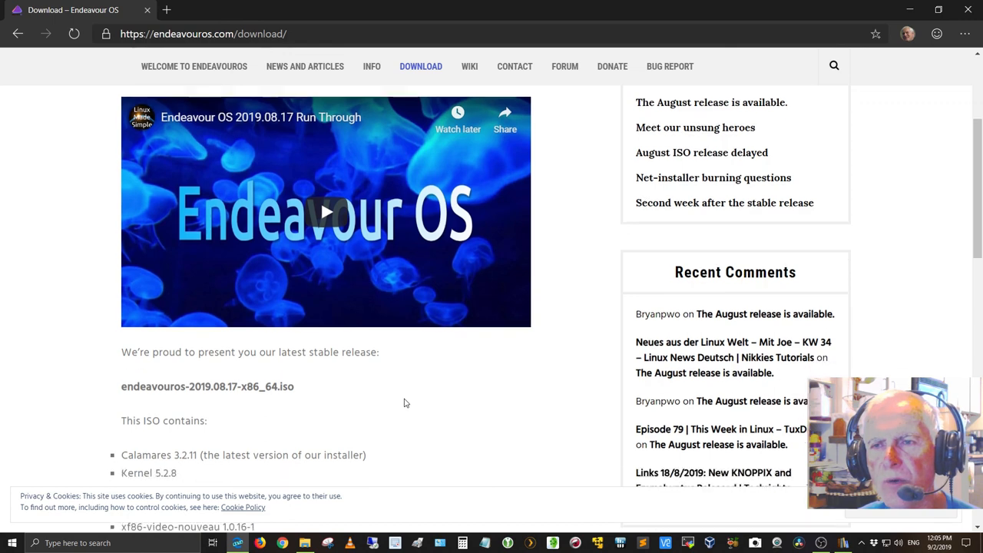
scroll(down, 3)
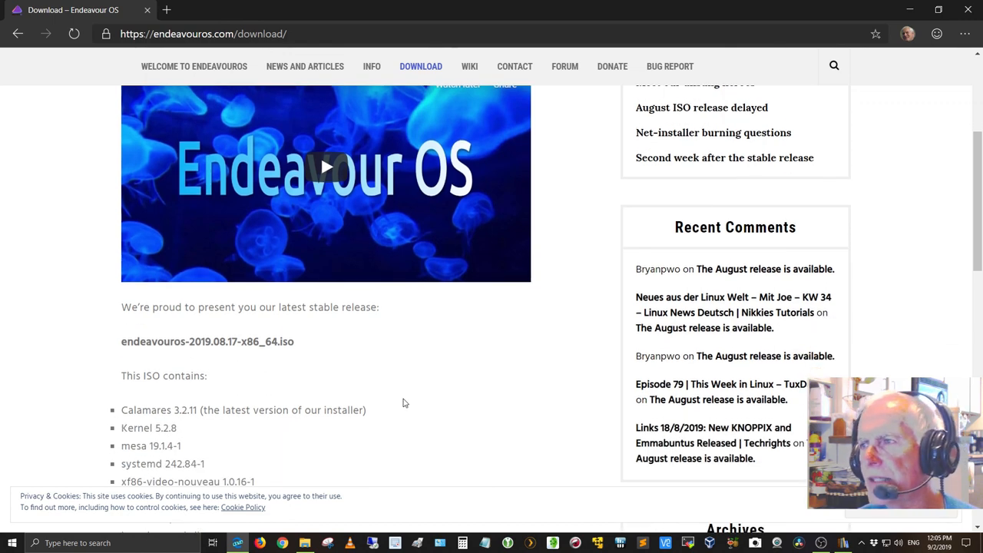
scroll(up, 3)
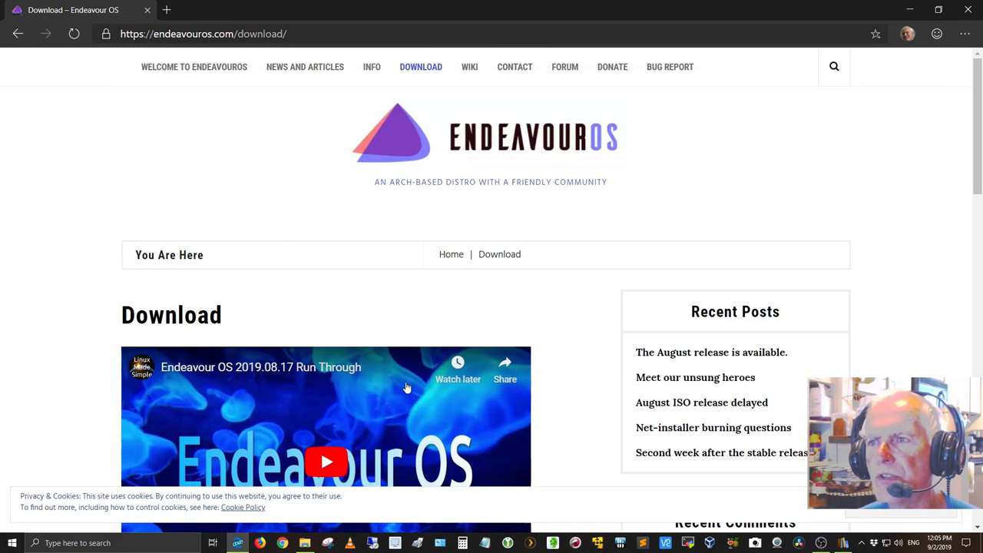
mouse_move(321, 284)
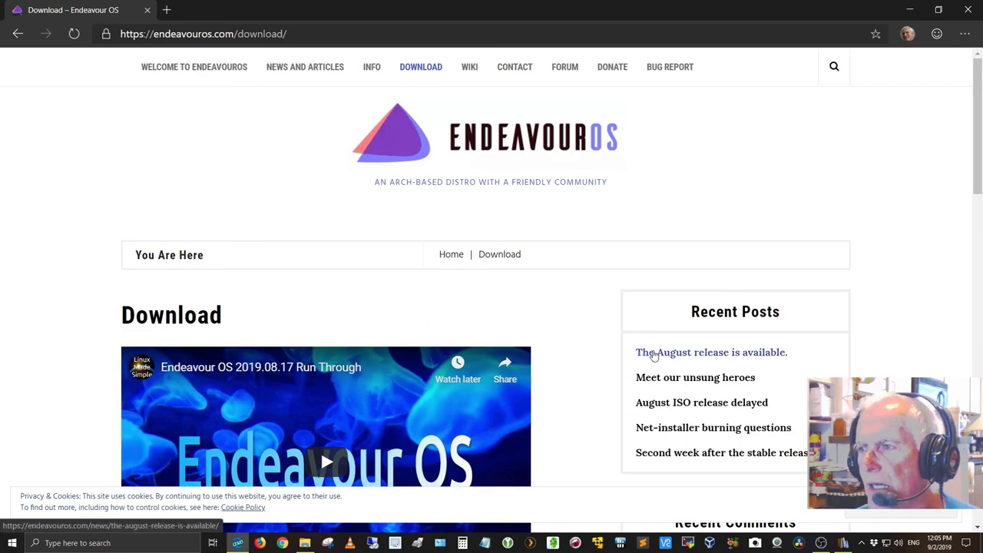
- Read 'The August release is available.' post and its software list, e.g. Calamares 3.2.11, Kernel 5.2.8
click(709, 352)
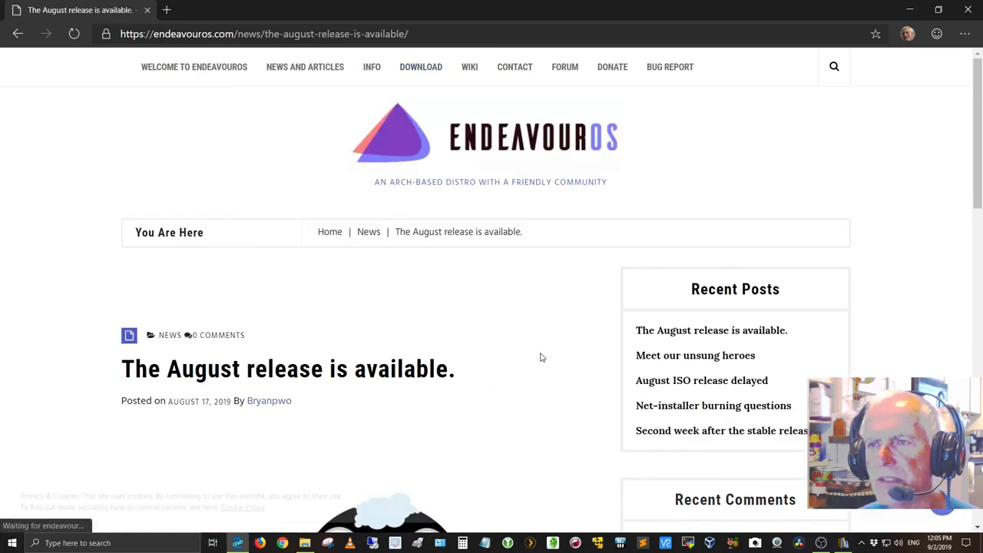
scroll(down, 3)
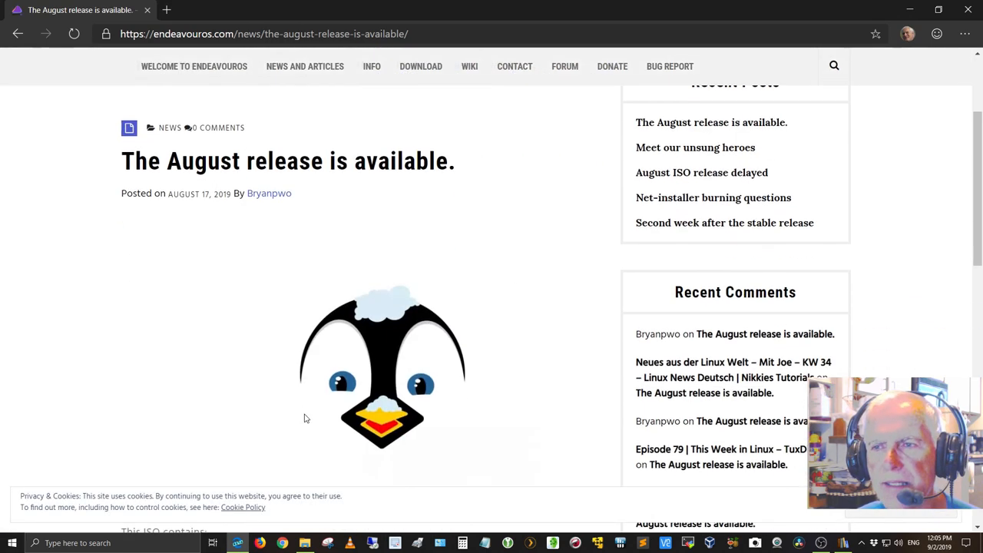
scroll(down, 3)
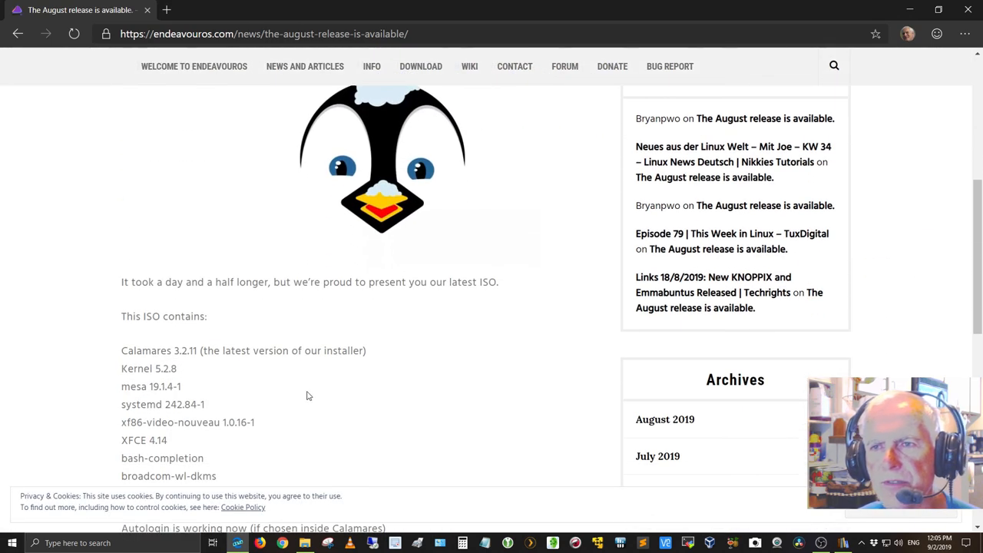
scroll(down, 3)
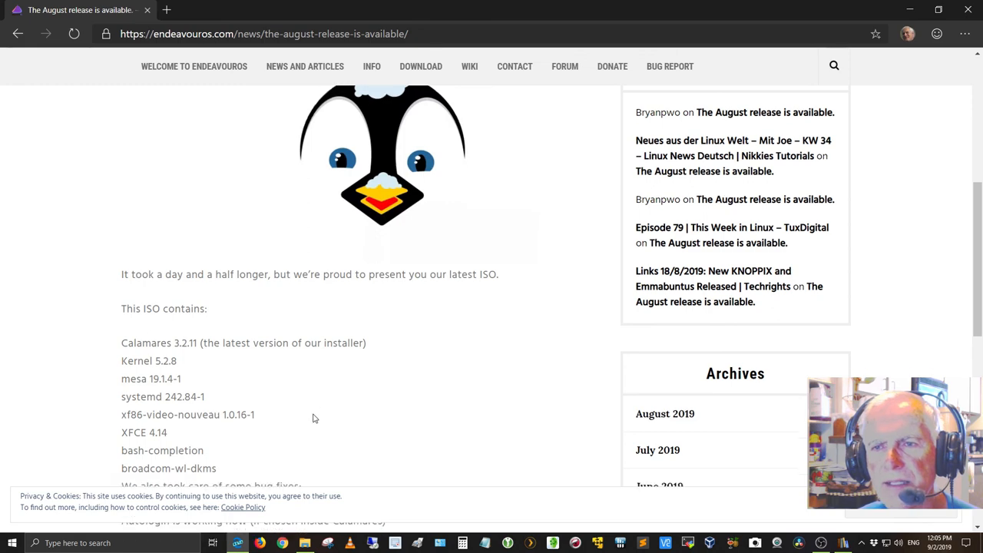
scroll(up, 3)
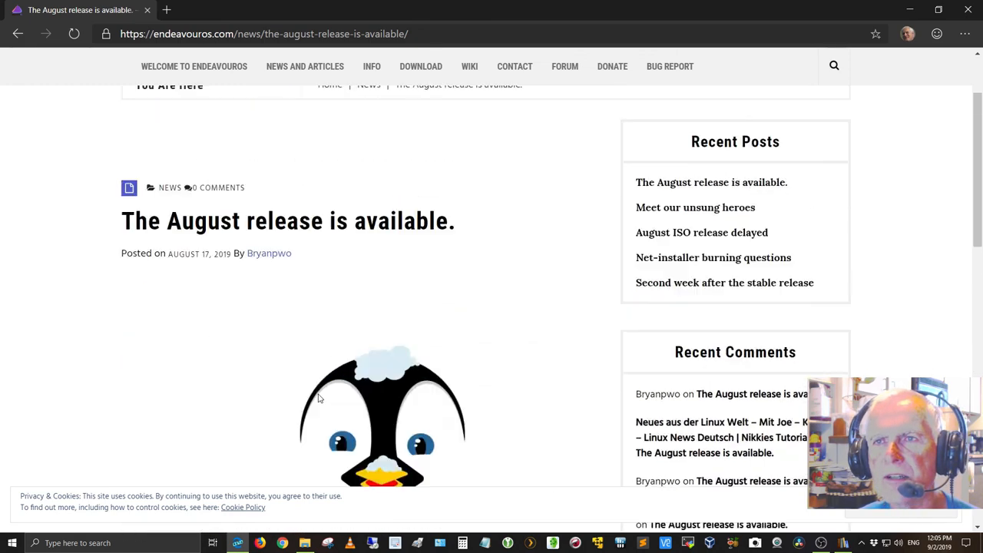
scroll(up, 3)
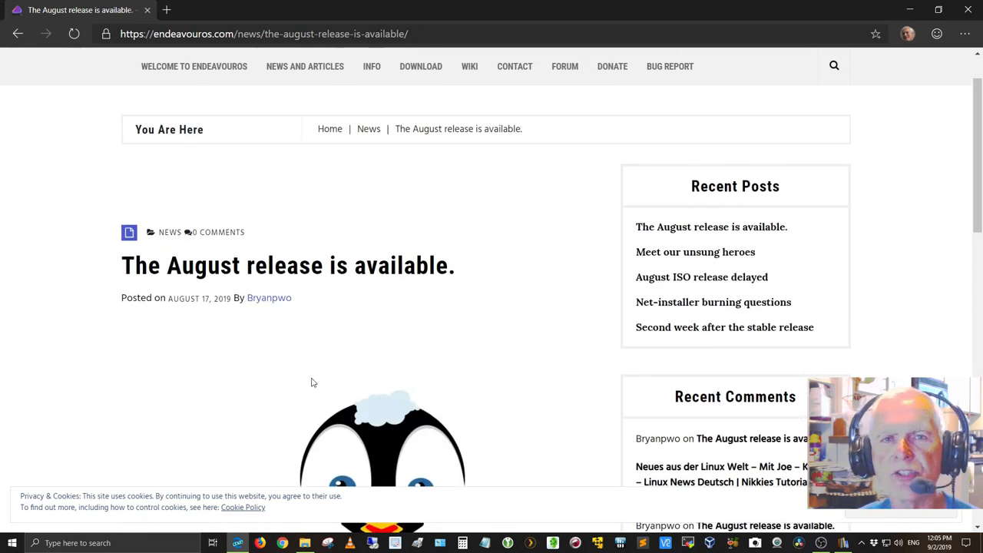
mouse_move(300, 335)
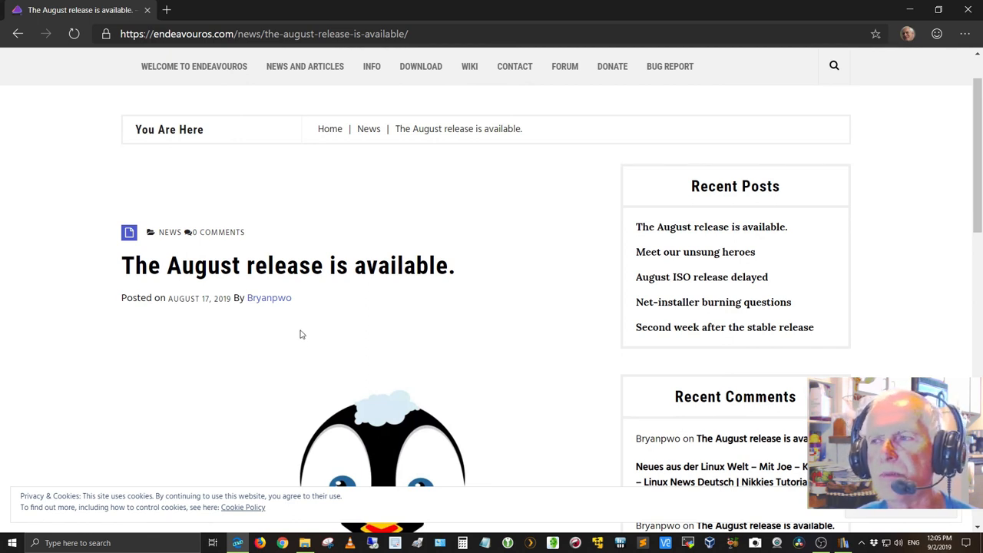
mouse_move(342, 318)
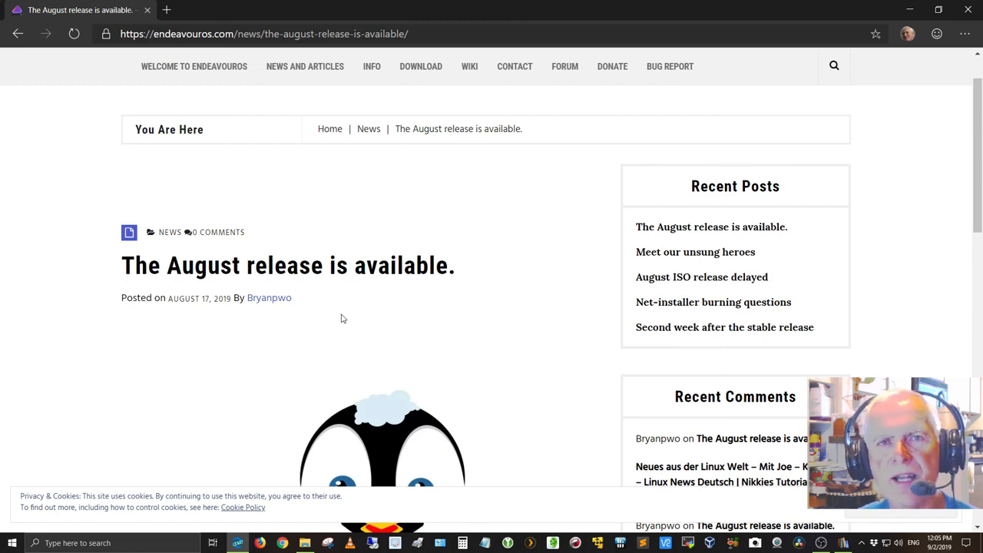